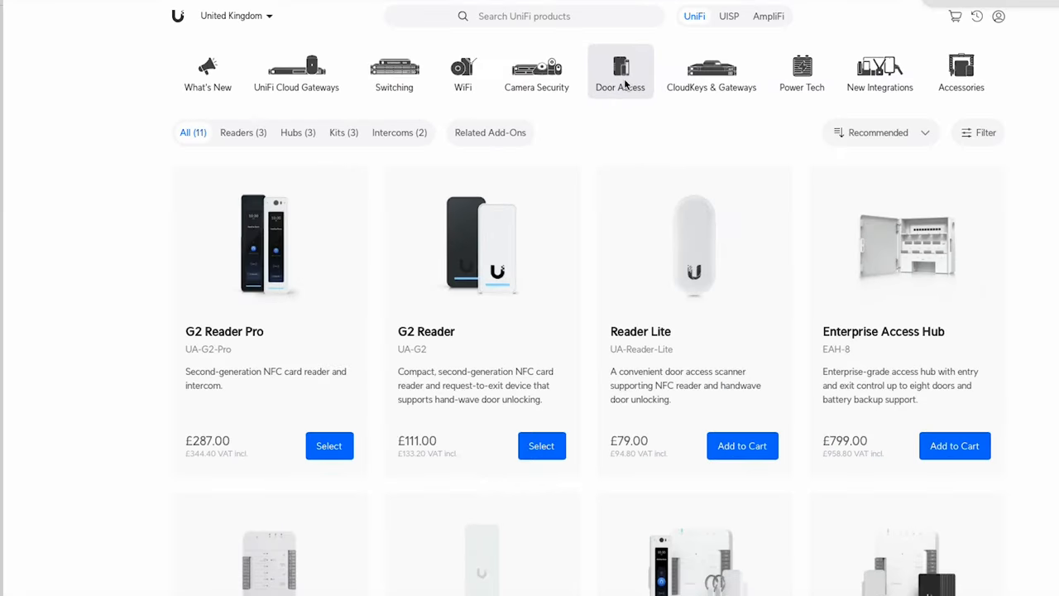
pyautogui.moveTo(659, 88)
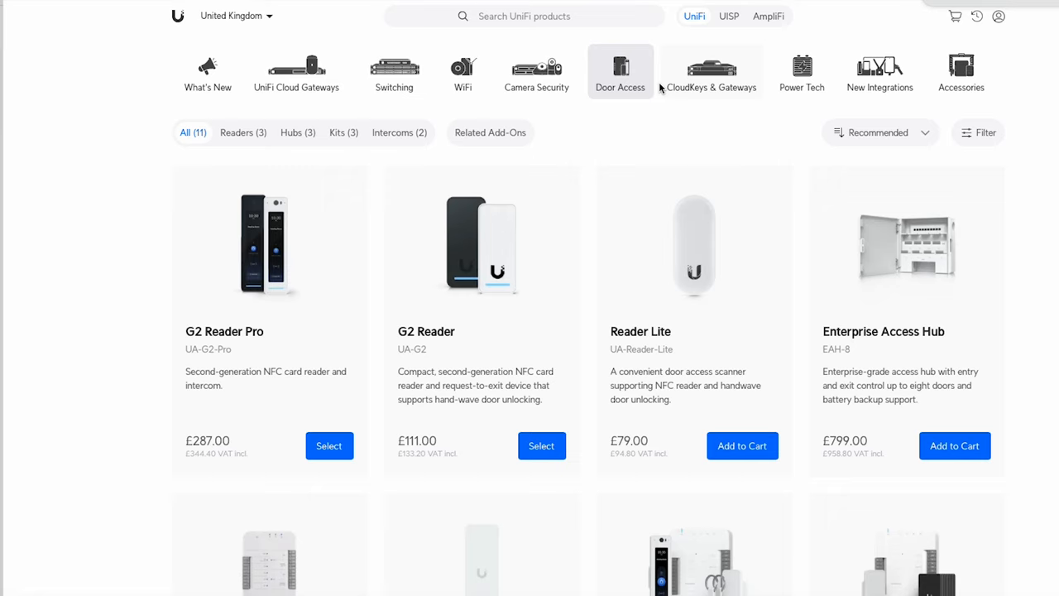
pyautogui.moveTo(614, 74)
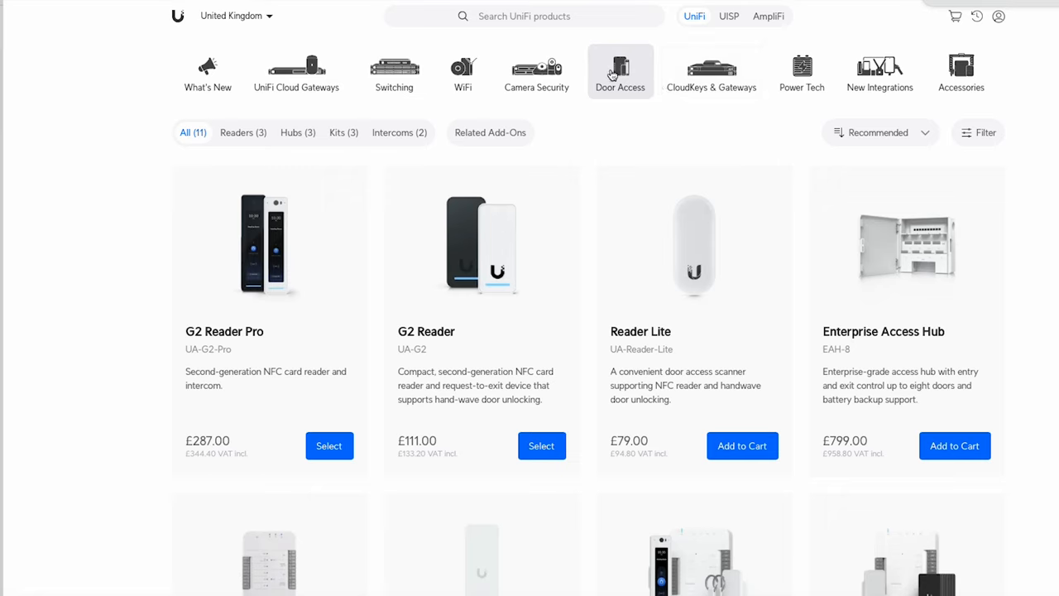
pyautogui.moveTo(269, 257)
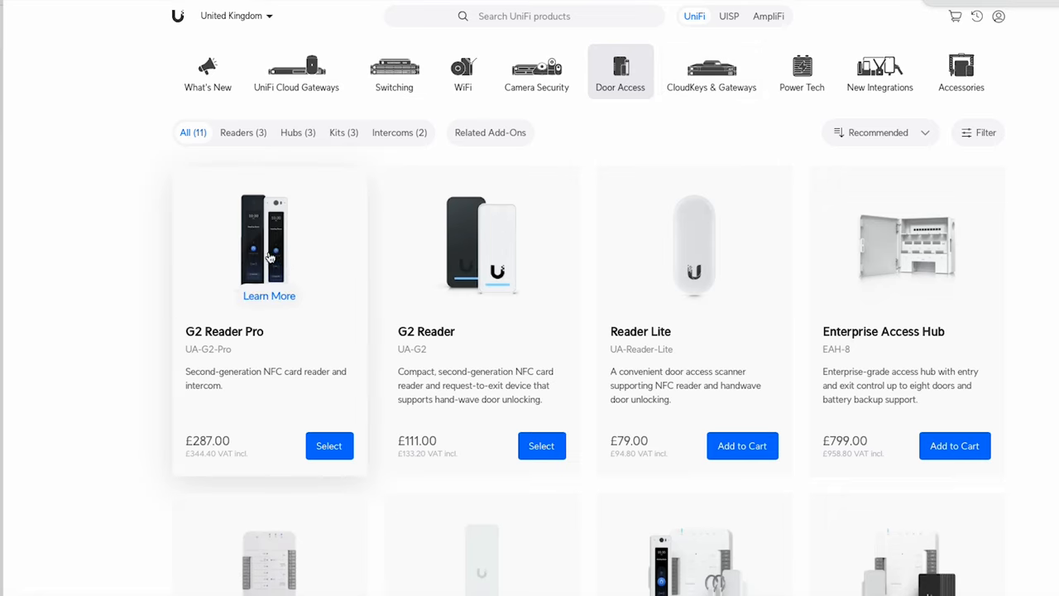
pyautogui.moveTo(296, 242)
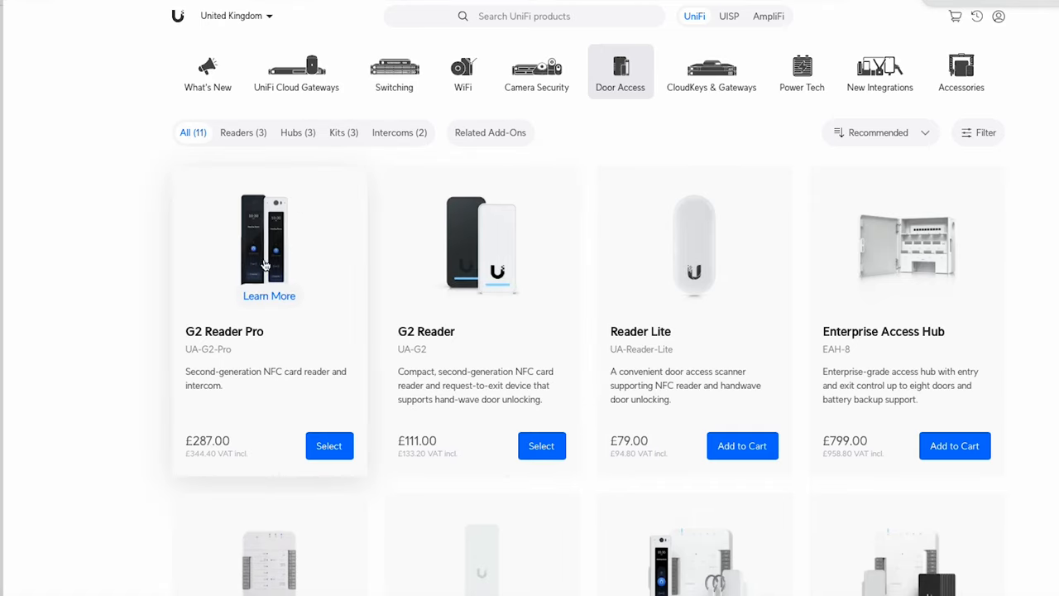
pyautogui.moveTo(280, 257)
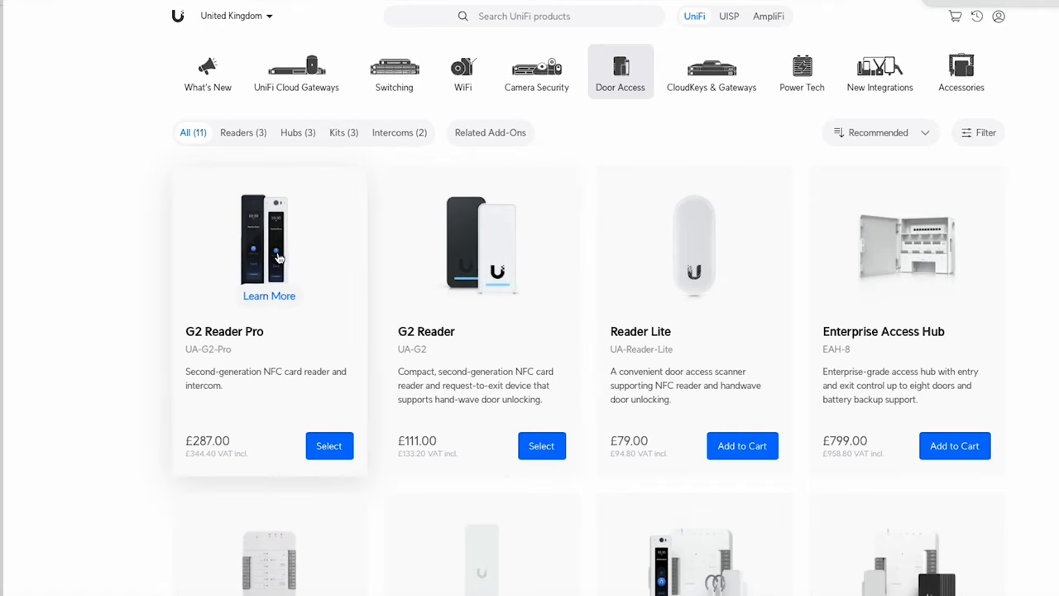
pyautogui.moveTo(282, 263)
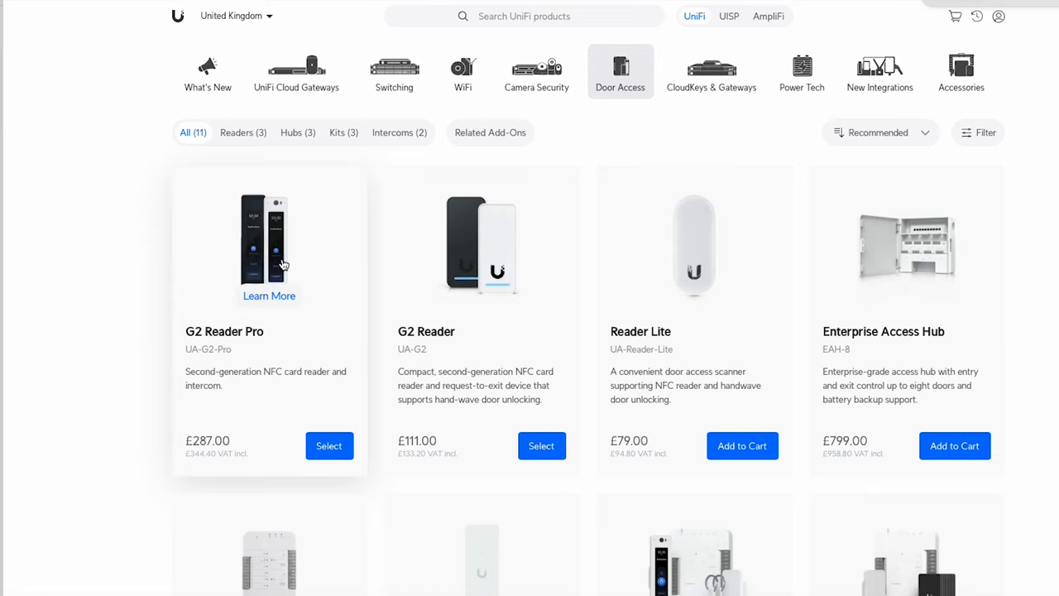
pyautogui.moveTo(271, 203)
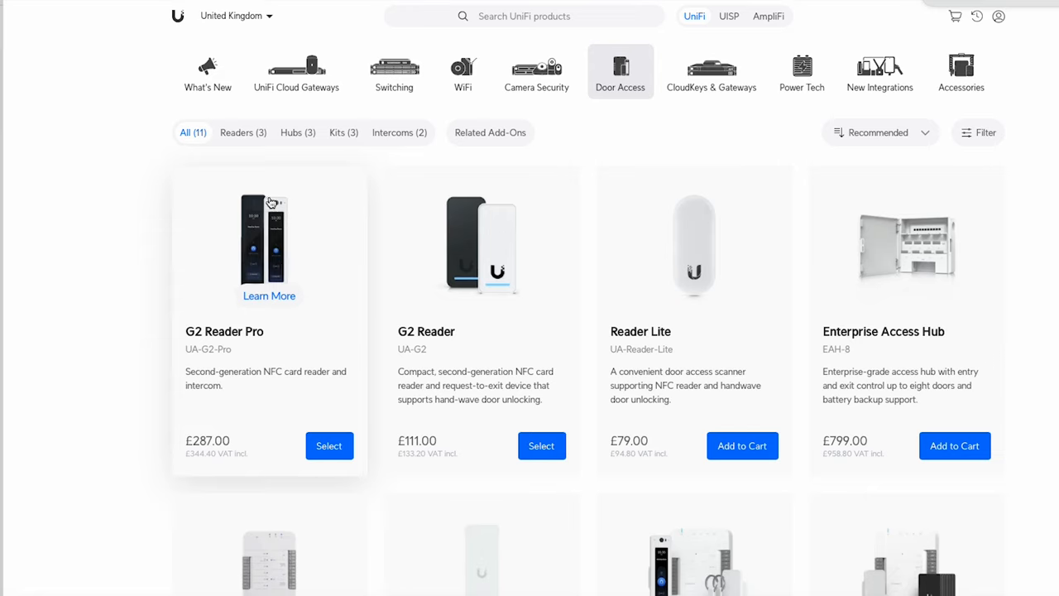
pyautogui.moveTo(284, 218)
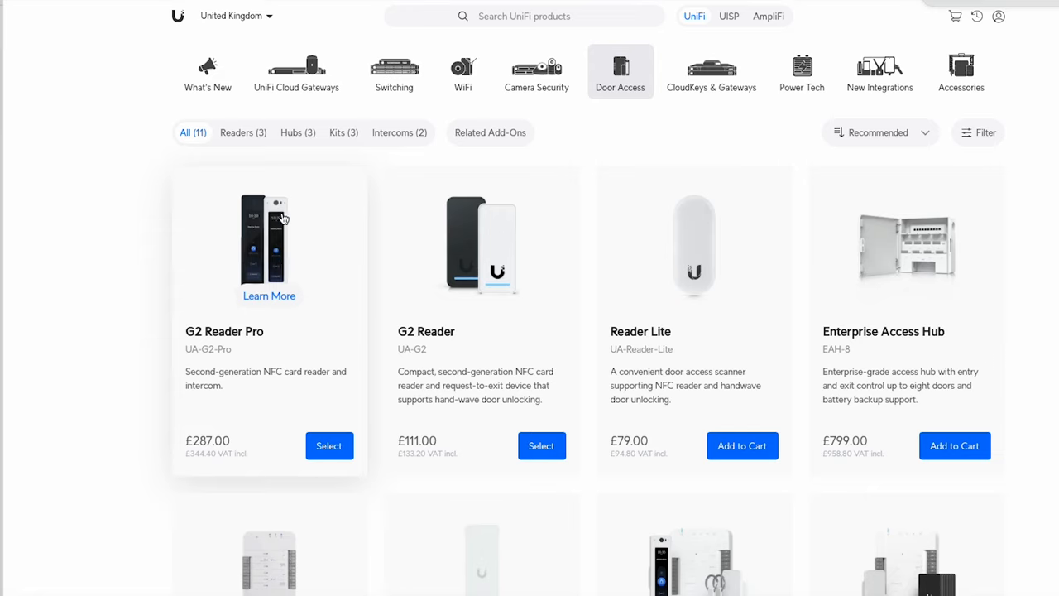
pyautogui.moveTo(292, 296)
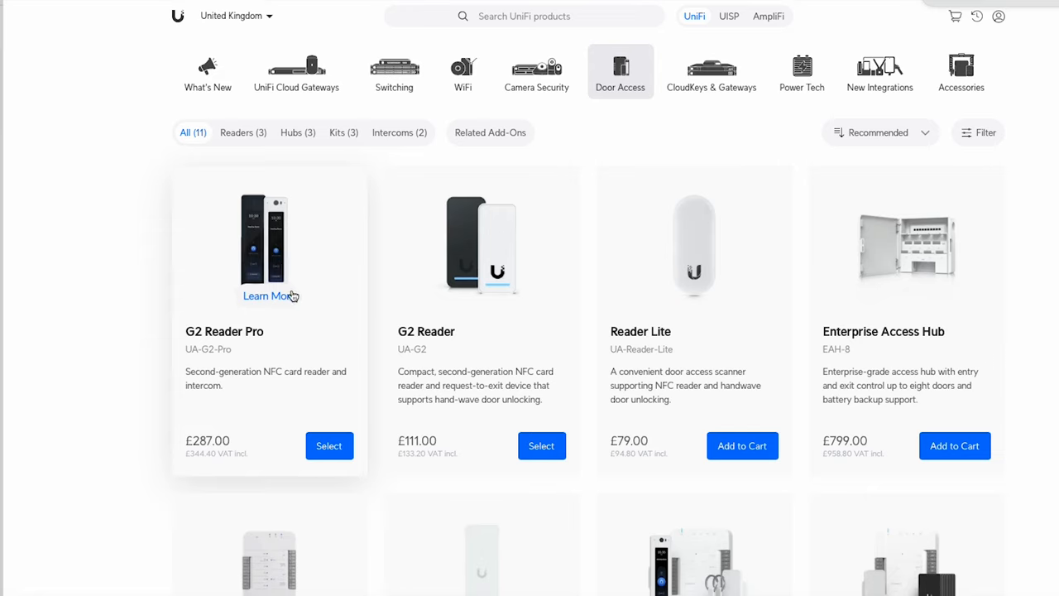
# Open the G2 Reader Pro product page from the Door Access products
pyautogui.click(266, 296)
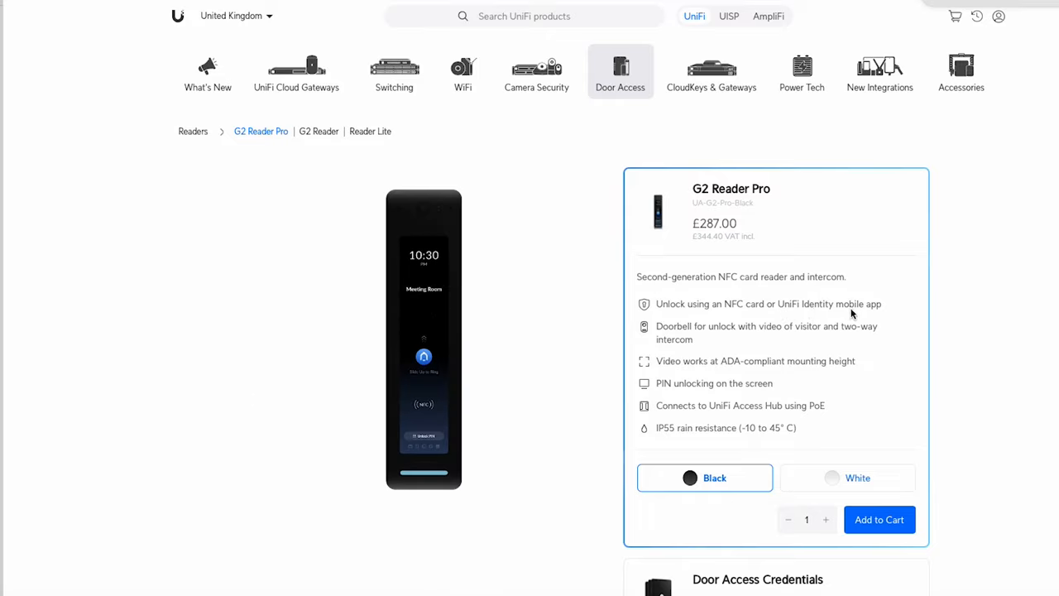
pyautogui.moveTo(696, 435)
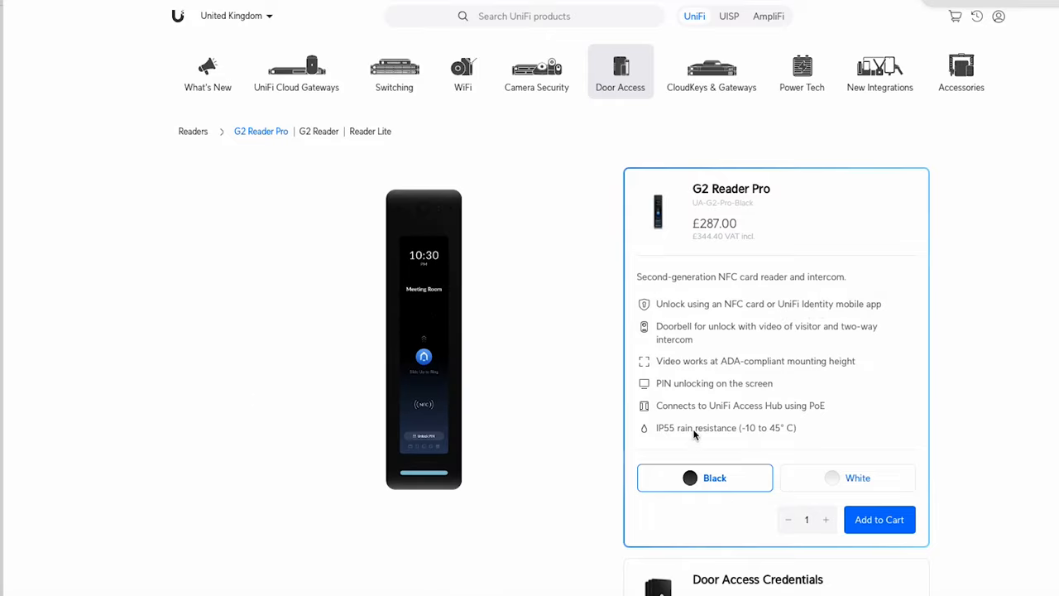
pyautogui.moveTo(717, 397)
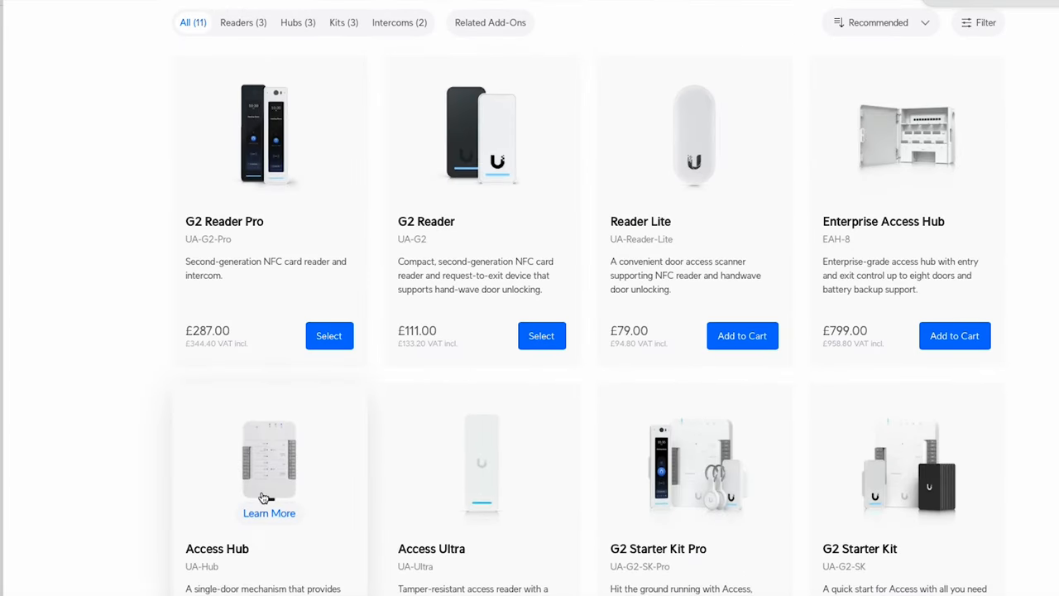
pyautogui.moveTo(993, 175)
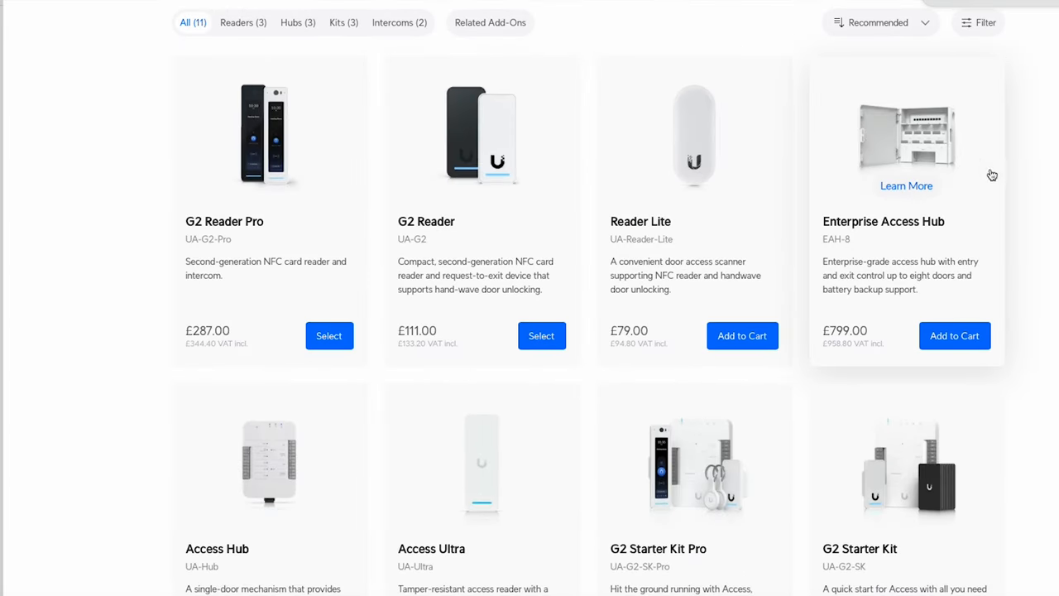
pyautogui.moveTo(960, 161)
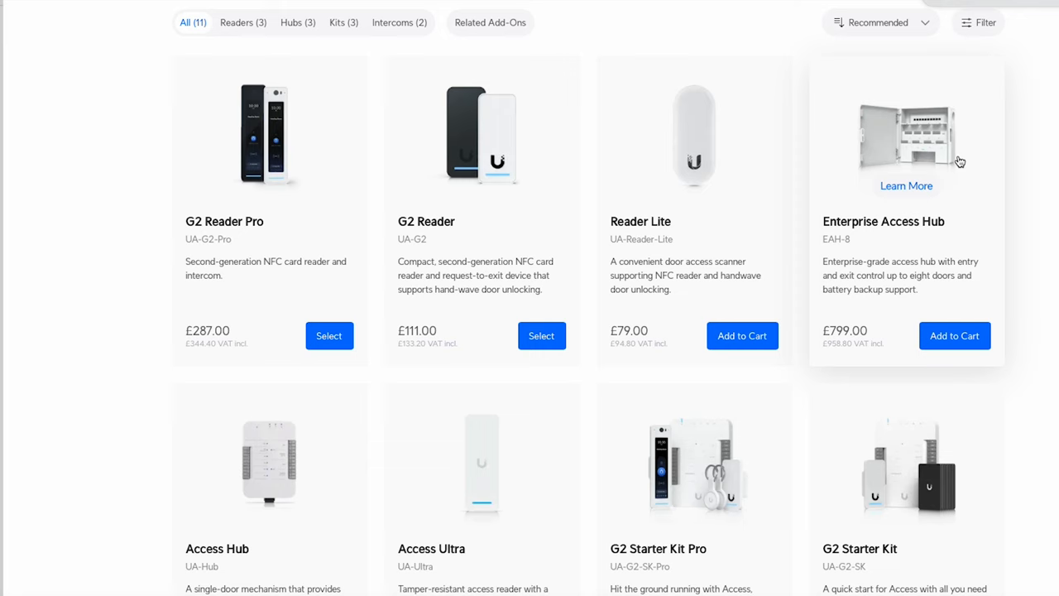
pyautogui.moveTo(858, 117)
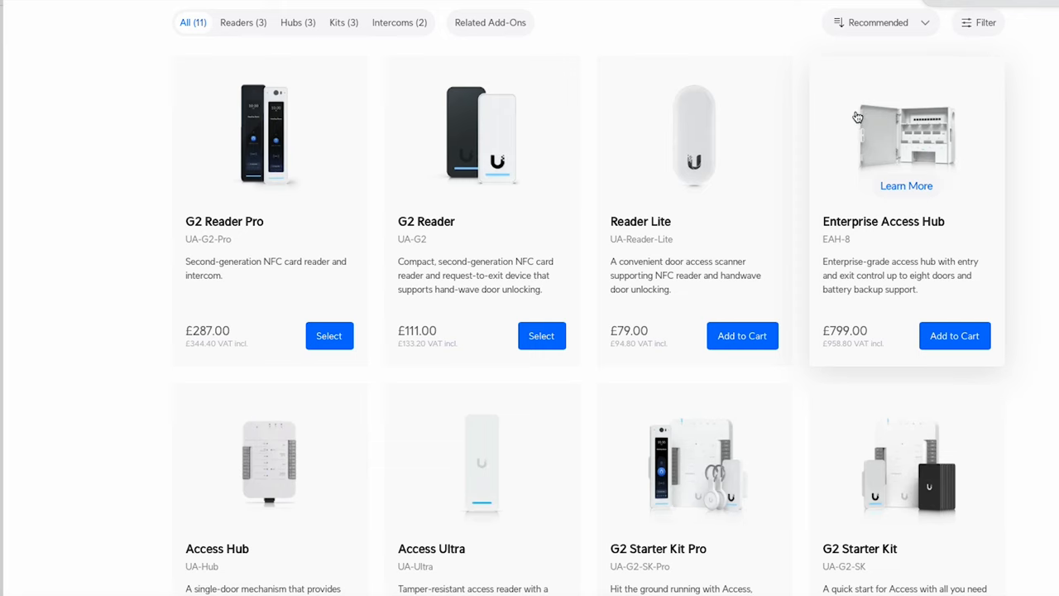
# Scroll down the Access Hub page and expand the Access Card 20-pack details
pyautogui.scroll(-3)
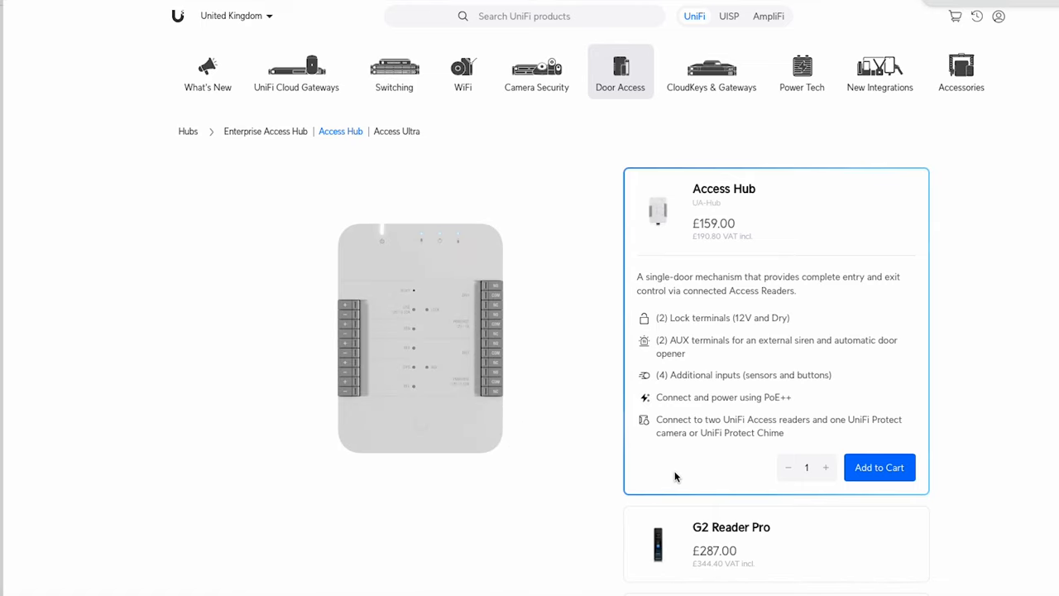
pyautogui.scroll(-3)
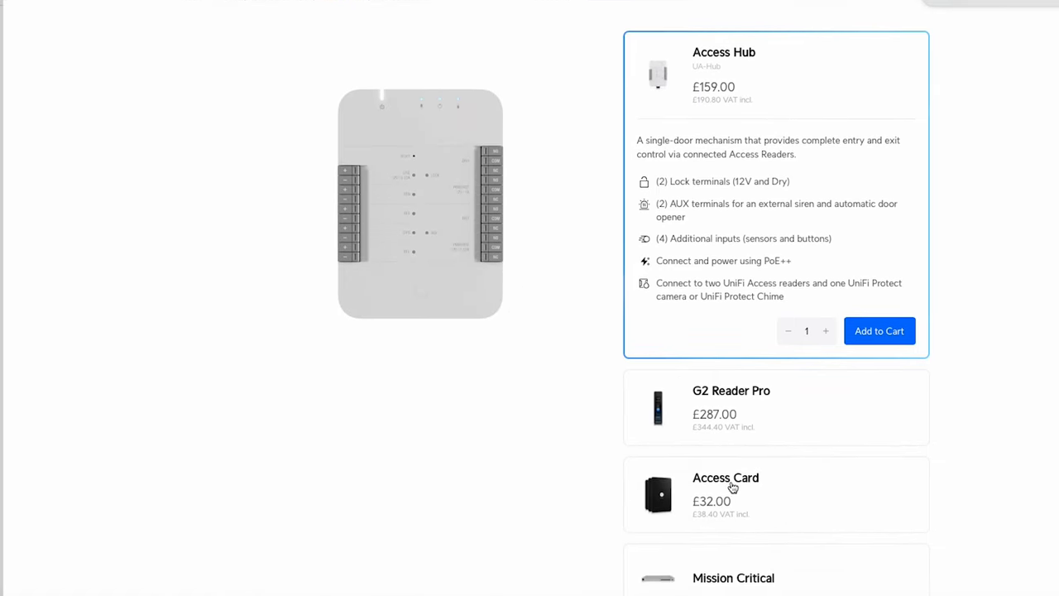
pyautogui.moveTo(729, 489)
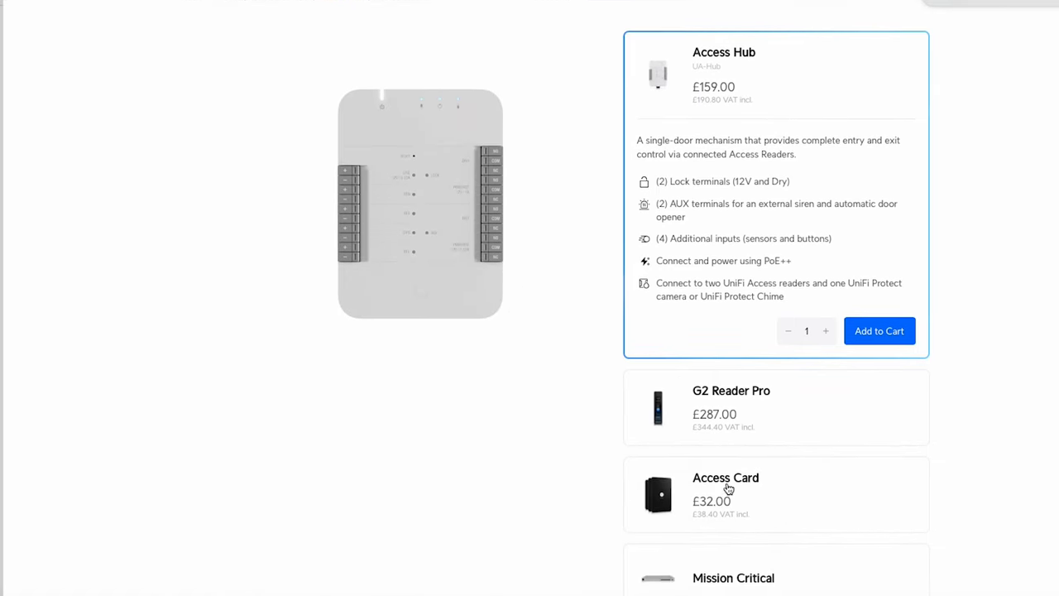
pyautogui.click(726, 478)
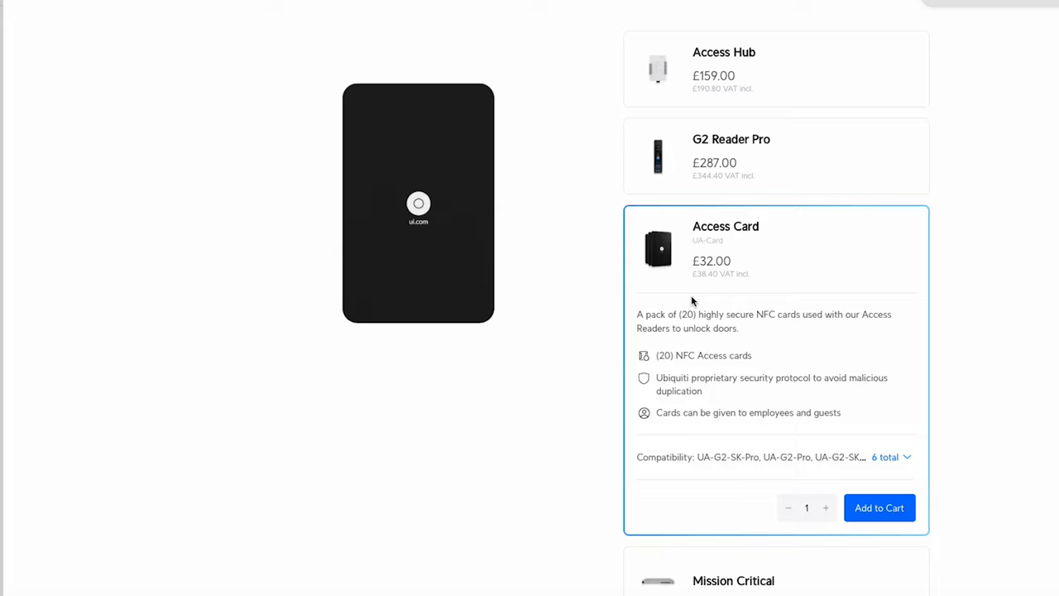
pyautogui.moveTo(775, 331)
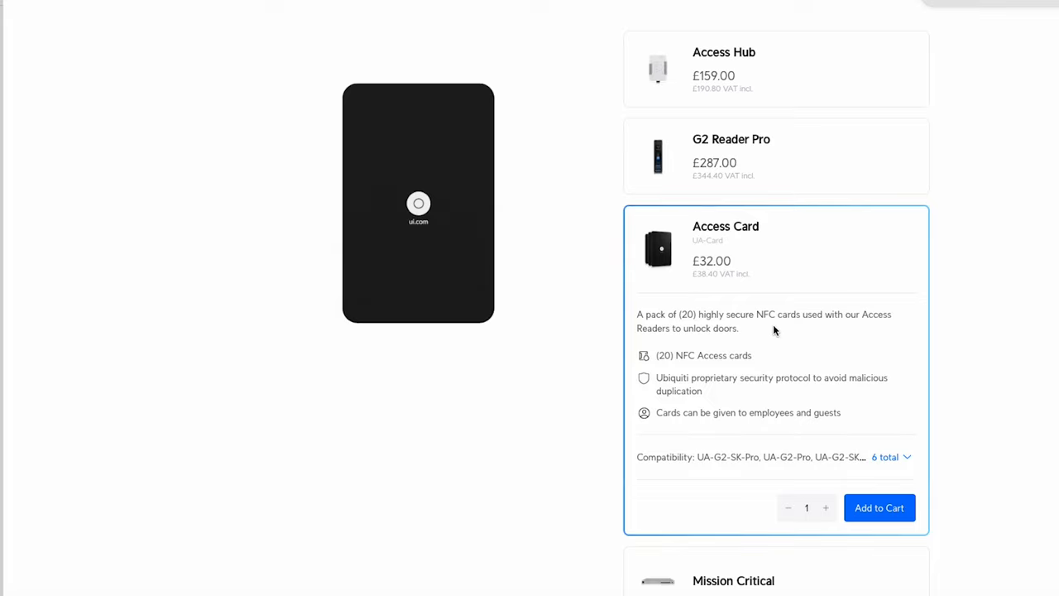
pyautogui.moveTo(699, 258)
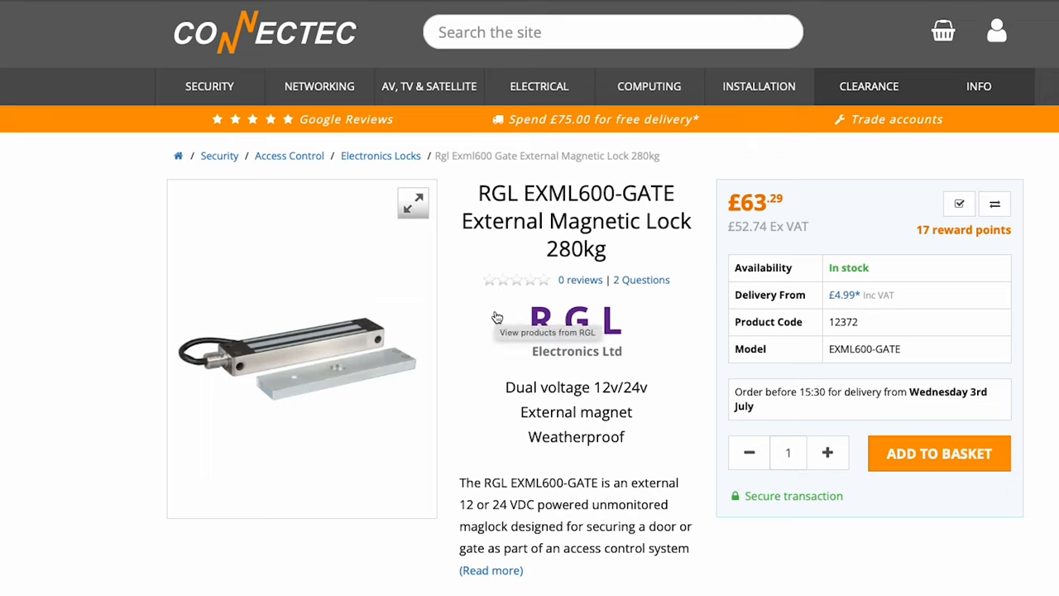
pyautogui.moveTo(230, 344)
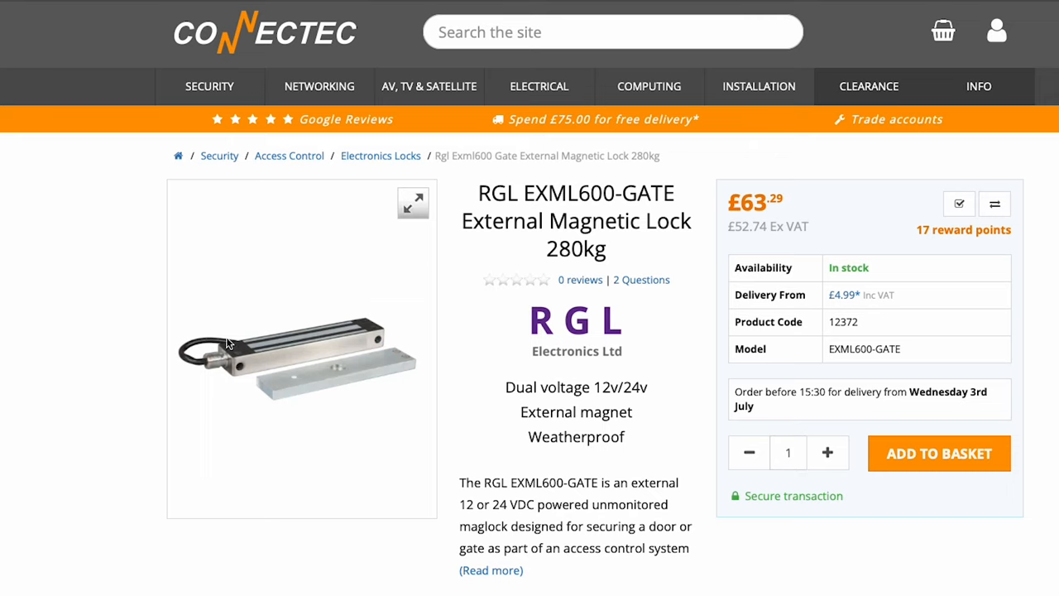
pyautogui.moveTo(380, 364)
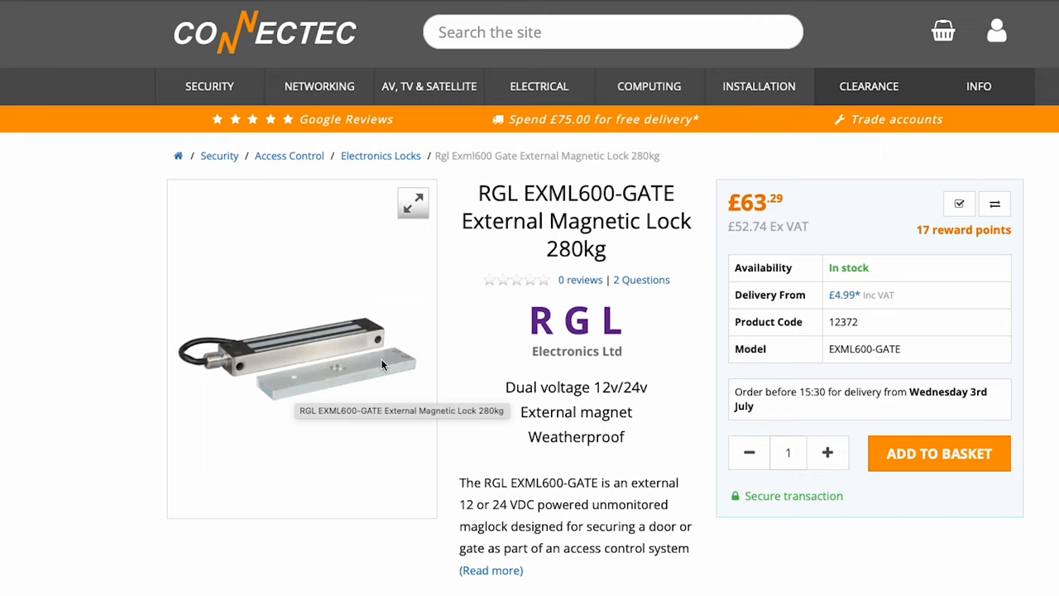
pyautogui.moveTo(495, 261)
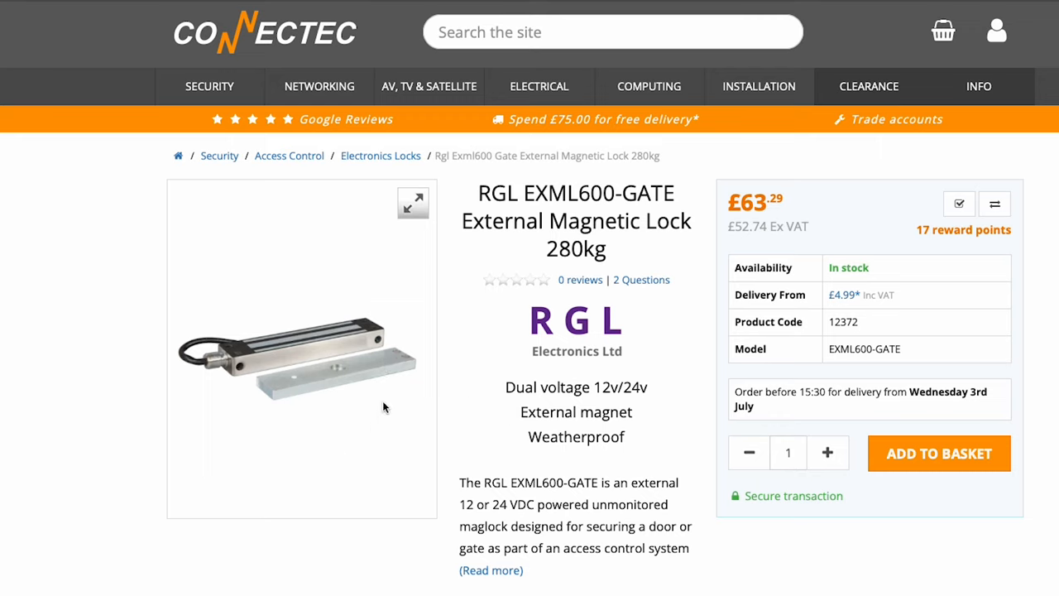
pyautogui.moveTo(238, 375)
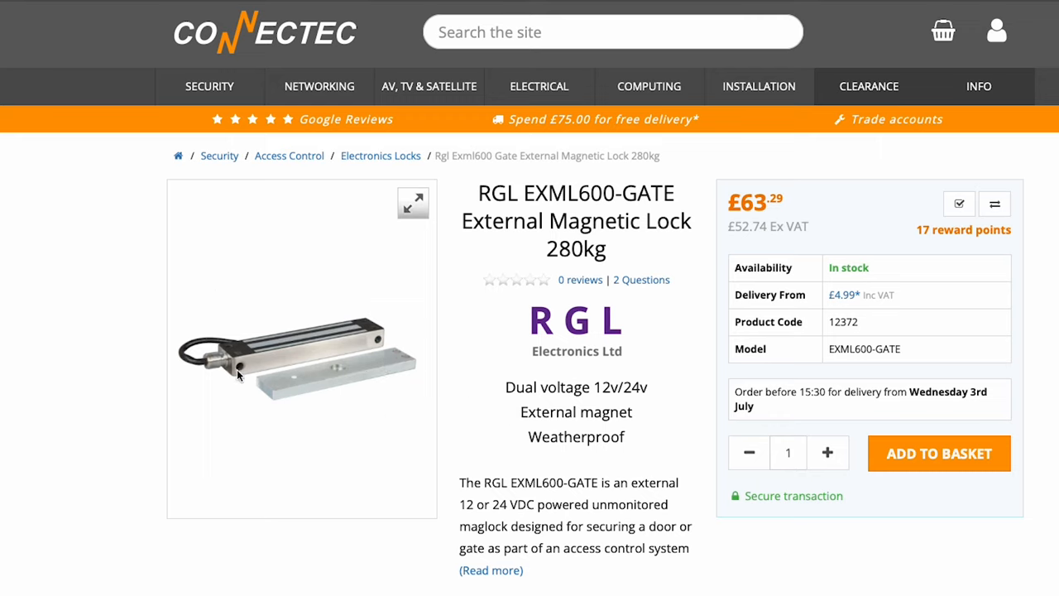
pyautogui.moveTo(392, 380)
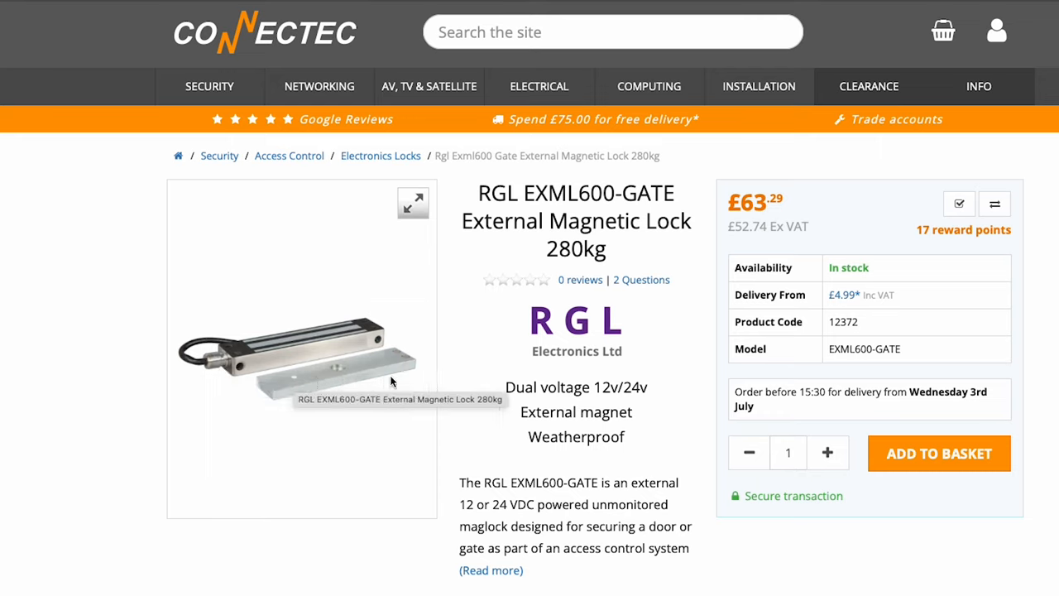
pyautogui.moveTo(302, 478)
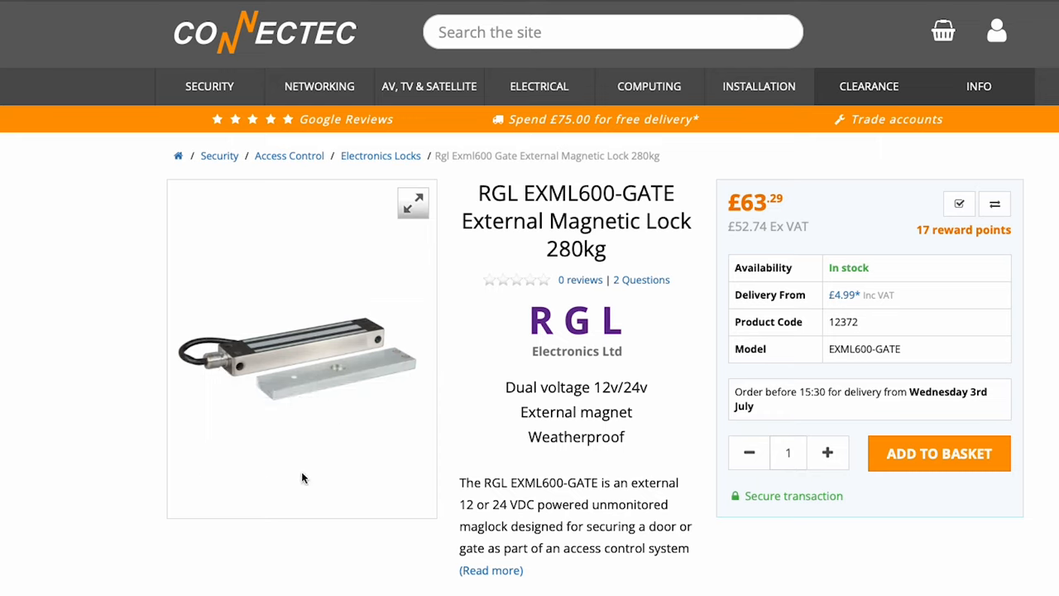
pyautogui.moveTo(468, 369)
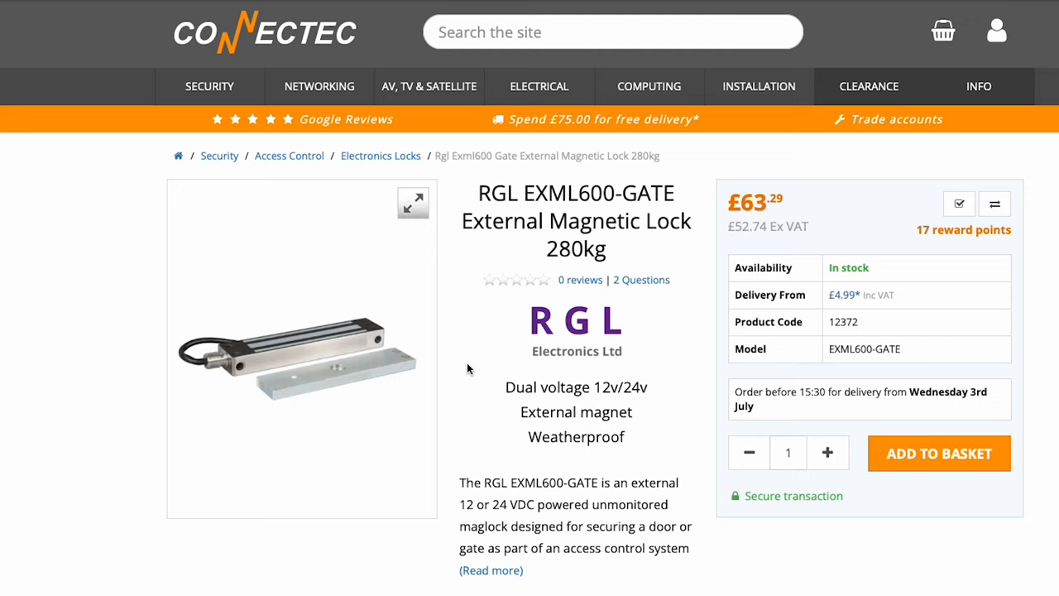
pyautogui.moveTo(369, 434)
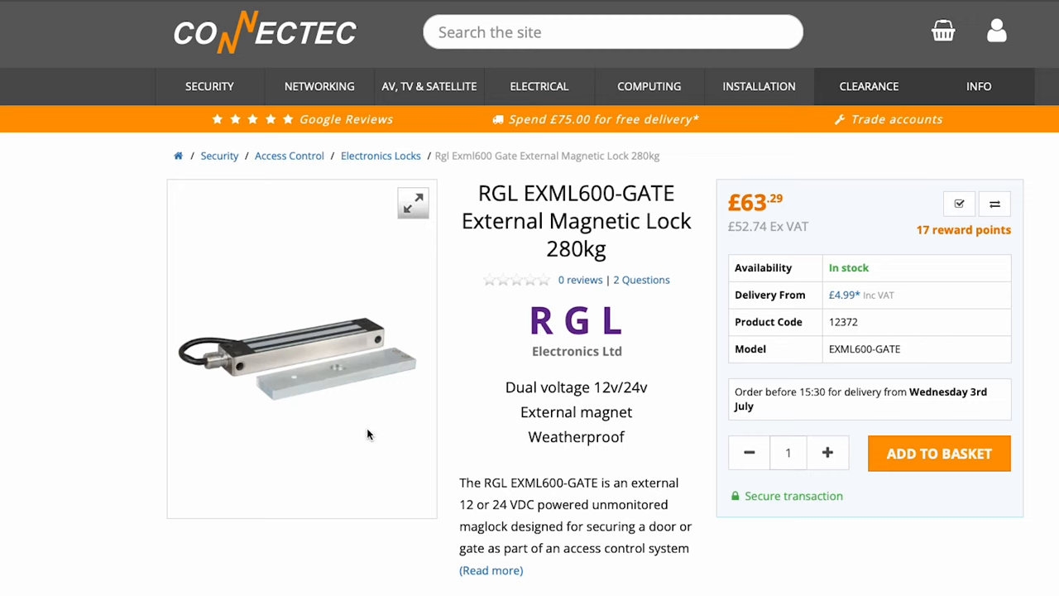
pyautogui.moveTo(595, 187)
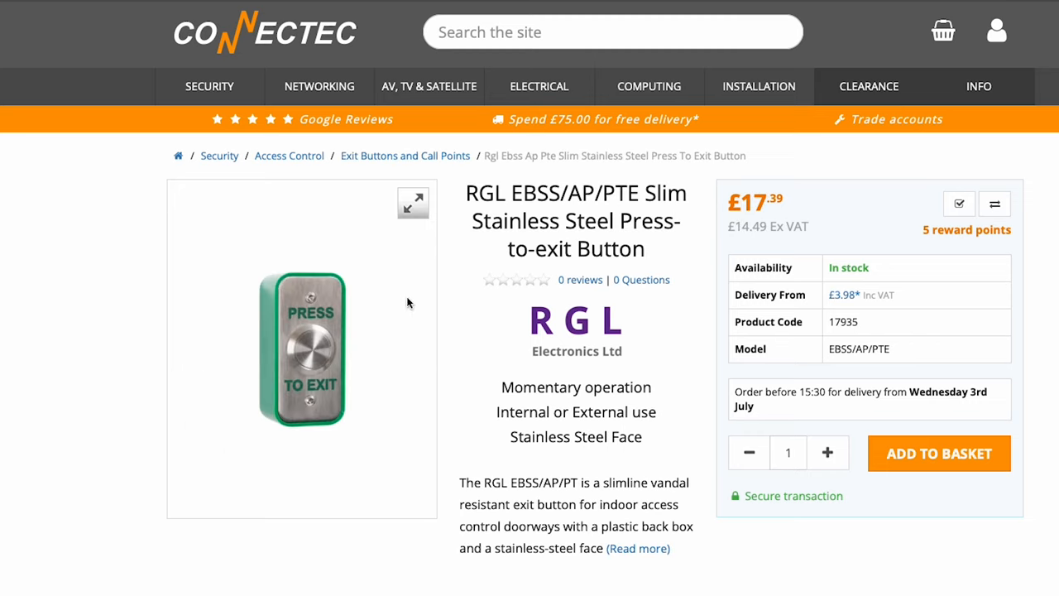
pyautogui.moveTo(289, 319)
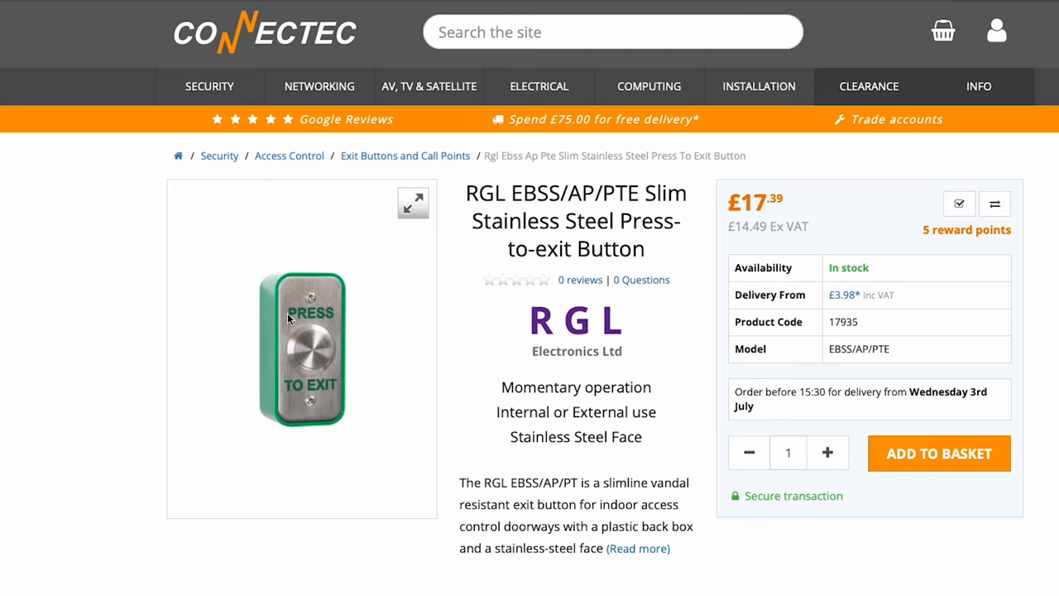
pyautogui.moveTo(775, 230)
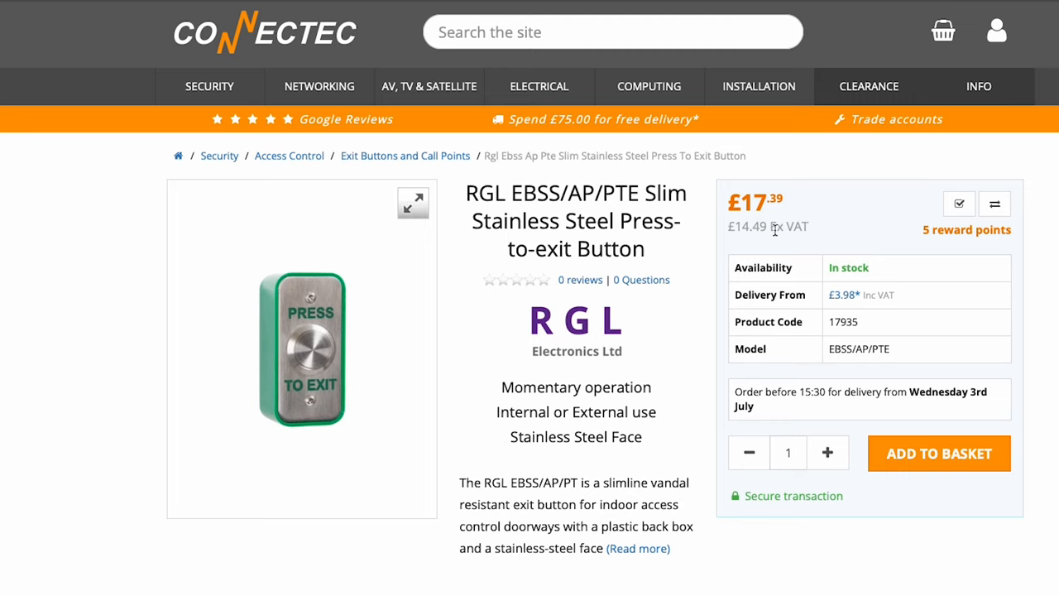
pyautogui.moveTo(290, 365)
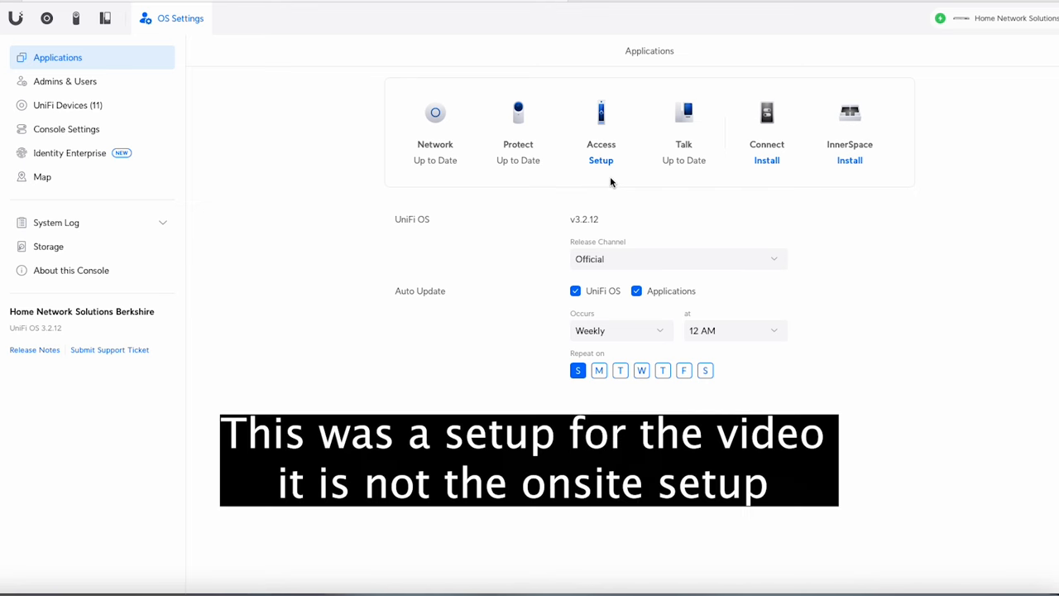
pyautogui.moveTo(617, 201)
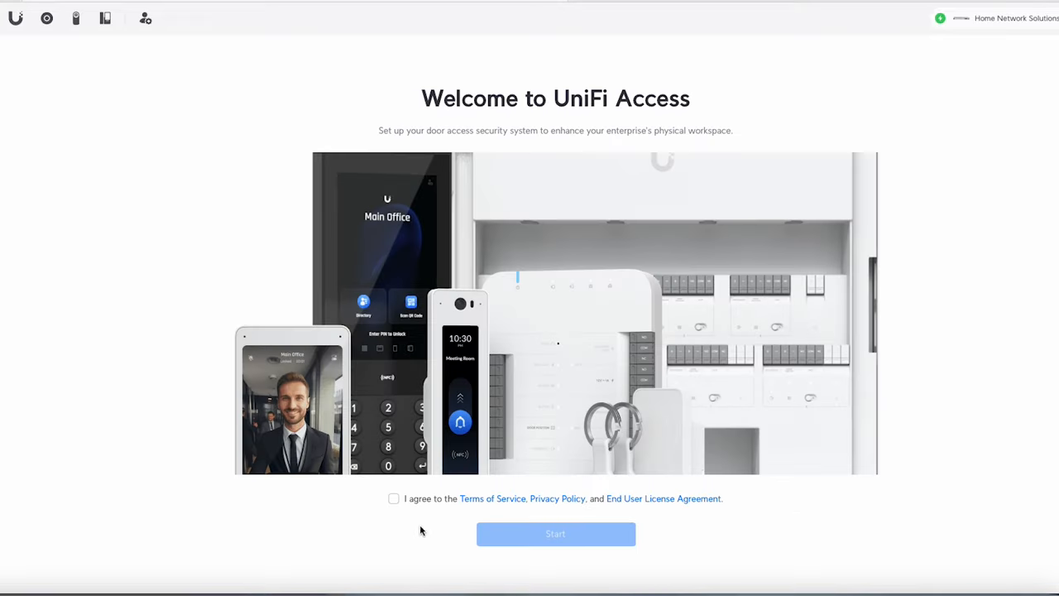
# Start Access setup and adopt the Door 0454 hub and entry reader
pyautogui.click(556, 534)
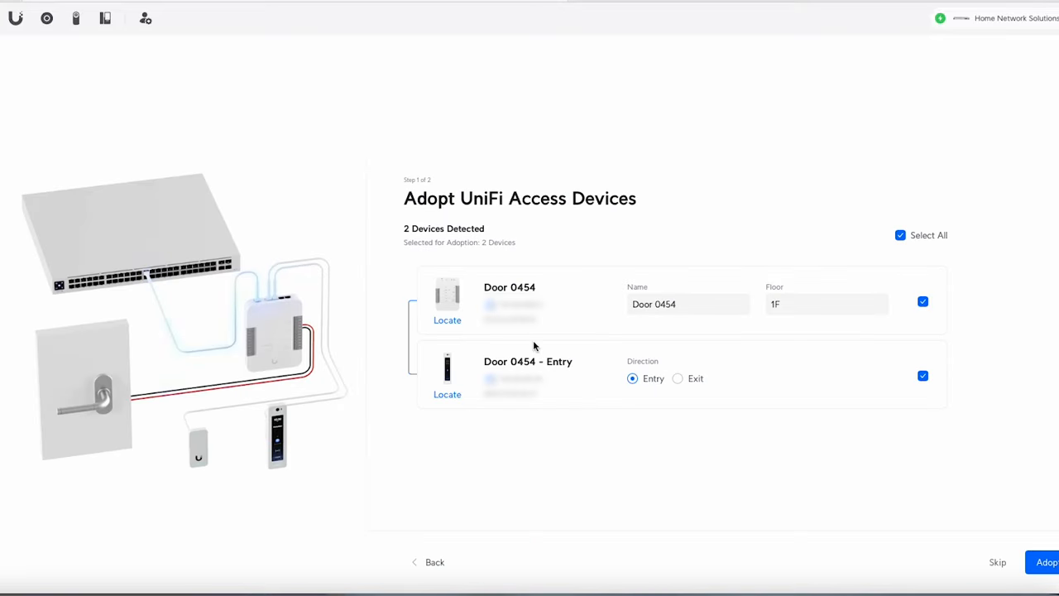
pyautogui.moveTo(495, 357)
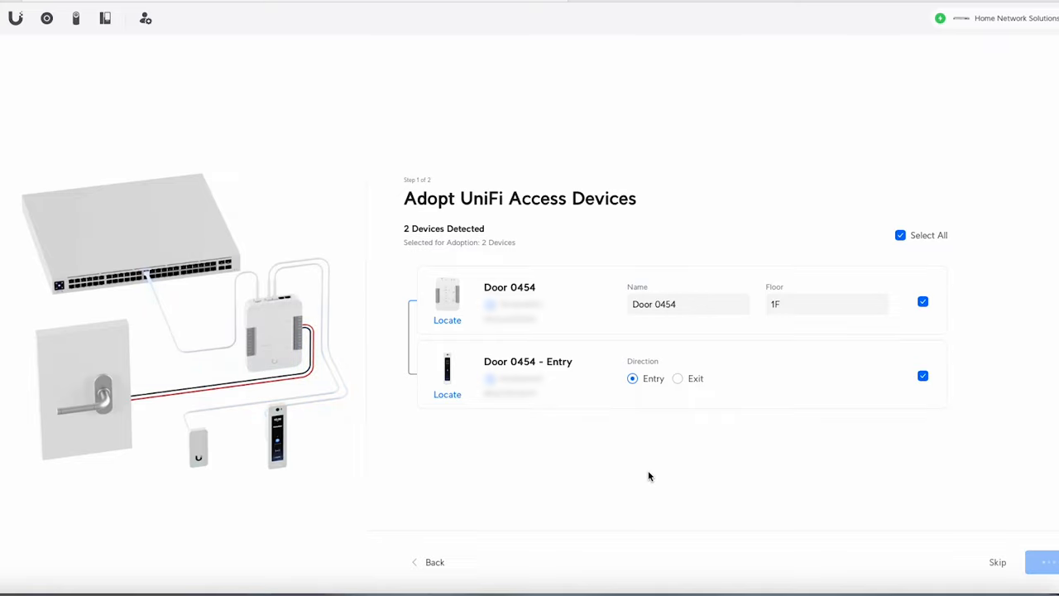
pyautogui.click(1044, 562)
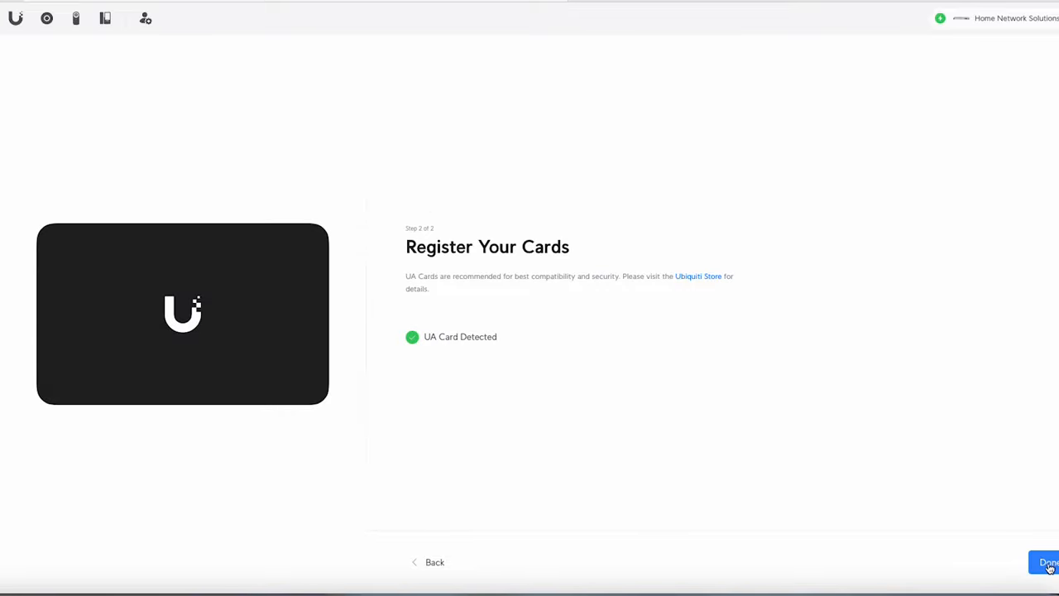
# Finish the setup wizard and view the updating door devices list
pyautogui.click(1049, 562)
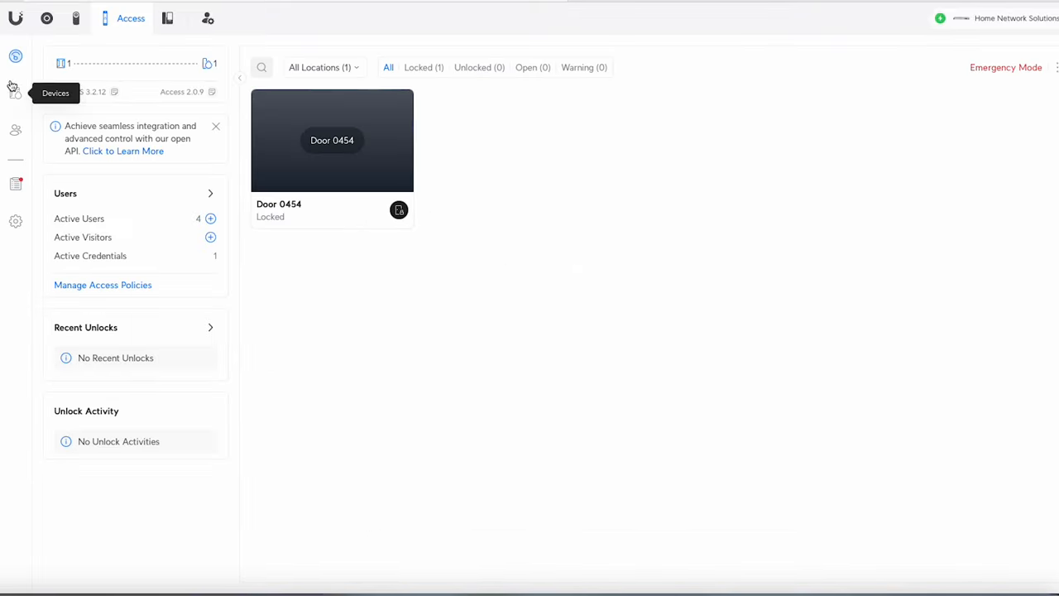
pyautogui.click(15, 91)
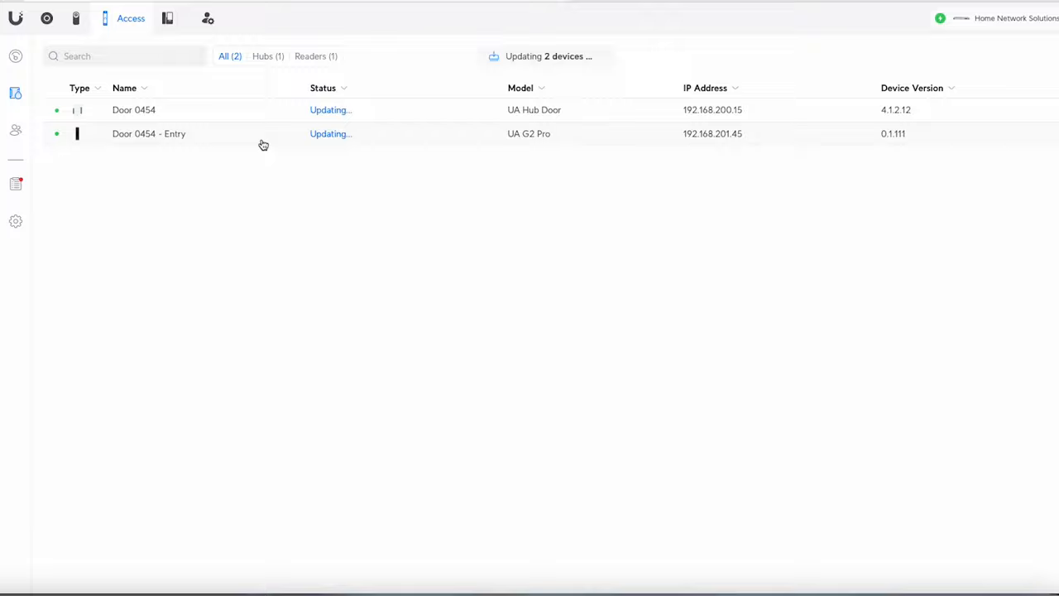
pyautogui.moveTo(16, 130)
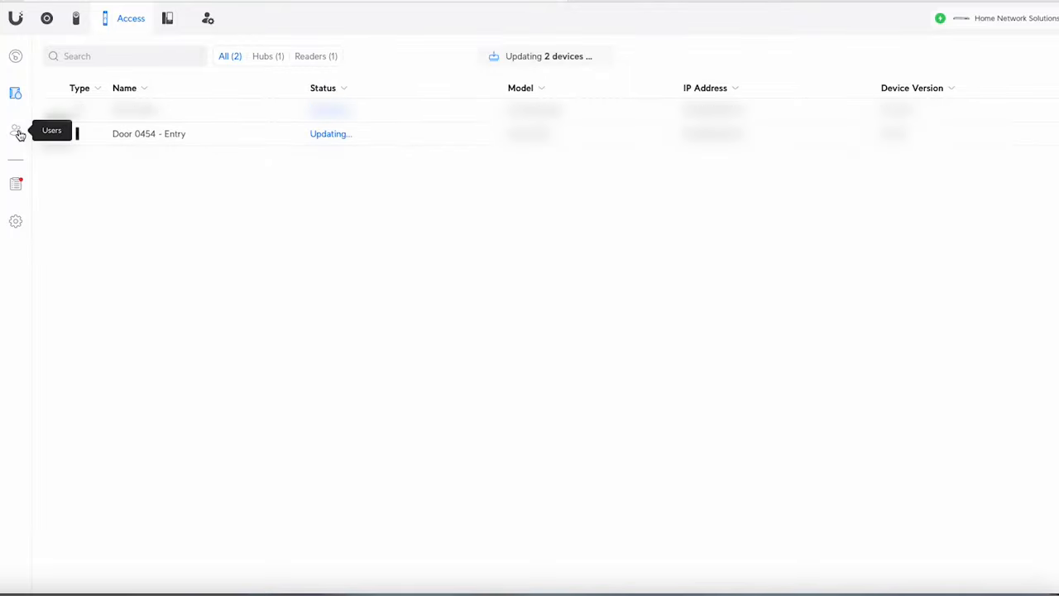
# Show the Access users list with its four users
pyautogui.click(15, 130)
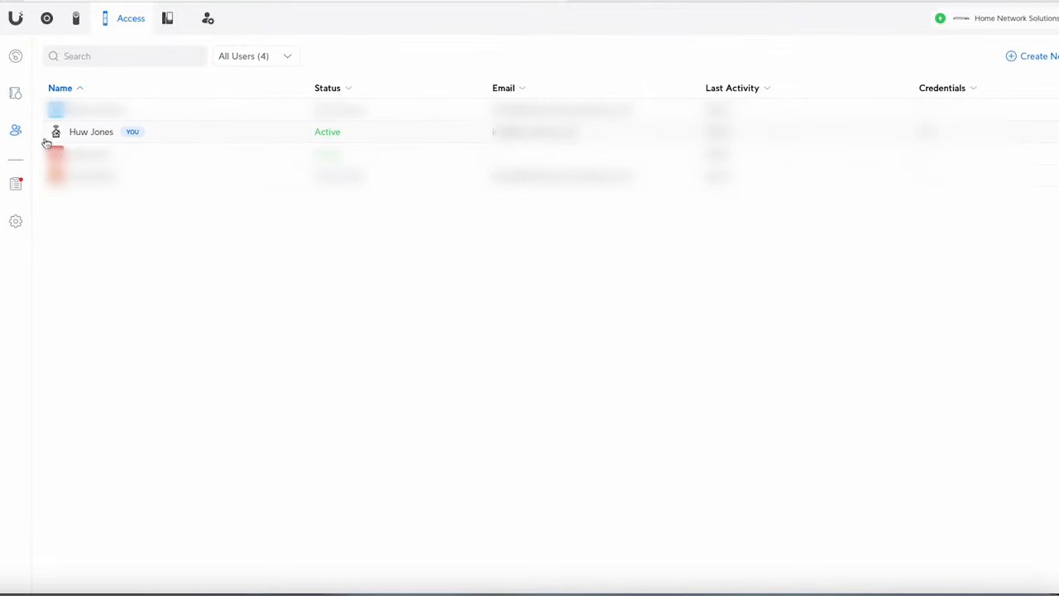
pyautogui.moveTo(327, 138)
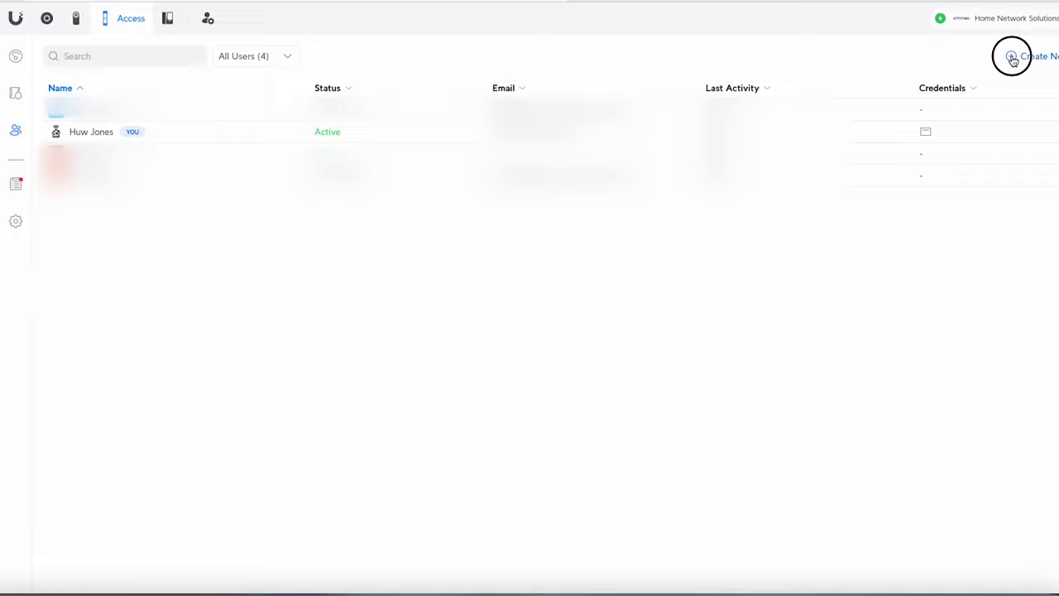
# Start a new user and expand employee ID and onboard date fields
pyautogui.click(1011, 57)
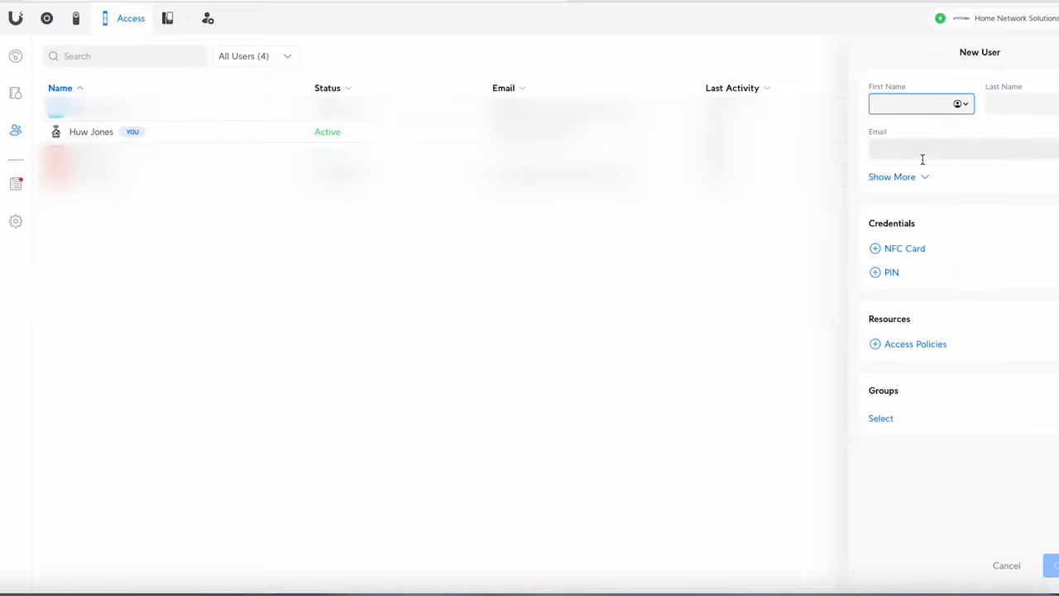
pyautogui.click(892, 176)
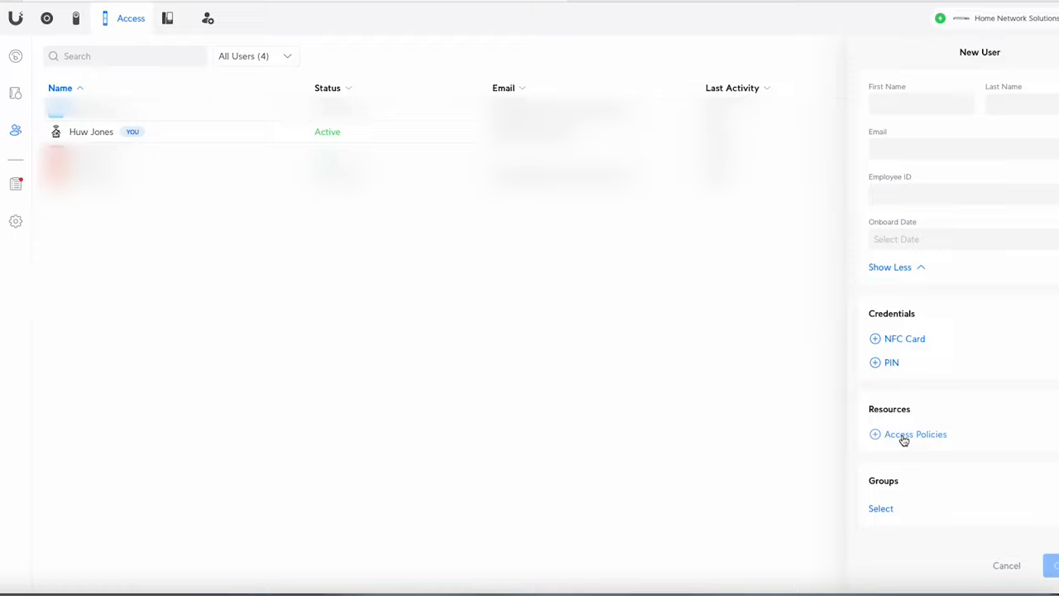
pyautogui.moveTo(889, 514)
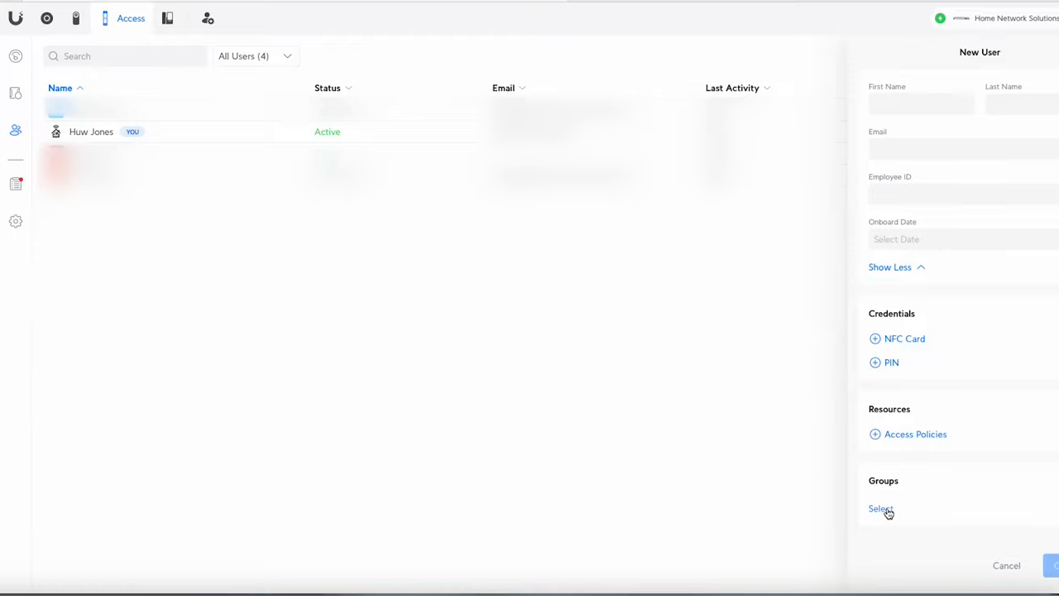
pyautogui.moveTo(891, 515)
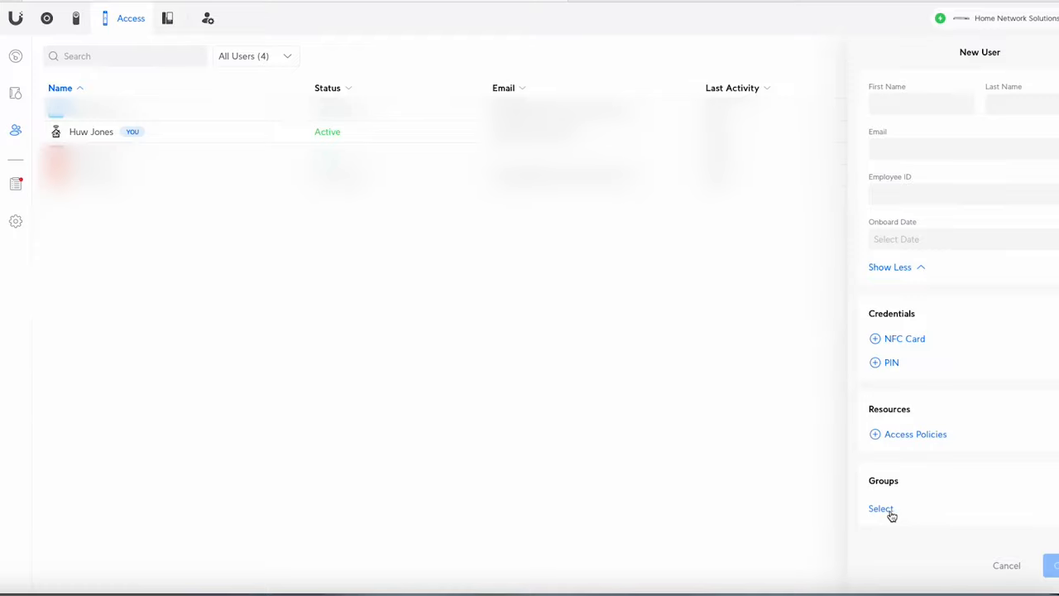
pyautogui.moveTo(931, 509)
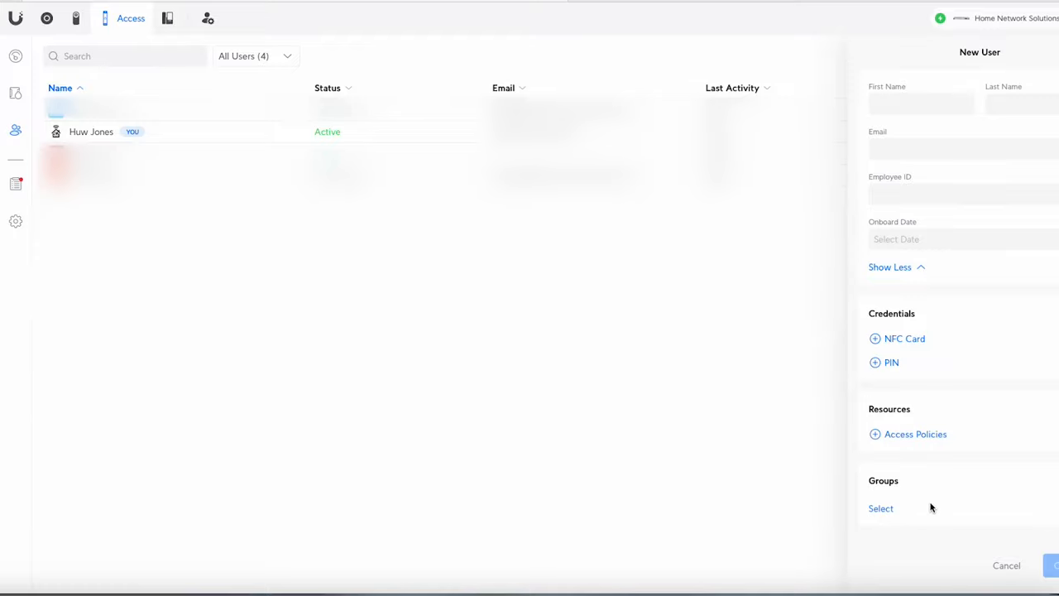
pyautogui.moveTo(916, 520)
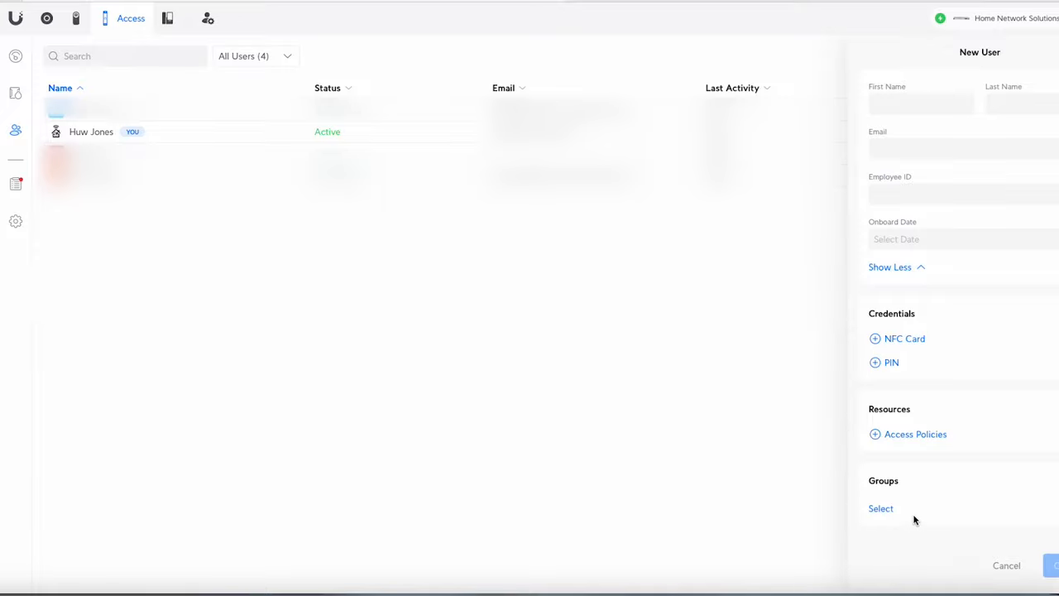
pyautogui.moveTo(930, 401)
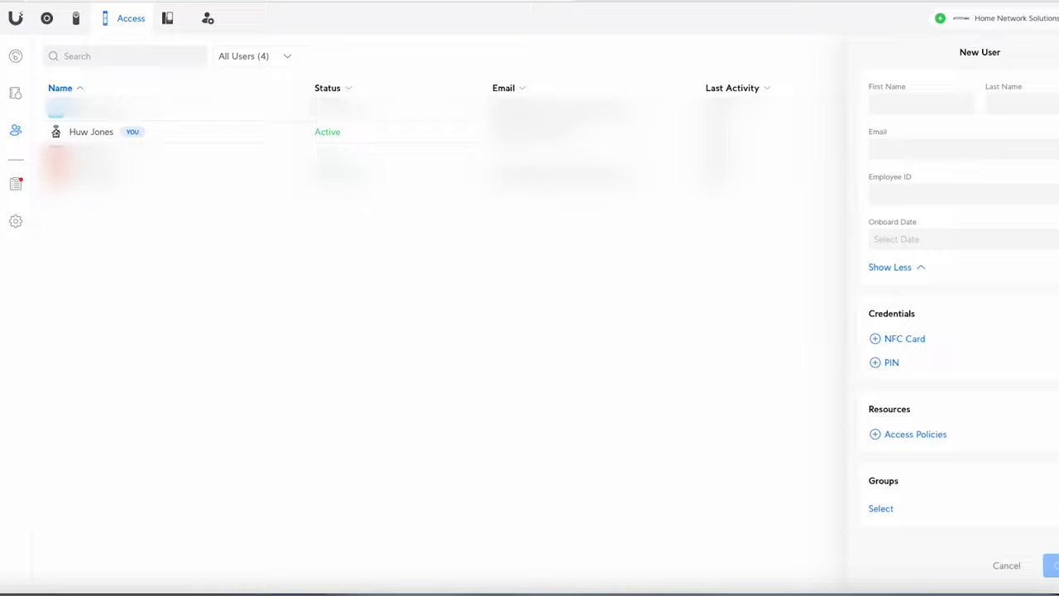
# Open General security settings for emergency mode, NFC cards and PIN options
pyautogui.click(1007, 566)
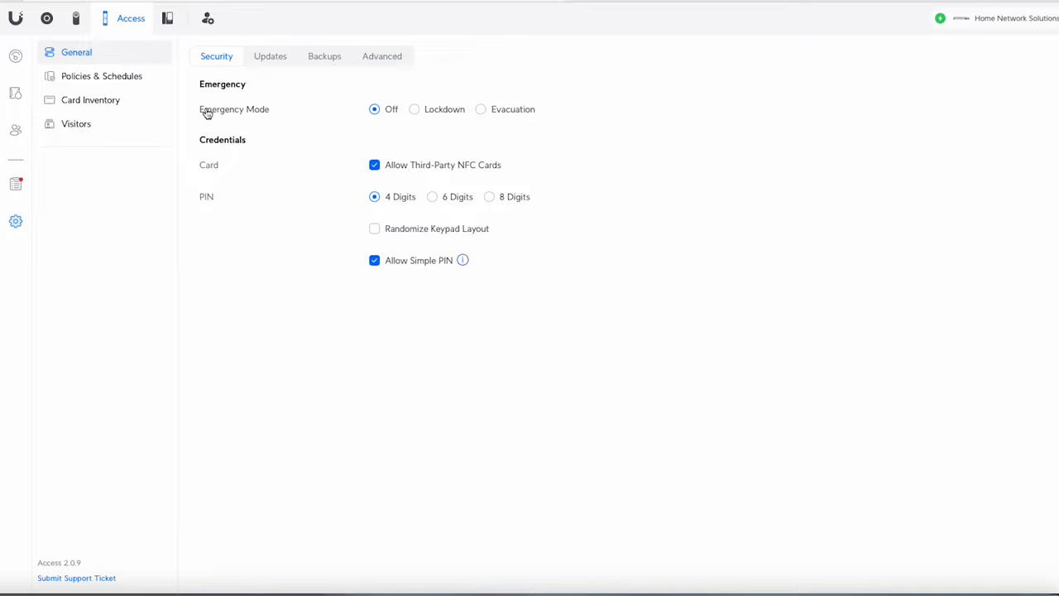
pyautogui.moveTo(221, 115)
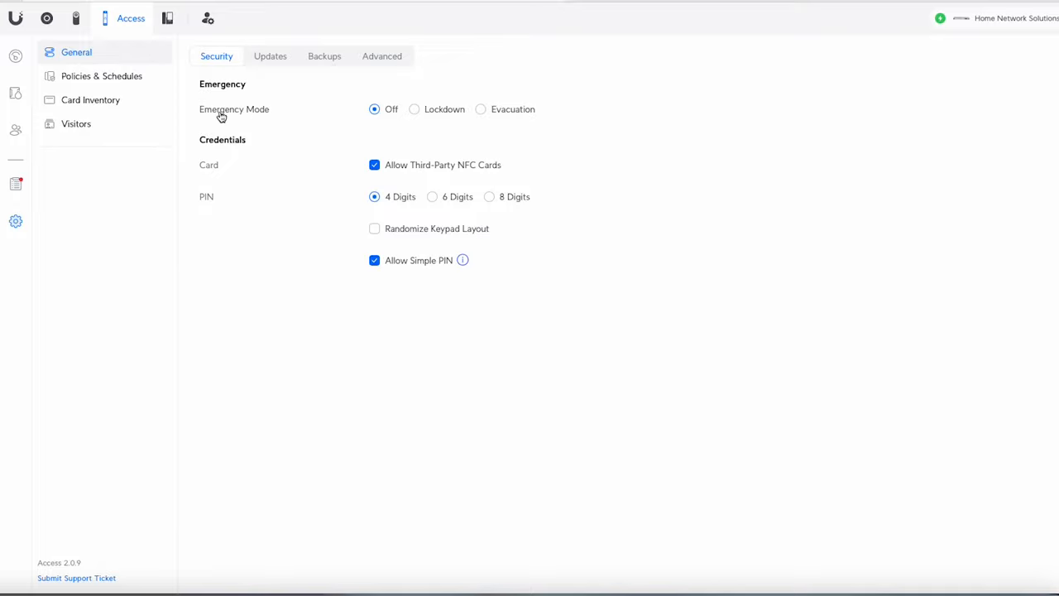
pyautogui.moveTo(265, 118)
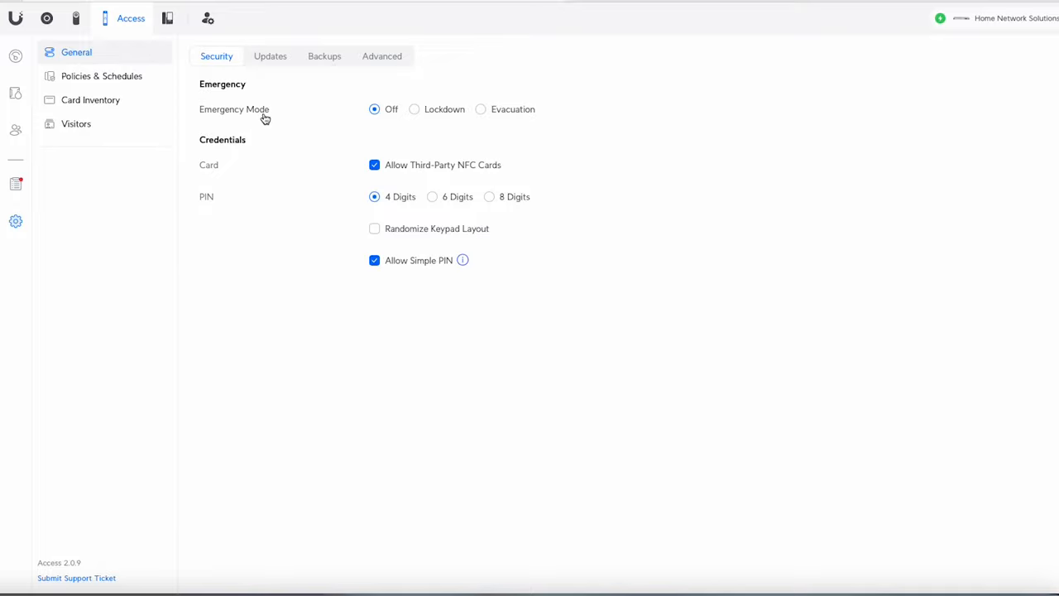
pyautogui.moveTo(228, 119)
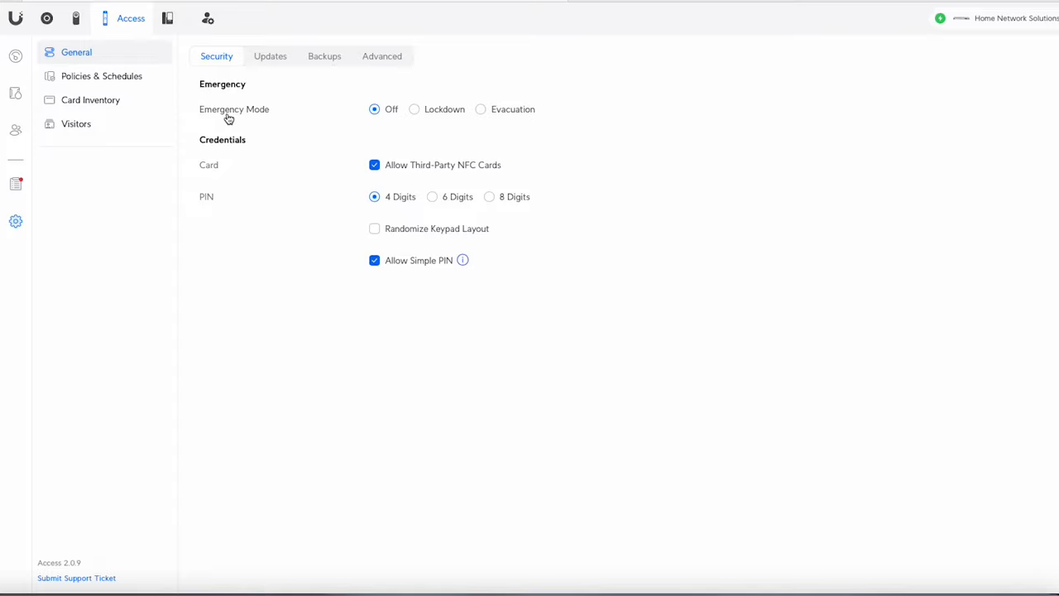
pyautogui.moveTo(257, 115)
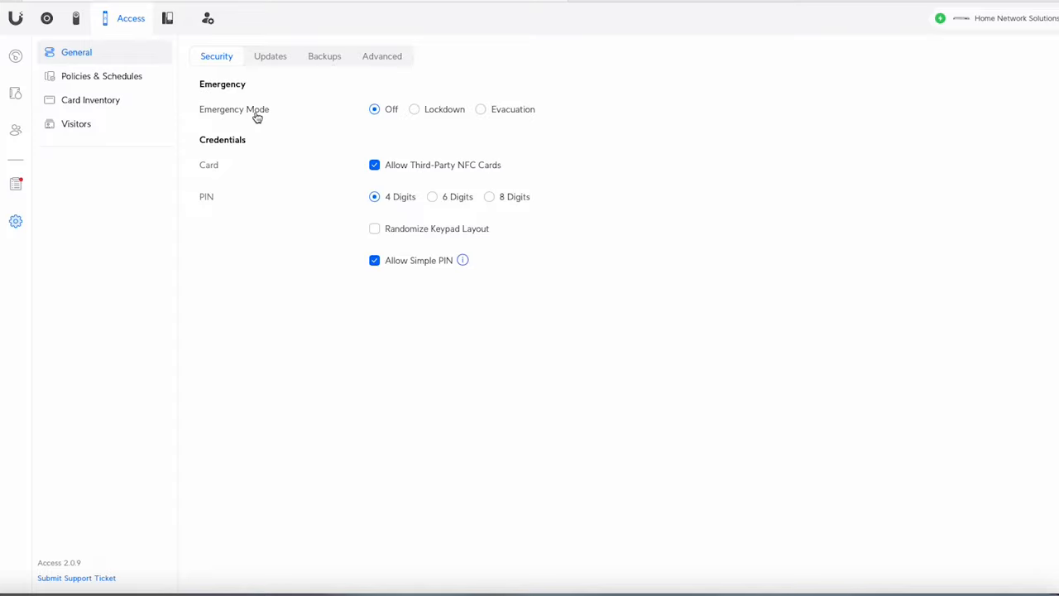
pyautogui.moveTo(383, 117)
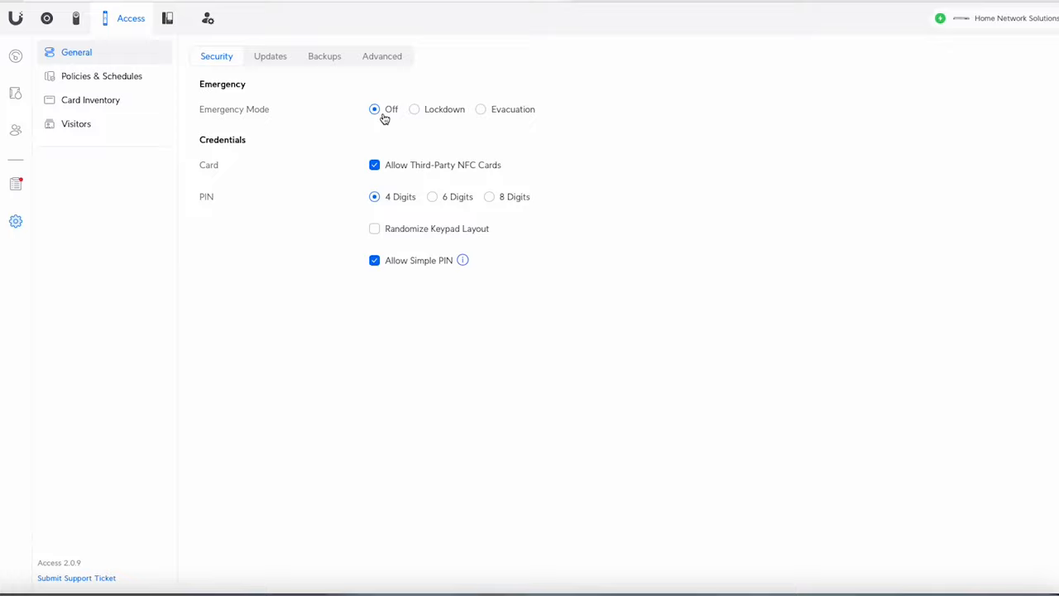
pyautogui.moveTo(399, 112)
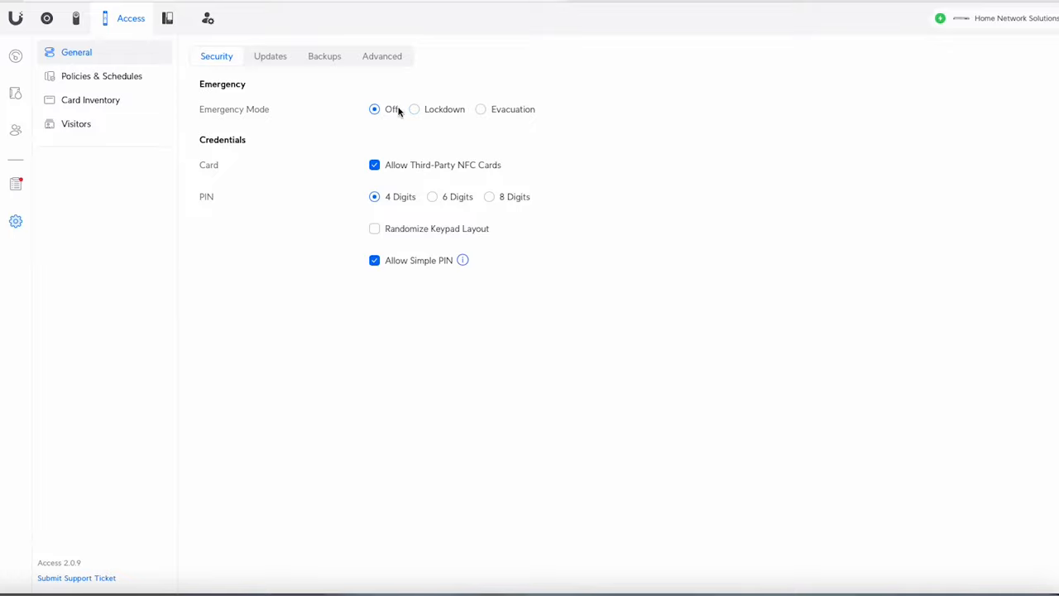
pyautogui.moveTo(414, 109)
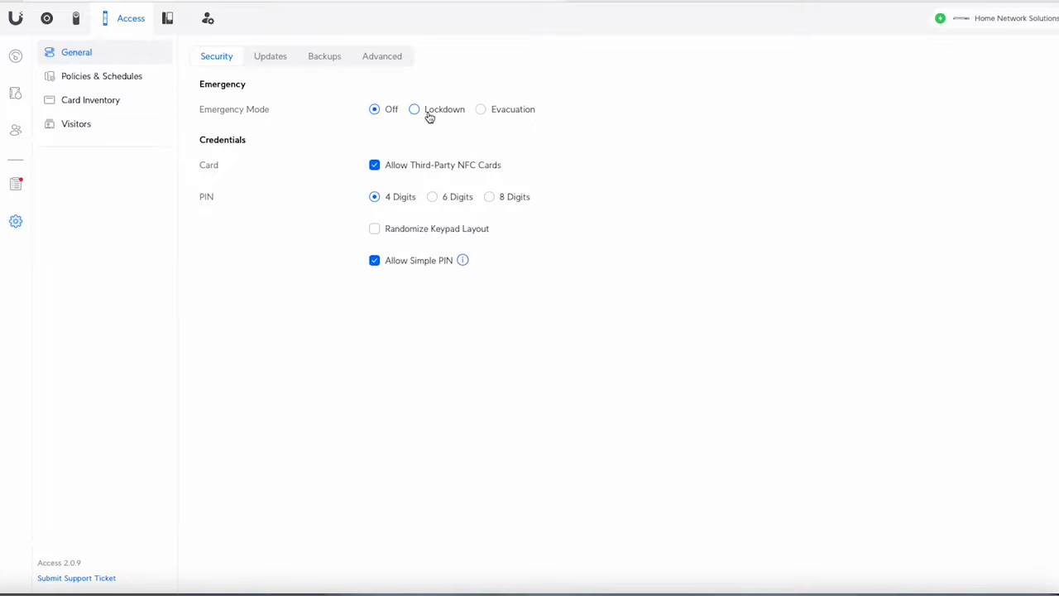
pyautogui.moveTo(481, 109)
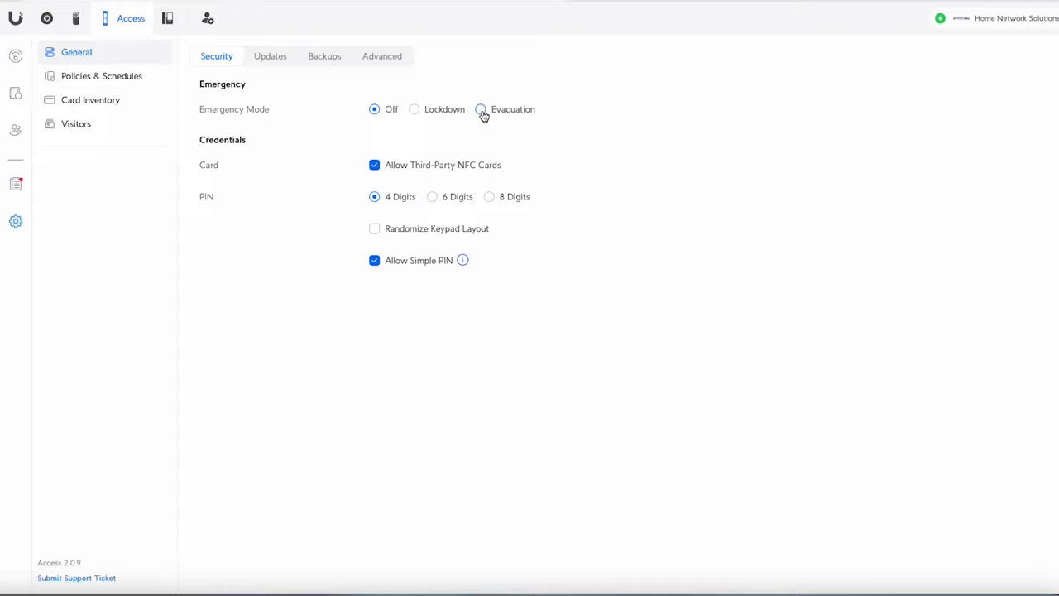
pyautogui.moveTo(420, 124)
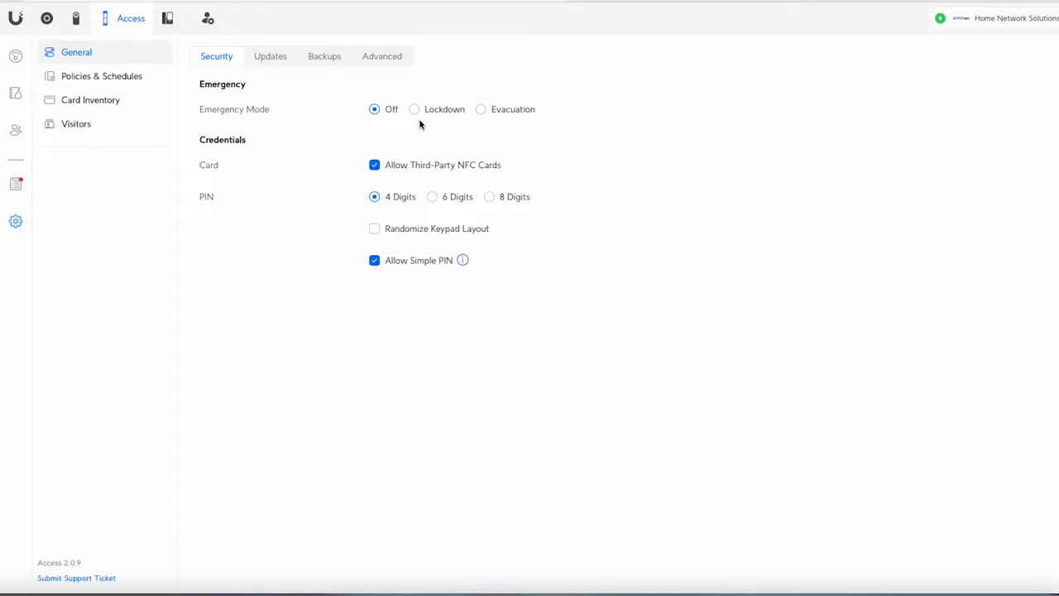
pyautogui.moveTo(359, 177)
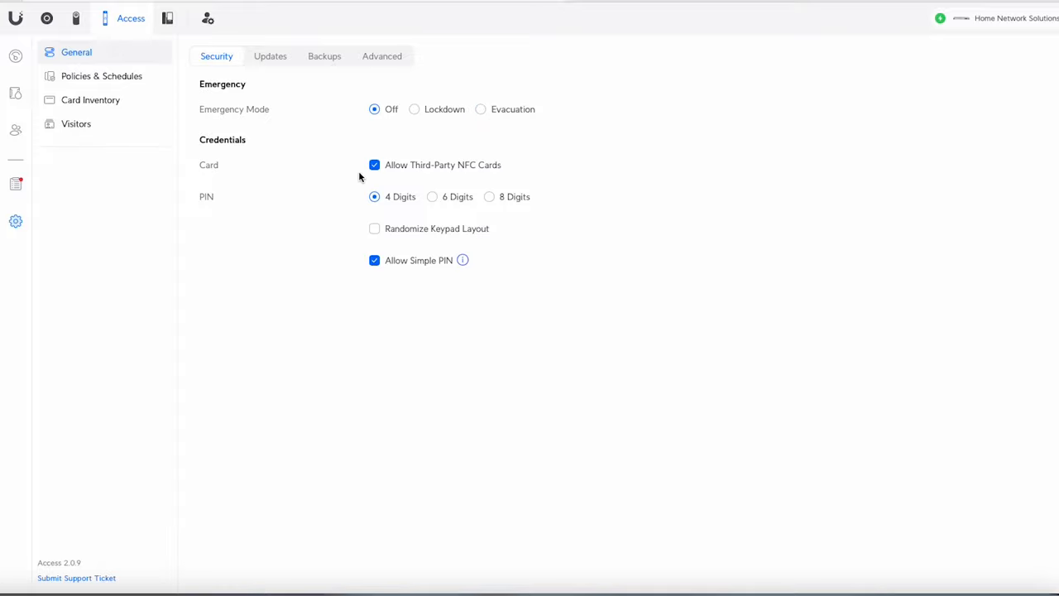
pyautogui.moveTo(492, 172)
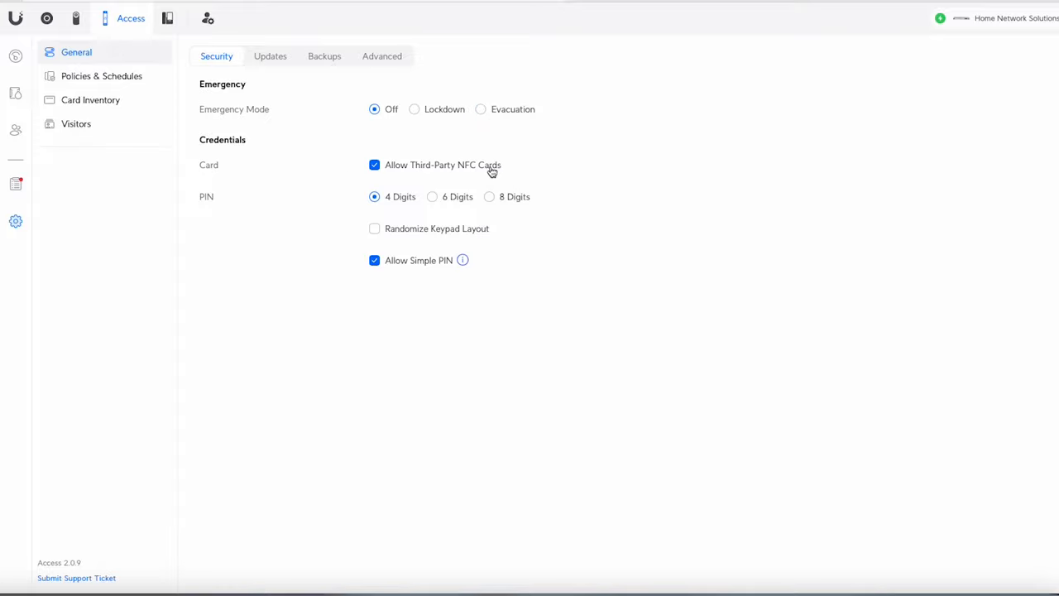
pyautogui.moveTo(405, 205)
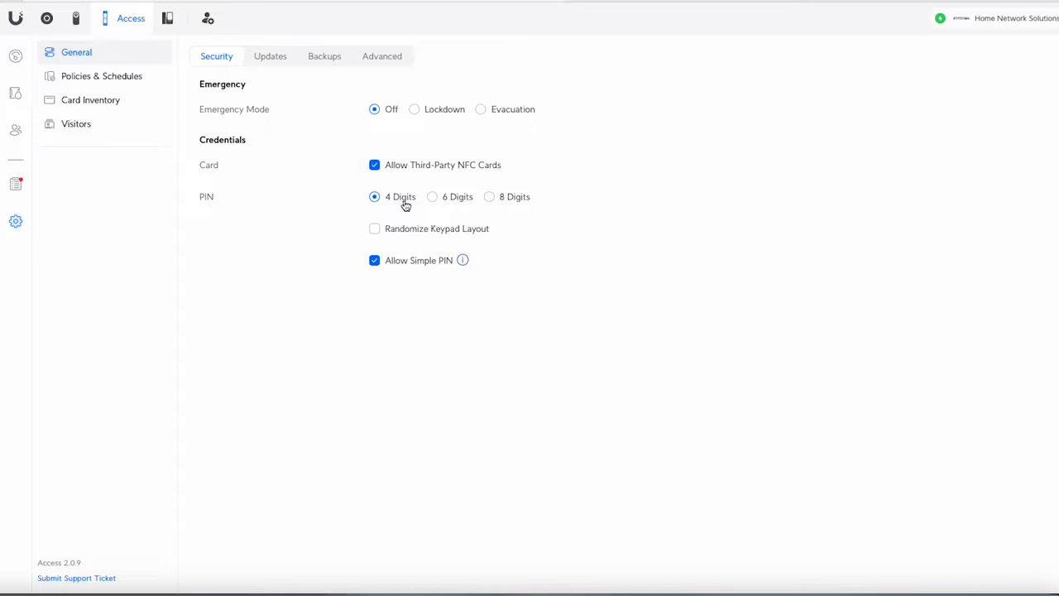
pyautogui.moveTo(413, 243)
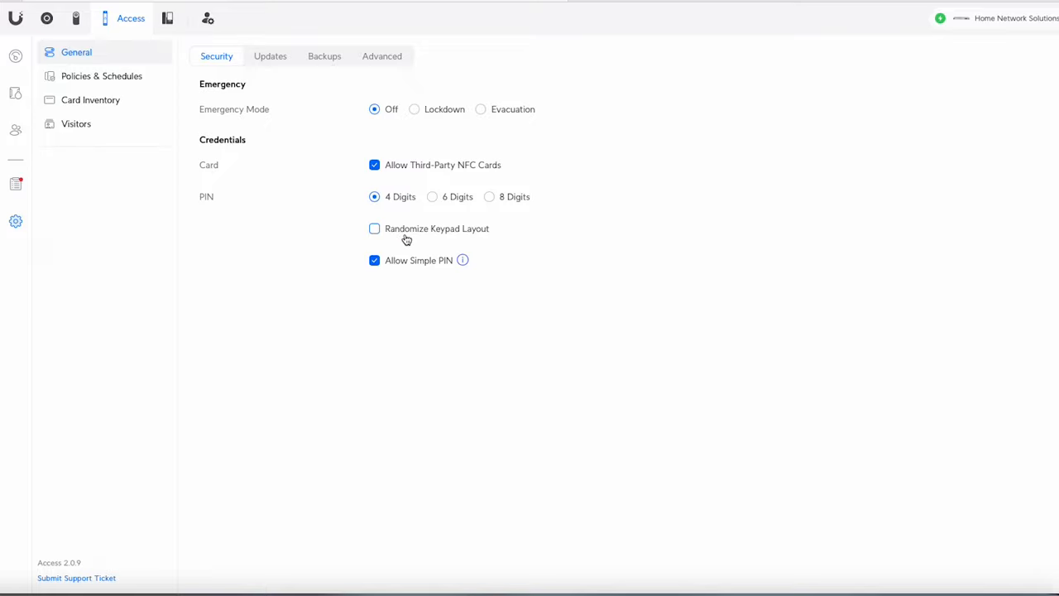
pyautogui.moveTo(413, 241)
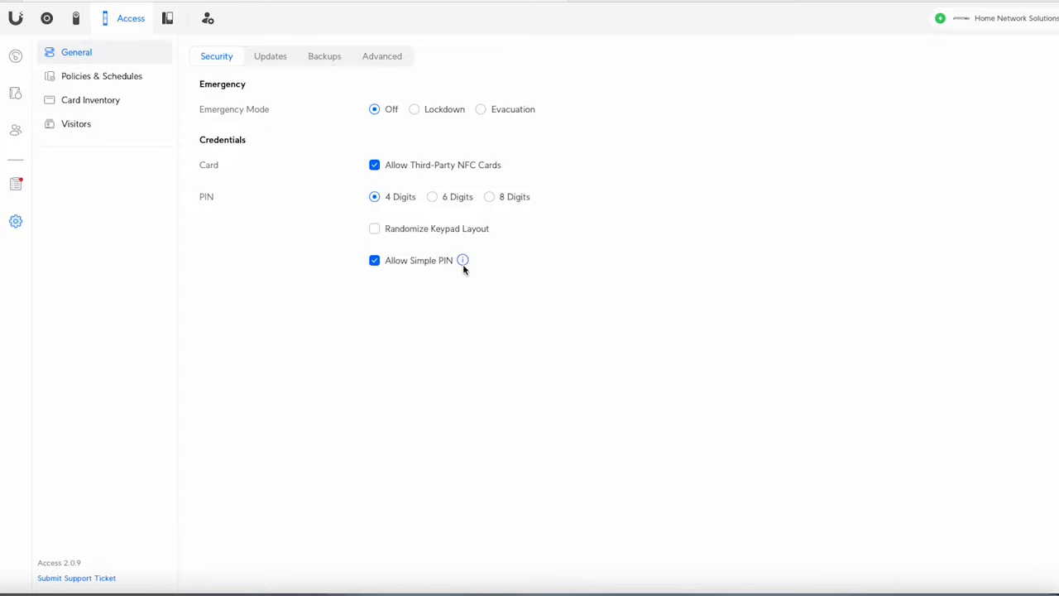
pyautogui.moveTo(462, 260)
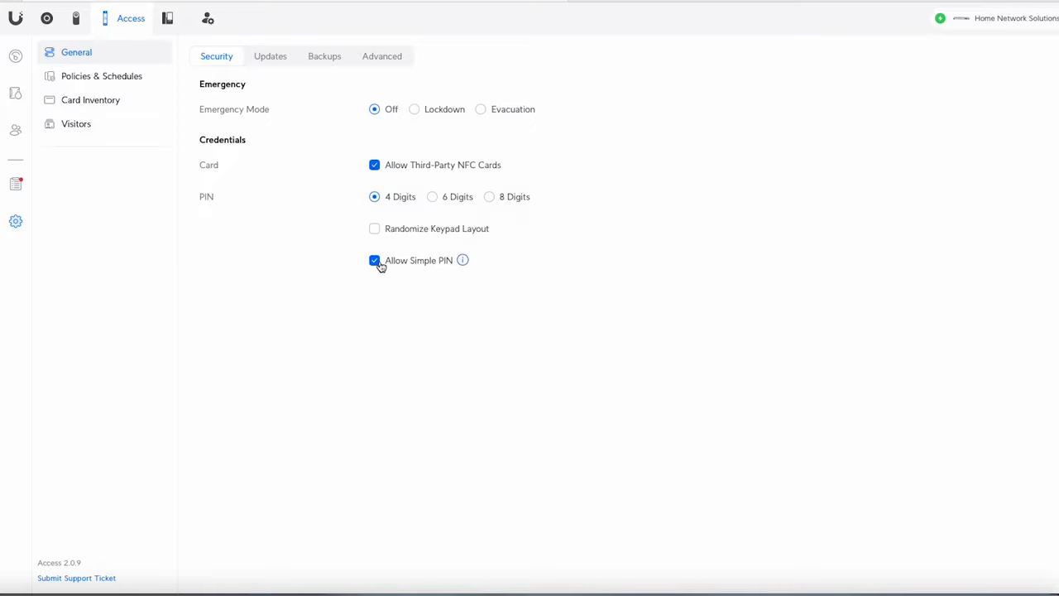
pyautogui.moveTo(383, 268)
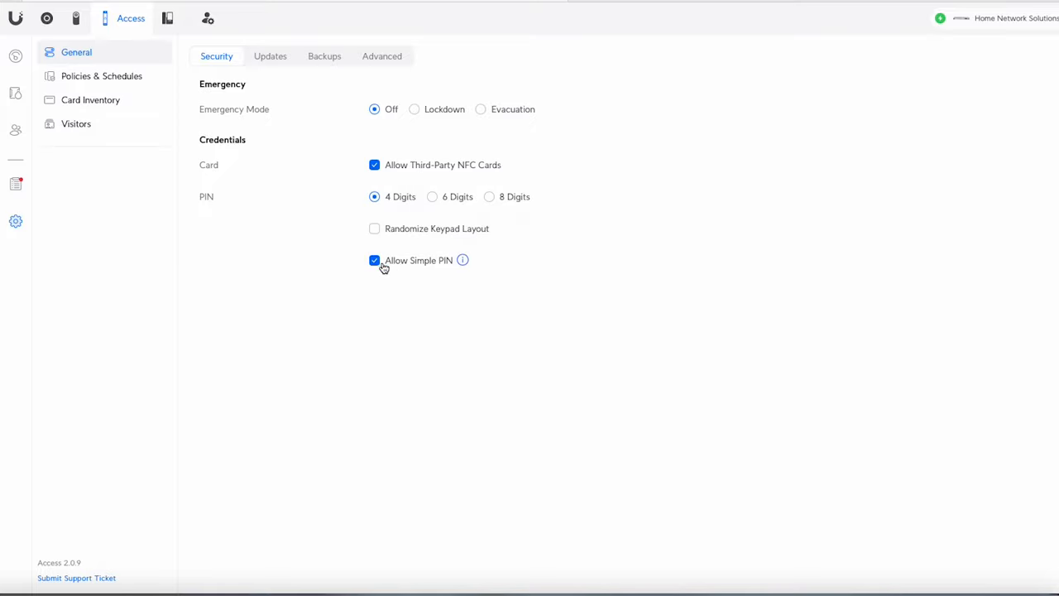
pyautogui.moveTo(279, 84)
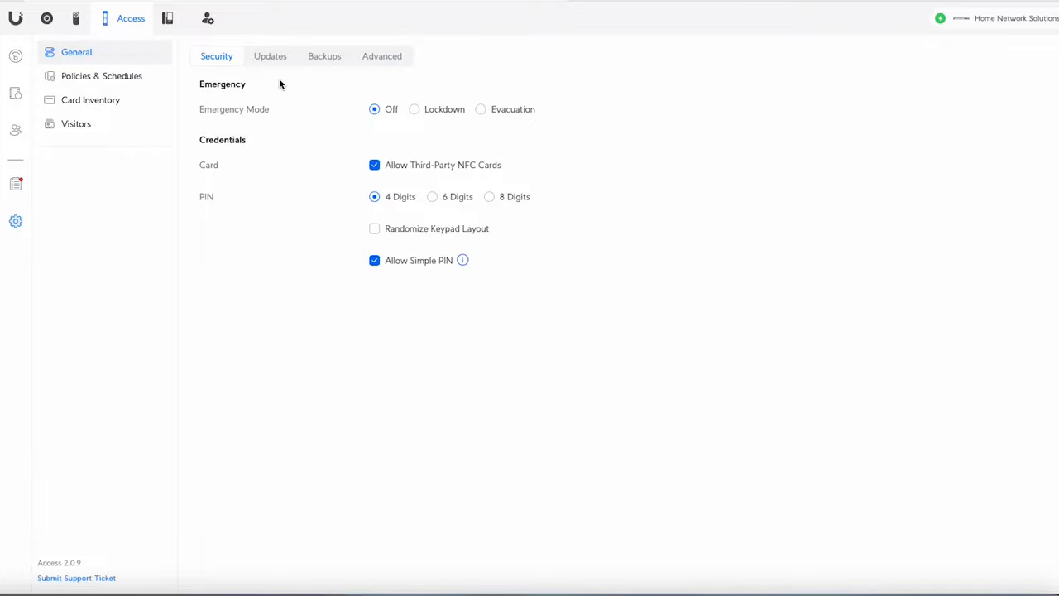
# View the automatic update schedule, then the configuration backup options
pyautogui.click(270, 56)
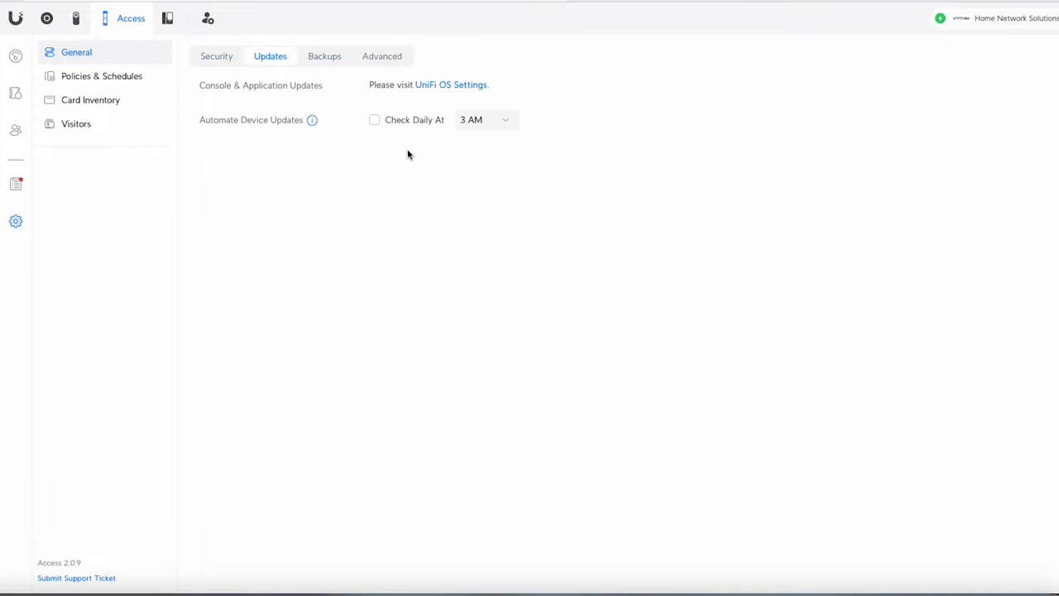
pyautogui.moveTo(455, 135)
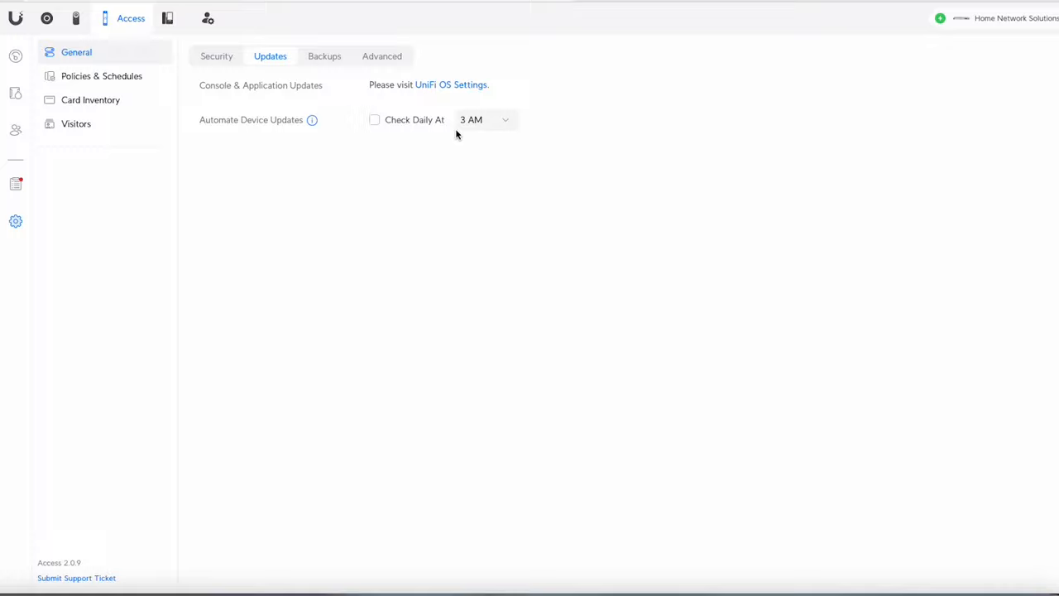
pyautogui.click(324, 55)
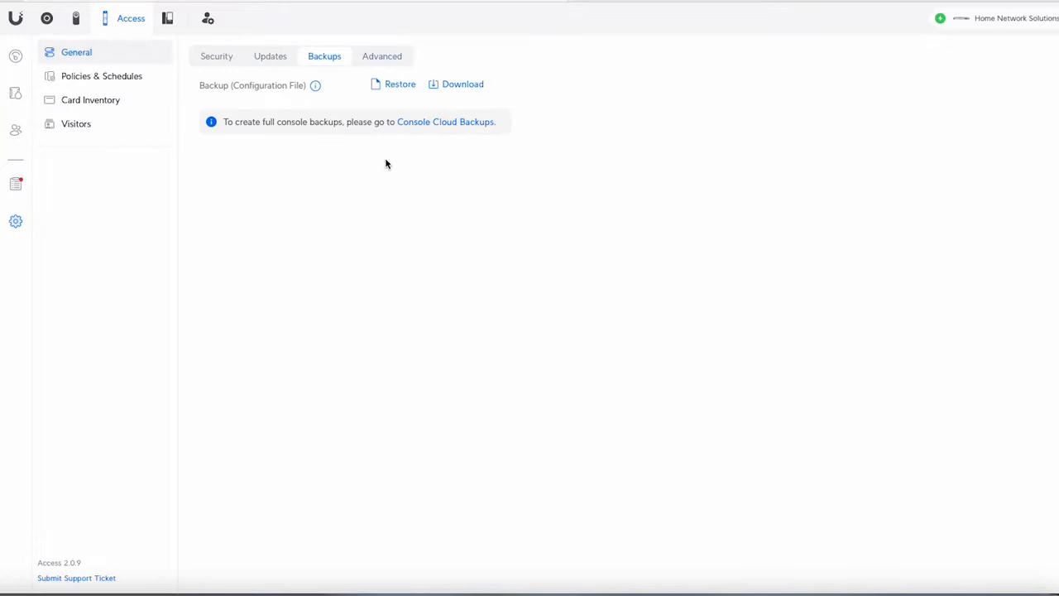
pyautogui.moveTo(451, 102)
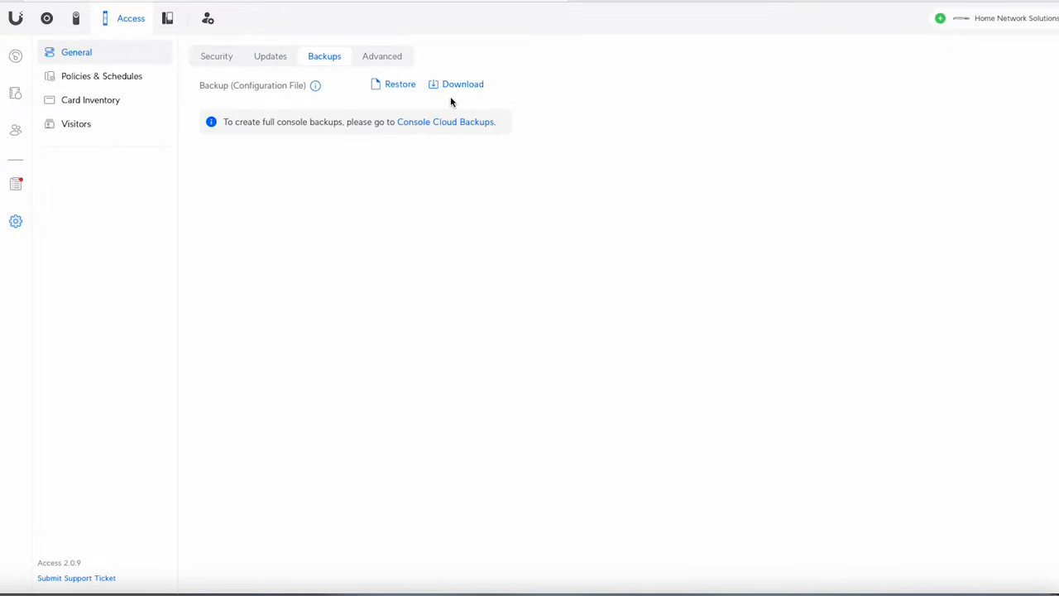
pyautogui.moveTo(455, 130)
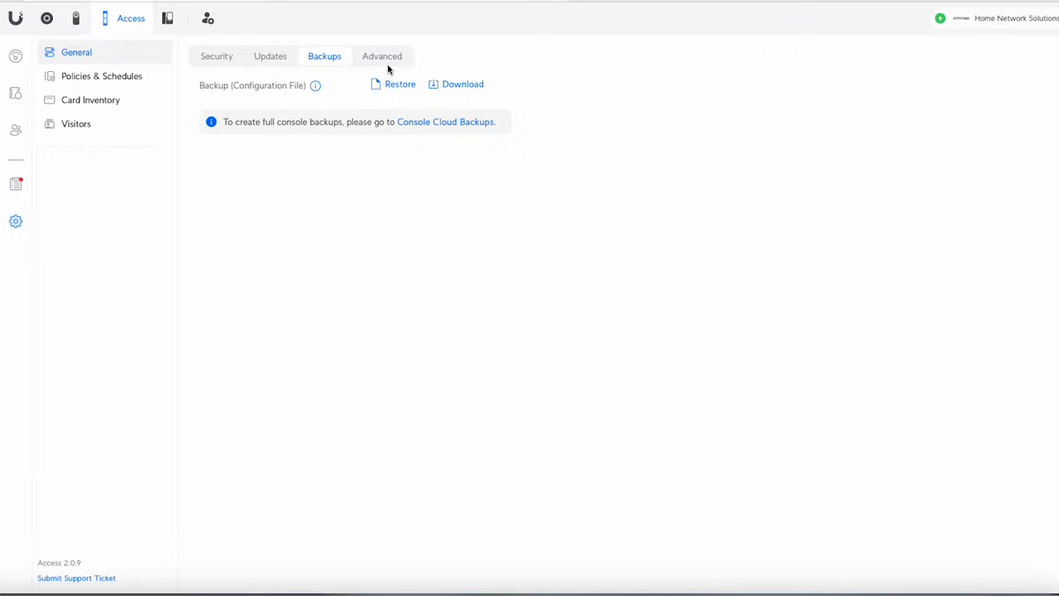
# Open Advanced settings and list the Door Unlock Recordings choices, left disabled
pyautogui.click(382, 56)
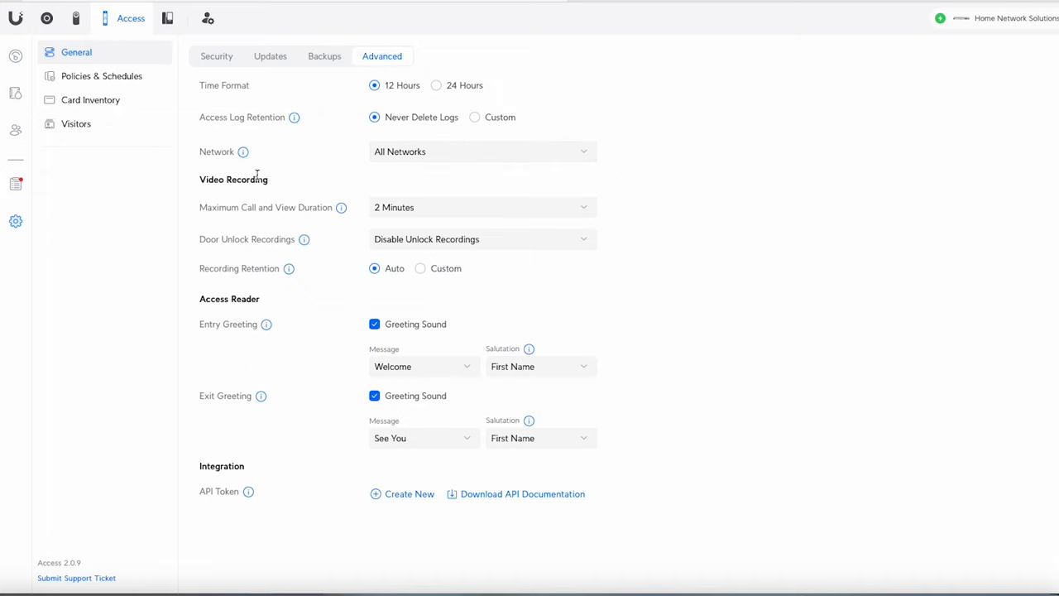
pyautogui.moveTo(256, 167)
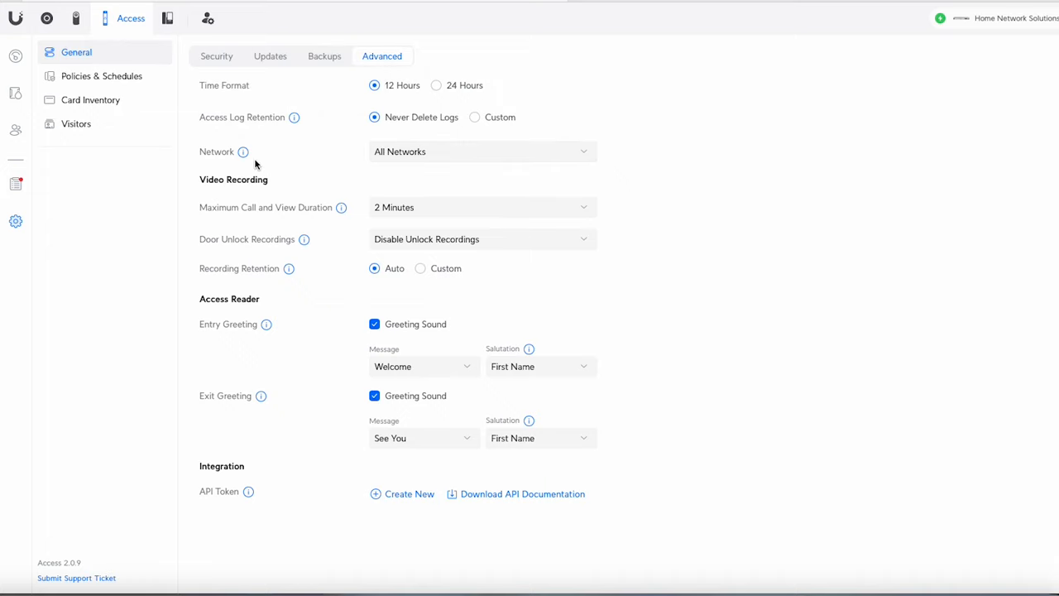
pyautogui.moveTo(235, 237)
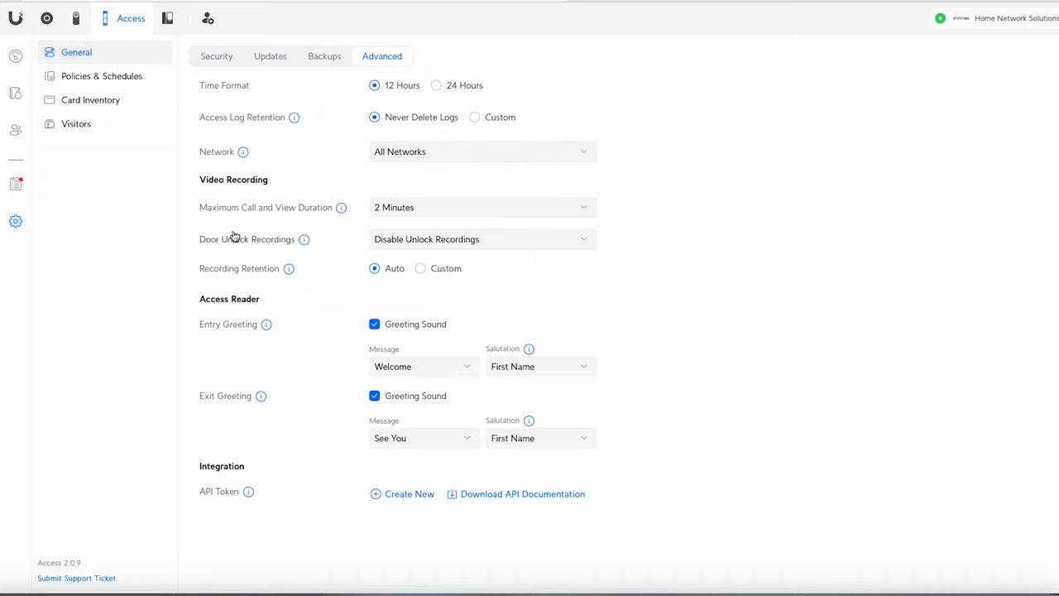
pyautogui.moveTo(239, 247)
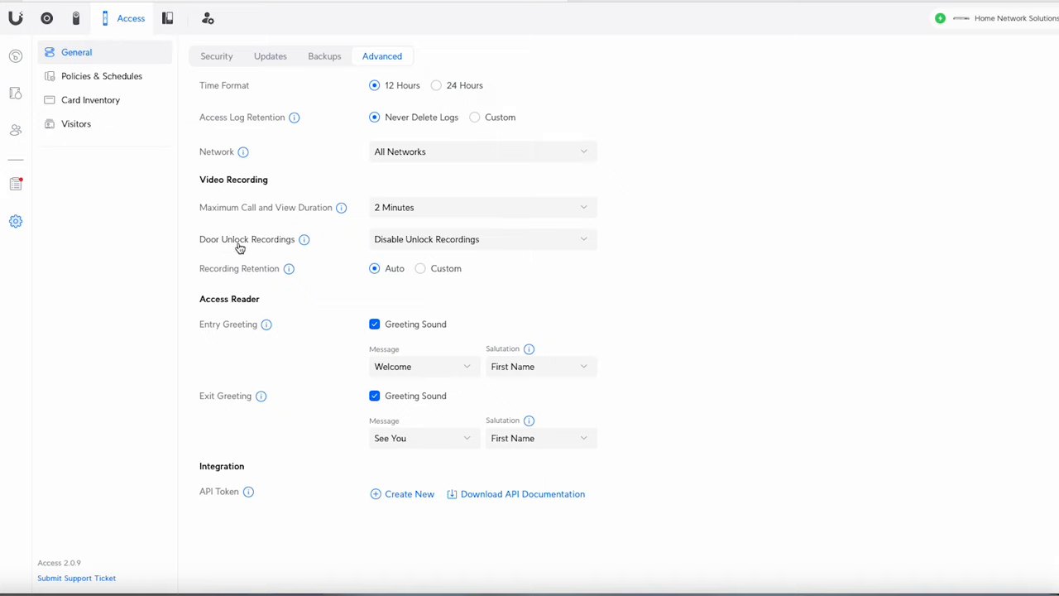
pyautogui.moveTo(249, 250)
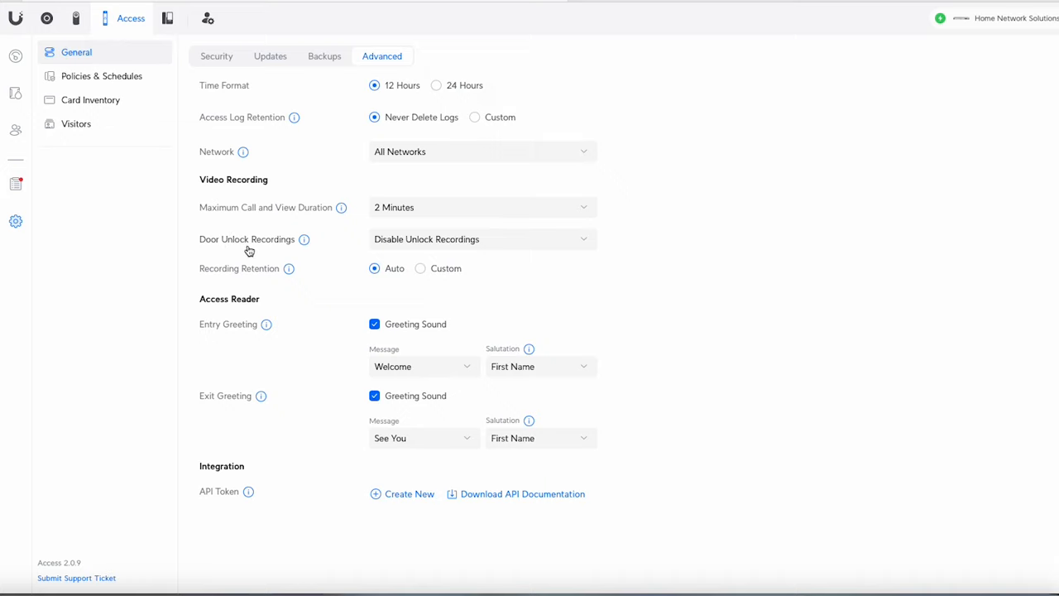
pyautogui.click(483, 239)
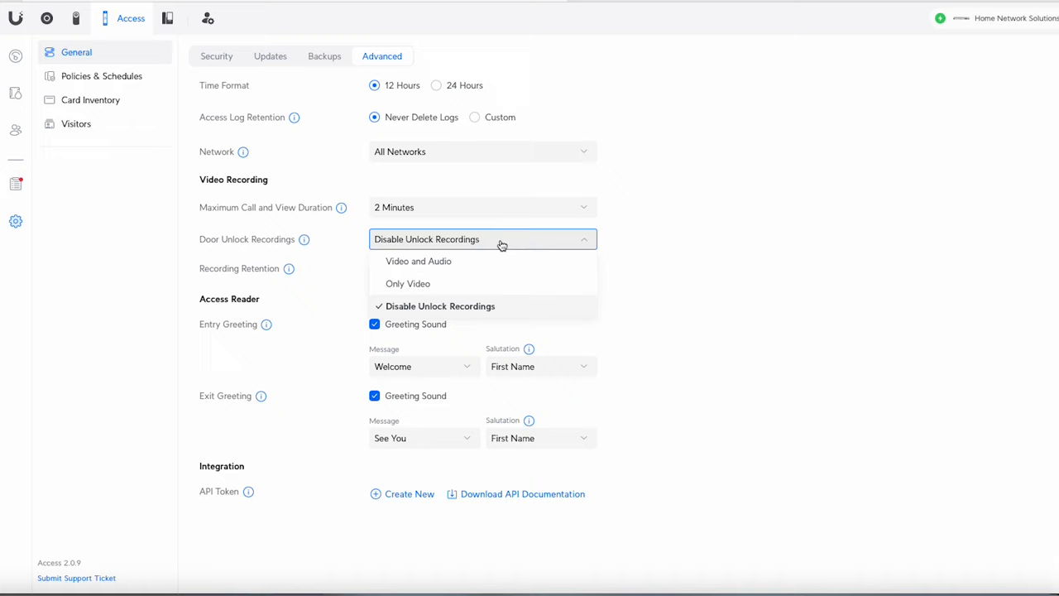
pyautogui.moveTo(499, 246)
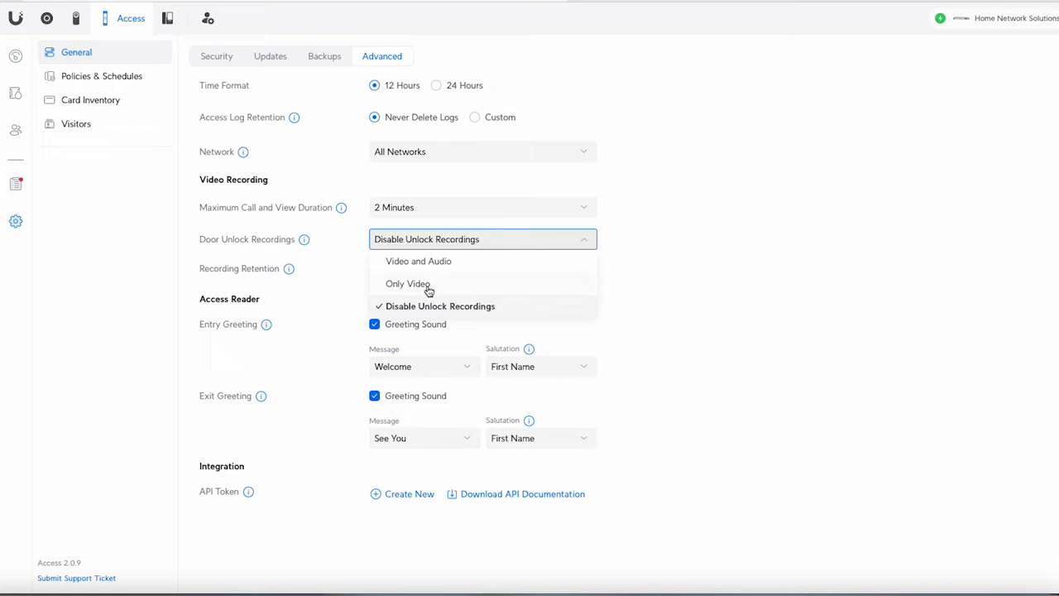
pyautogui.moveTo(352, 250)
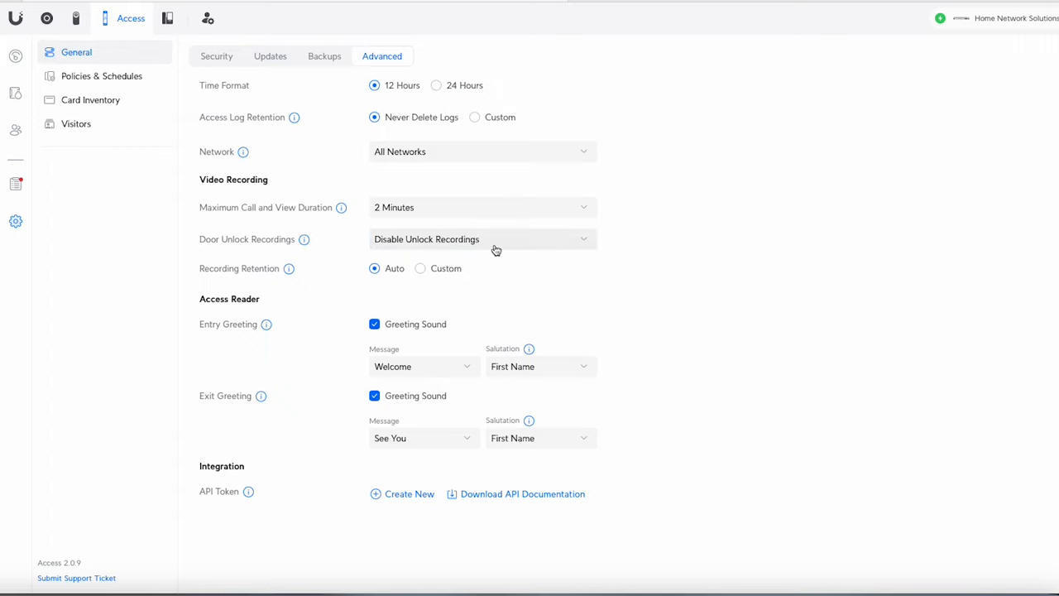
pyautogui.moveTo(450, 246)
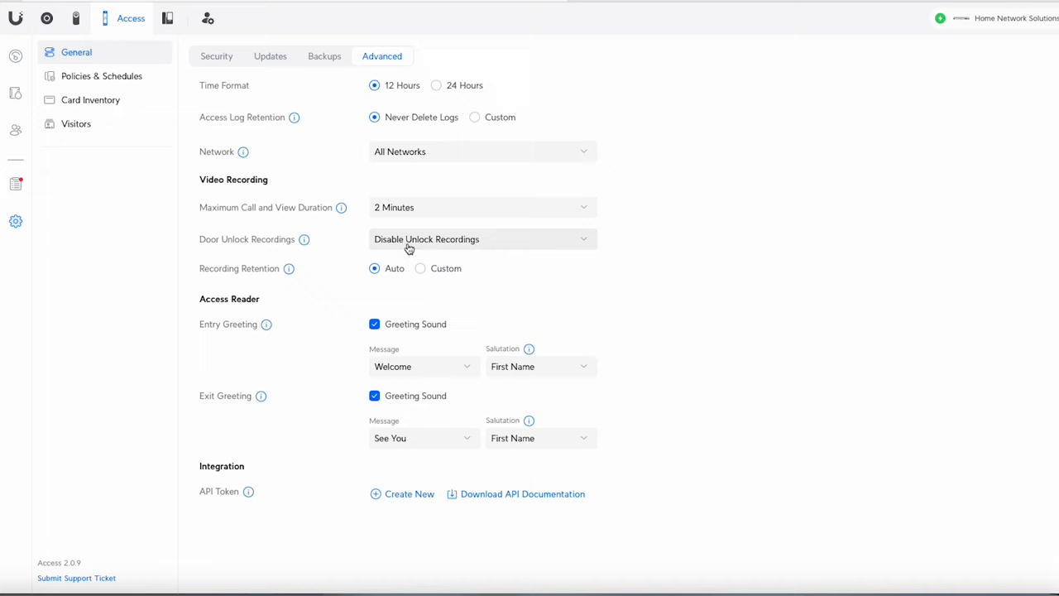
pyautogui.moveTo(304, 239)
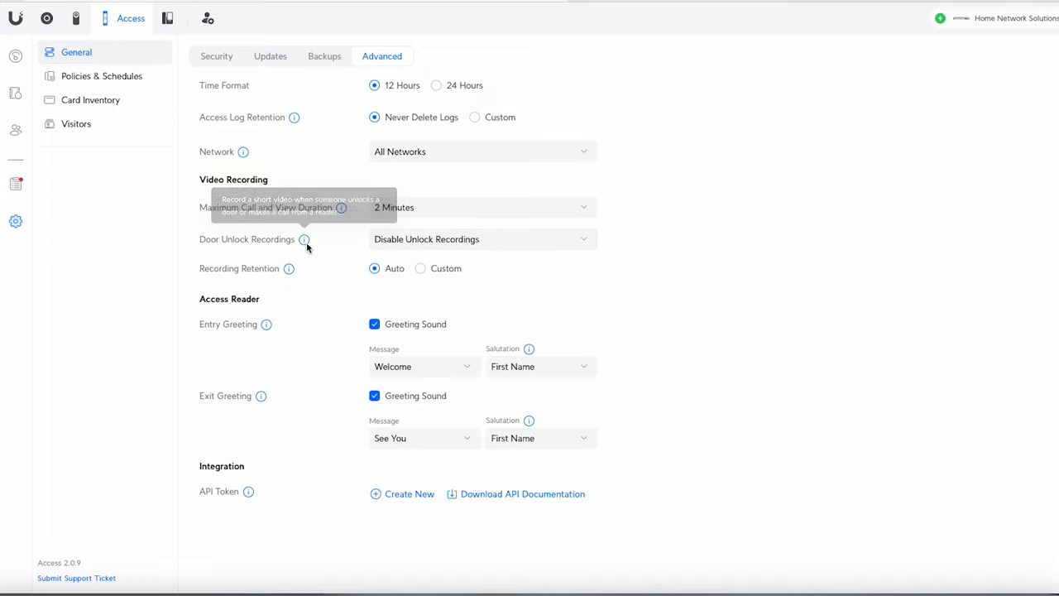
pyautogui.moveTo(394, 248)
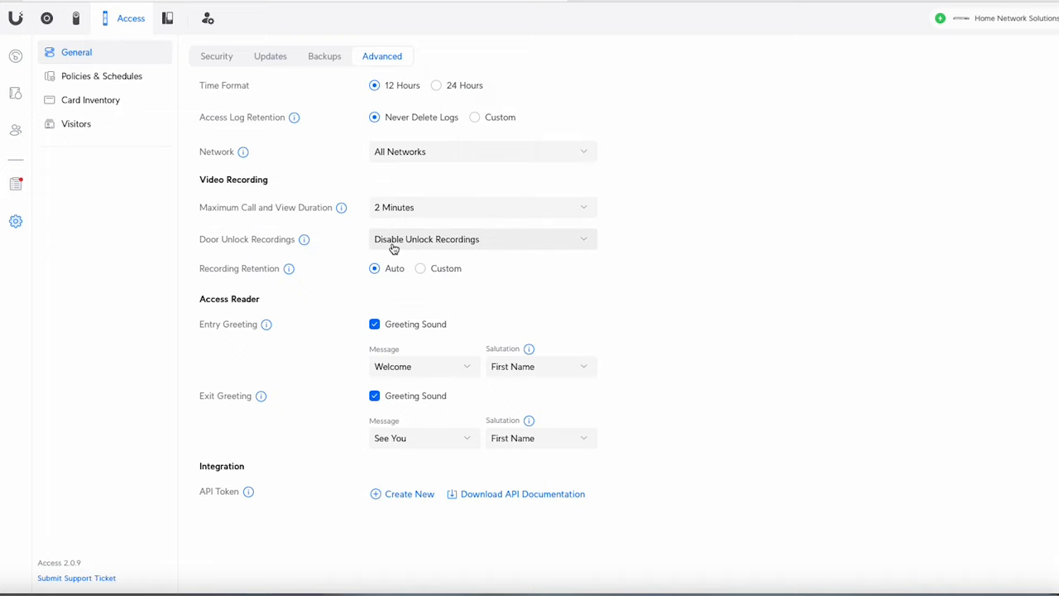
pyautogui.moveTo(358, 248)
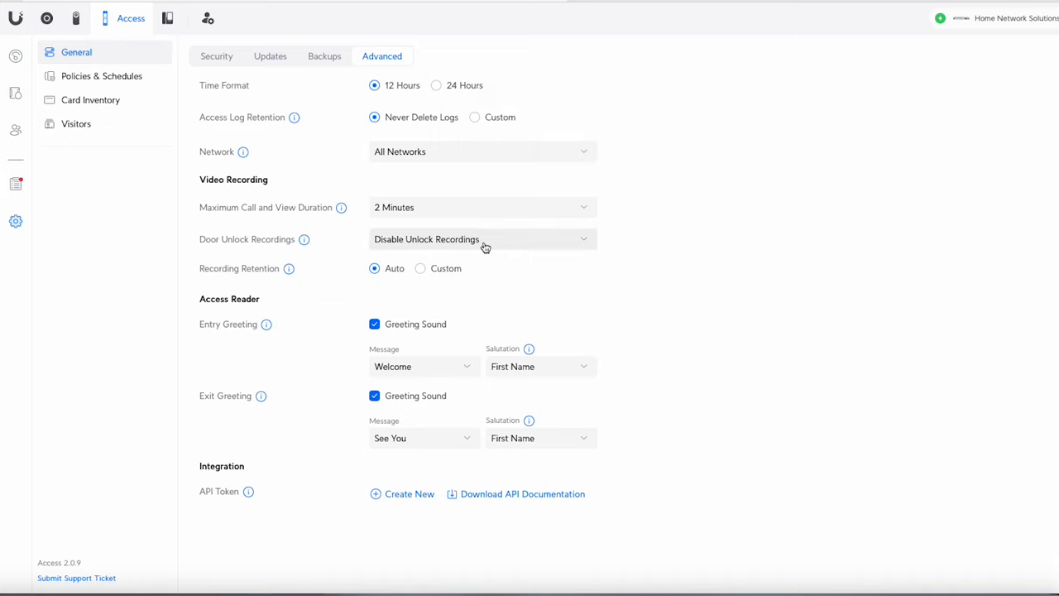
pyautogui.moveTo(488, 247)
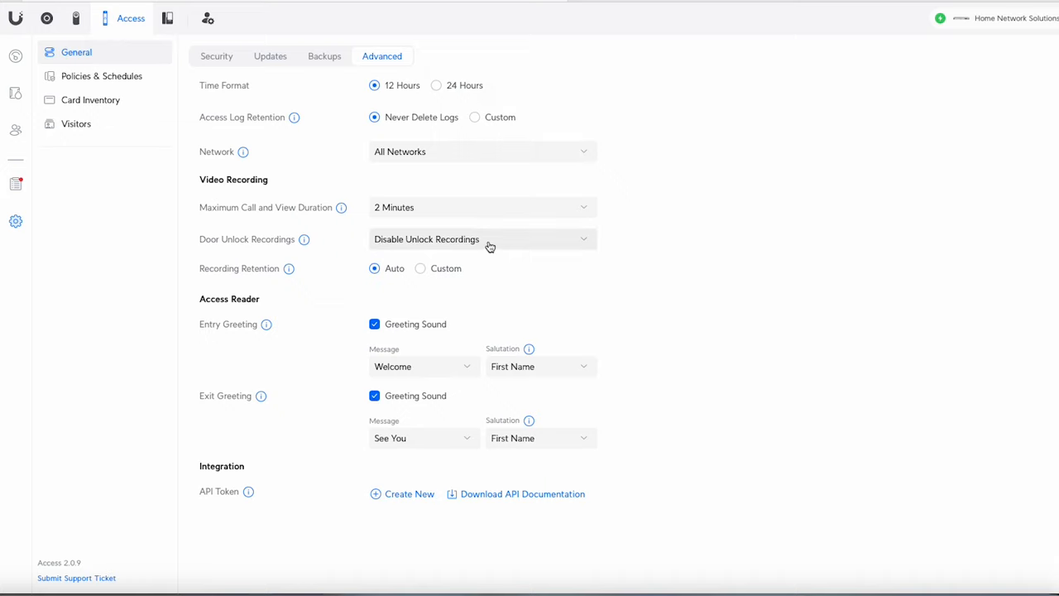
pyautogui.moveTo(521, 244)
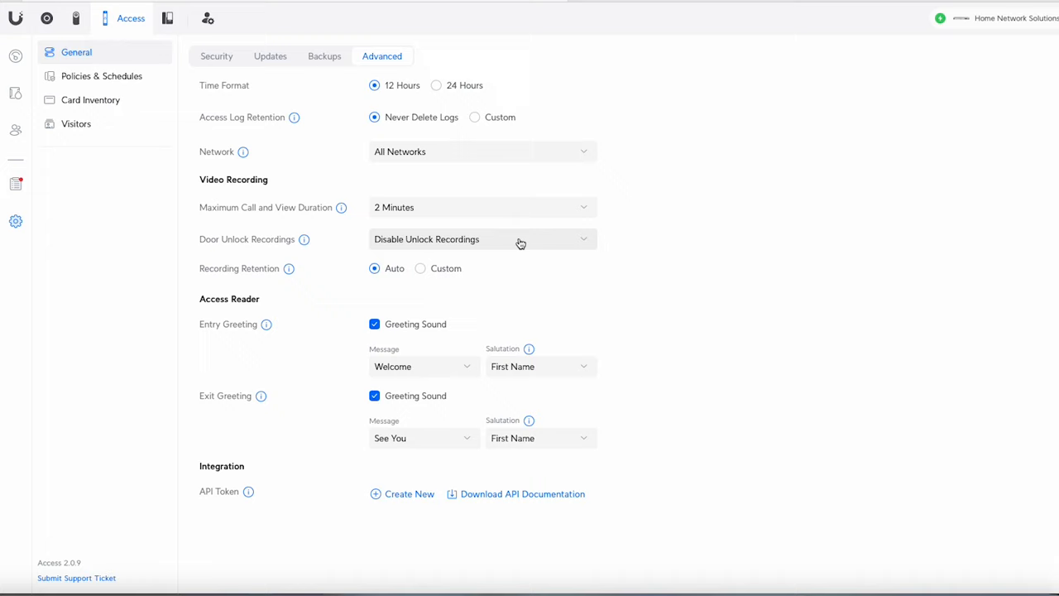
pyautogui.moveTo(422, 244)
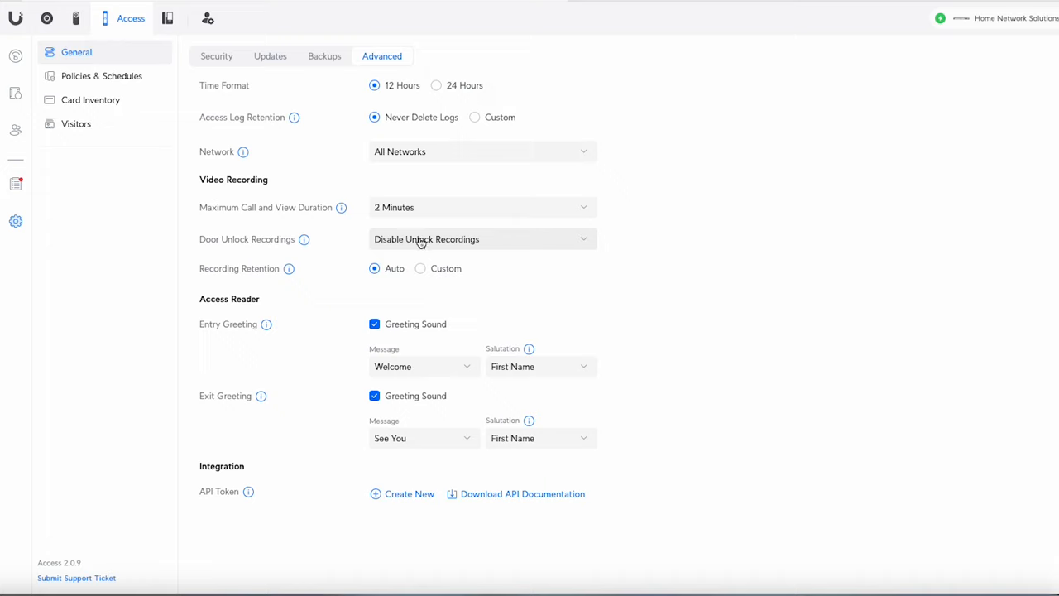
pyautogui.moveTo(492, 244)
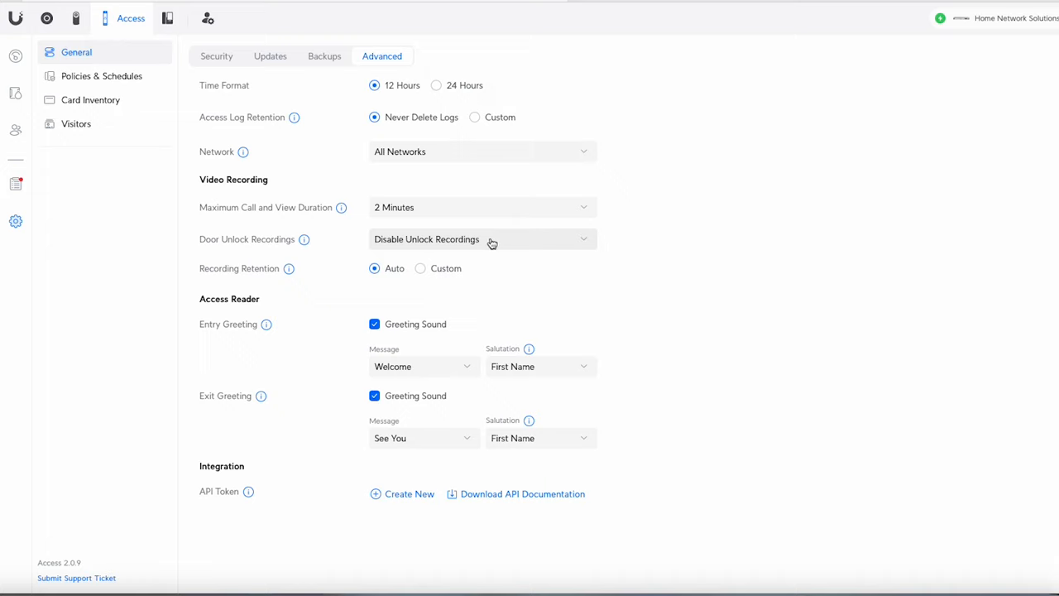
pyautogui.moveTo(355, 282)
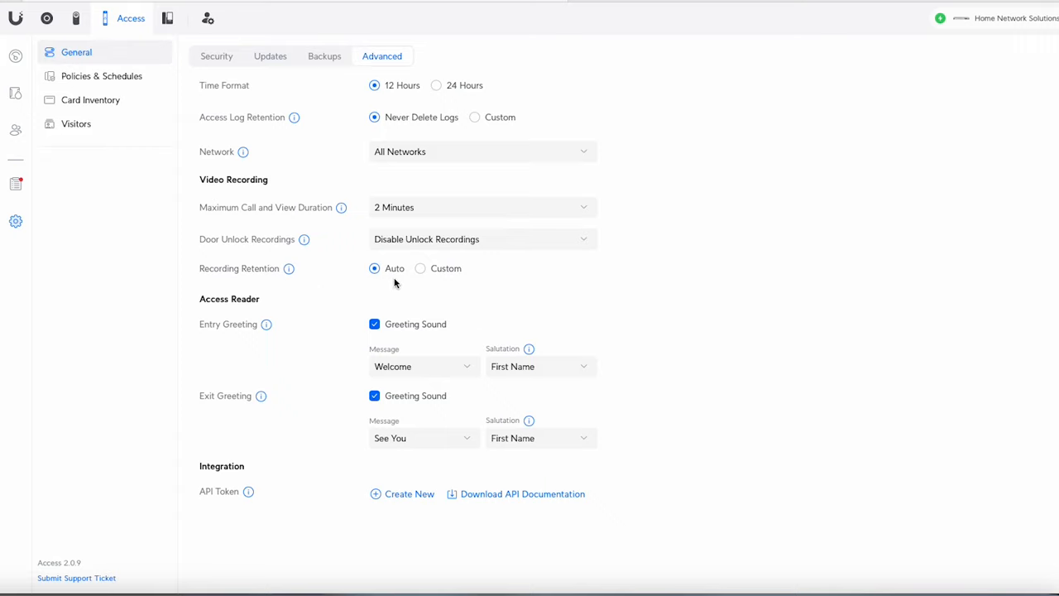
pyautogui.moveTo(344, 292)
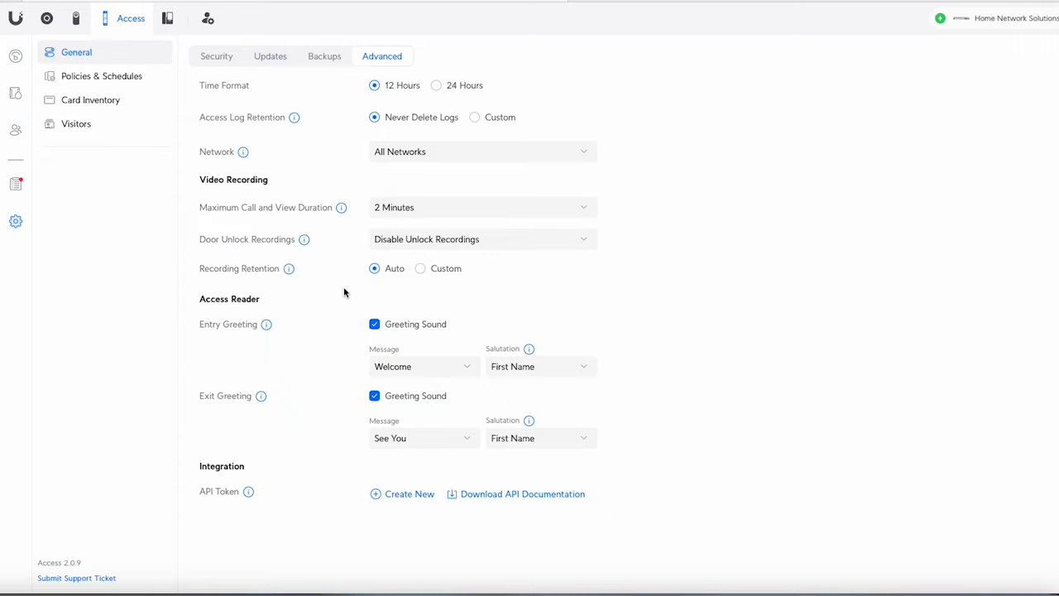
pyautogui.moveTo(398, 296)
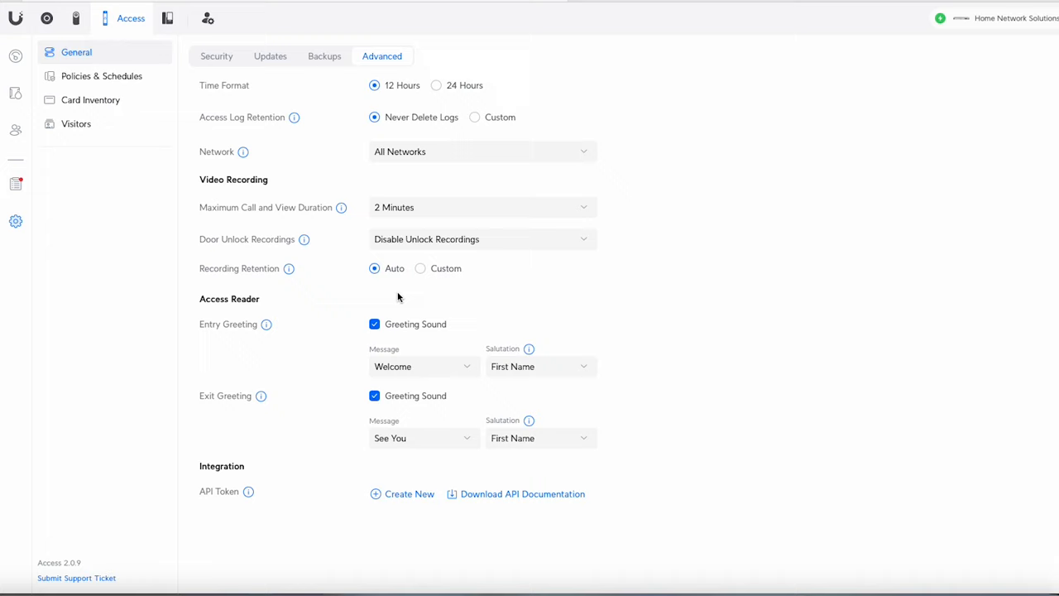
pyautogui.moveTo(307, 290)
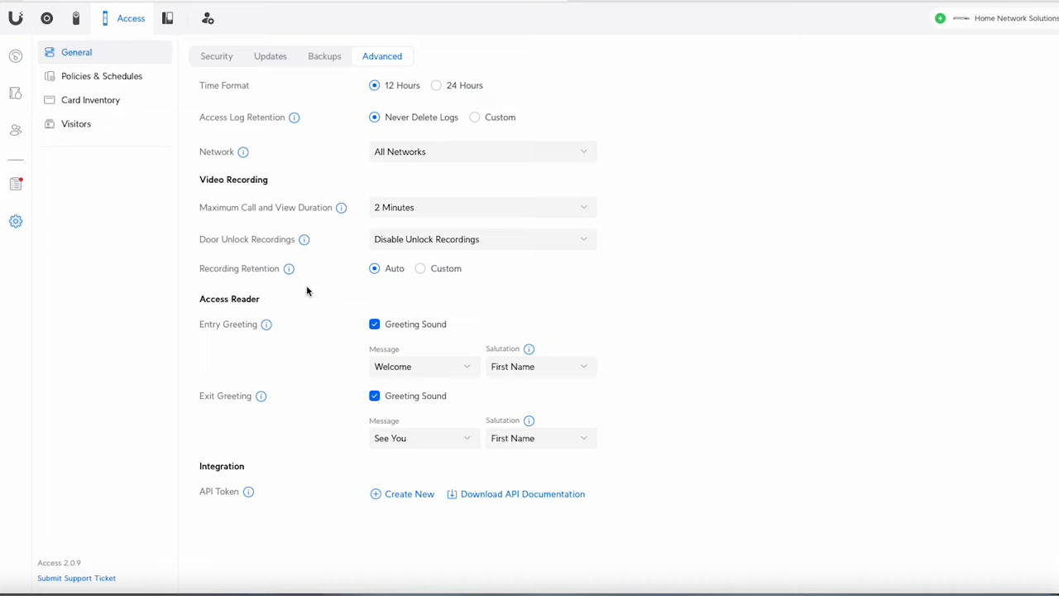
pyautogui.moveTo(282, 358)
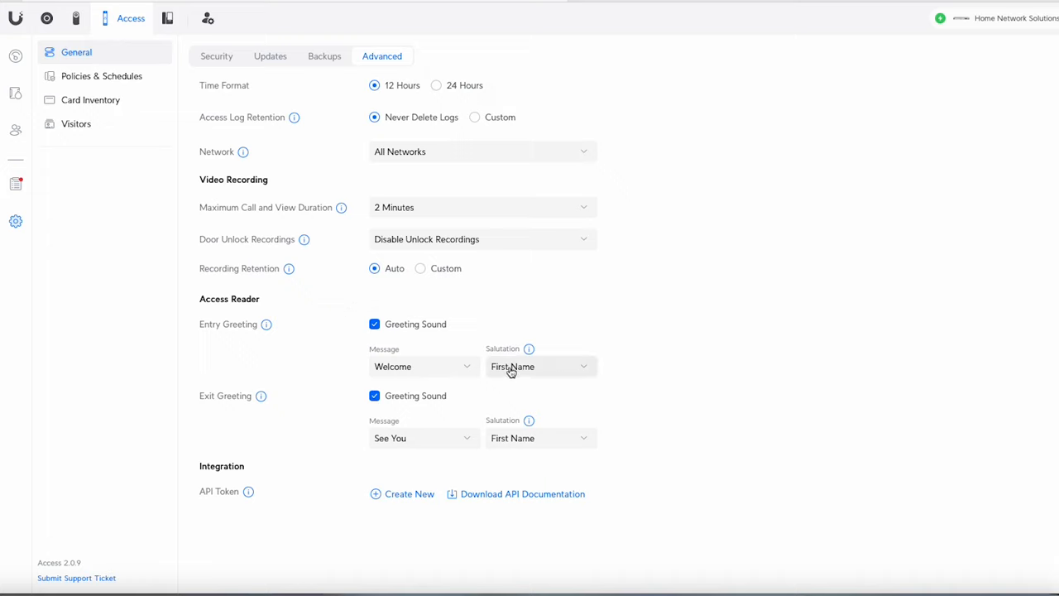
pyautogui.click(423, 366)
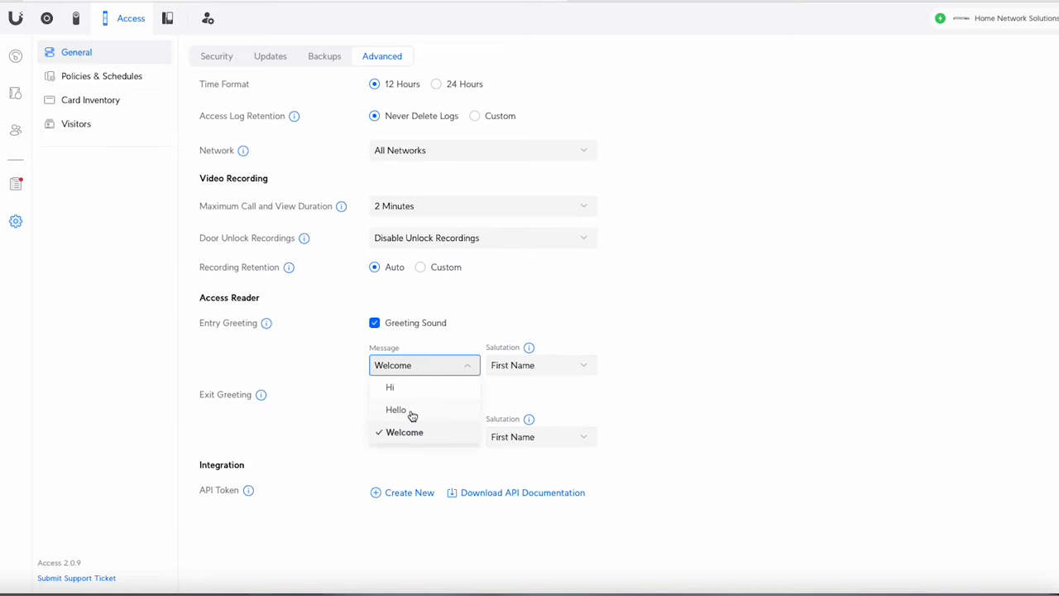
pyautogui.moveTo(543, 332)
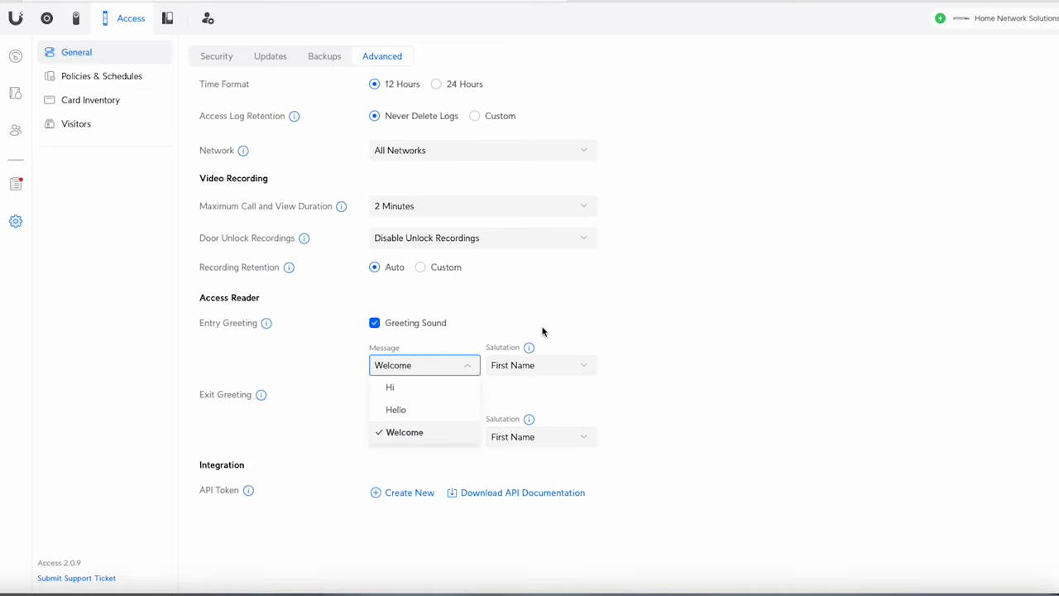
pyautogui.click(539, 365)
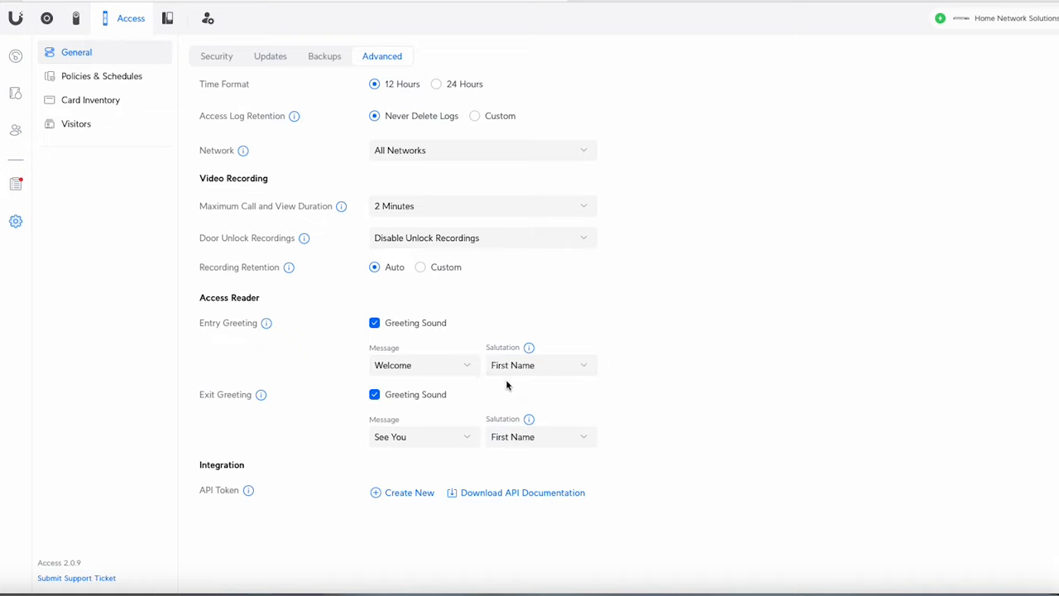
pyautogui.moveTo(330, 443)
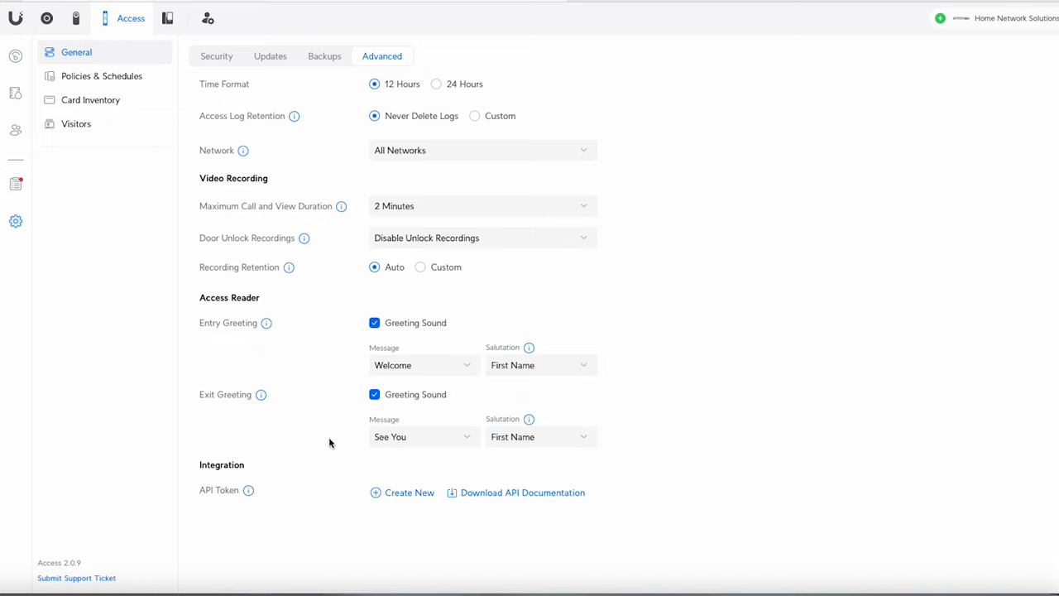
pyautogui.moveTo(408, 441)
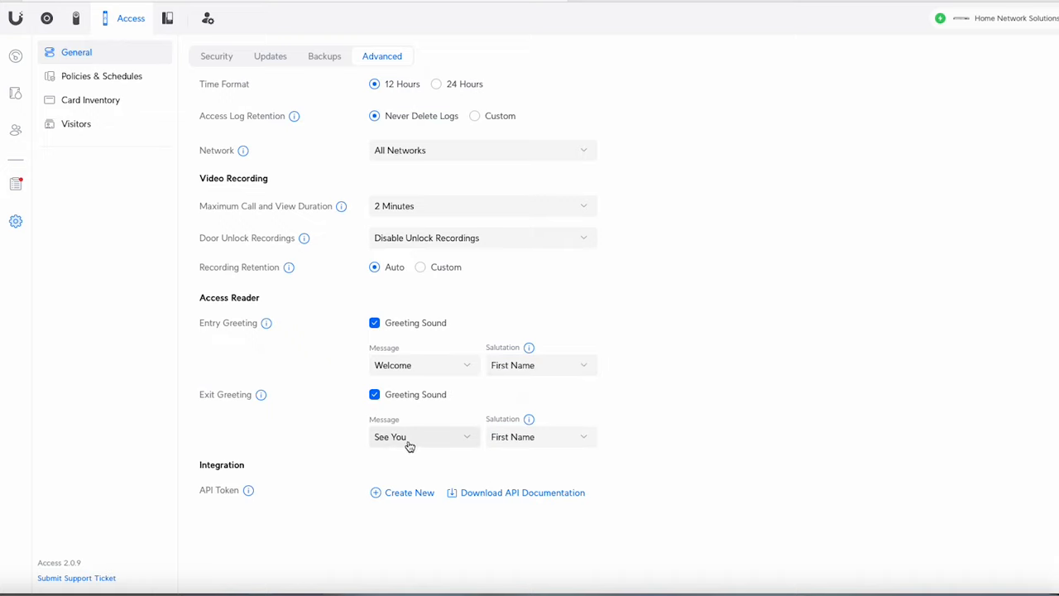
pyautogui.click(423, 436)
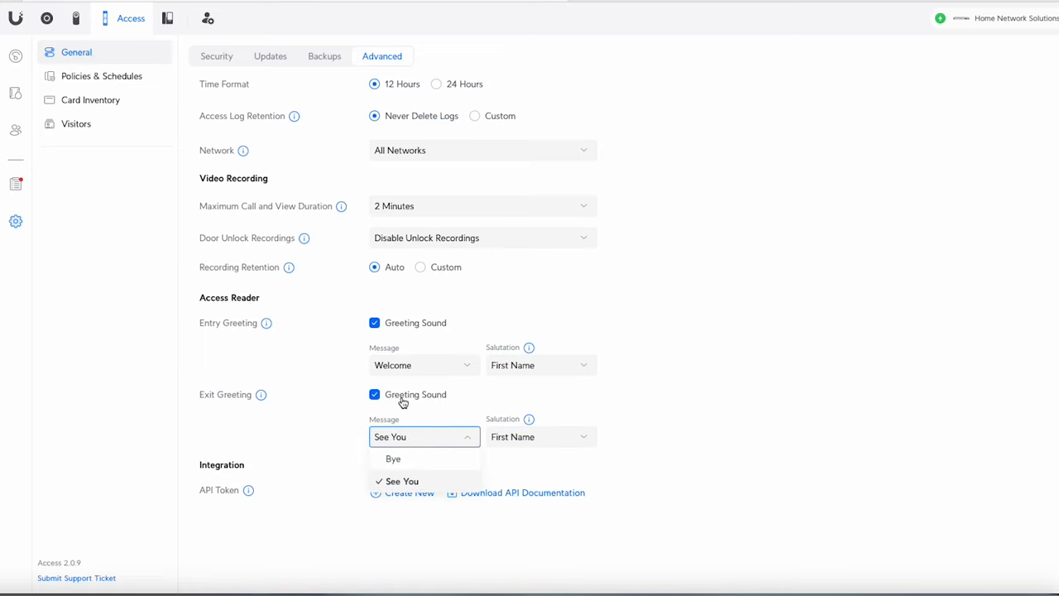
pyautogui.click(401, 480)
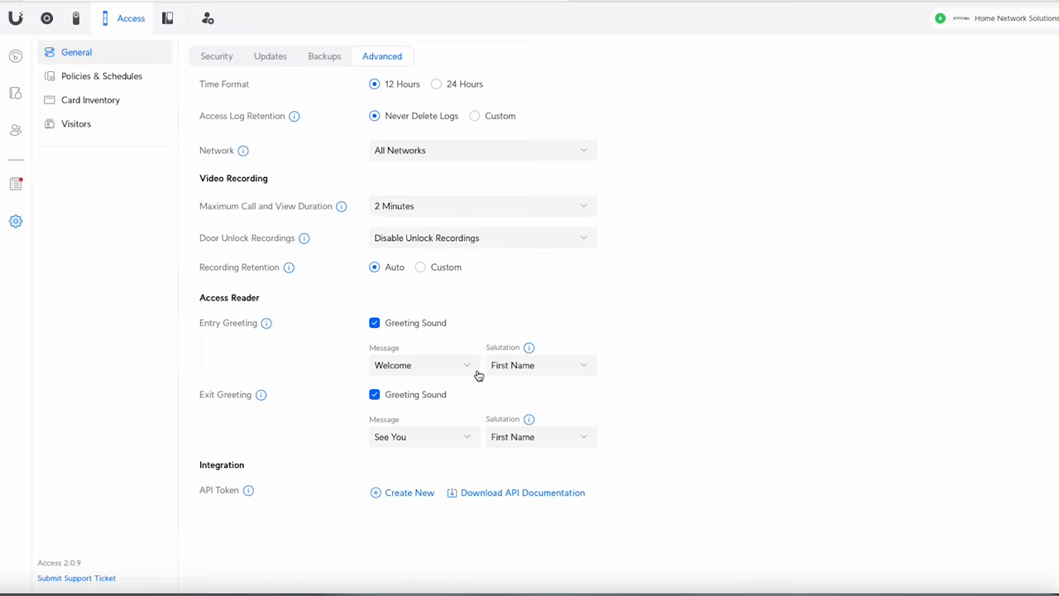
pyautogui.moveTo(524, 393)
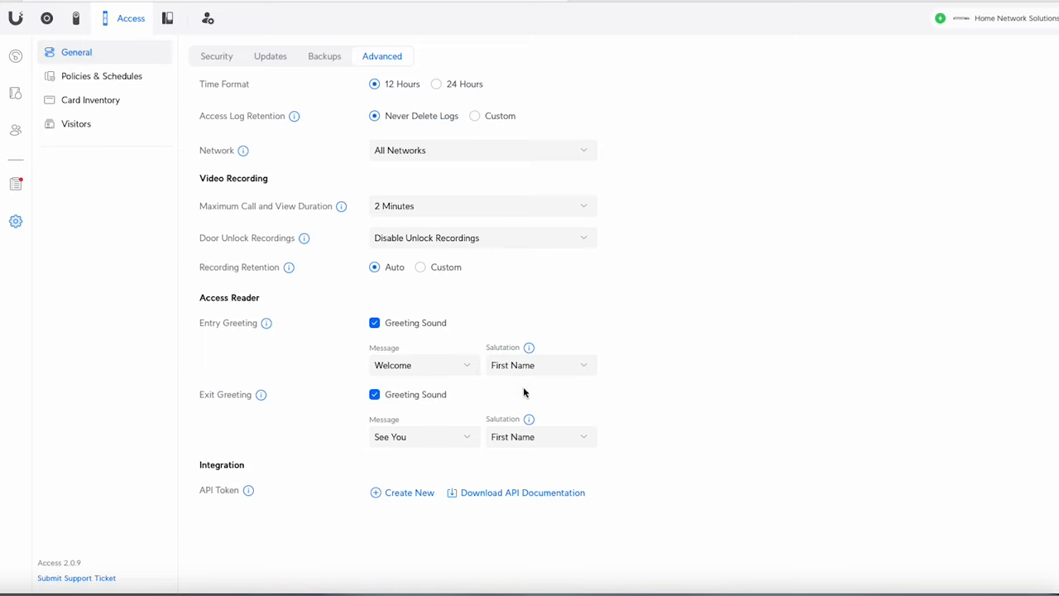
pyautogui.moveTo(448, 390)
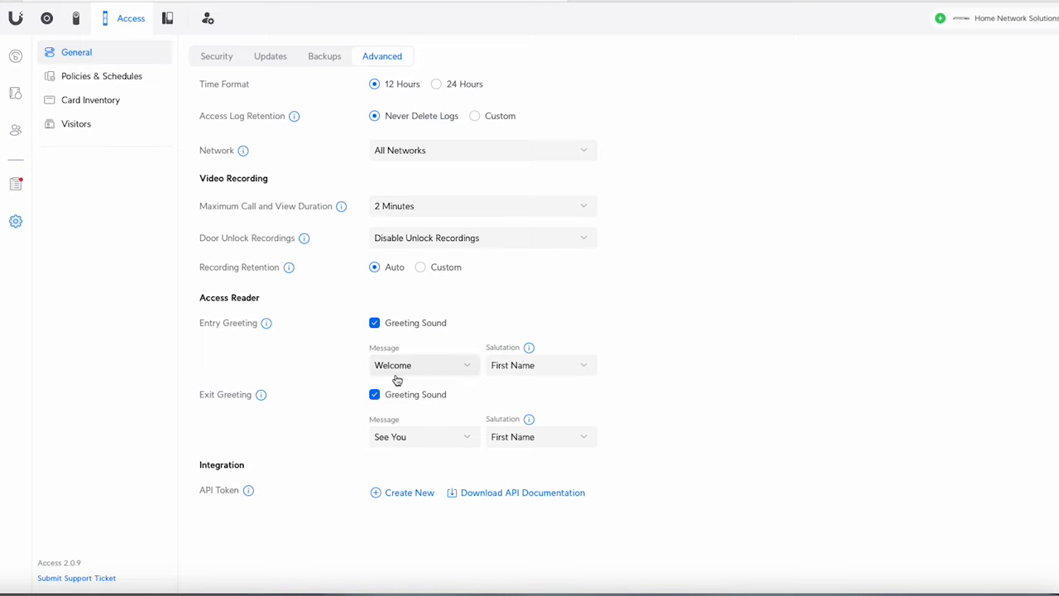
pyautogui.moveTo(425, 375)
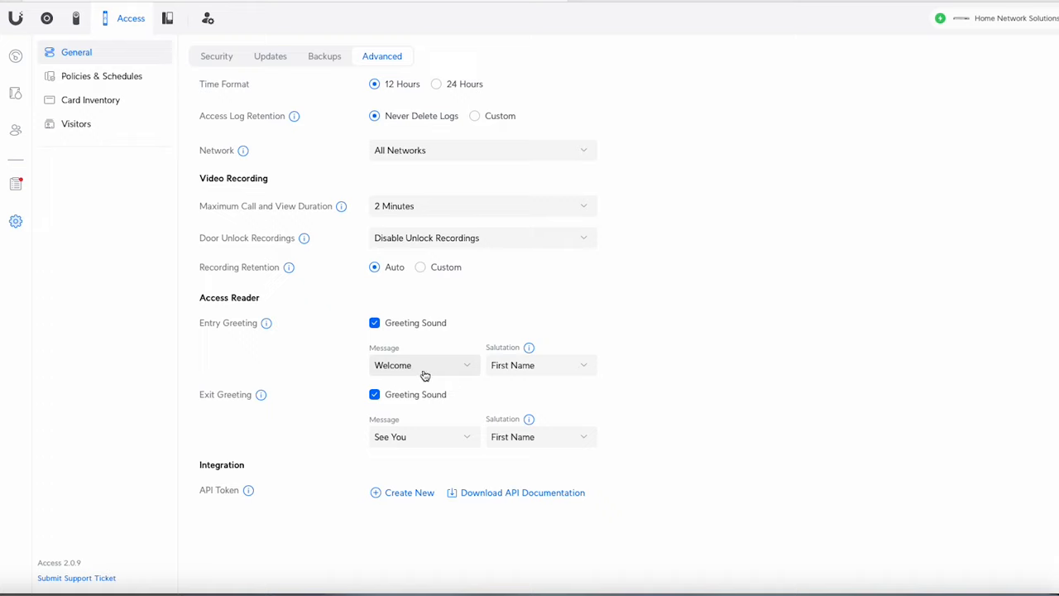
pyautogui.moveTo(505, 462)
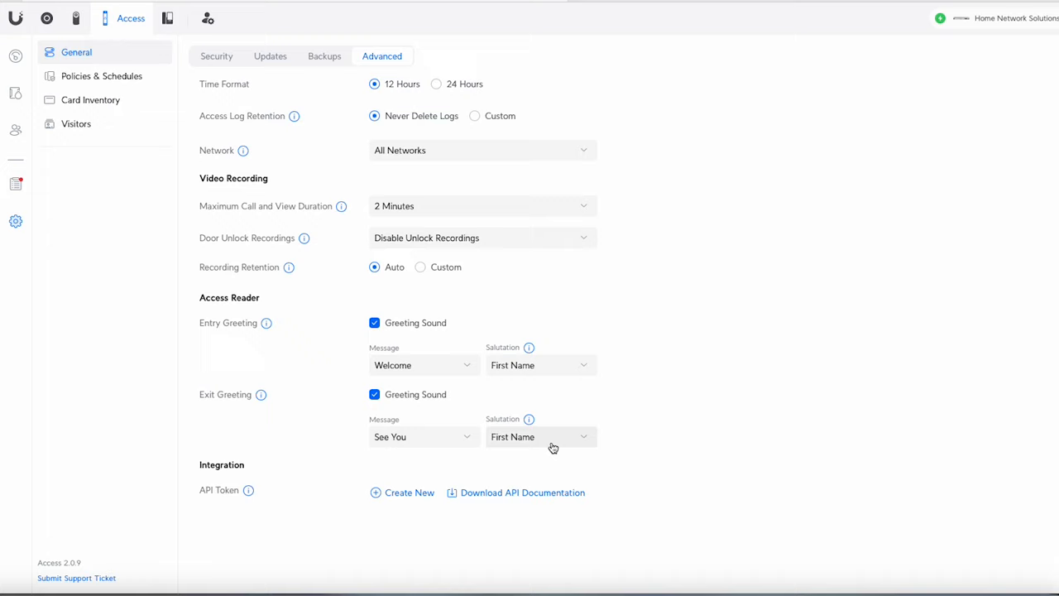
pyautogui.moveTo(523, 389)
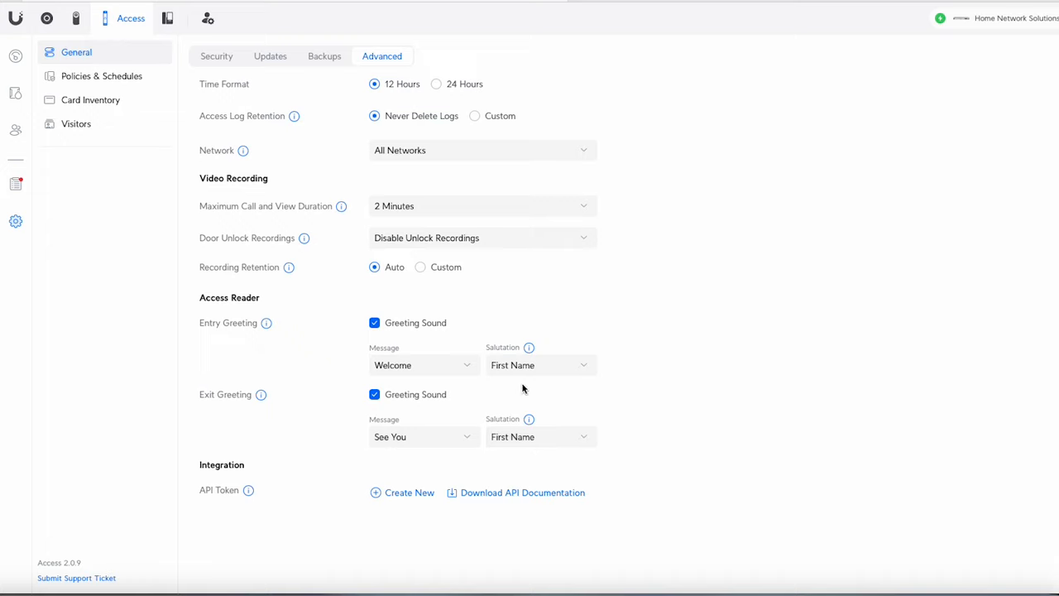
pyautogui.moveTo(354, 335)
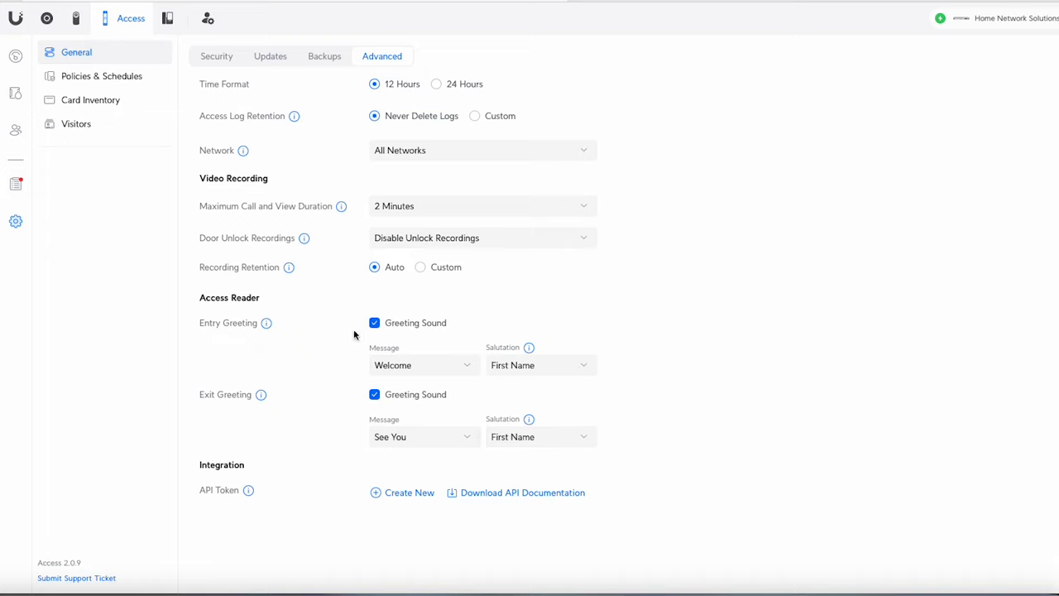
pyautogui.moveTo(436, 423)
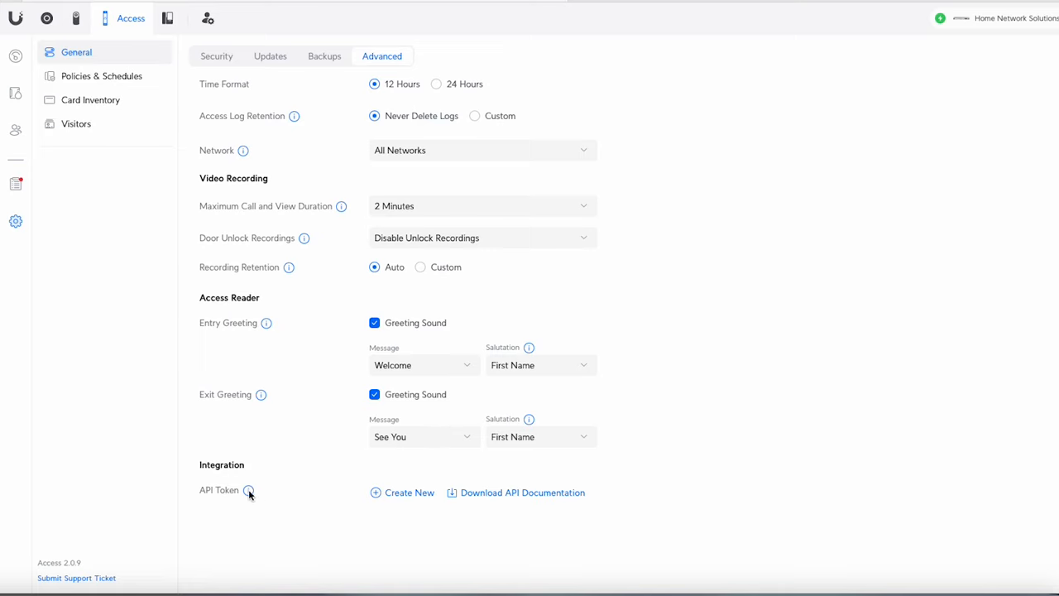
pyautogui.moveTo(249, 490)
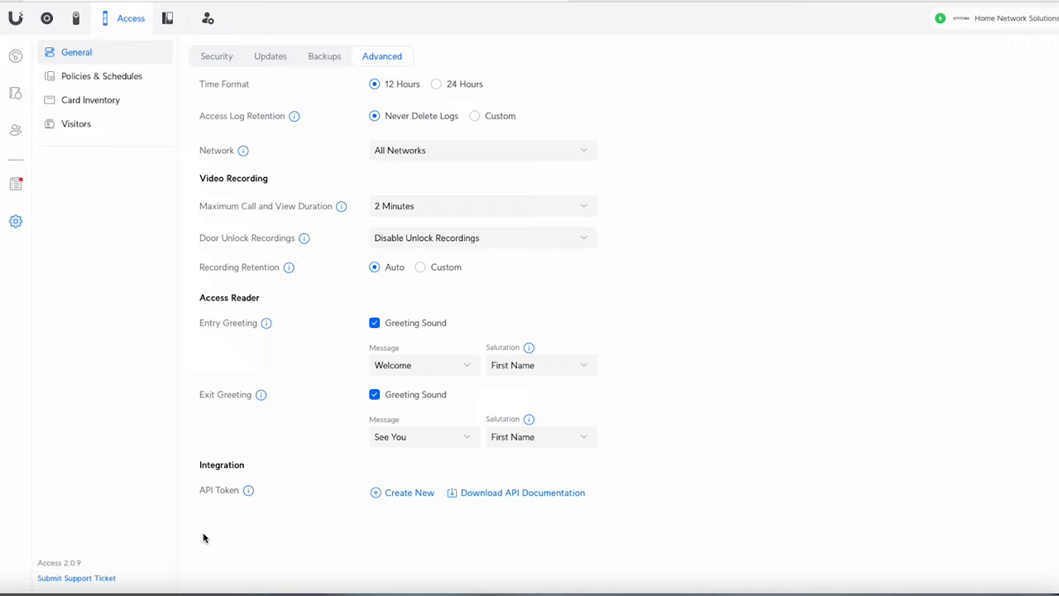
pyautogui.moveTo(285, 338)
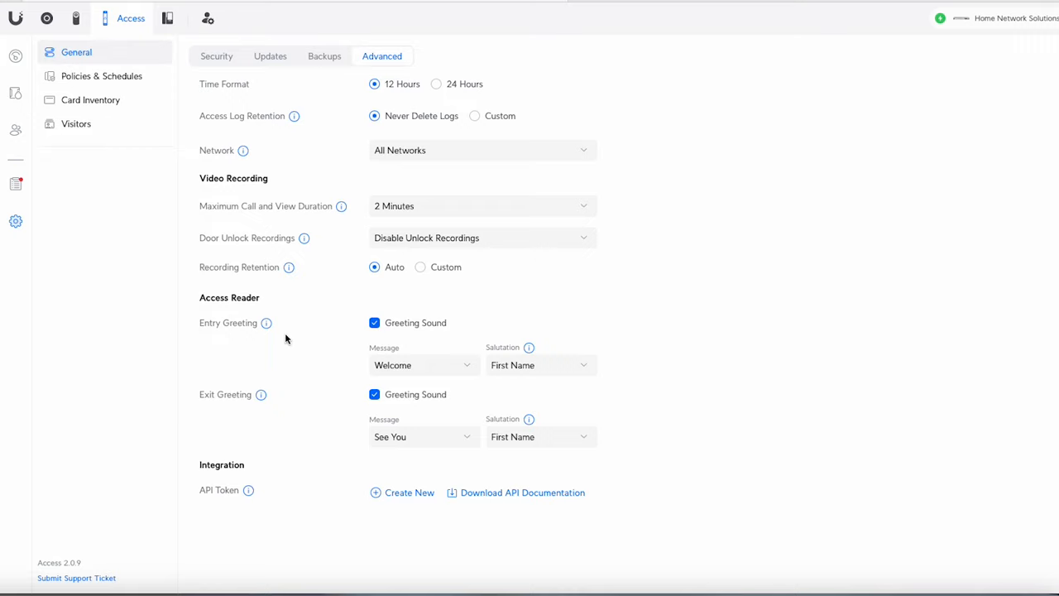
# Show Policies & Schedules with the Default Site Policy for all locations
pyautogui.click(102, 75)
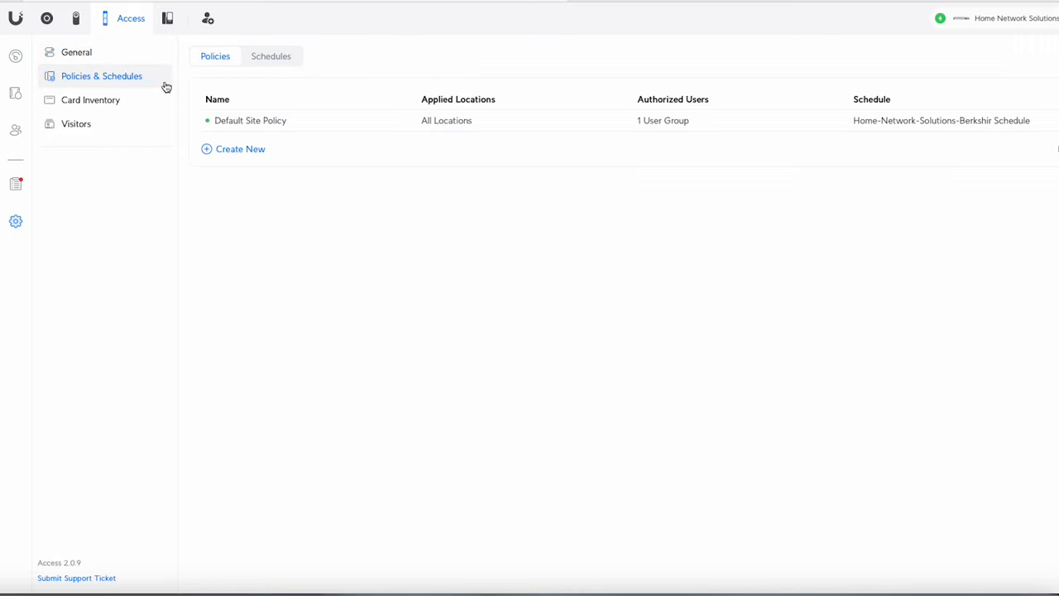
pyautogui.moveTo(139, 85)
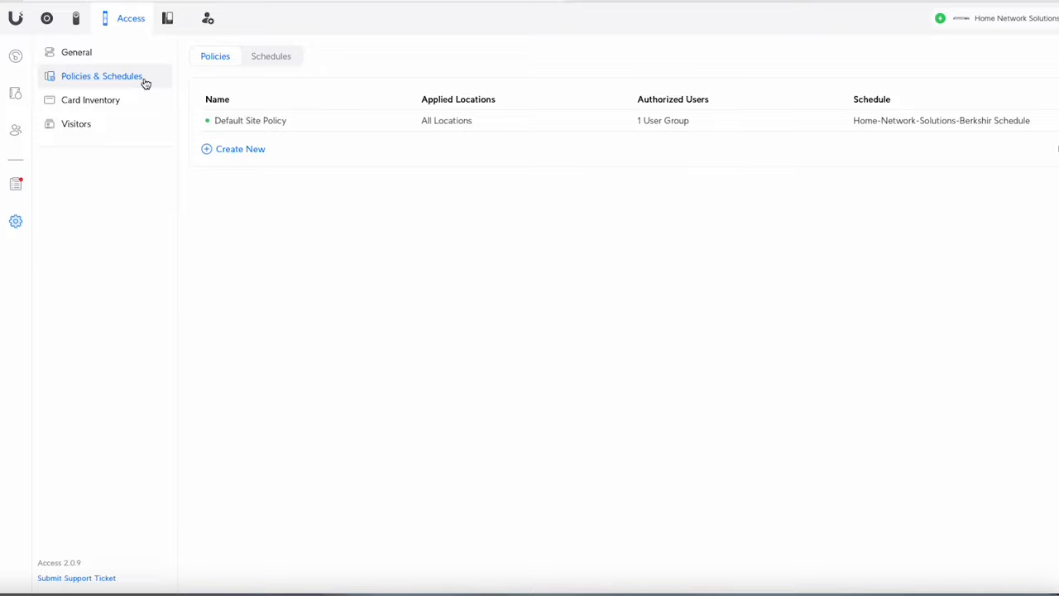
pyautogui.moveTo(113, 84)
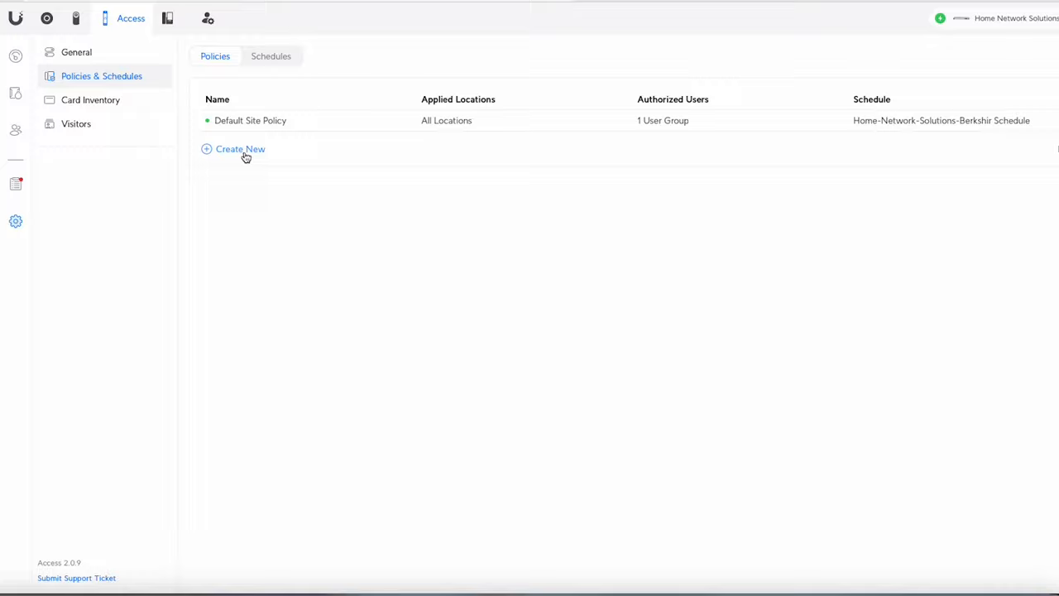
# Start a new access policy named 'Youtube' covering the first listed user
pyautogui.click(240, 149)
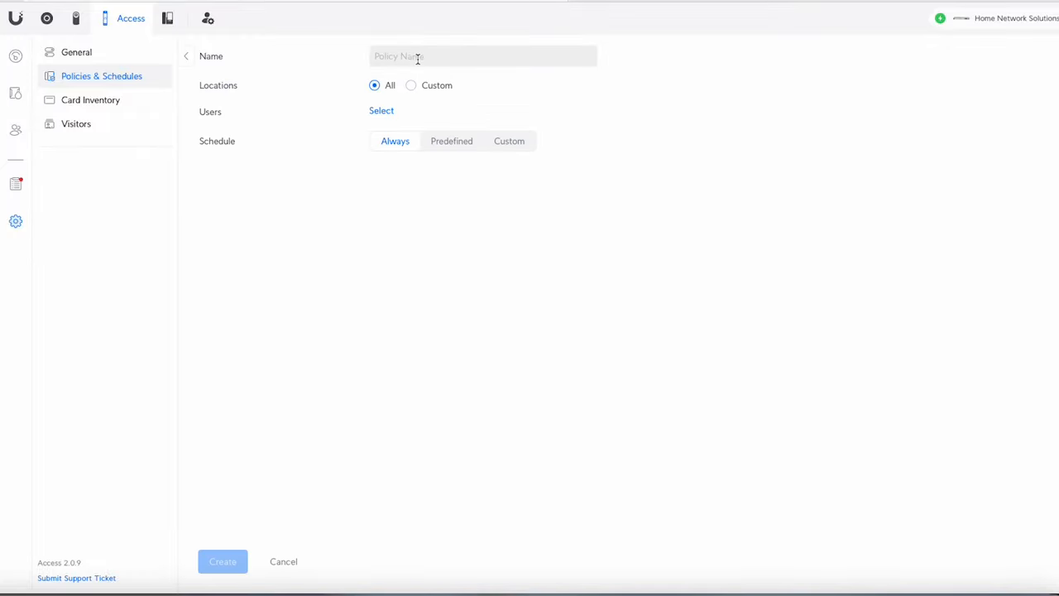
pyautogui.click(482, 56)
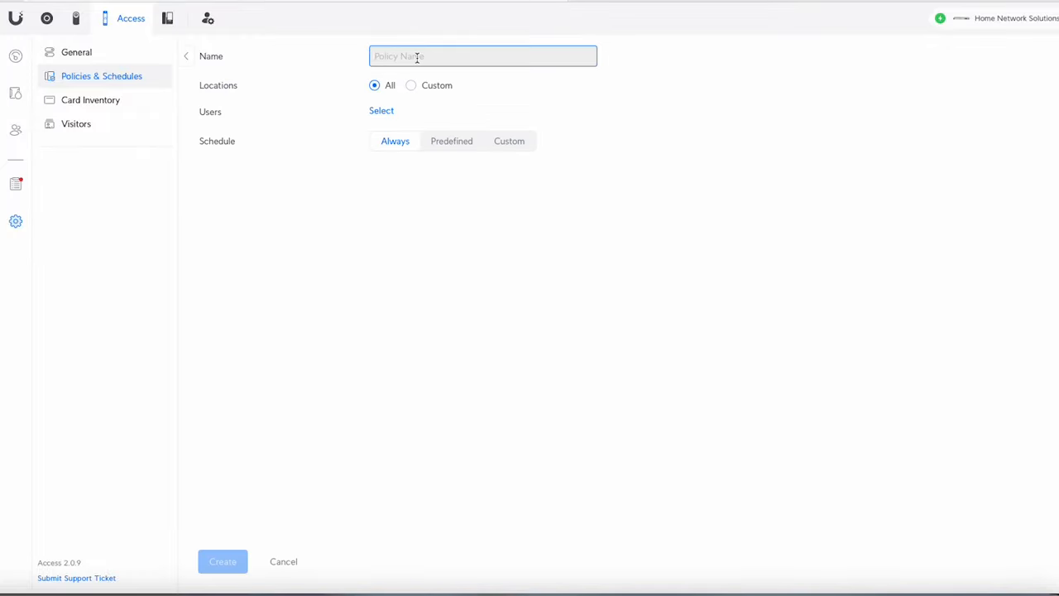
pyautogui.write('Youtube')
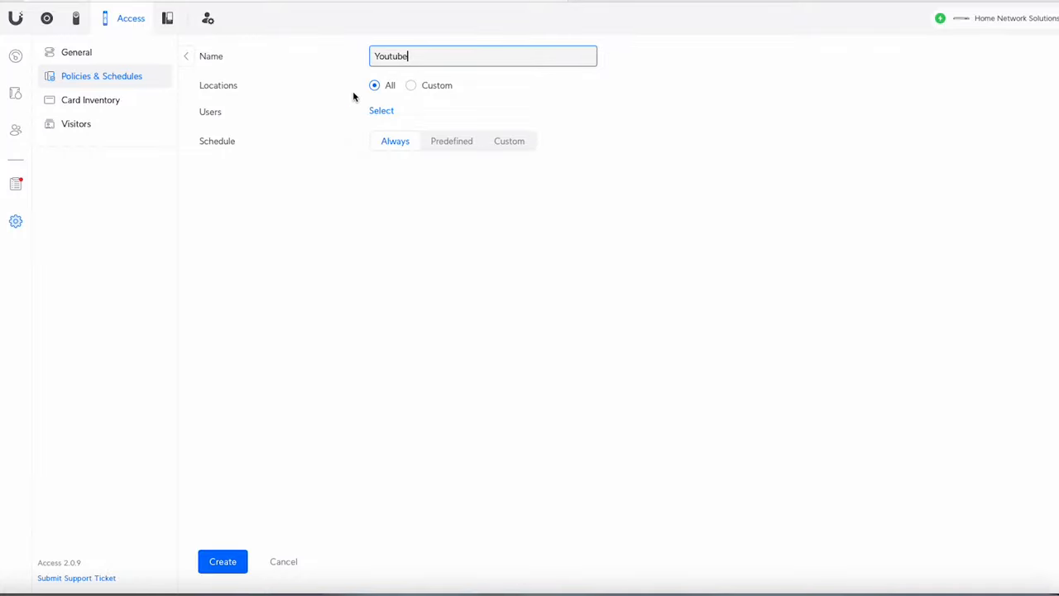
pyautogui.click(381, 111)
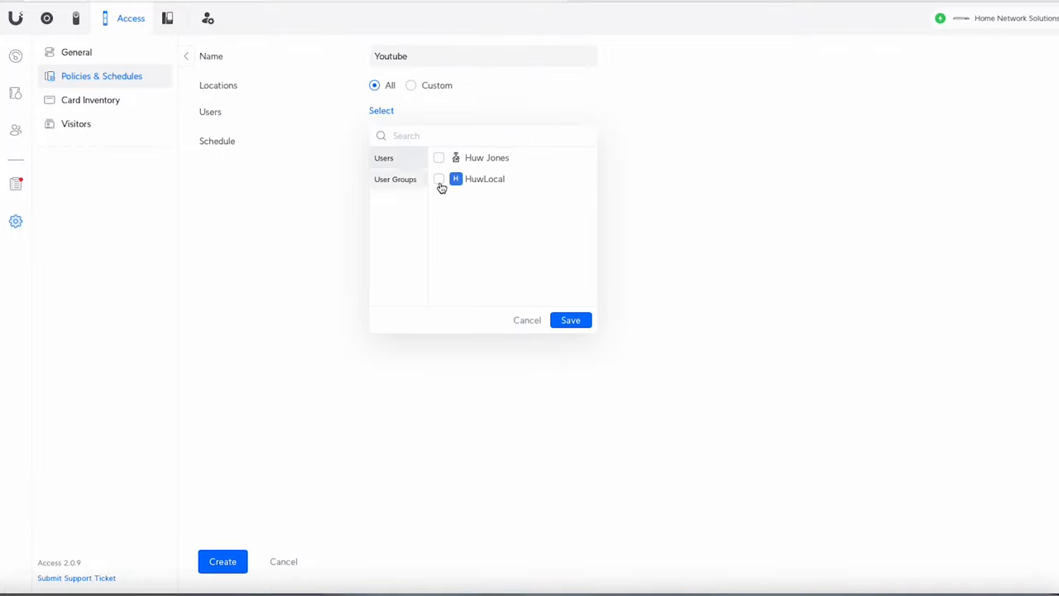
pyautogui.click(438, 157)
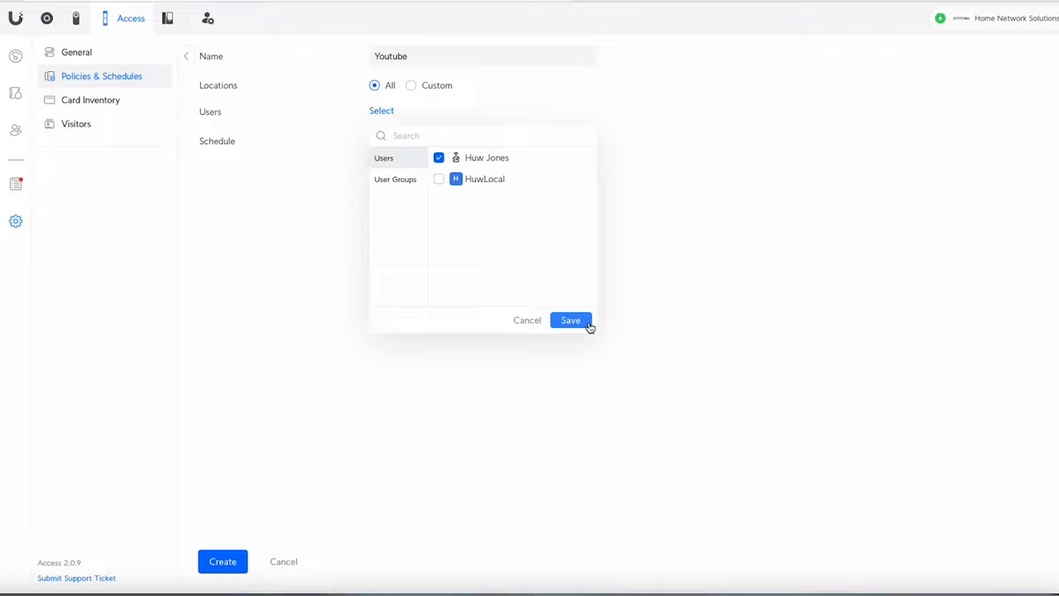
pyautogui.moveTo(427, 153)
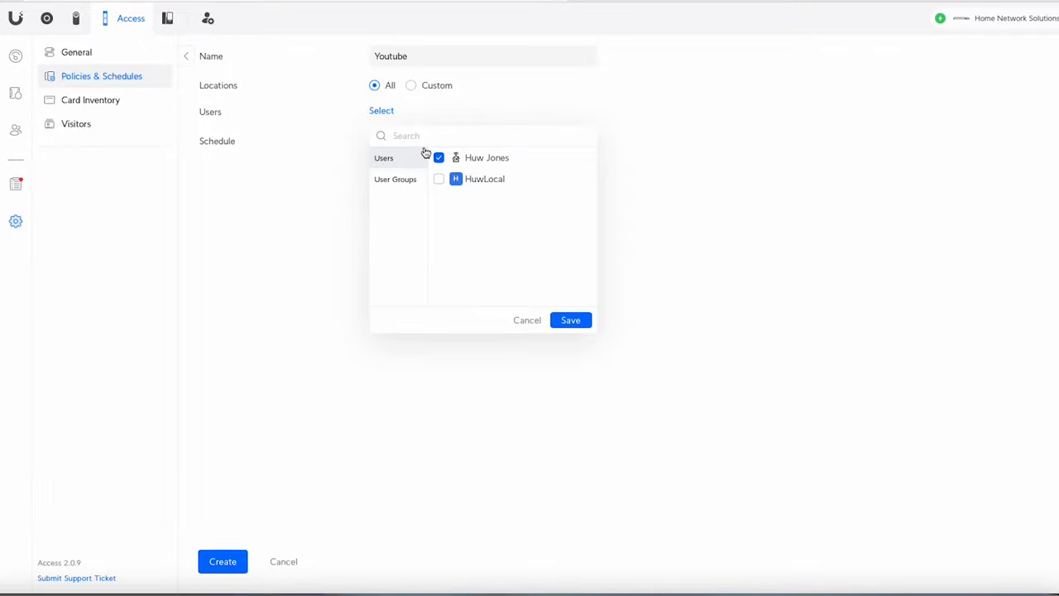
pyautogui.click(570, 320)
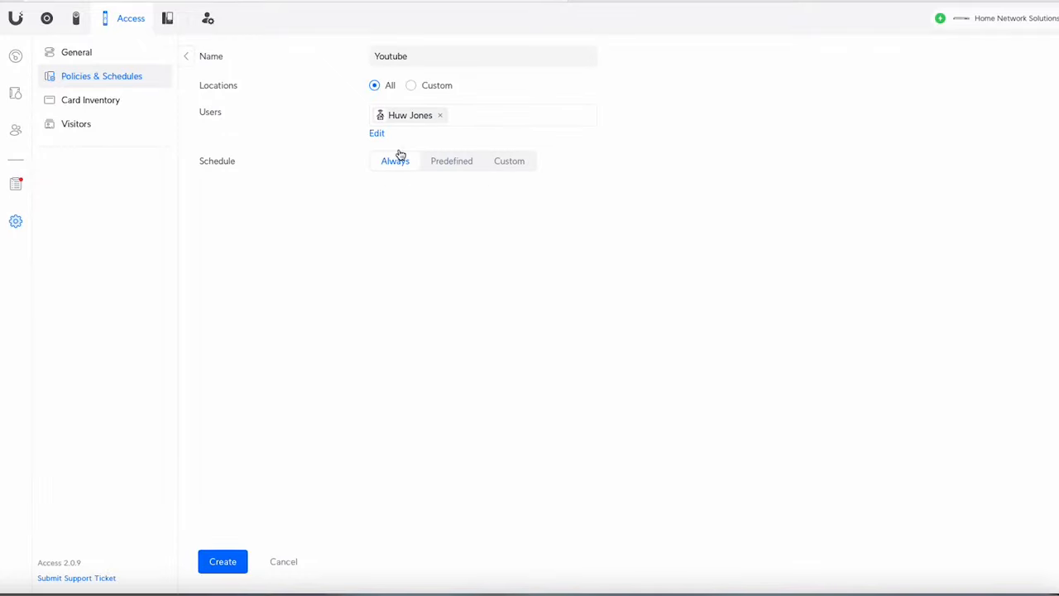
pyautogui.moveTo(396, 168)
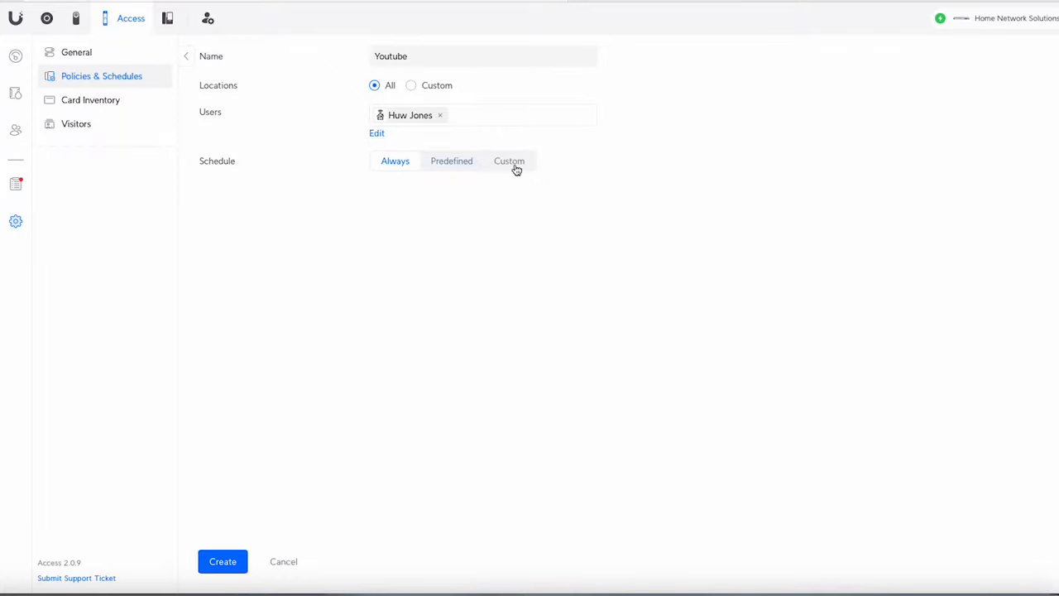
# Give the Youtube policy an Always schedule, create it, and view the Schedules list
pyautogui.click(509, 160)
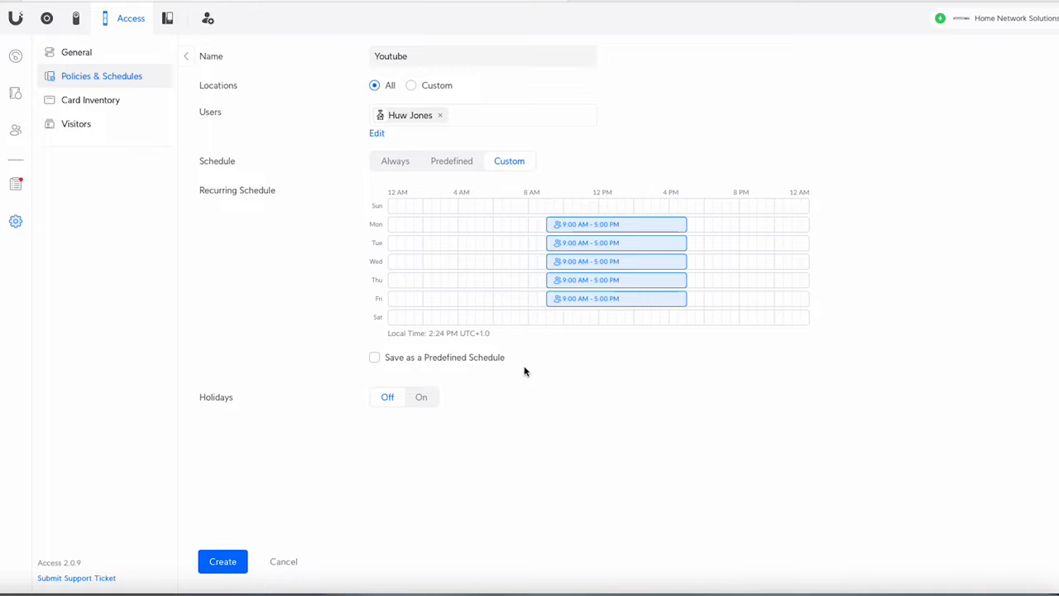
pyautogui.click(395, 161)
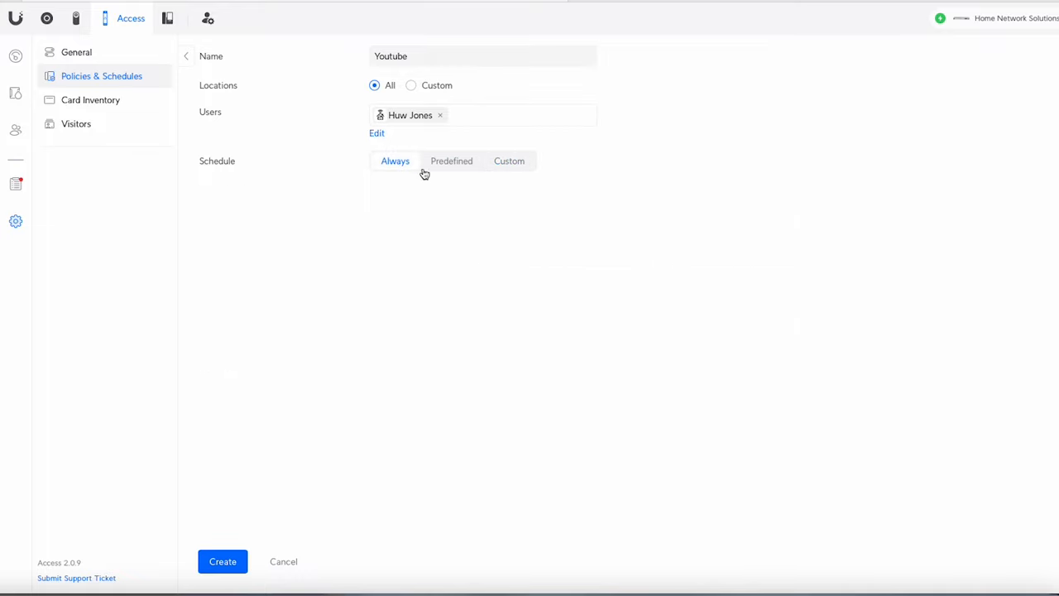
pyautogui.click(223, 561)
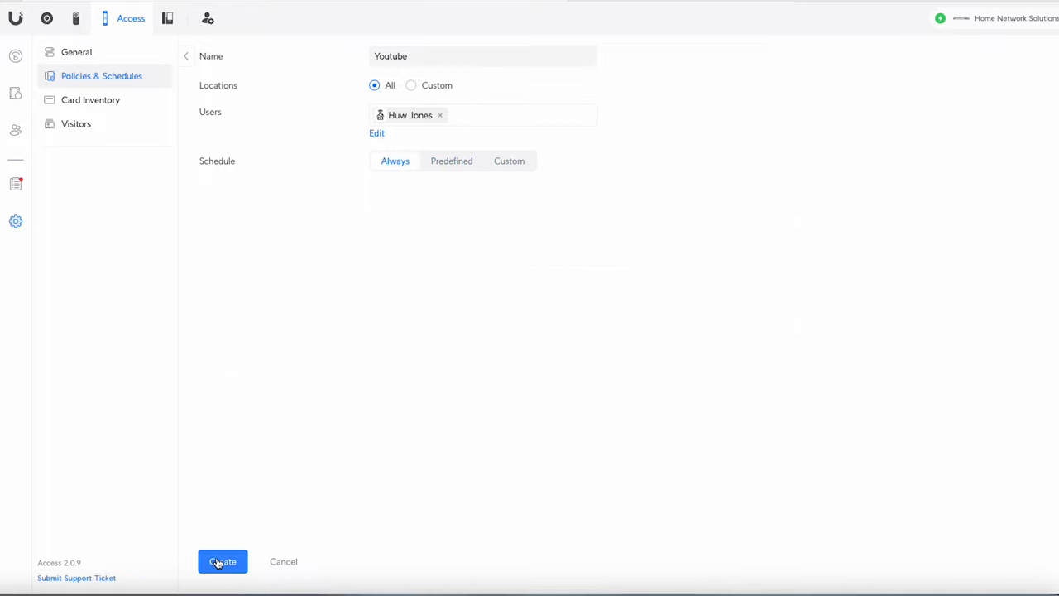
pyautogui.click(222, 561)
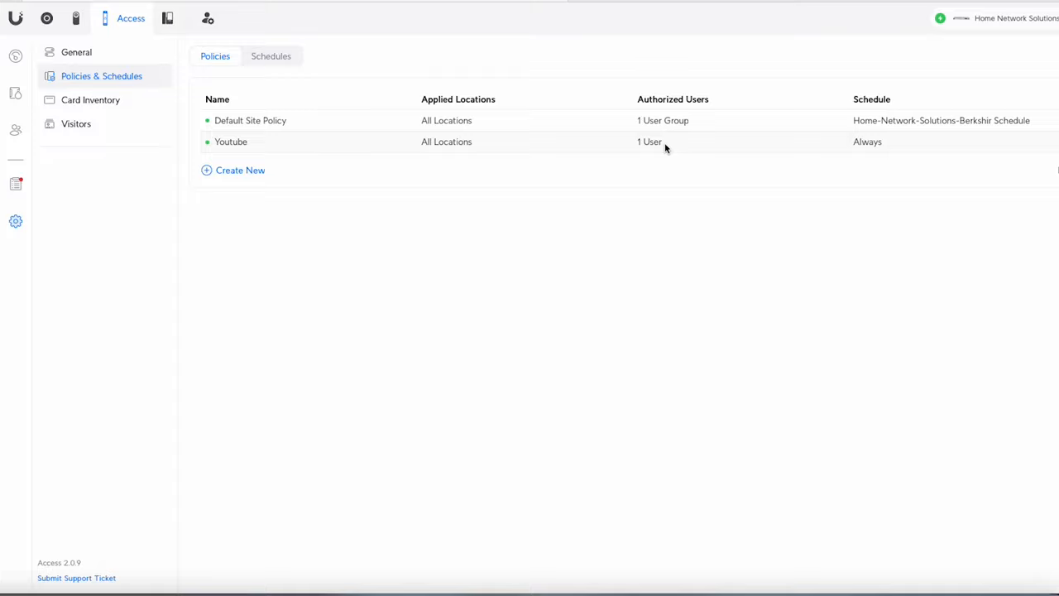
pyautogui.moveTo(538, 148)
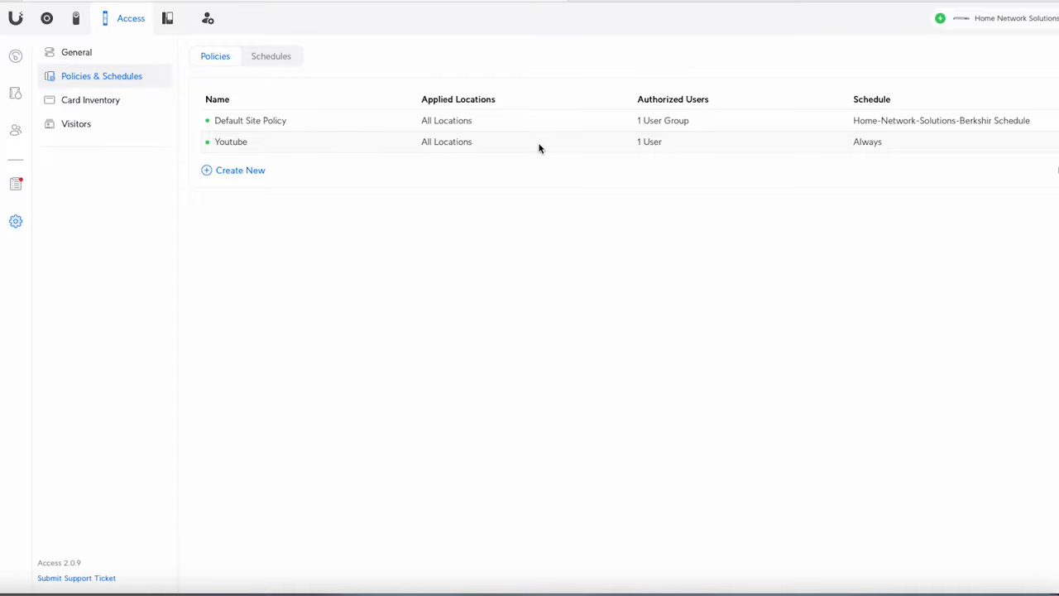
pyautogui.moveTo(536, 144)
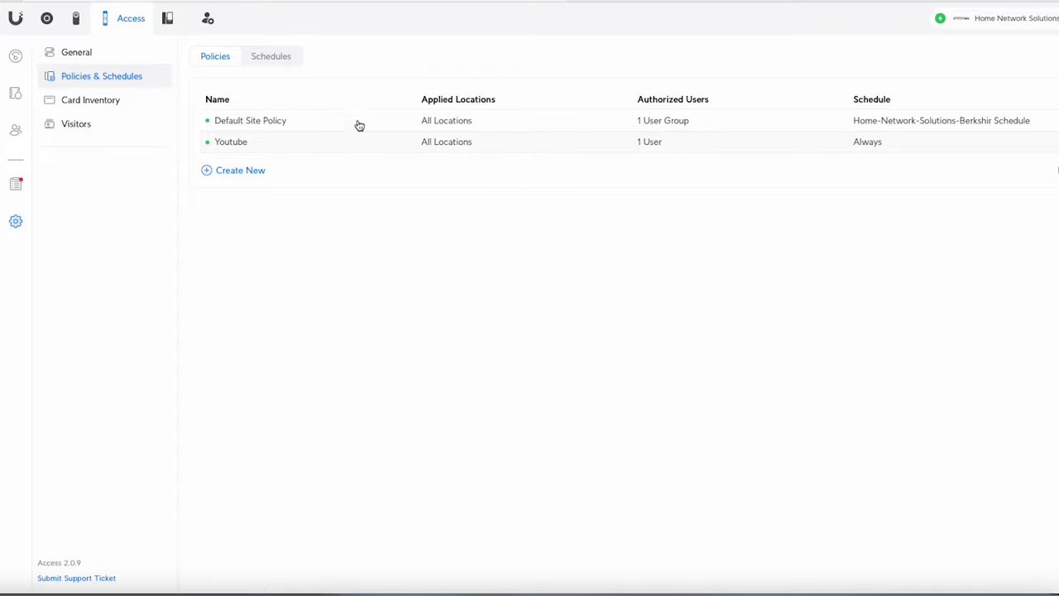
pyautogui.click(271, 55)
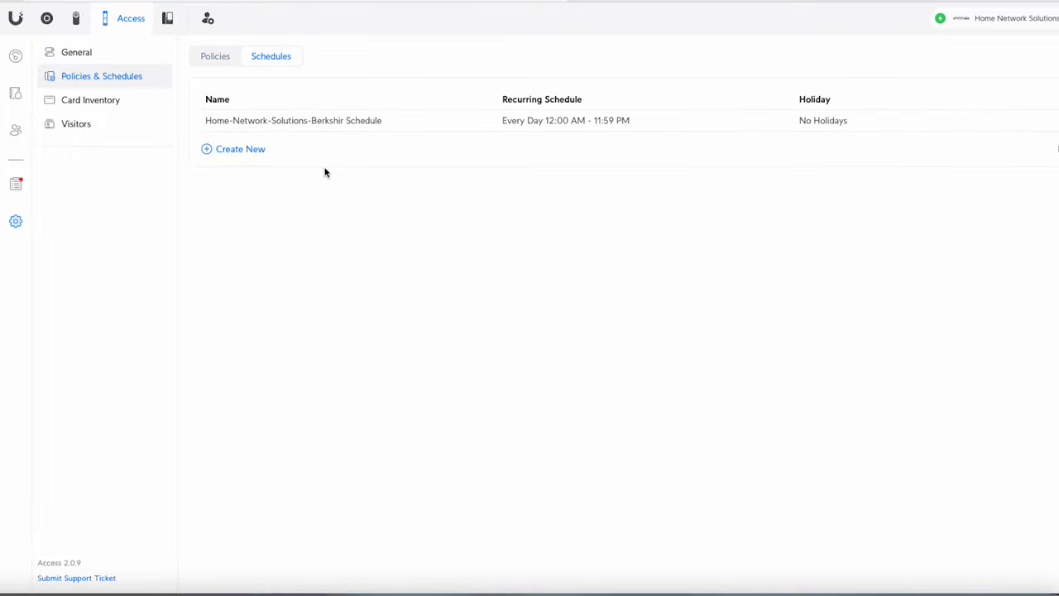
pyautogui.moveTo(555, 132)
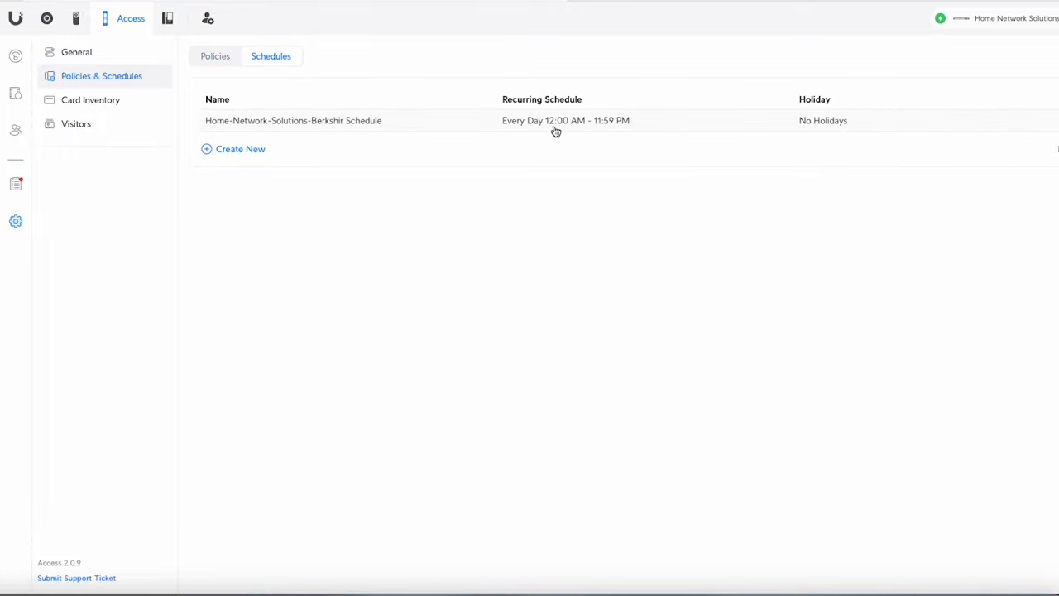
# Preview a new schedule form, cancel it, and go to the Card Inventory
pyautogui.click(240, 149)
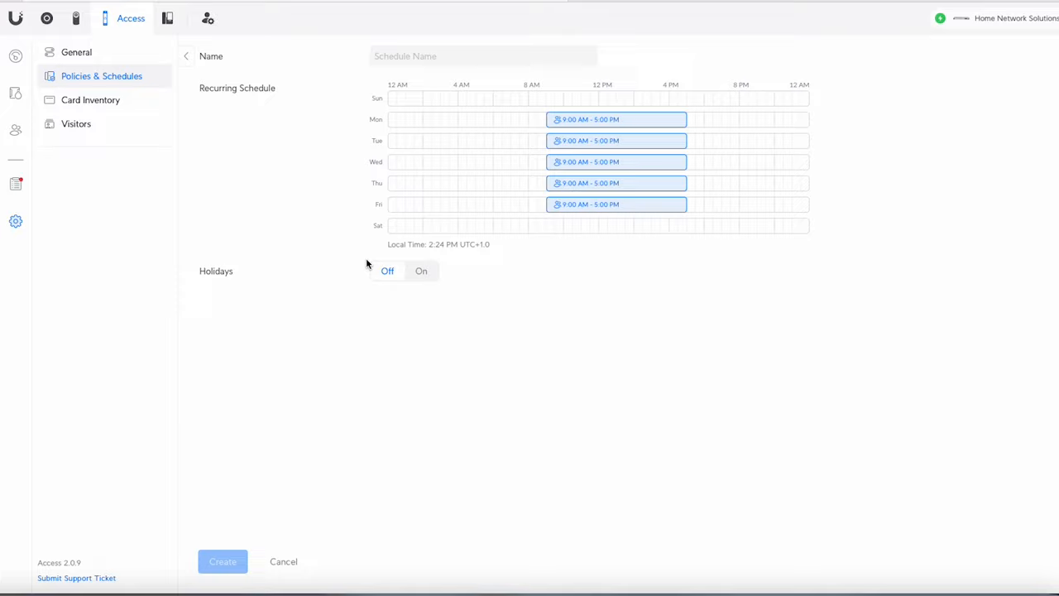
pyautogui.click(484, 56)
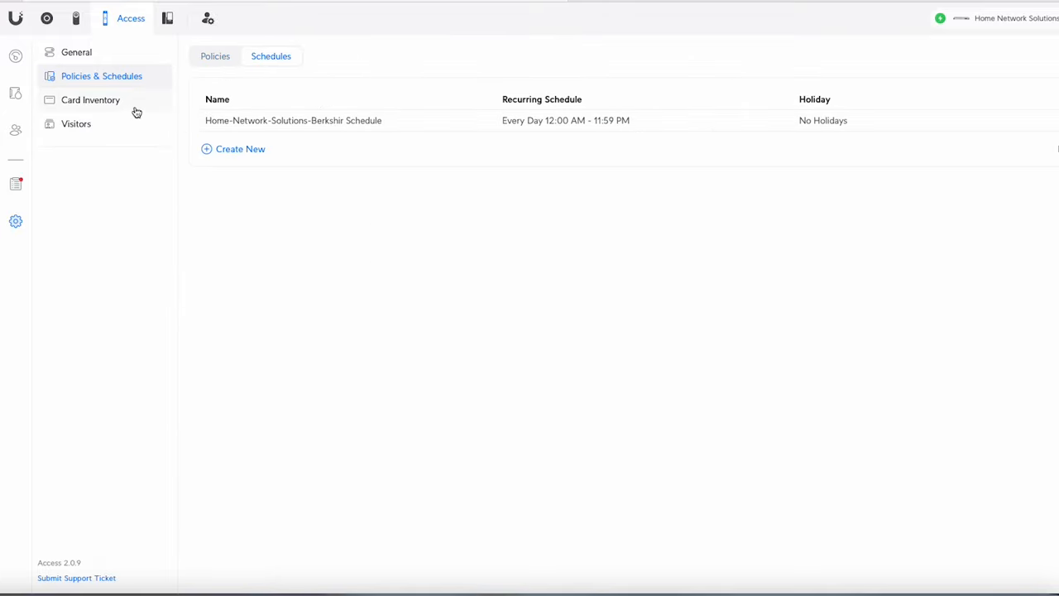
pyautogui.click(90, 99)
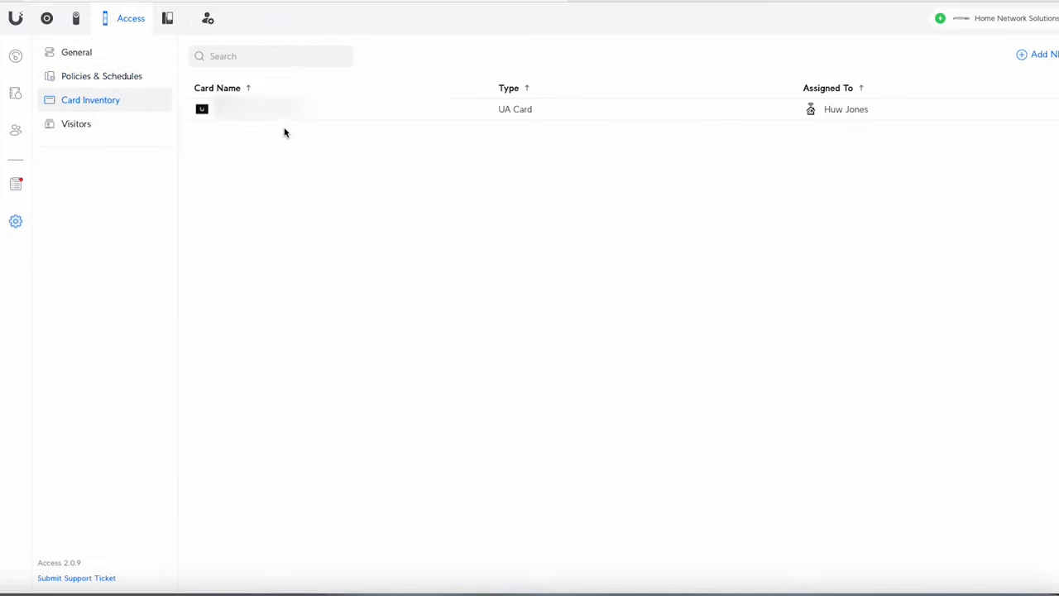
pyautogui.moveTo(496, 116)
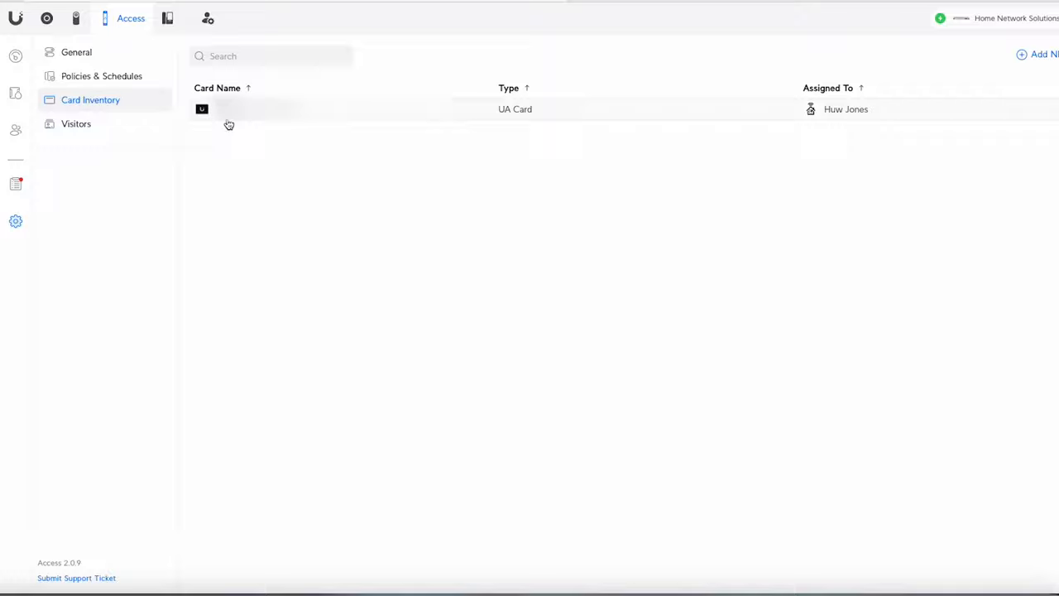
pyautogui.moveTo(848, 120)
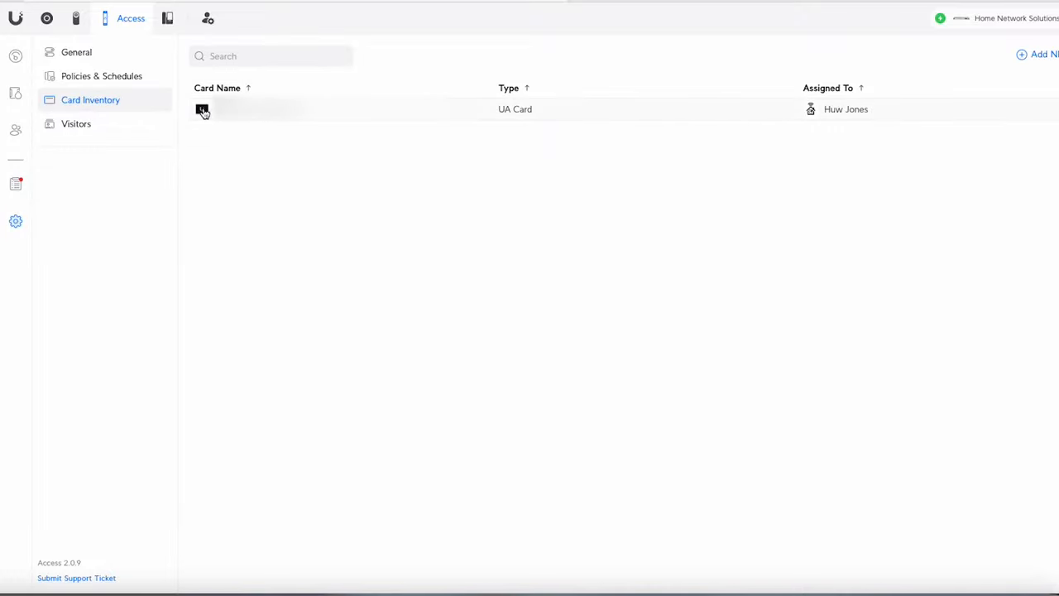
pyautogui.moveTo(244, 327)
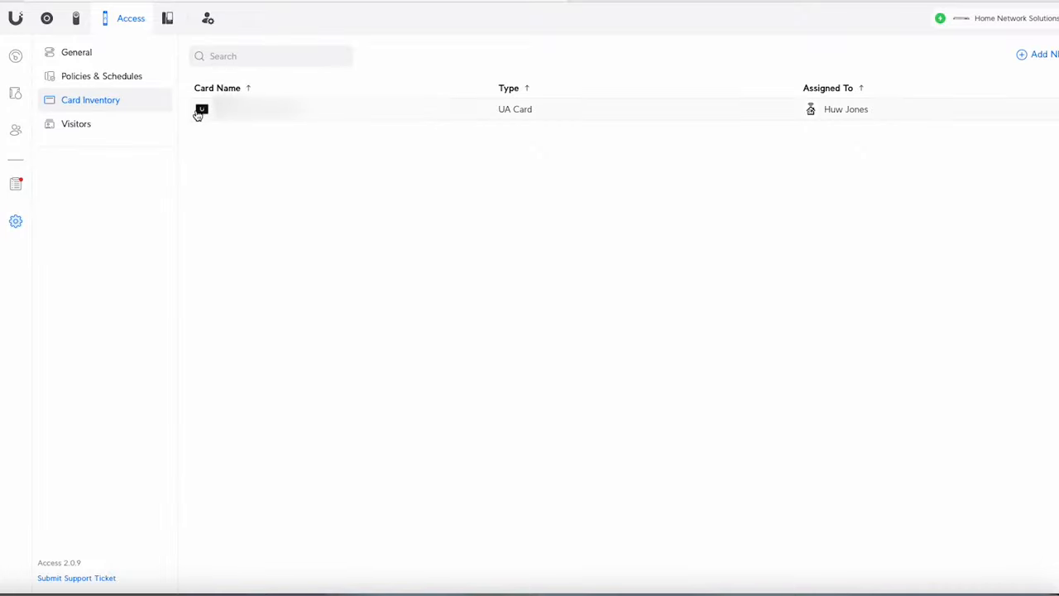
pyautogui.moveTo(214, 120)
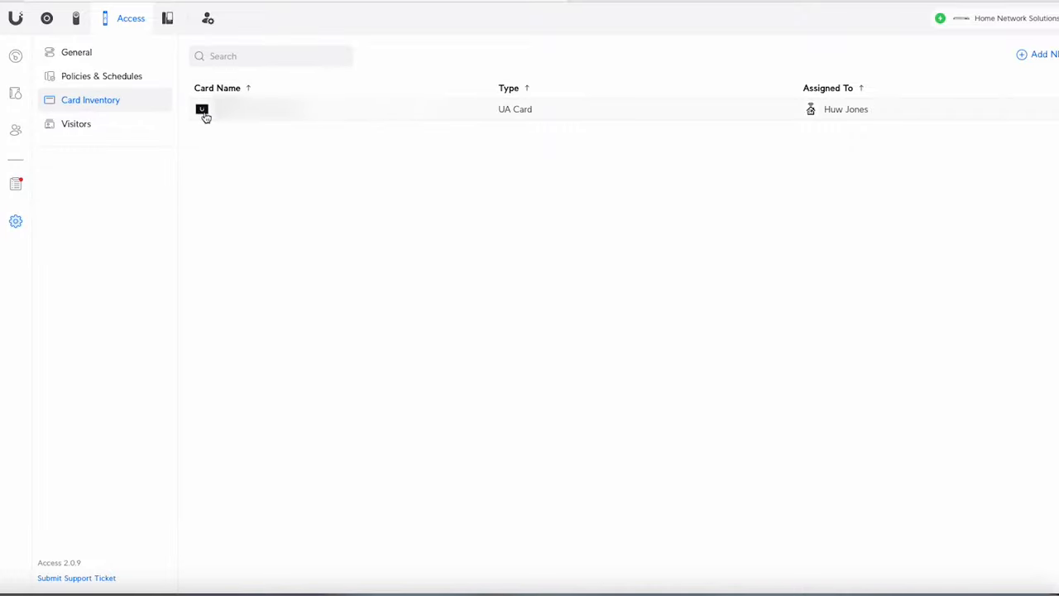
pyautogui.moveTo(205, 103)
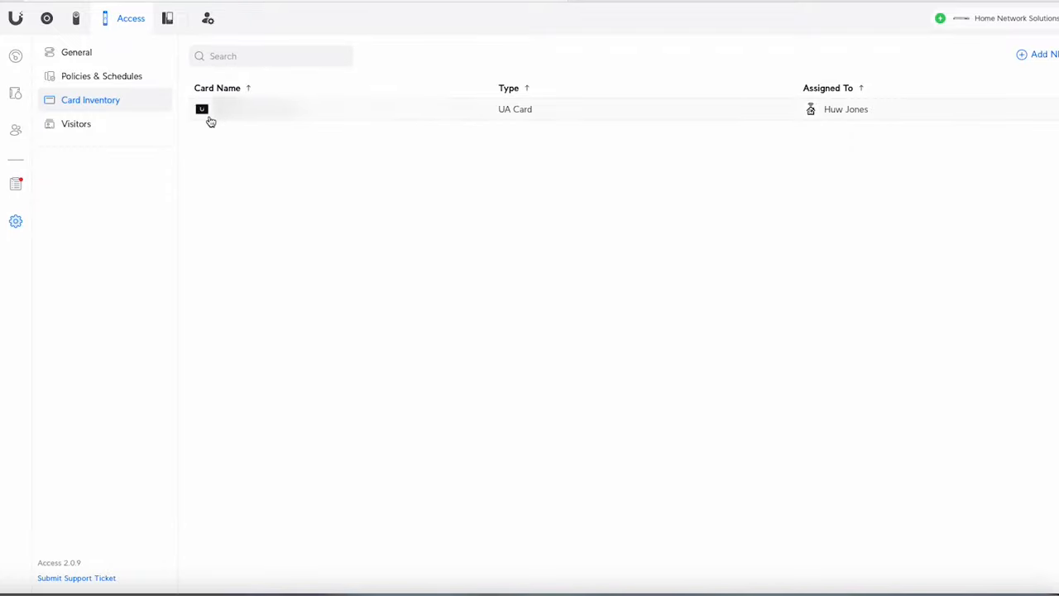
pyautogui.moveTo(257, 122)
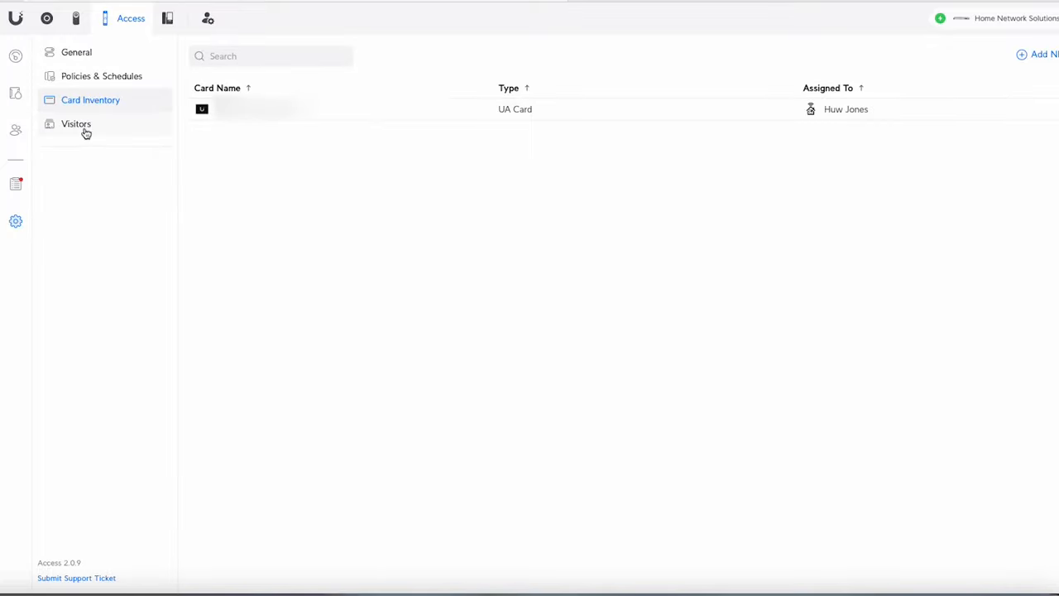
# Switch from the Card Inventory to the Visitors page
pyautogui.click(76, 123)
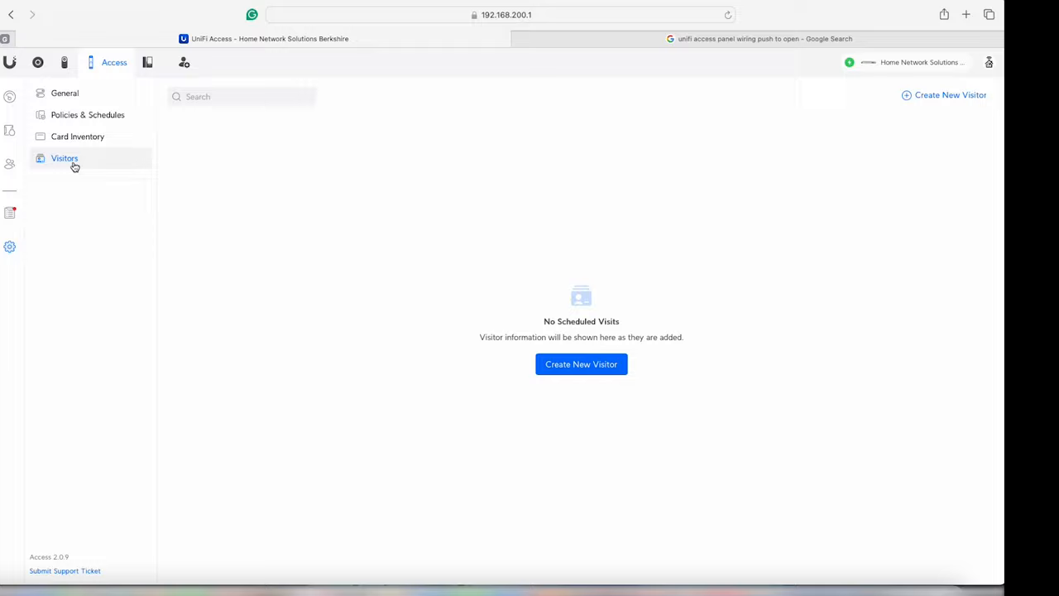
pyautogui.moveTo(539, 397)
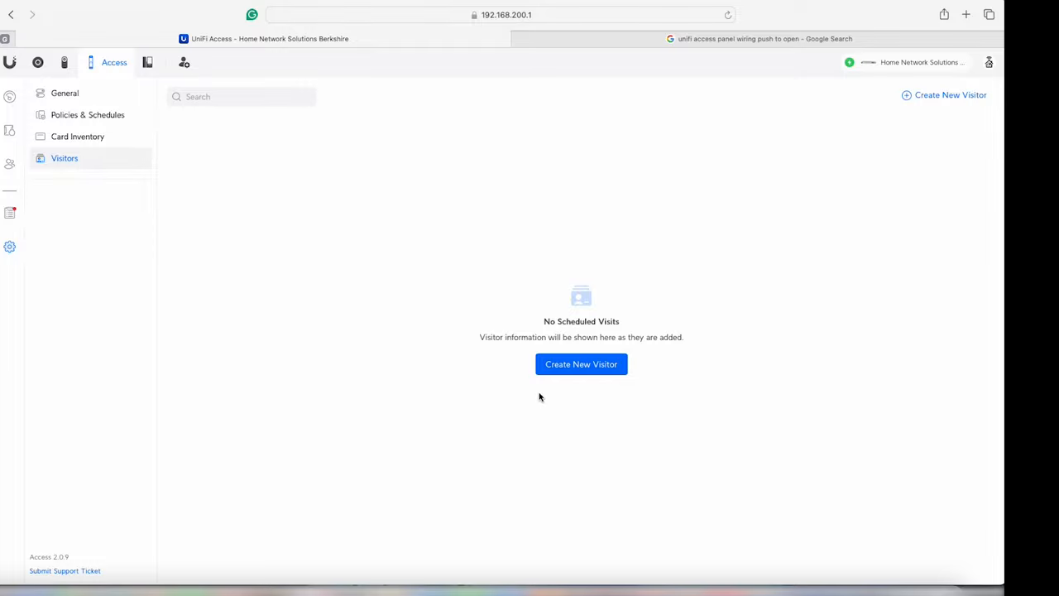
# Start a new visitor with first name and last name 'Youtube'
pyautogui.click(581, 364)
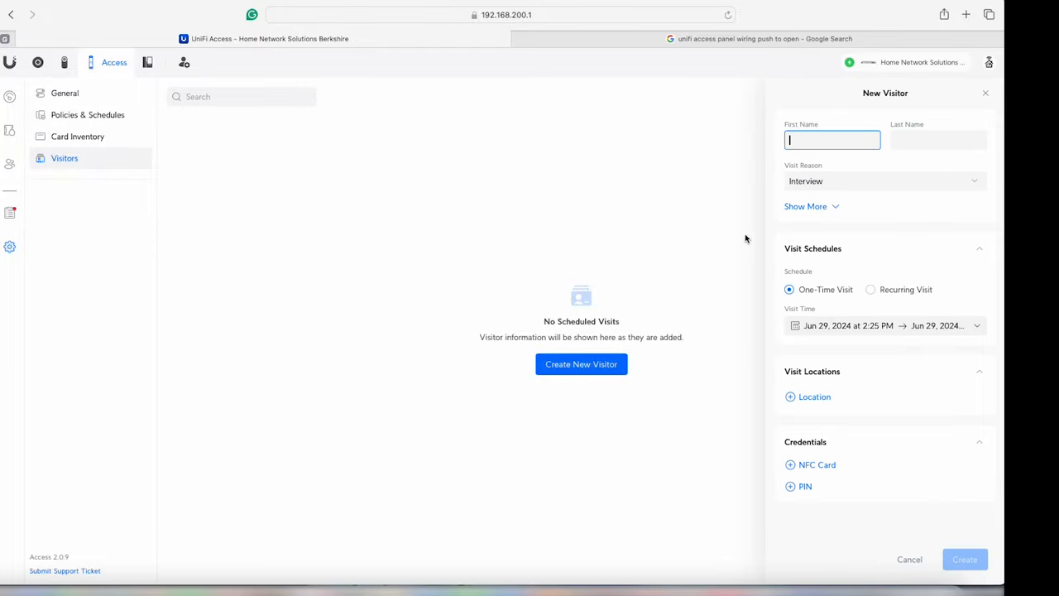
pyautogui.write('Youtube')
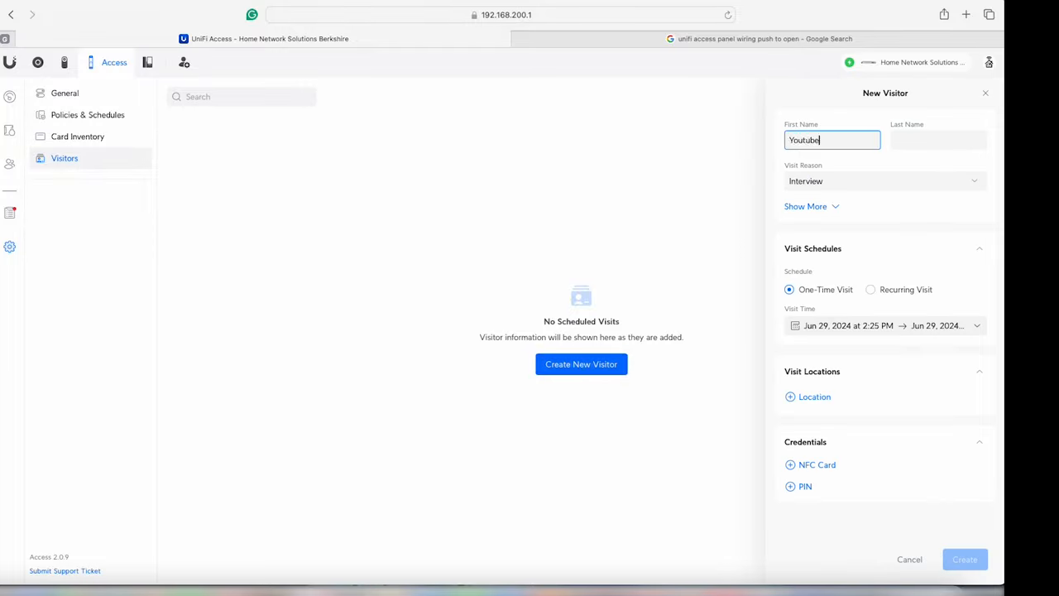
pyautogui.click(938, 140)
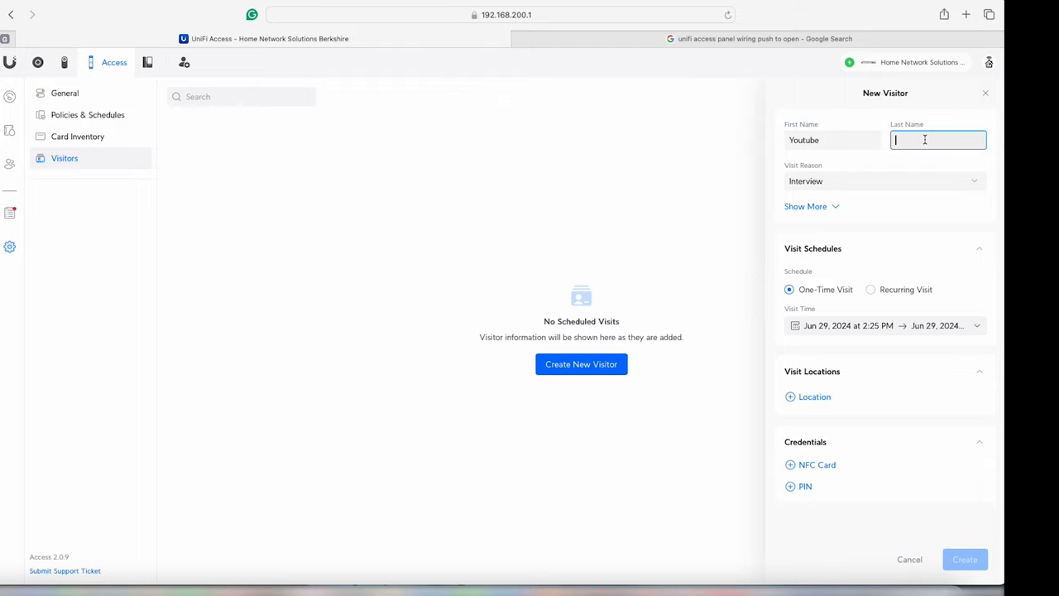
pyautogui.write('Youtube')
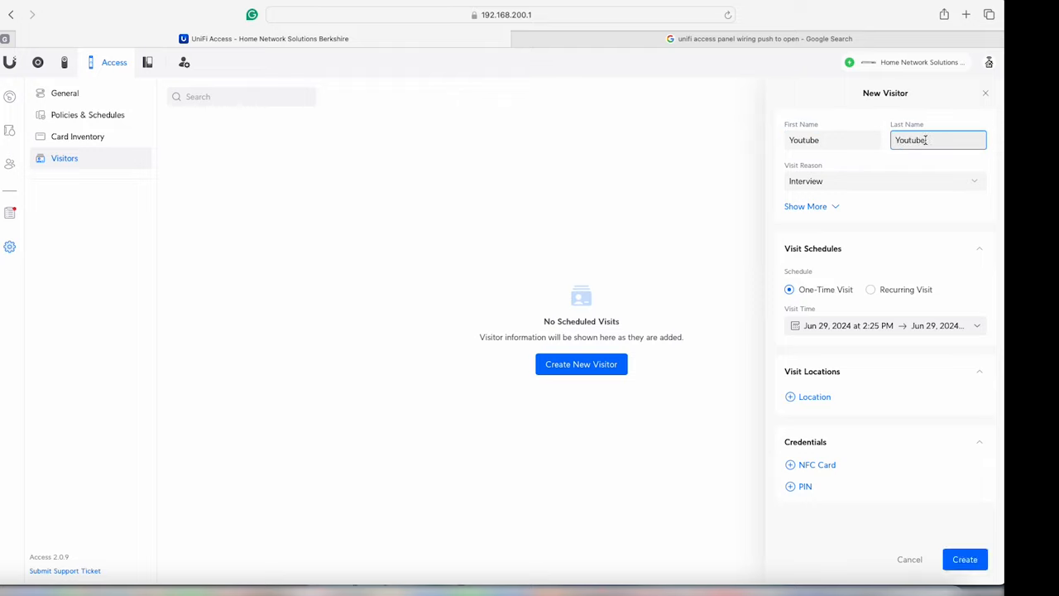
# Review the visit reasons and extra detail fields, then bring up the Visit Locations picker
pyautogui.click(884, 180)
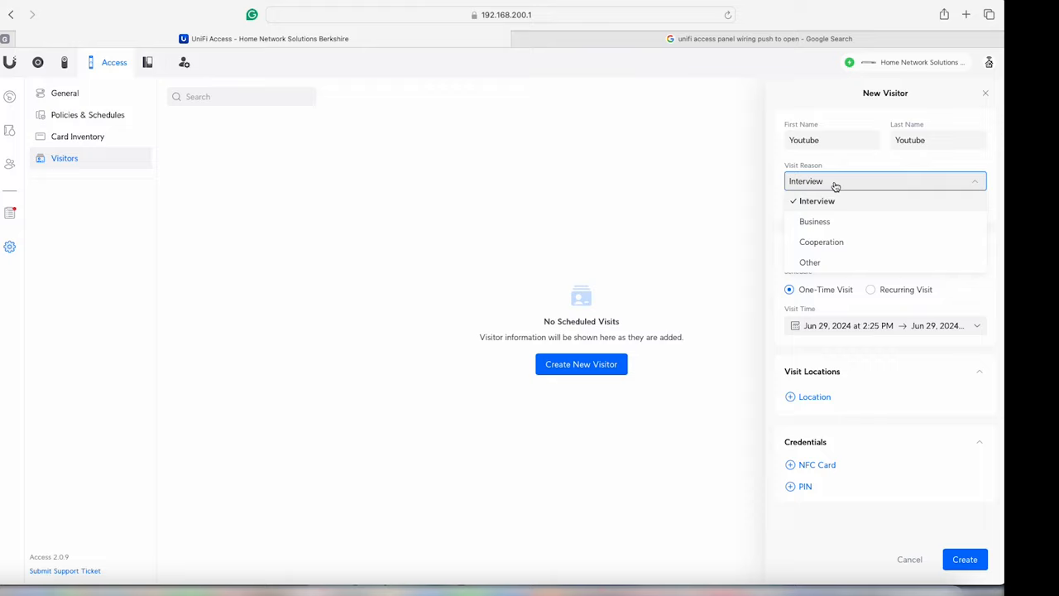
pyautogui.moveTo(867, 200)
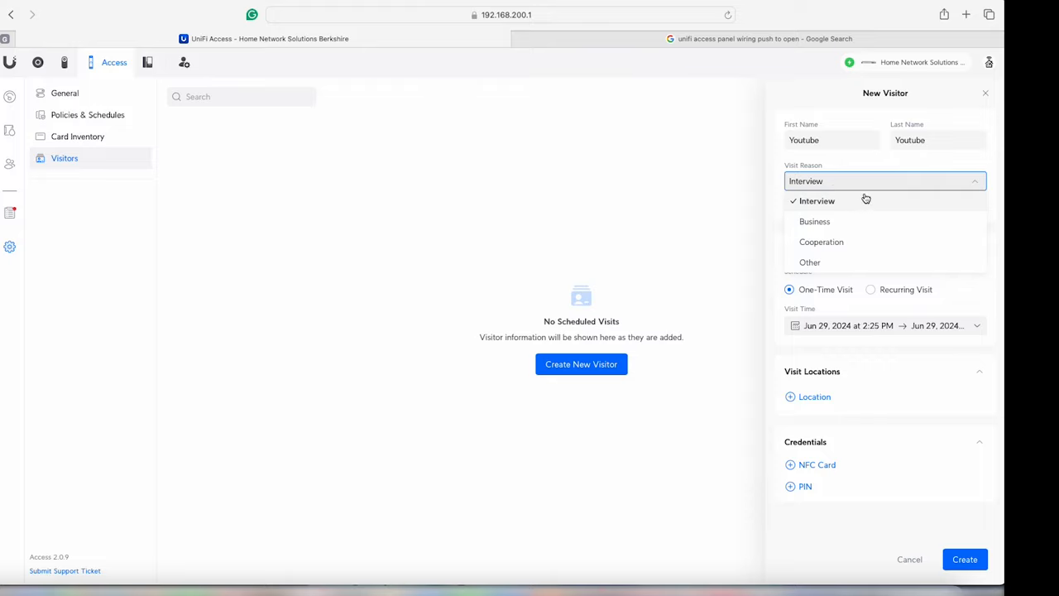
pyautogui.click(817, 200)
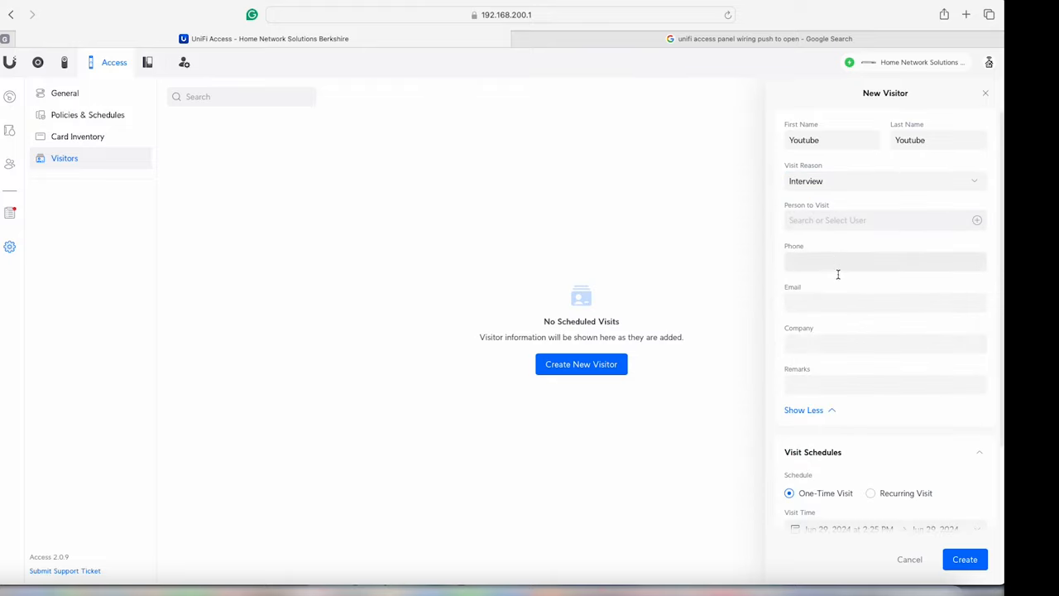
pyautogui.moveTo(785, 269)
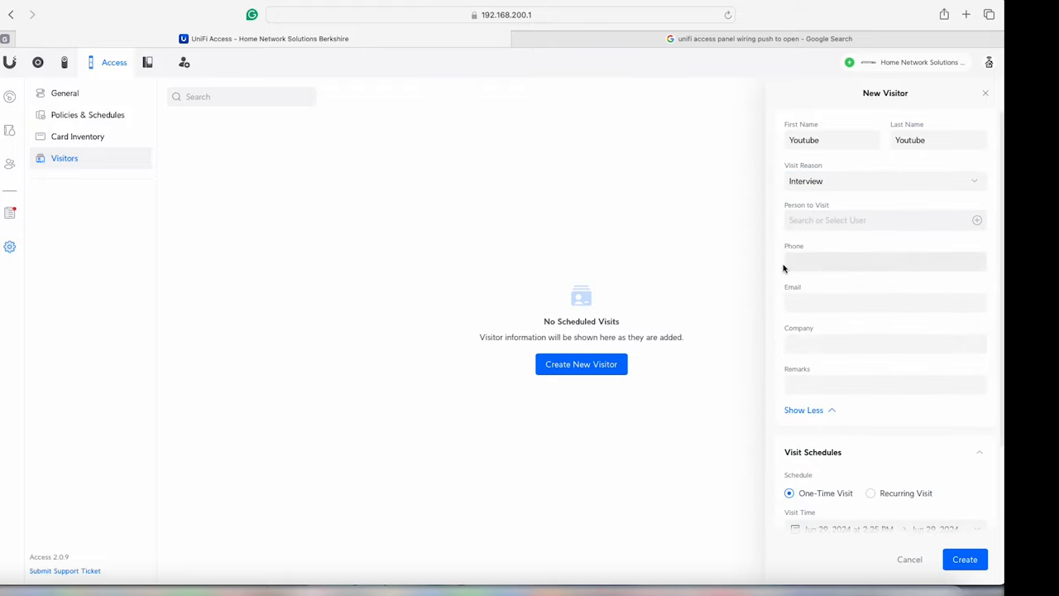
pyautogui.click(804, 410)
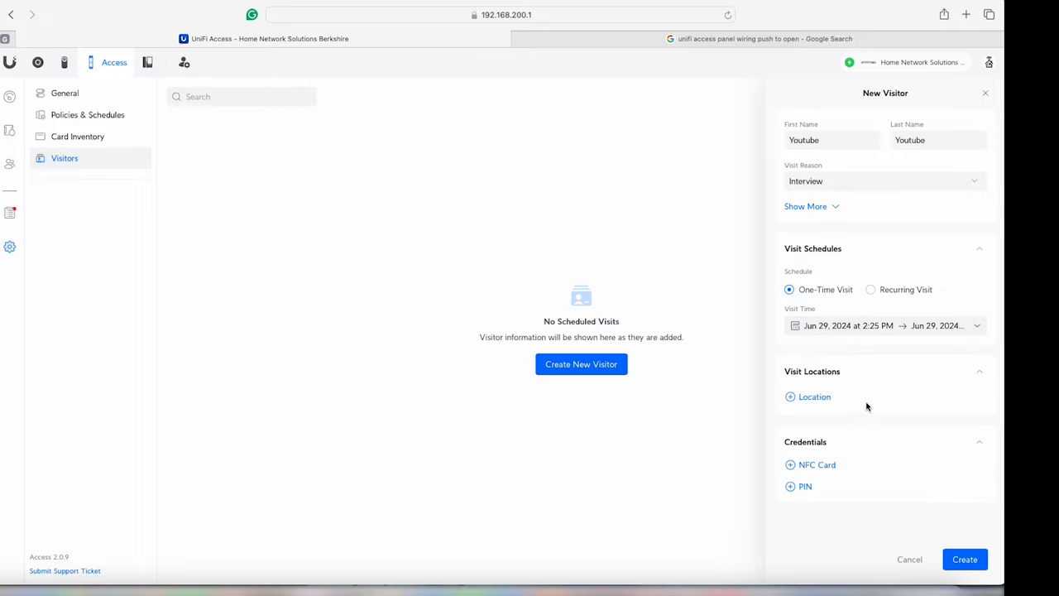
pyautogui.moveTo(786, 301)
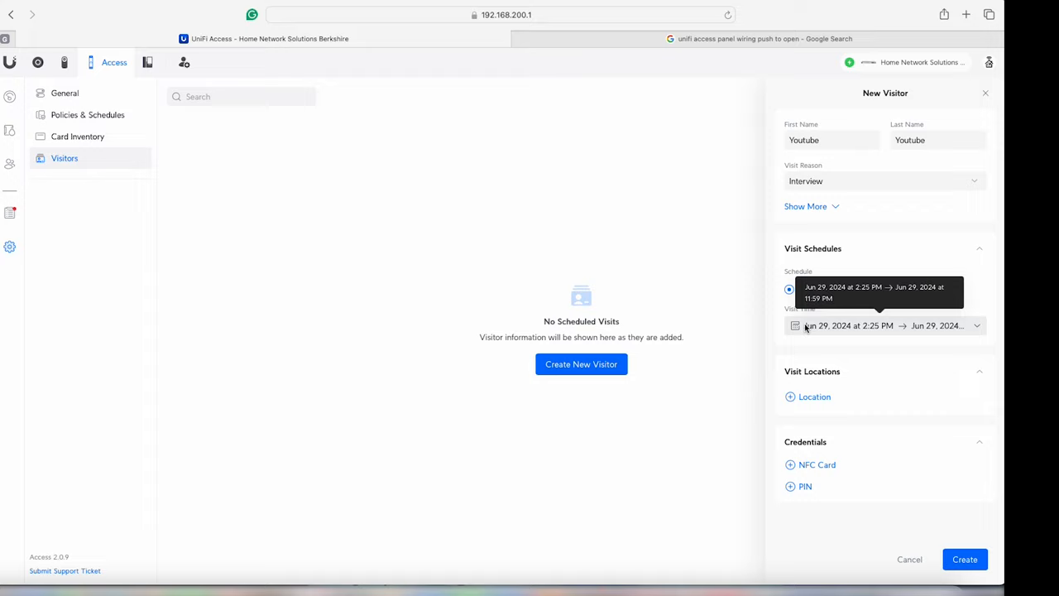
pyautogui.click(814, 396)
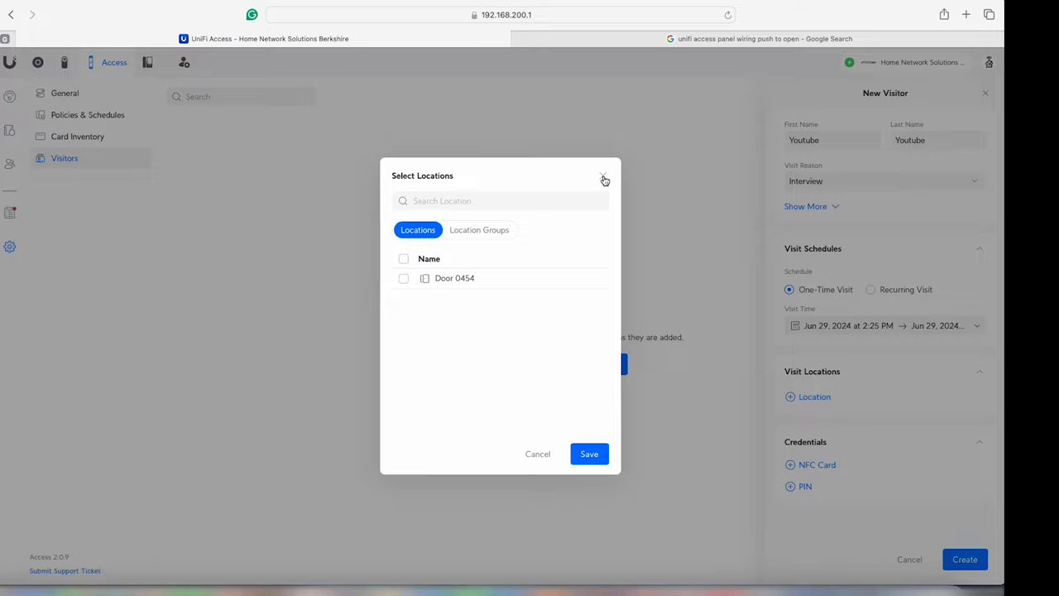
# Dismiss the location picker, try adding a PIN credential, then discard the New Visitor form
pyautogui.click(605, 179)
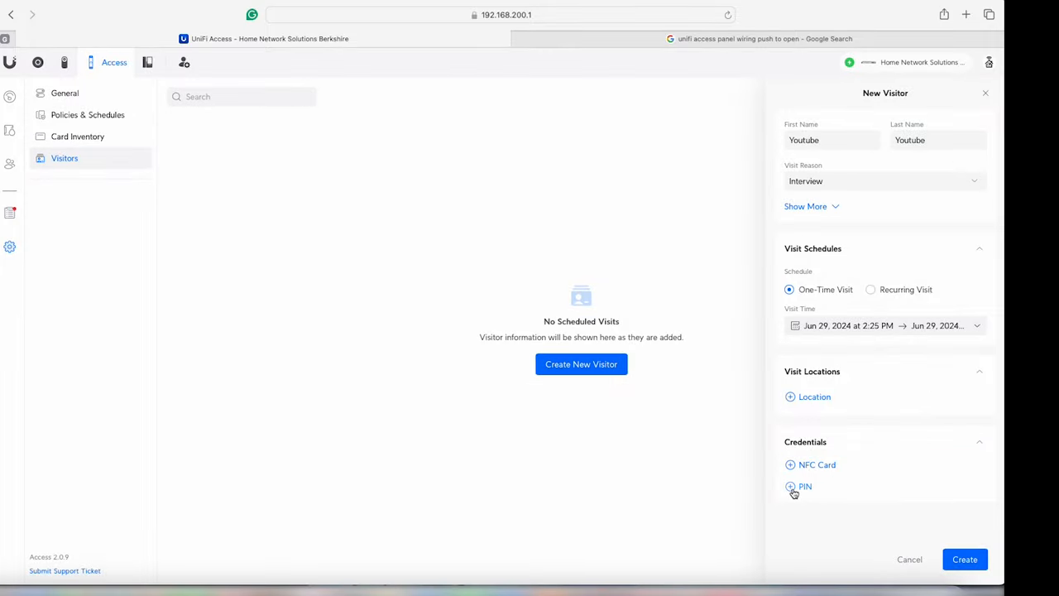
pyautogui.click(790, 485)
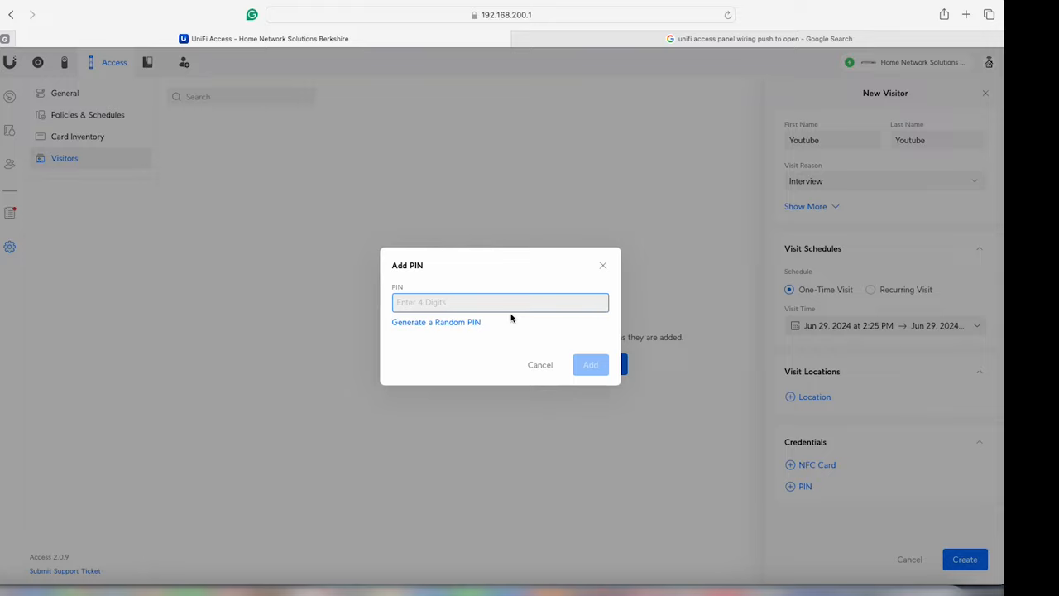
pyautogui.click(540, 364)
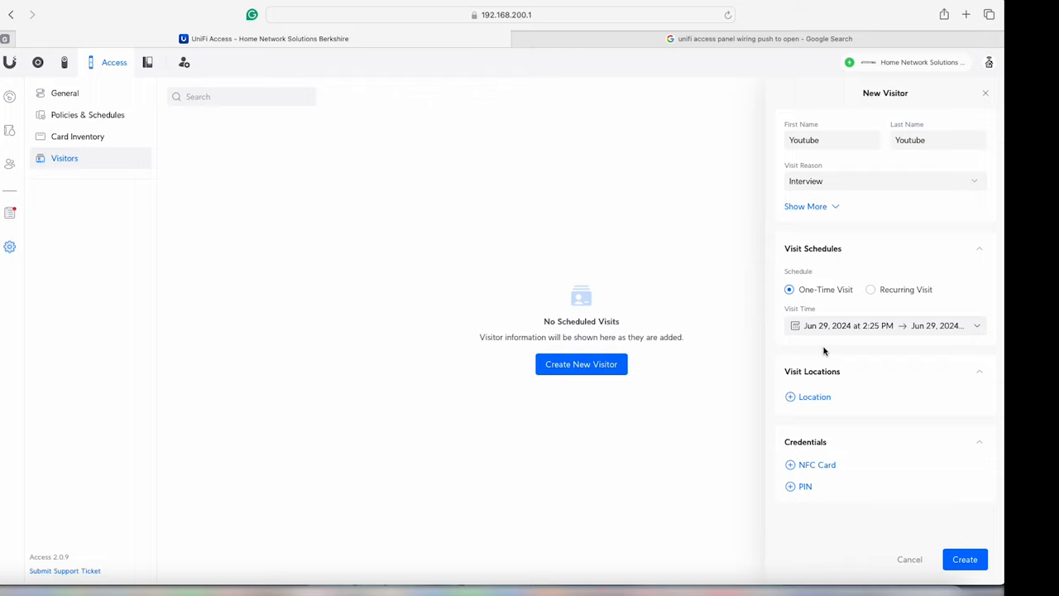
pyautogui.moveTo(848, 304)
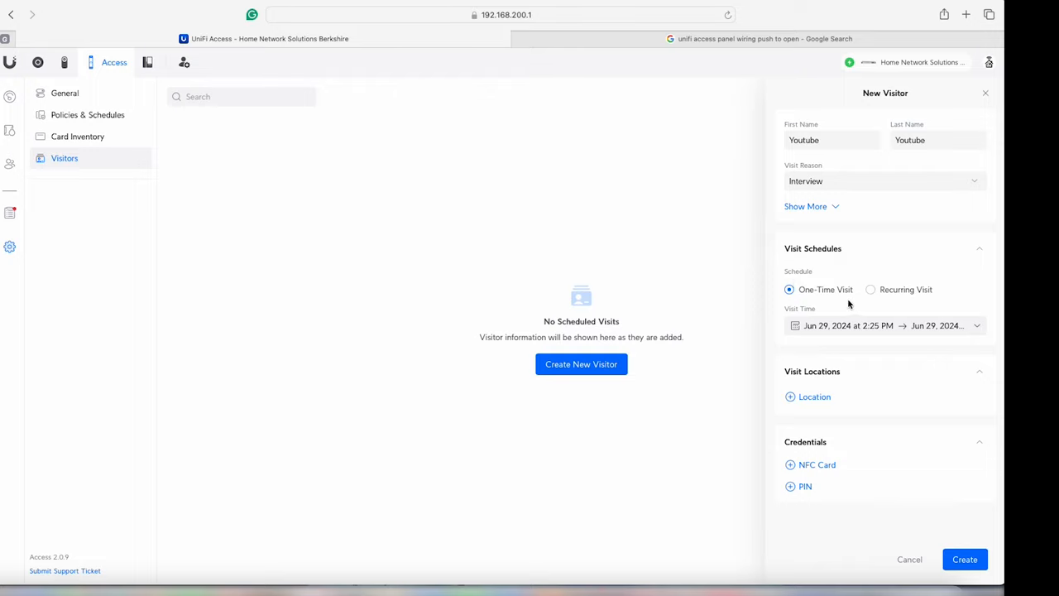
pyautogui.moveTo(976, 330)
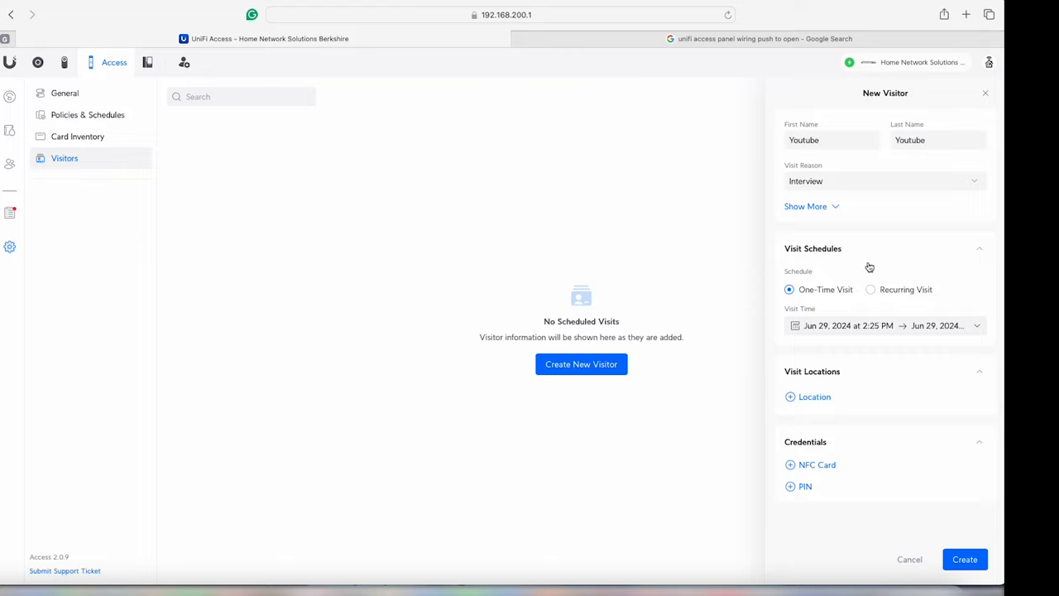
pyautogui.moveTo(895, 414)
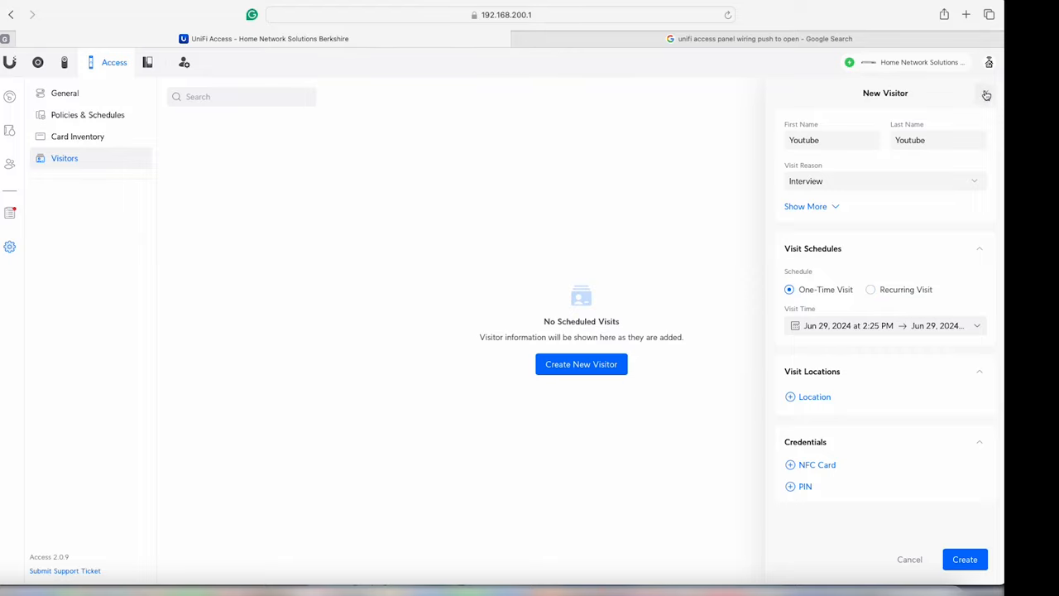
pyautogui.click(987, 95)
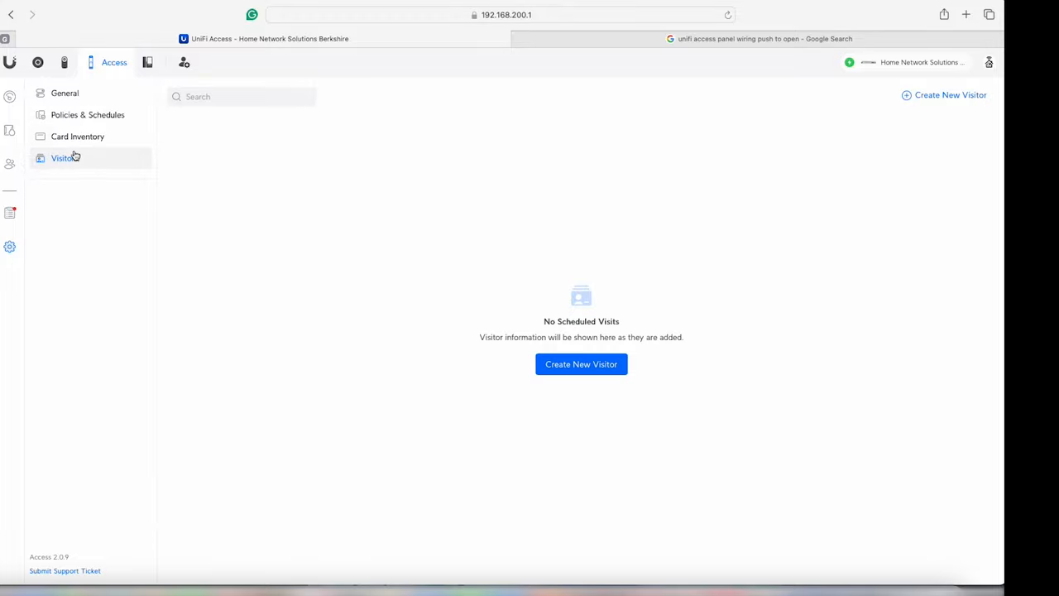
pyautogui.moveTo(60, 138)
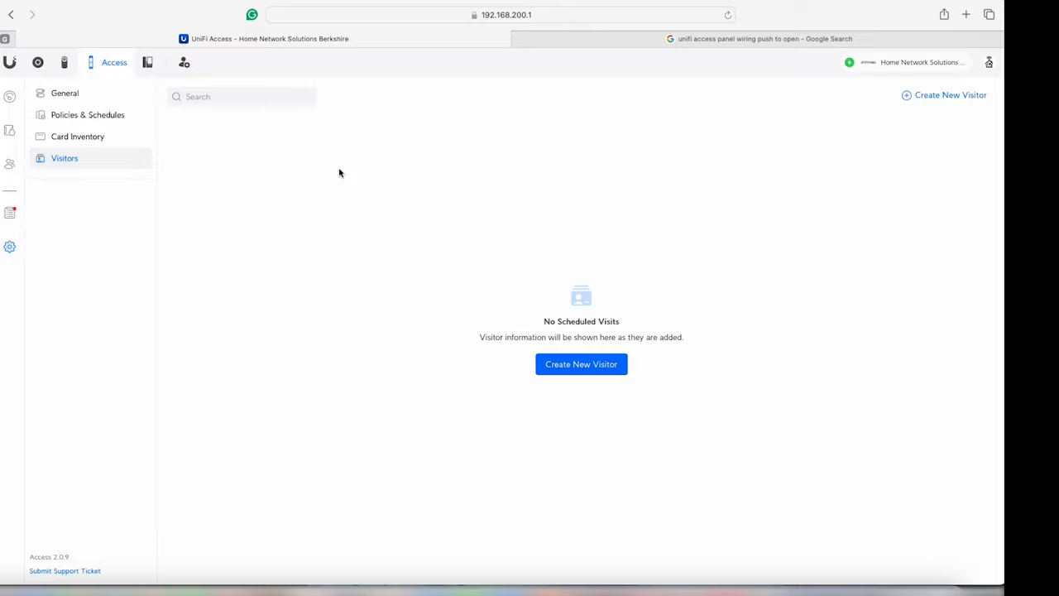
pyautogui.moveTo(117, 136)
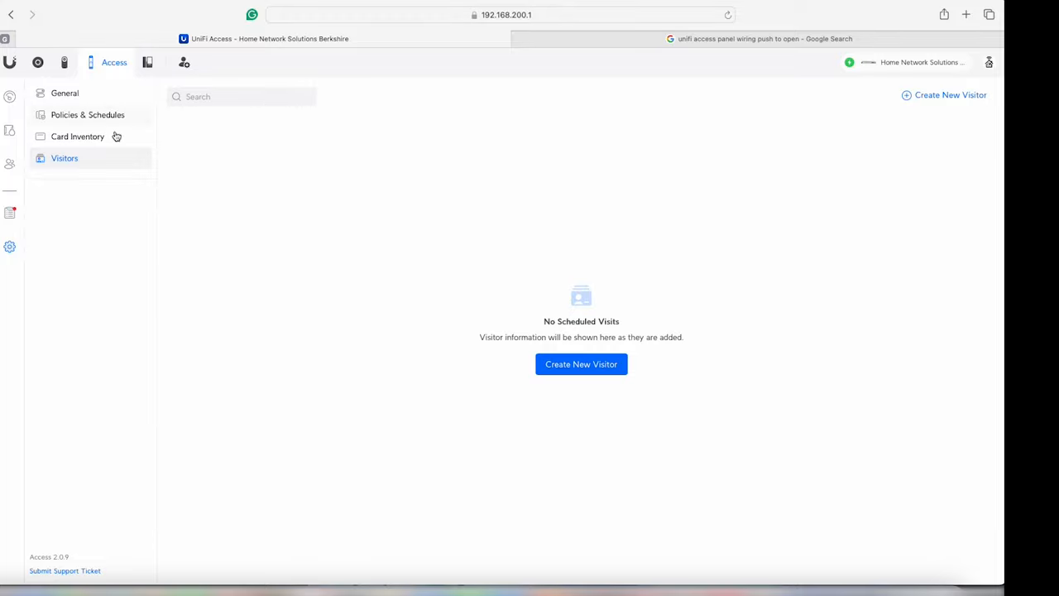
pyautogui.moveTo(58, 179)
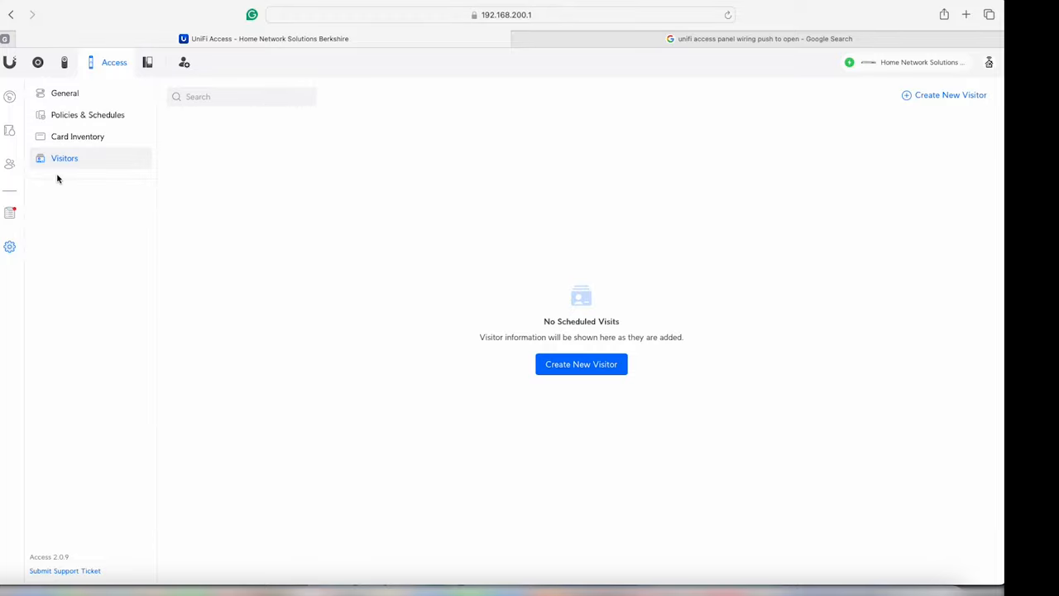
pyautogui.moveTo(10, 163)
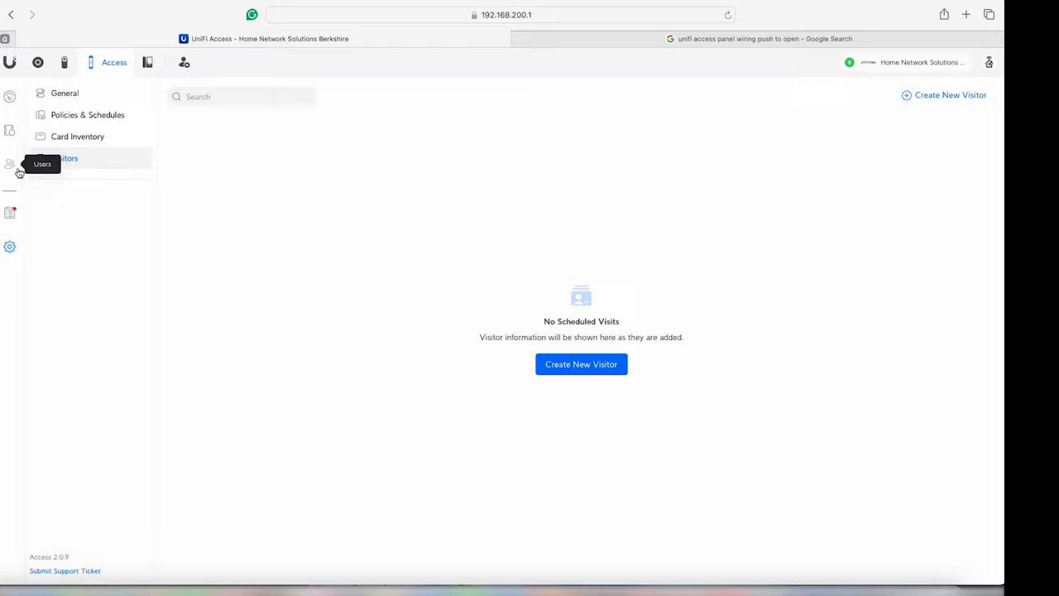
pyautogui.moveTo(10, 213)
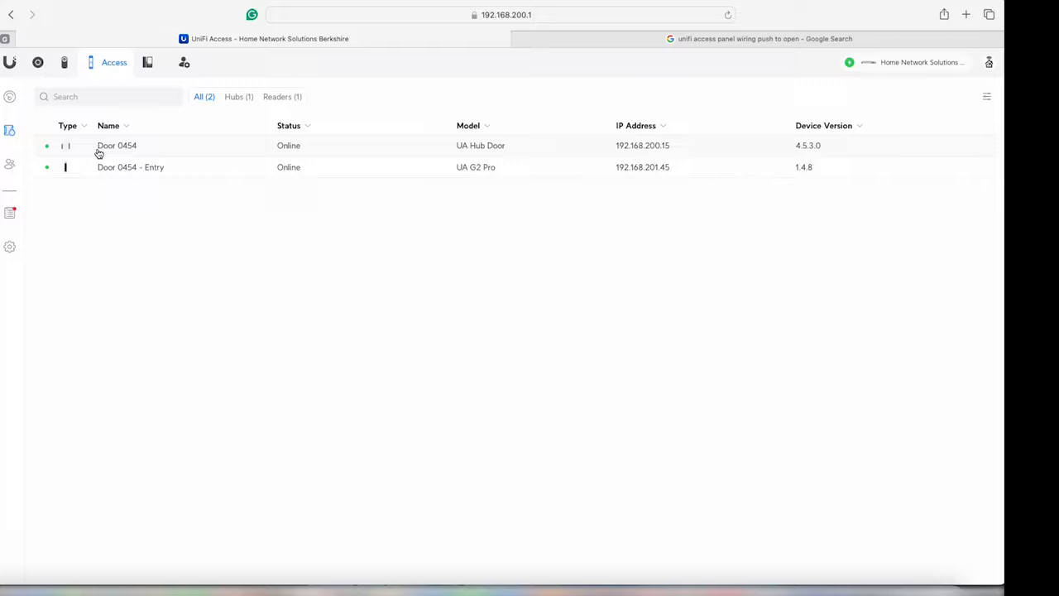
pyautogui.moveTo(162, 150)
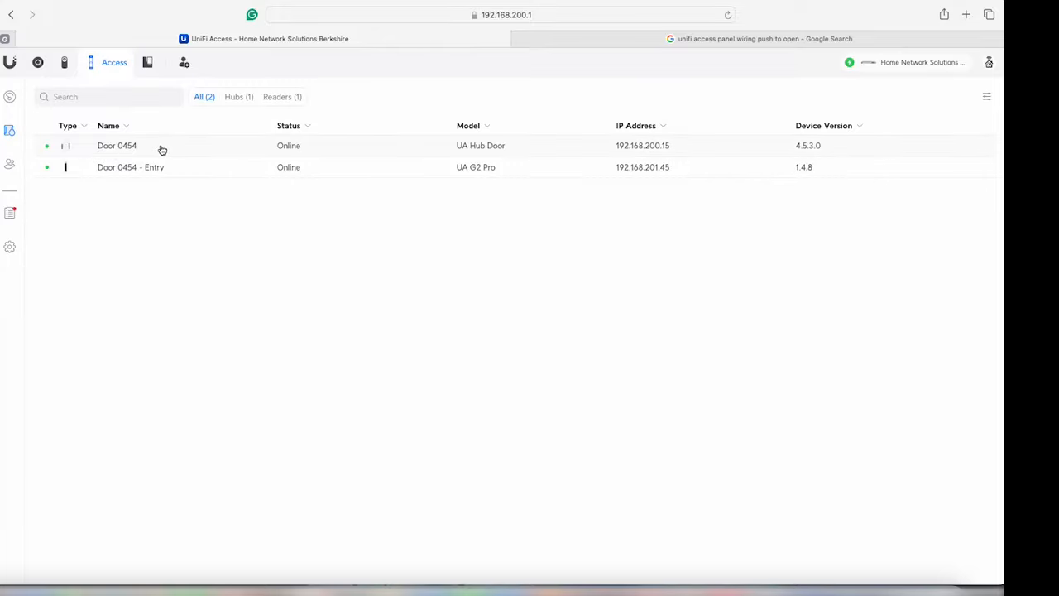
# Open the Door 0454 hub's panel and unlock the door remotely twice
pyautogui.click(116, 145)
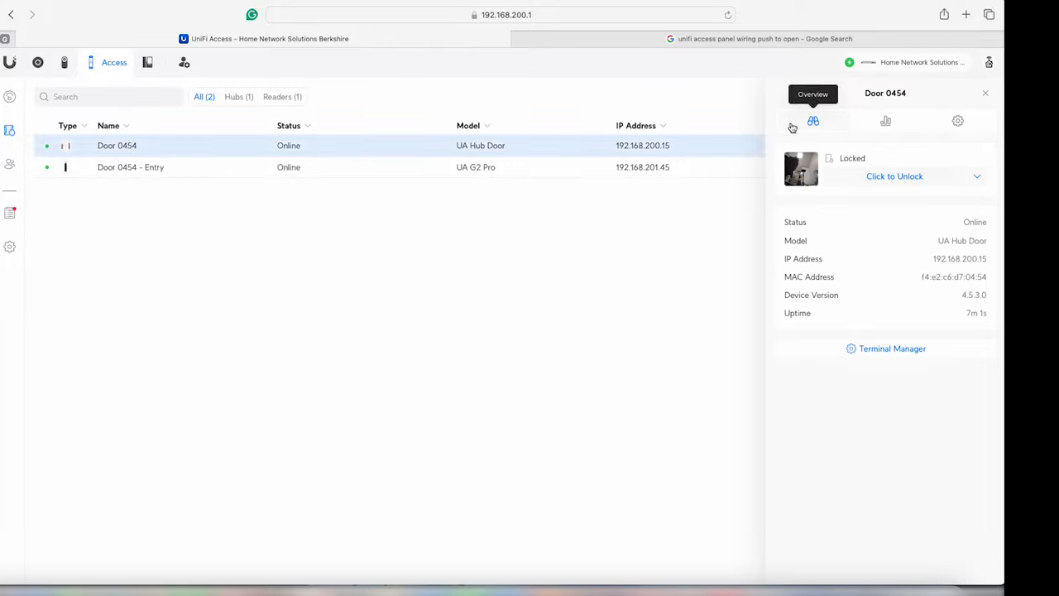
pyautogui.moveTo(886, 121)
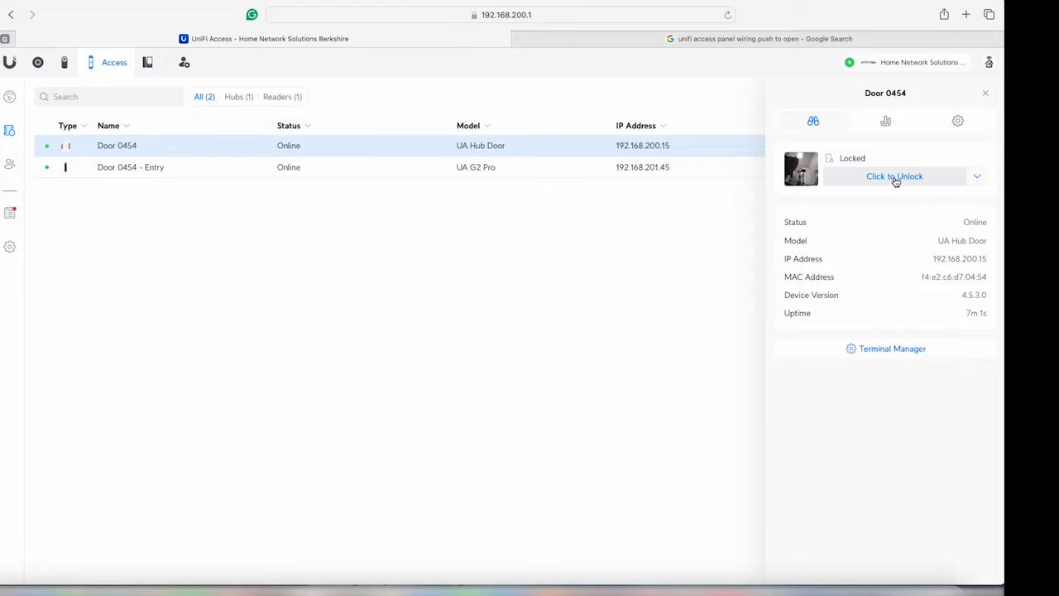
pyautogui.click(895, 176)
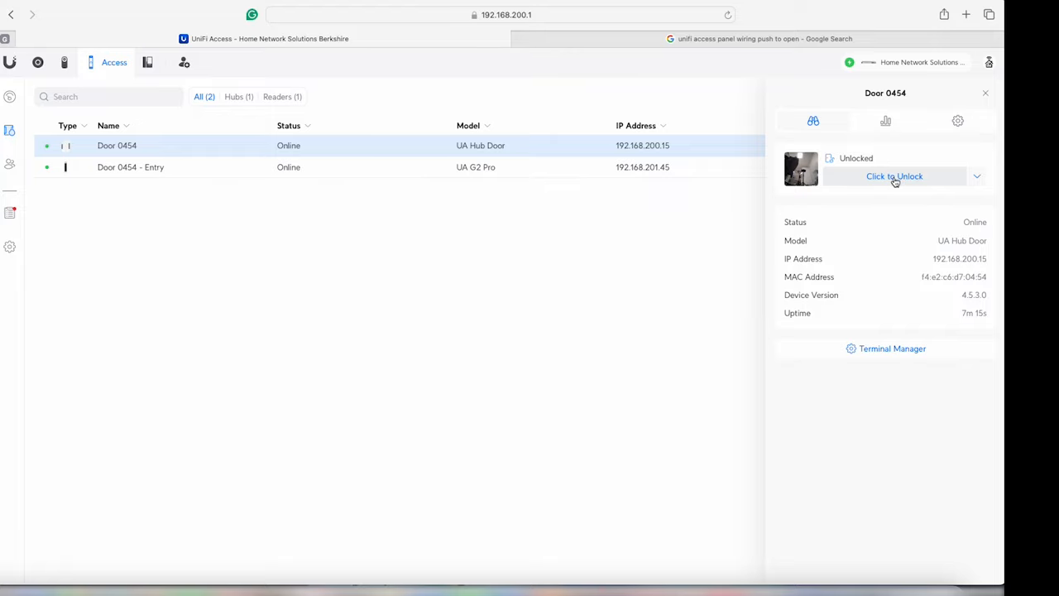
pyautogui.click(894, 175)
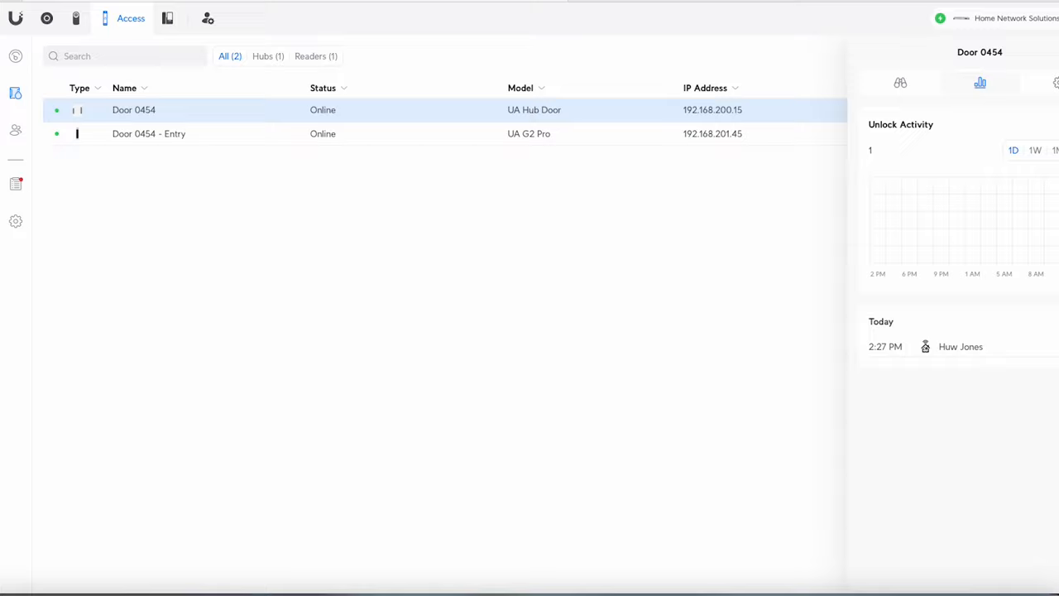
pyautogui.moveTo(950, 213)
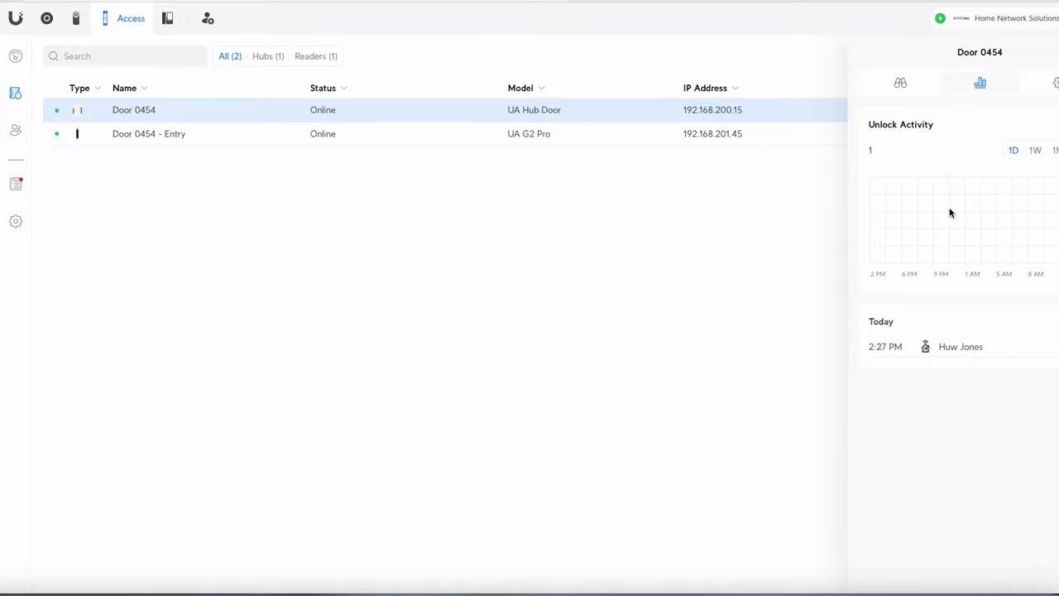
pyautogui.moveTo(893, 255)
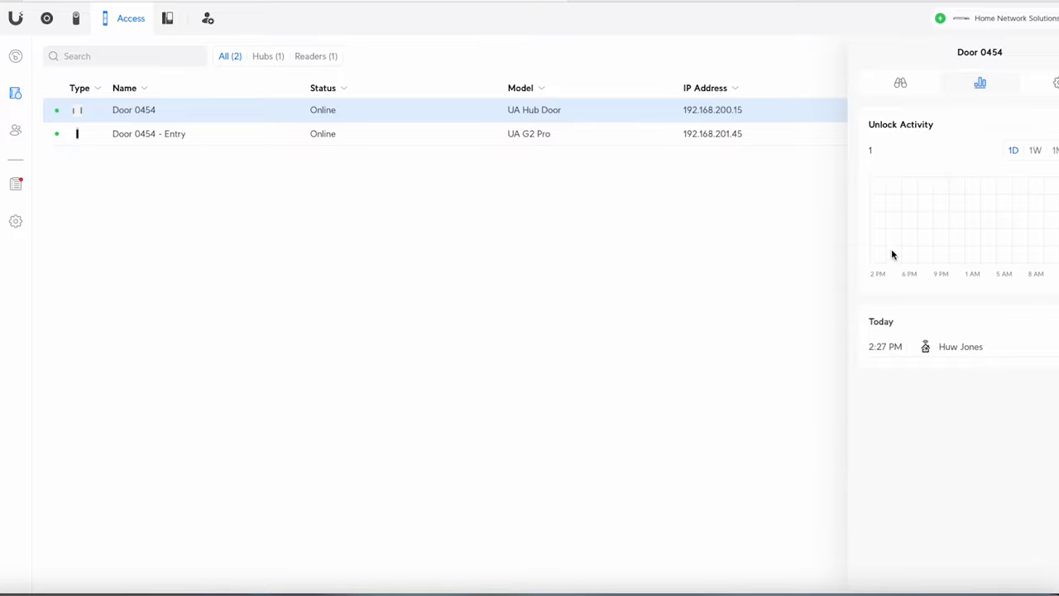
pyautogui.moveTo(1030, 270)
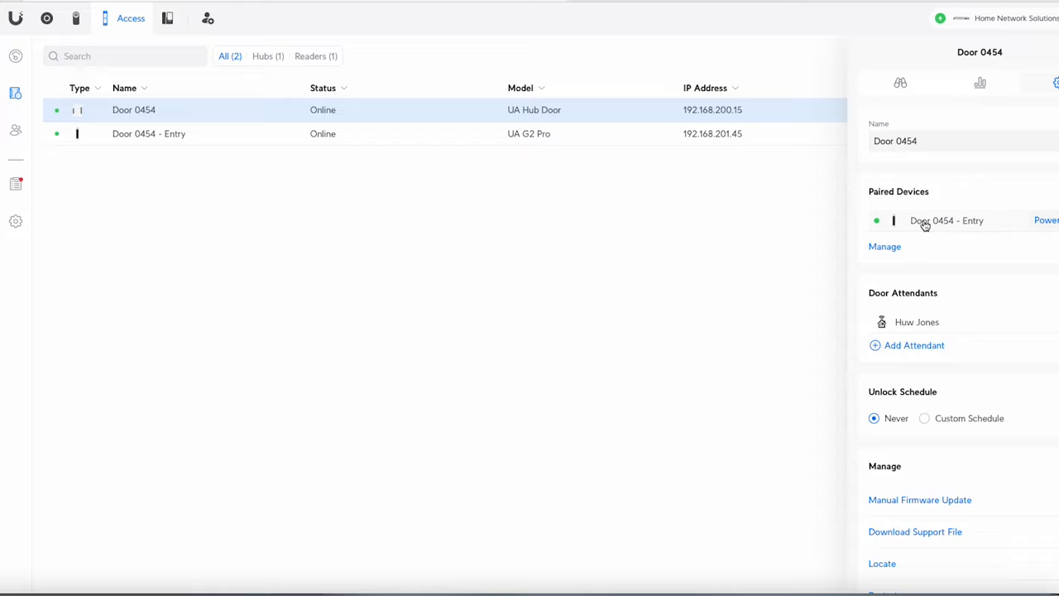
pyautogui.moveTo(903, 224)
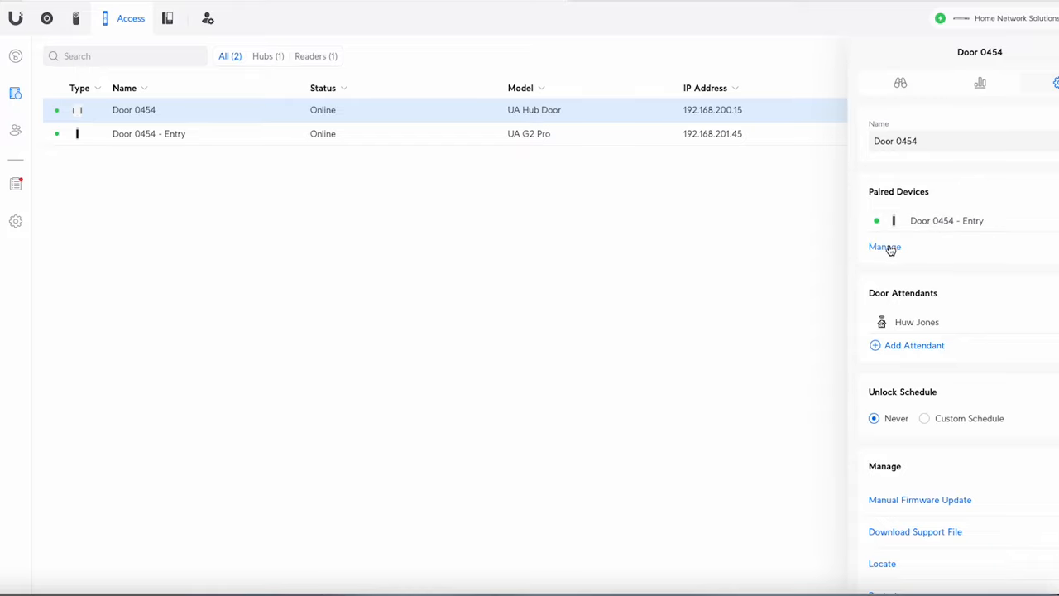
# Scroll Door 0454's settings down to the device management options
pyautogui.scroll(-3)
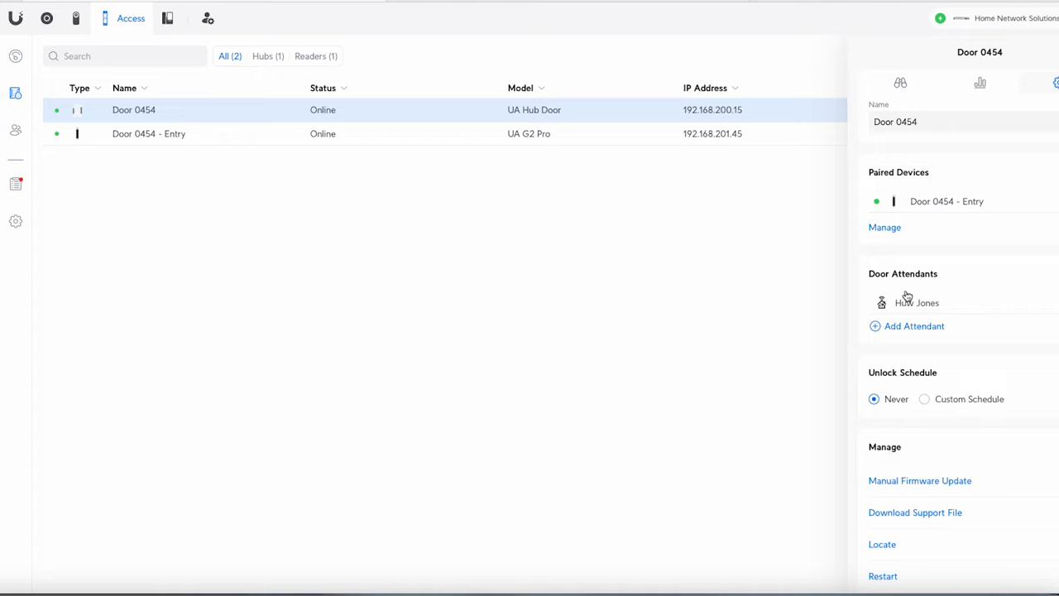
pyautogui.moveTo(938, 337)
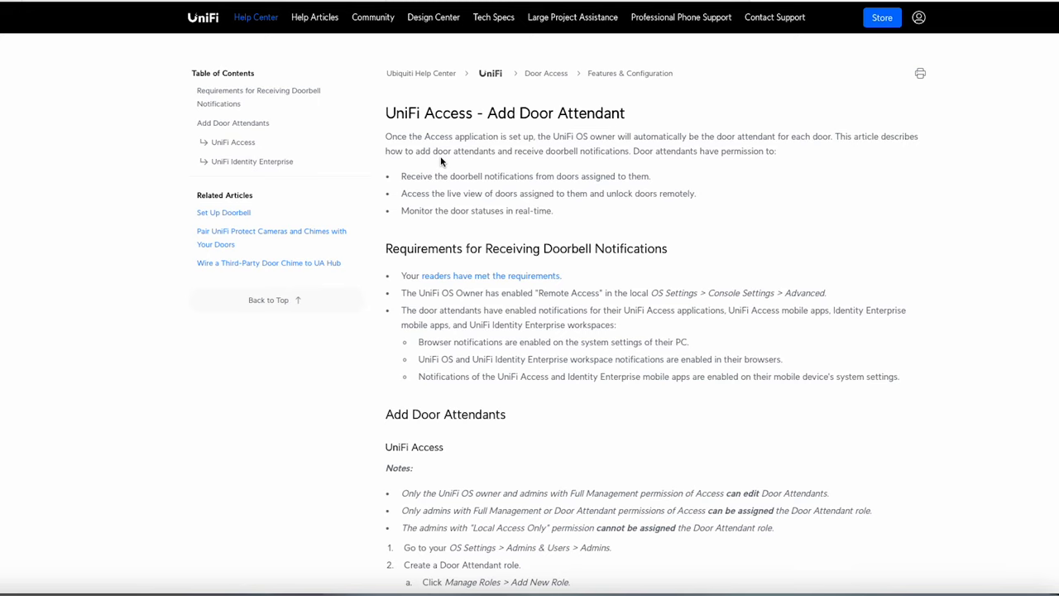
pyautogui.moveTo(448, 190)
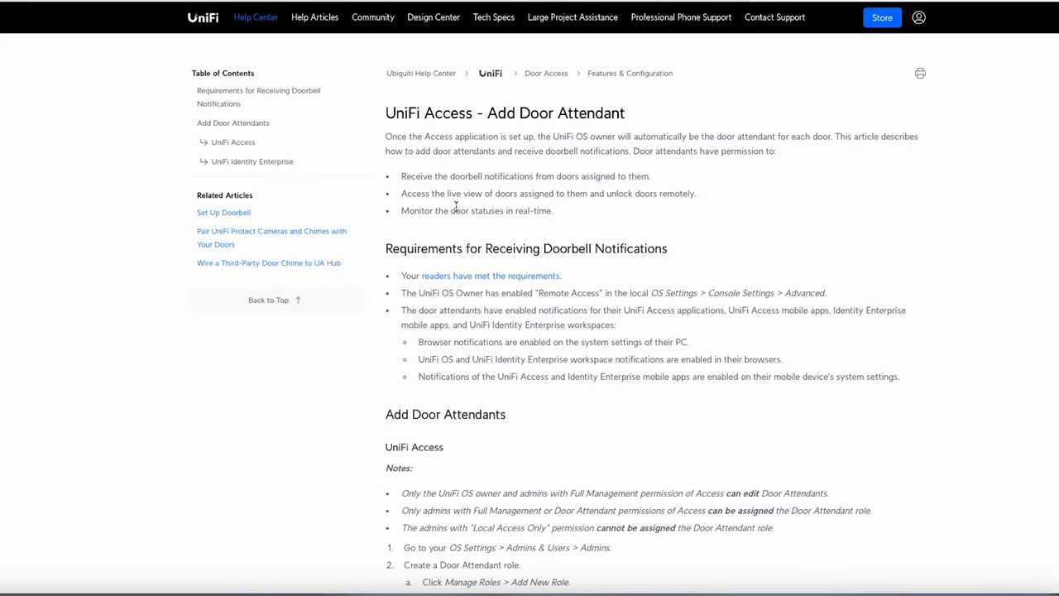
pyautogui.moveTo(385, 221)
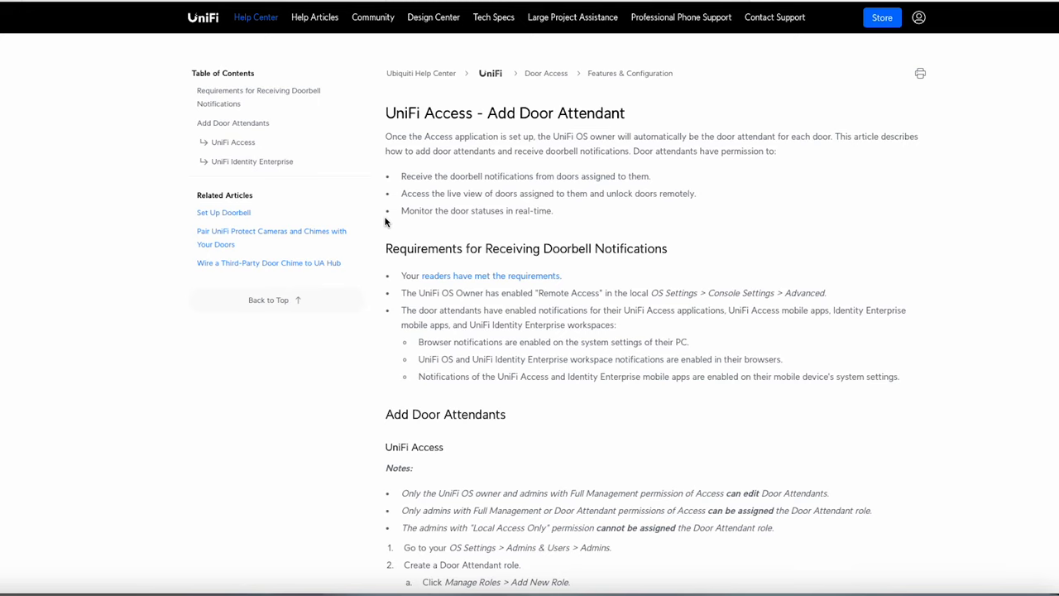
pyautogui.moveTo(514, 221)
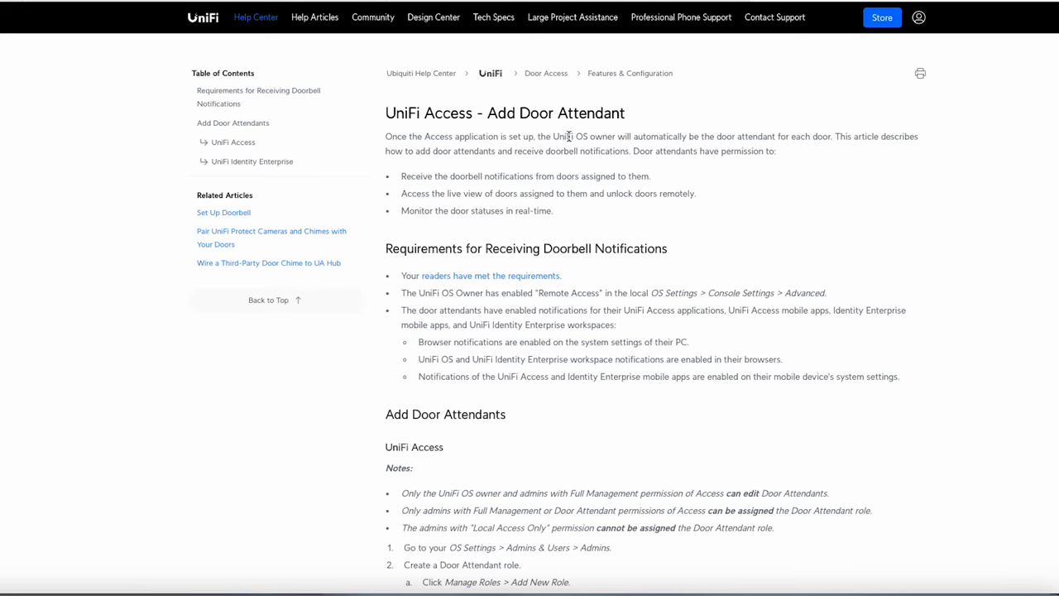
pyautogui.moveTo(491, 172)
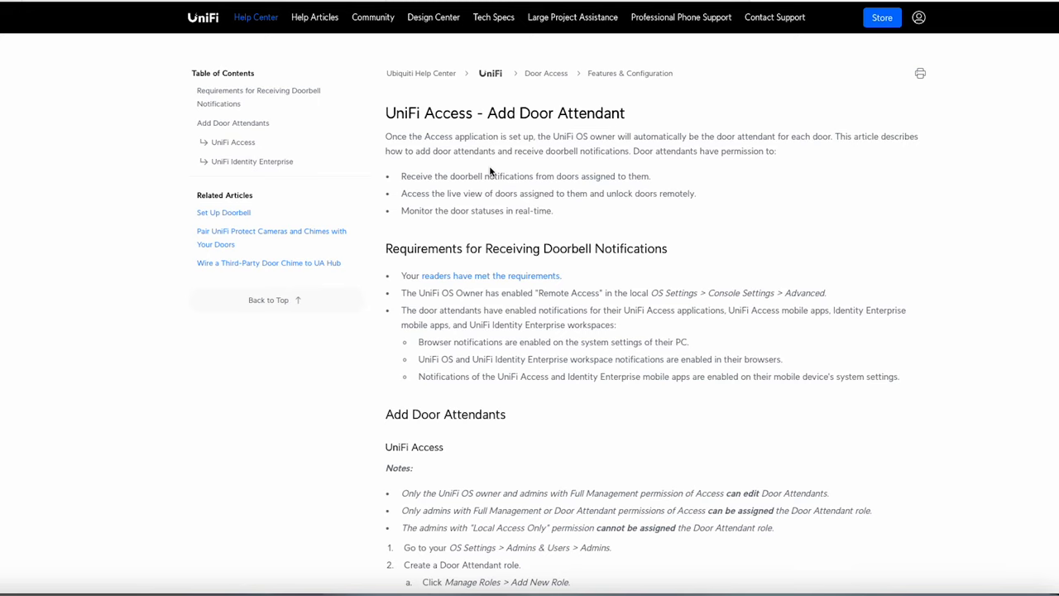
pyautogui.moveTo(558, 226)
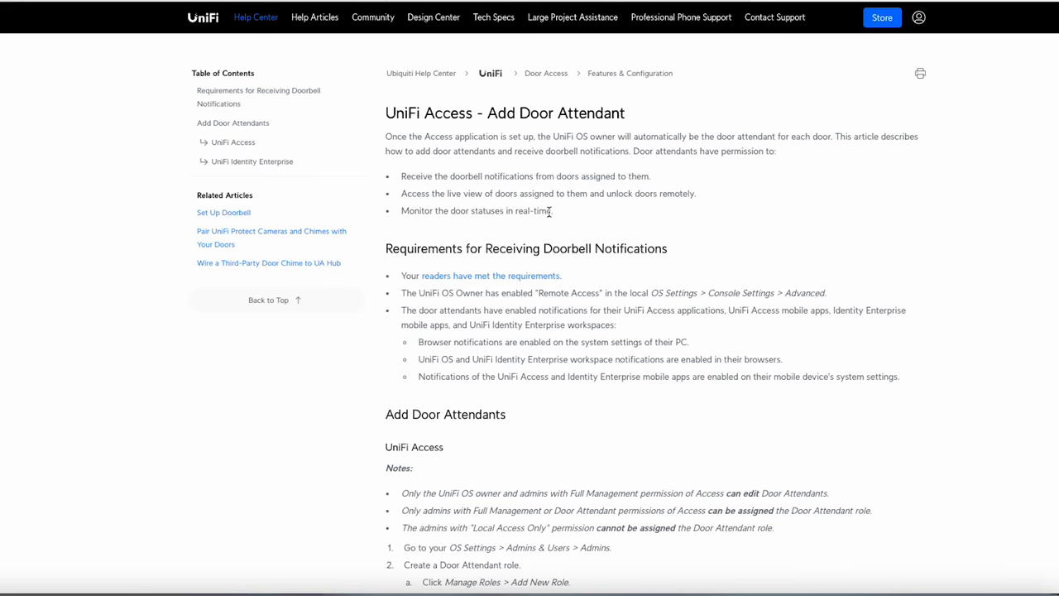
pyautogui.moveTo(348, 194)
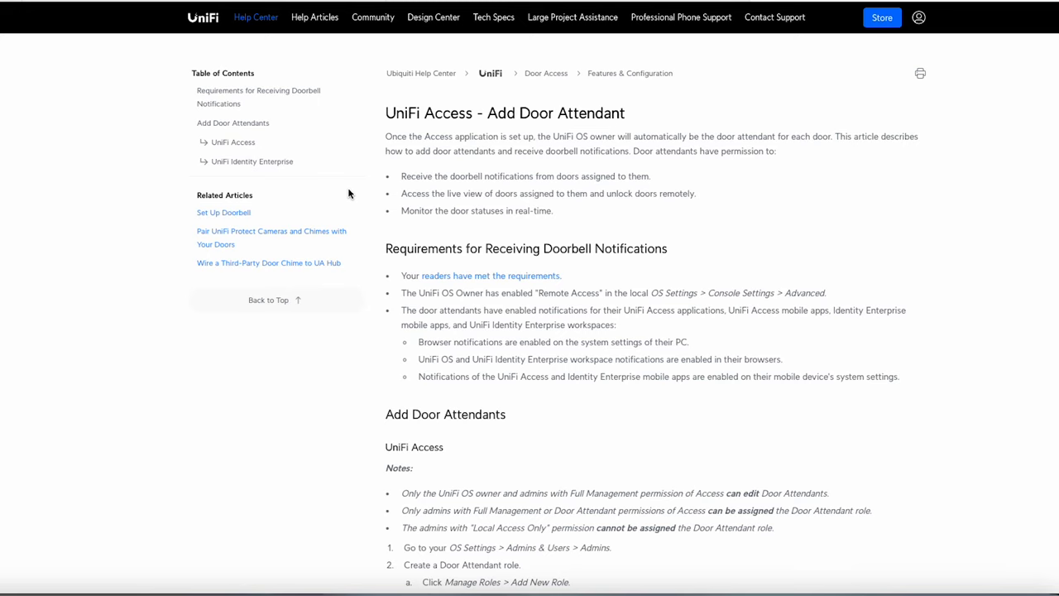
pyautogui.moveTo(562, 213)
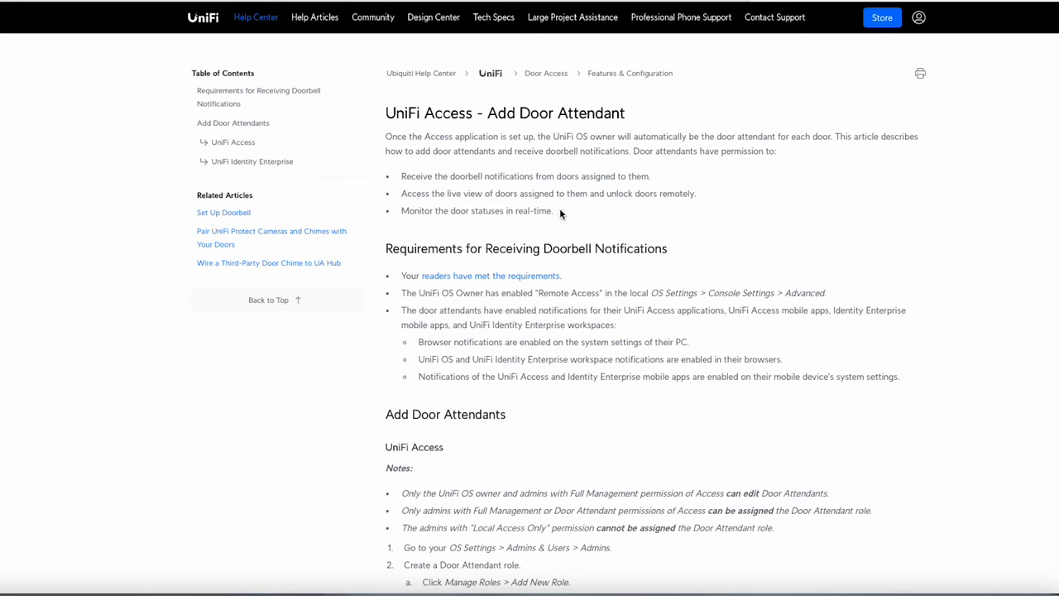
pyautogui.moveTo(552, 211)
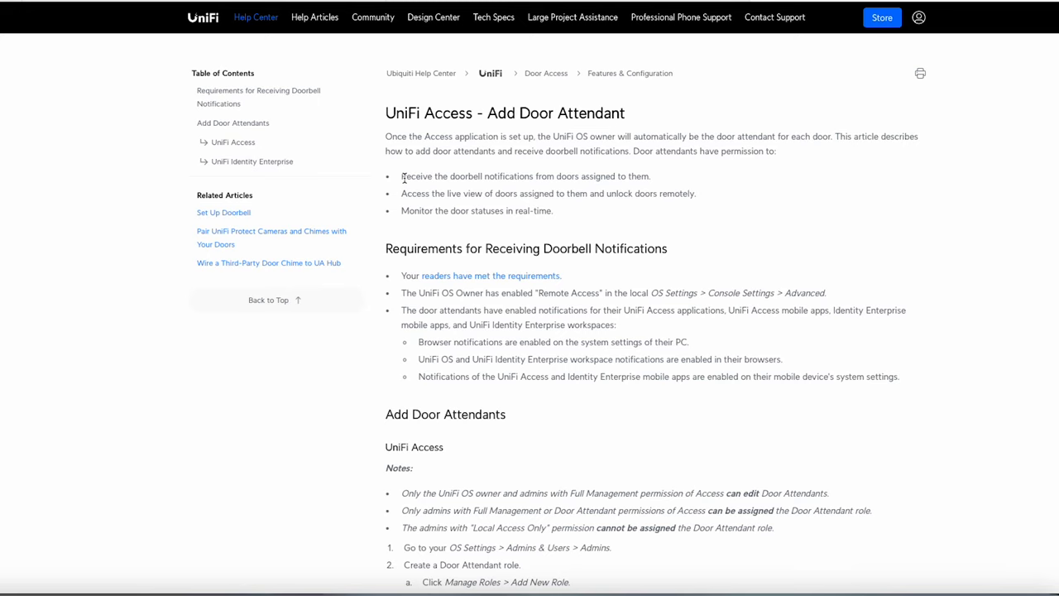
pyautogui.moveTo(710, 209)
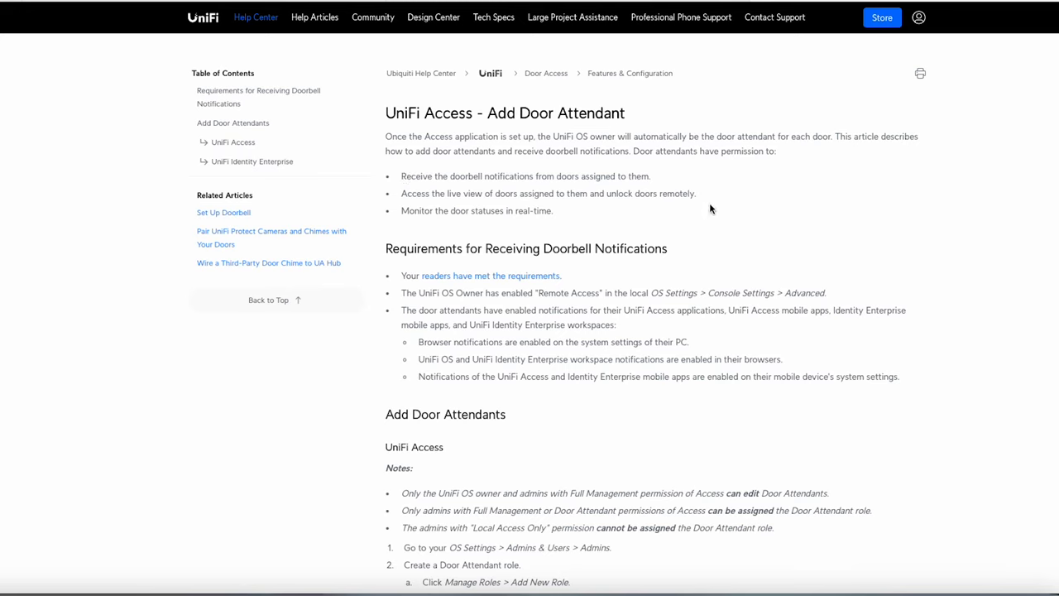
pyautogui.moveTo(513, 223)
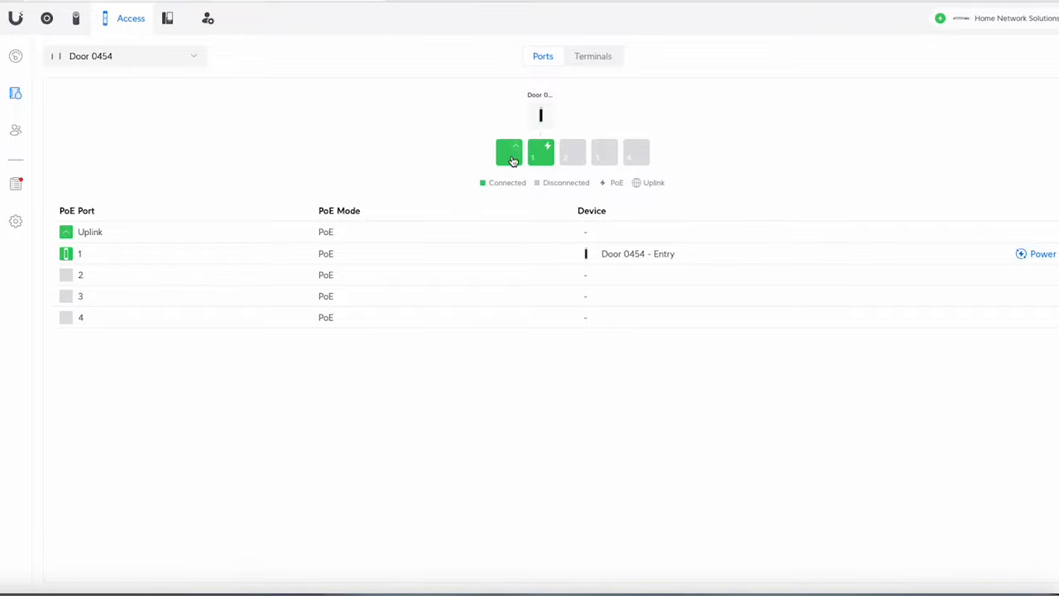
pyautogui.moveTo(559, 156)
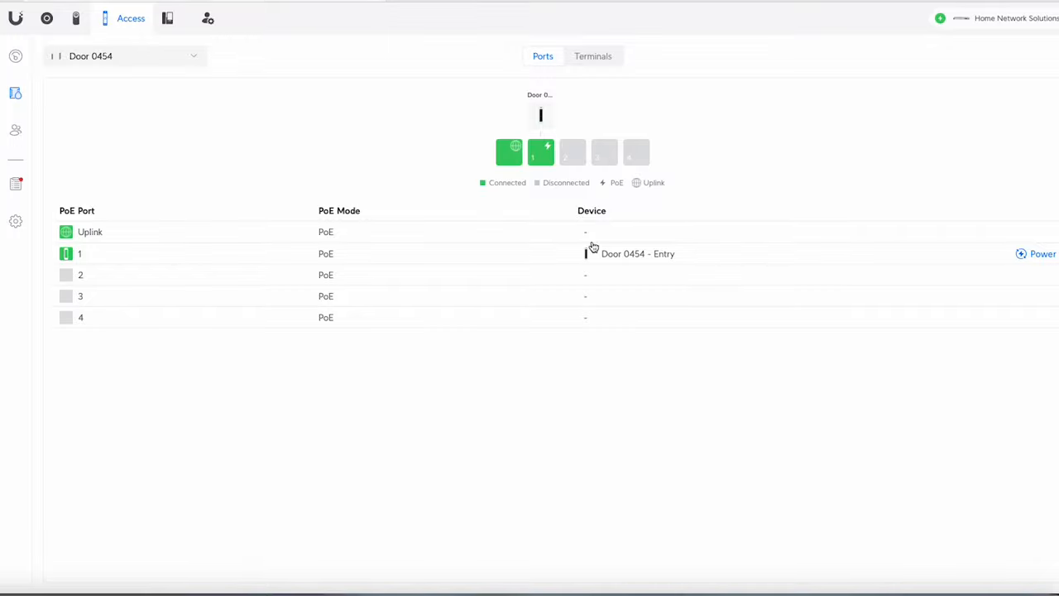
pyautogui.moveTo(700, 343)
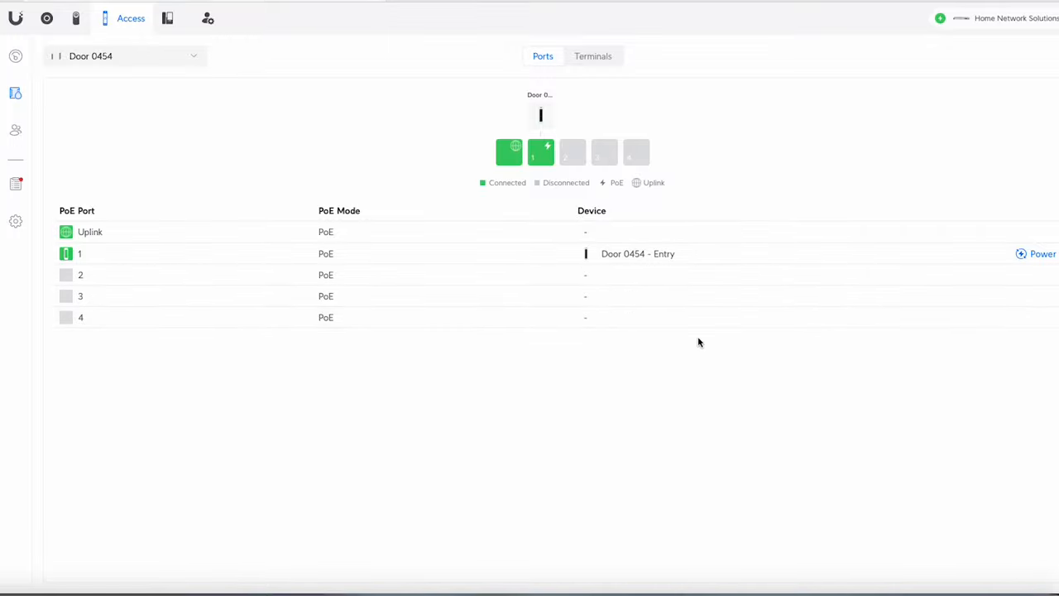
pyautogui.moveTo(681, 191)
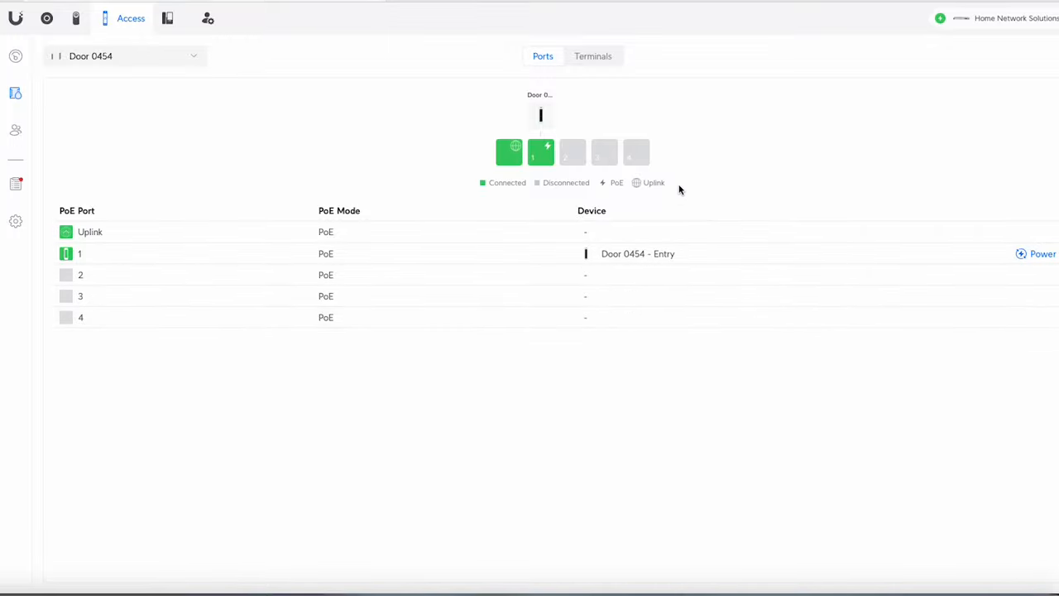
# On the Terminals tab, review Motion Trigger Level options, keeping Close Active (NO)
pyautogui.click(593, 56)
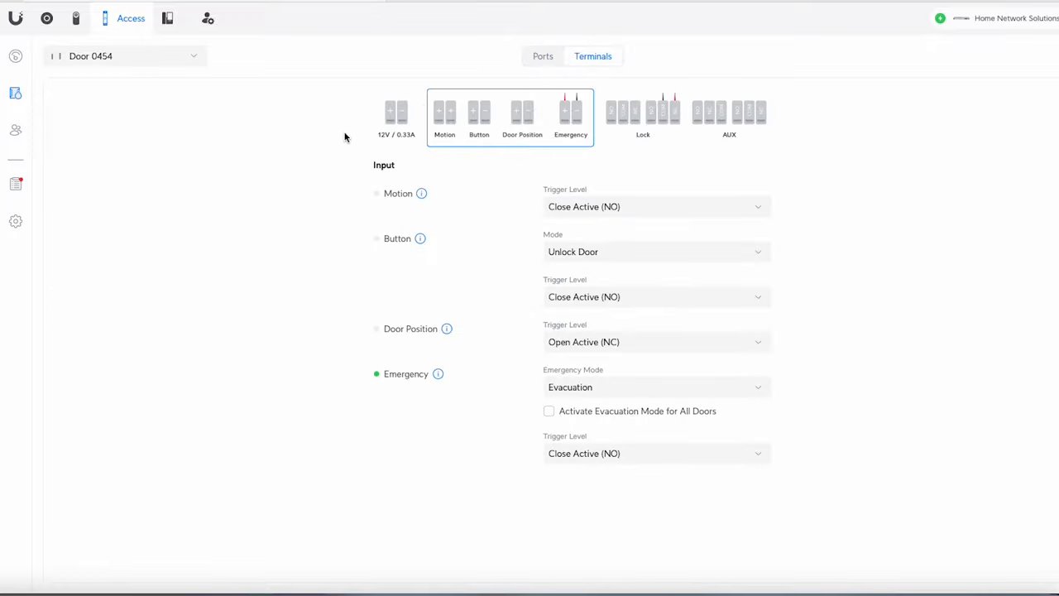
pyautogui.moveTo(406, 190)
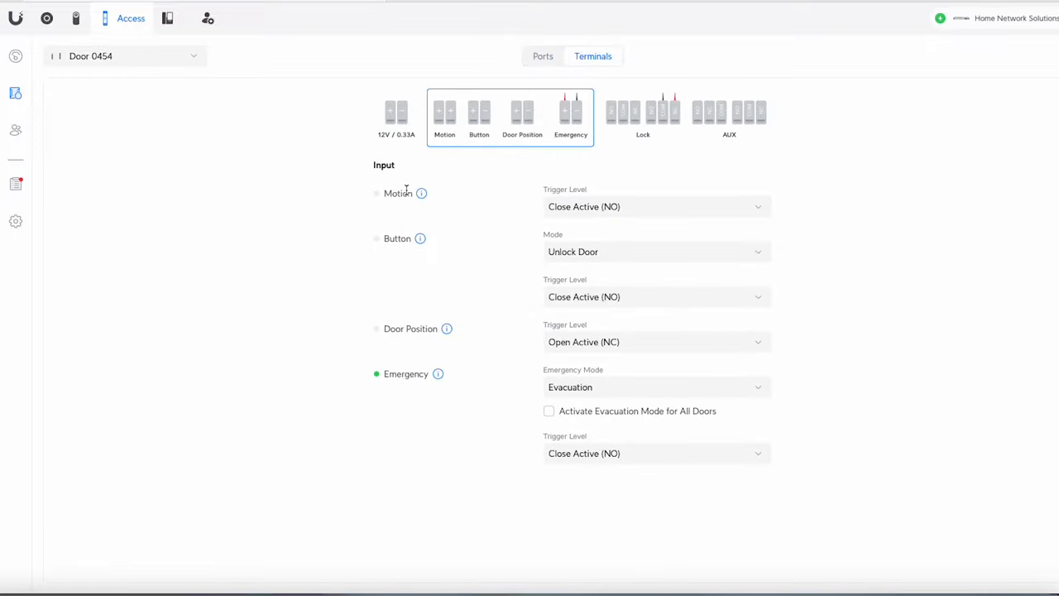
pyautogui.click(654, 206)
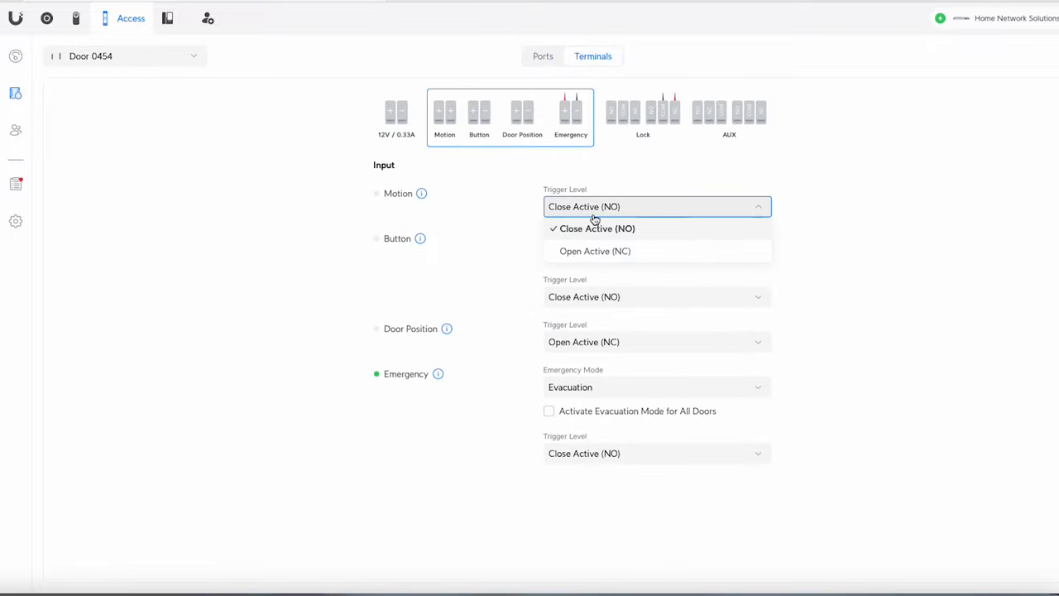
pyautogui.moveTo(580, 262)
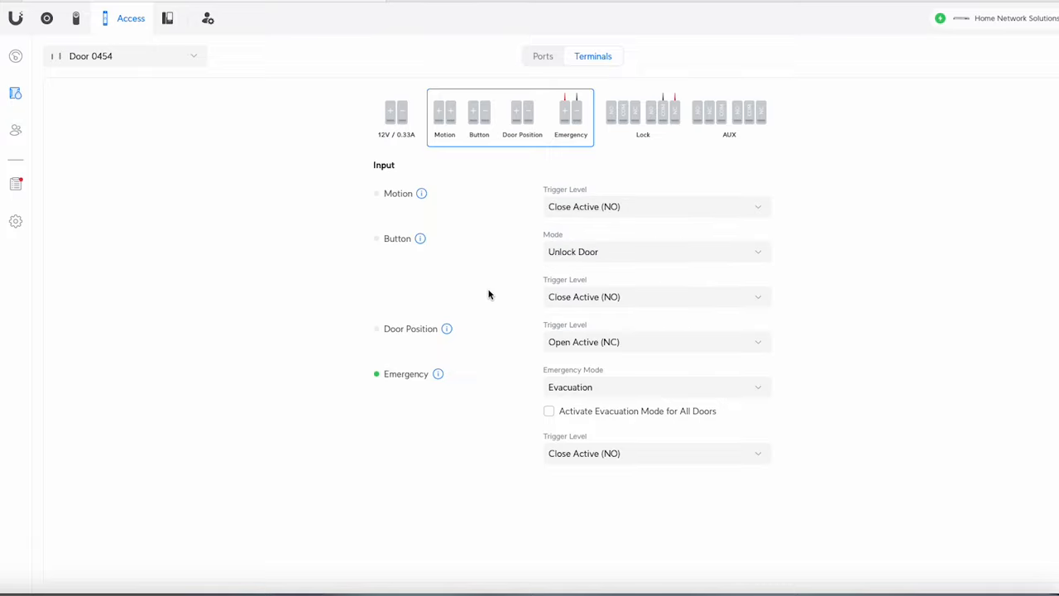
pyautogui.click(655, 251)
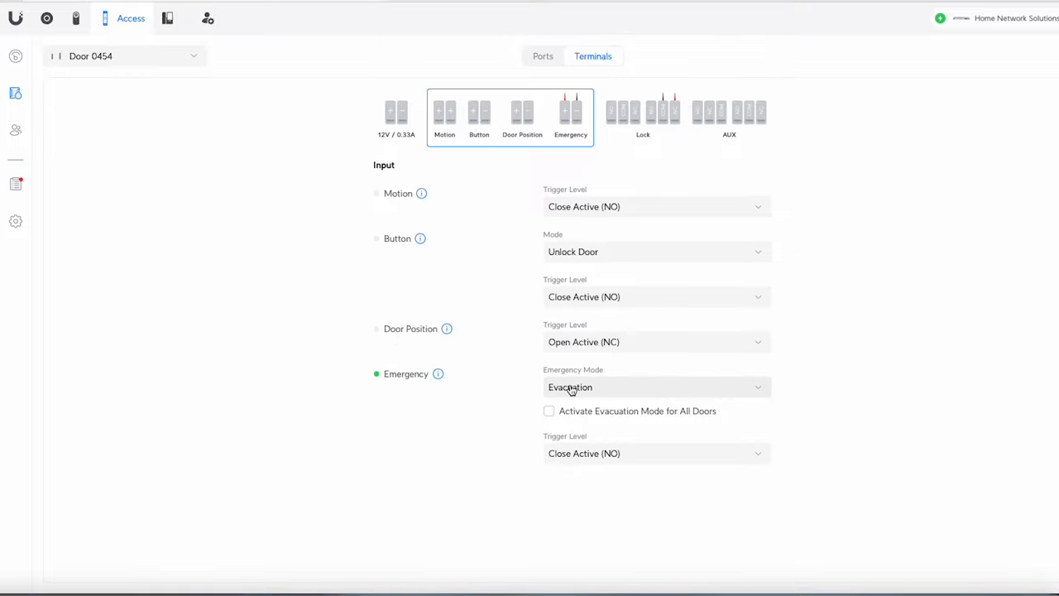
pyautogui.moveTo(710, 390)
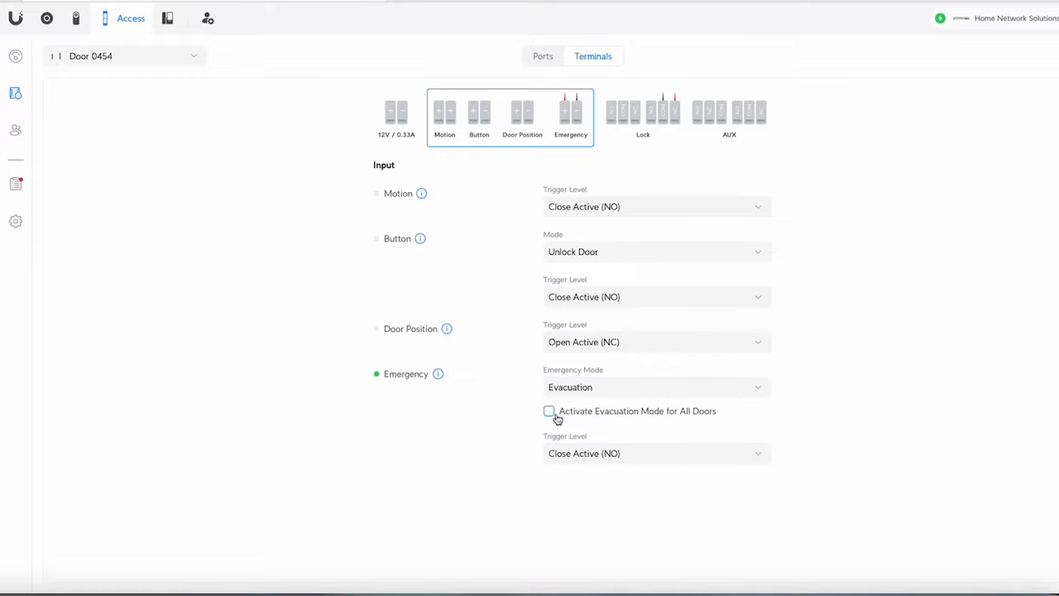
pyautogui.moveTo(717, 421)
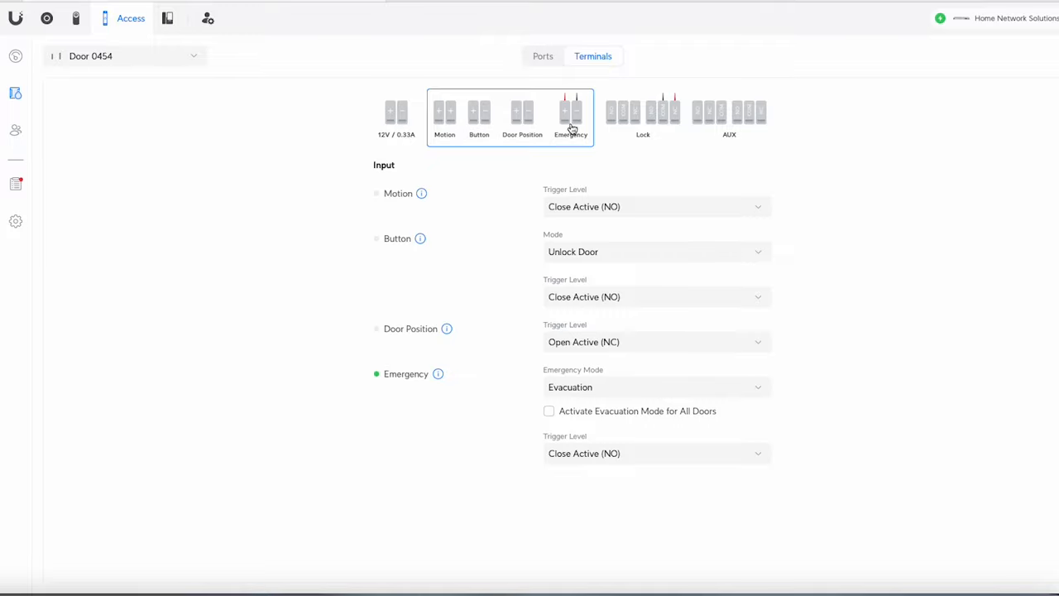
pyautogui.moveTo(511, 135)
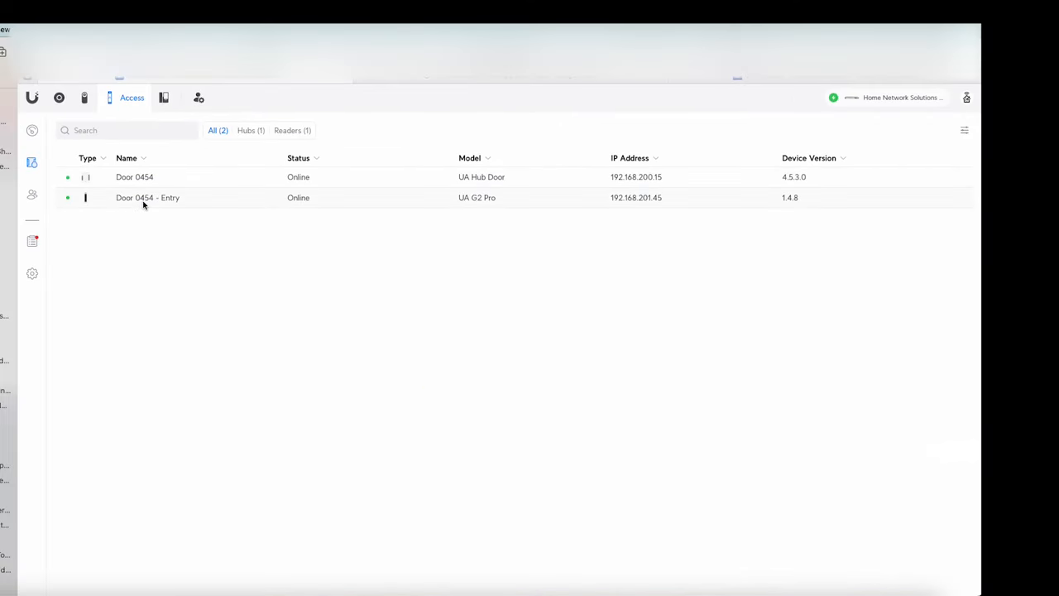
pyautogui.moveTo(499, 212)
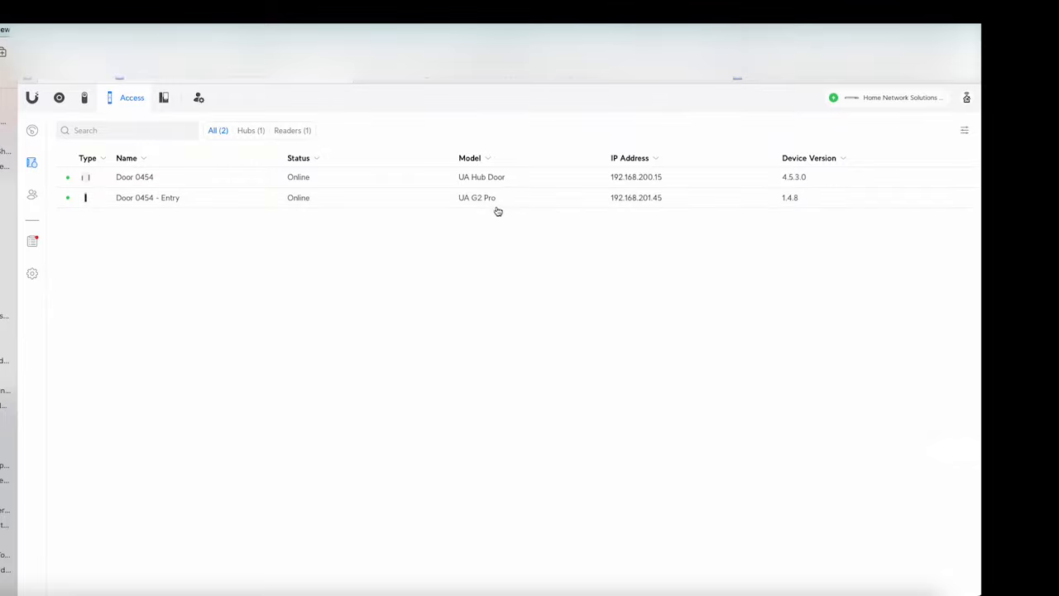
# Open the Door 0454 - Entry reader's side panel with its live camera view
pyautogui.click(148, 197)
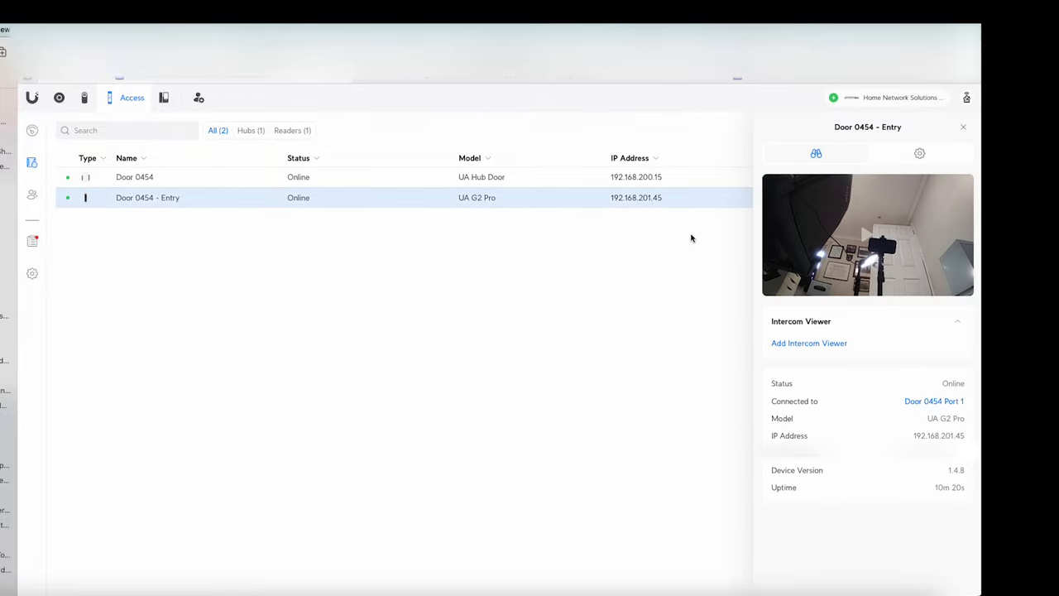
pyautogui.moveTo(838, 352)
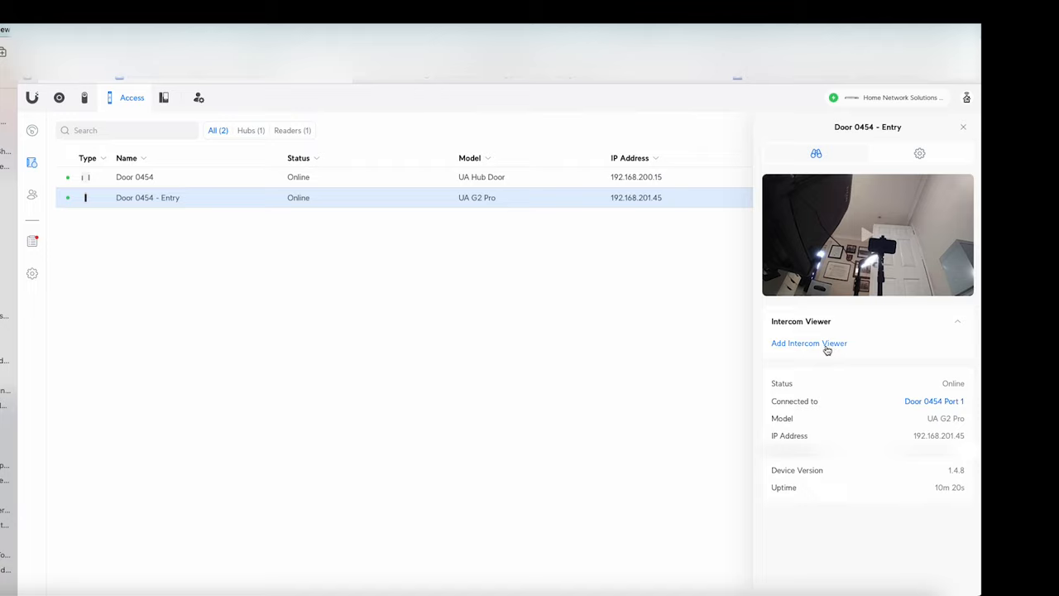
pyautogui.moveTo(704, 349)
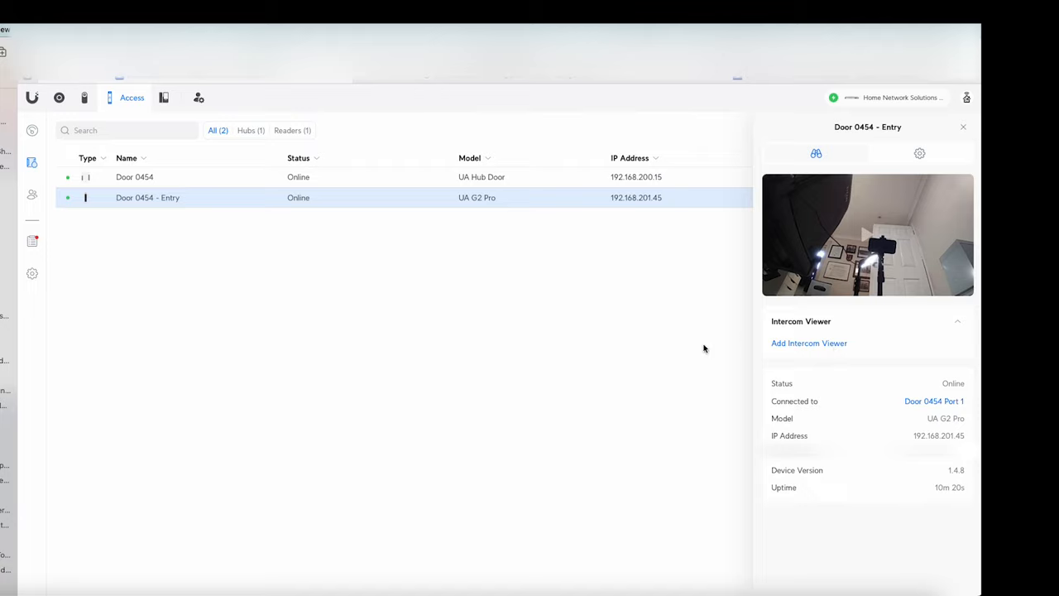
pyautogui.moveTo(808, 343)
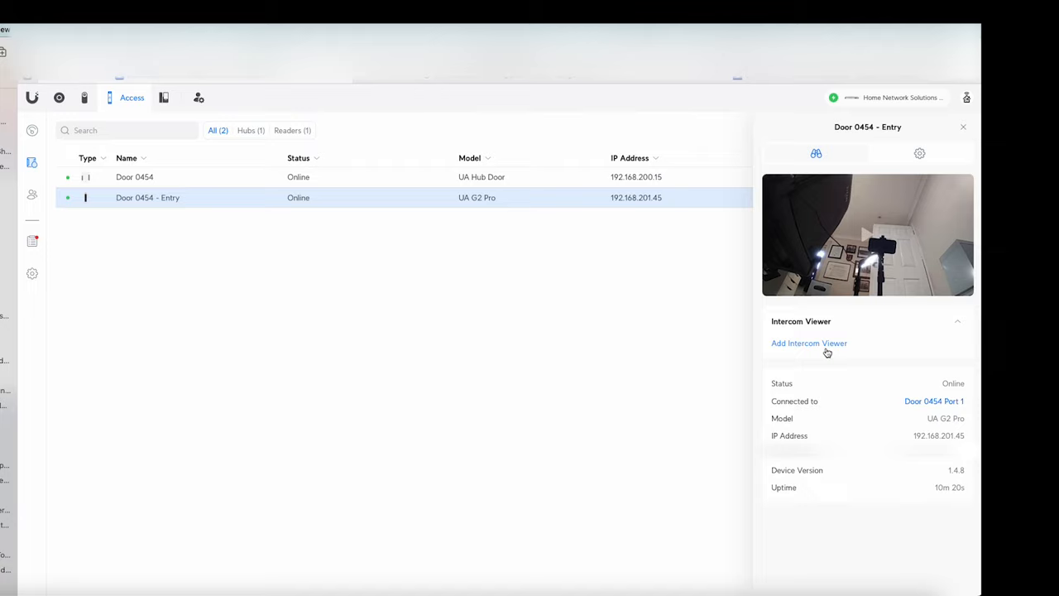
pyautogui.moveTo(832, 351)
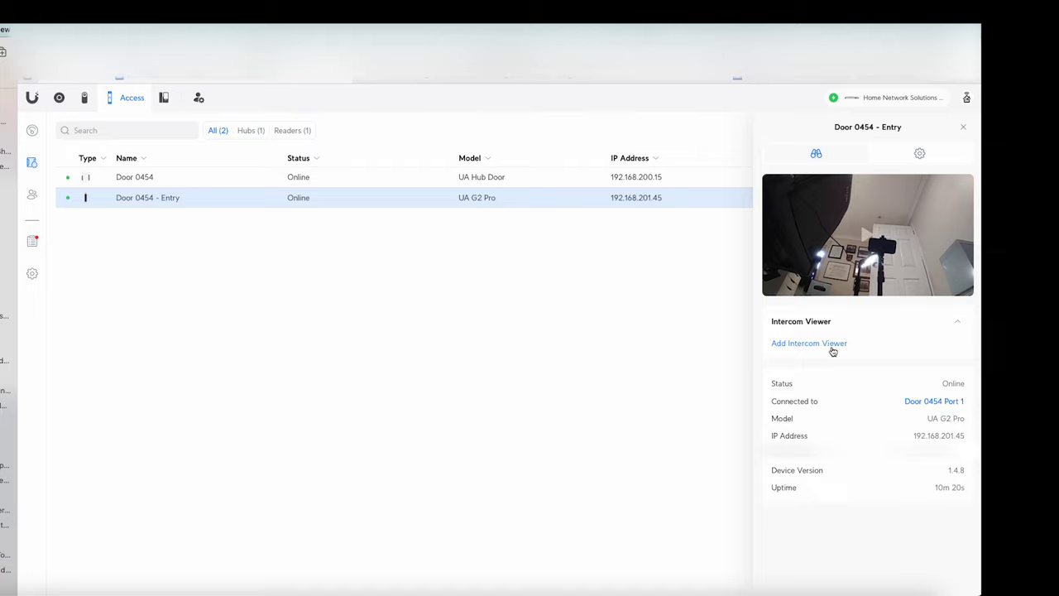
pyautogui.moveTo(820, 348)
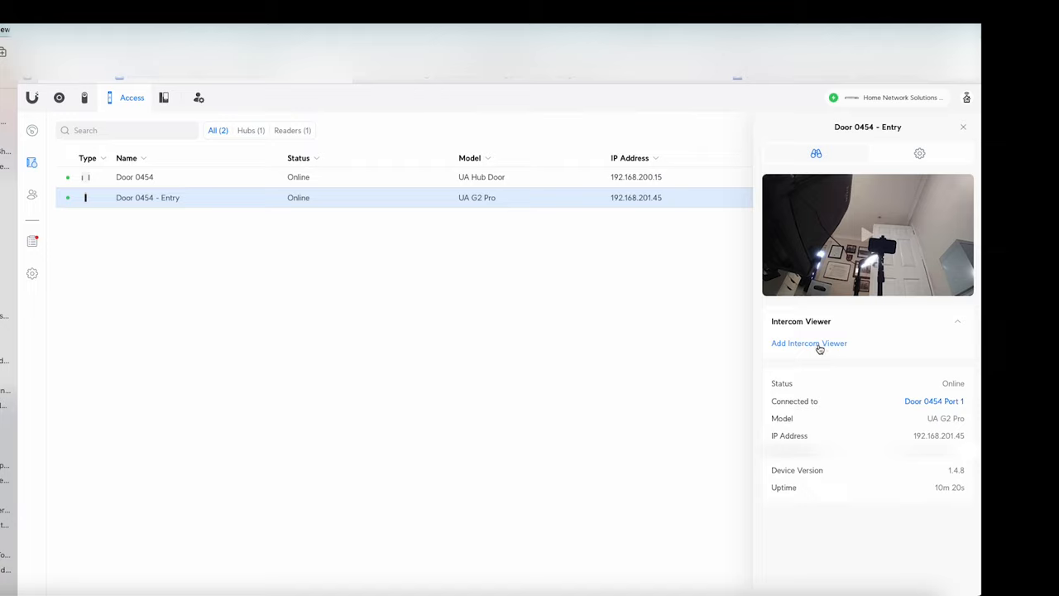
pyautogui.moveTo(813, 352)
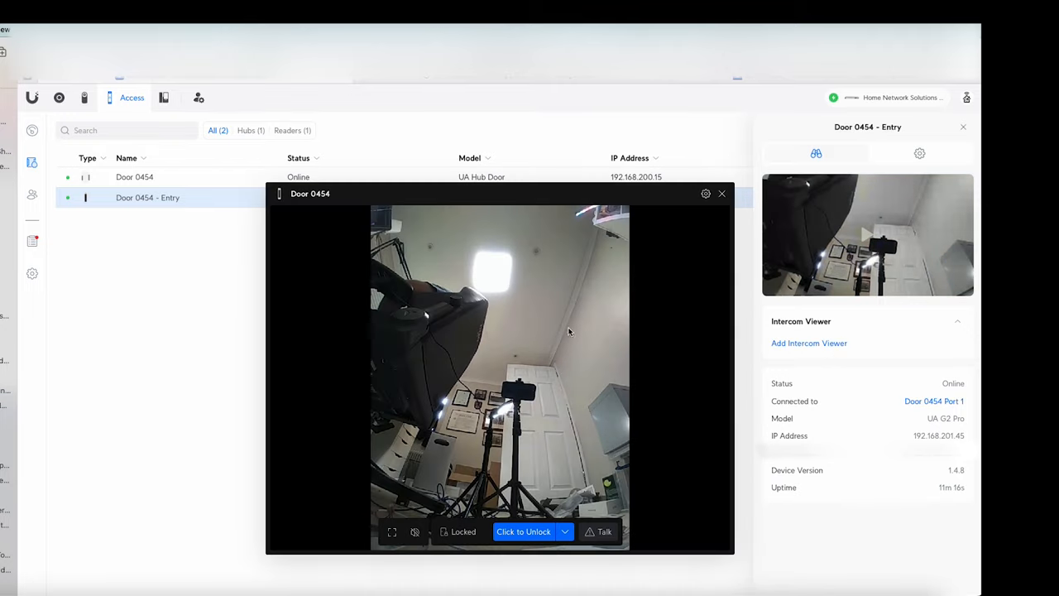
pyautogui.moveTo(464, 476)
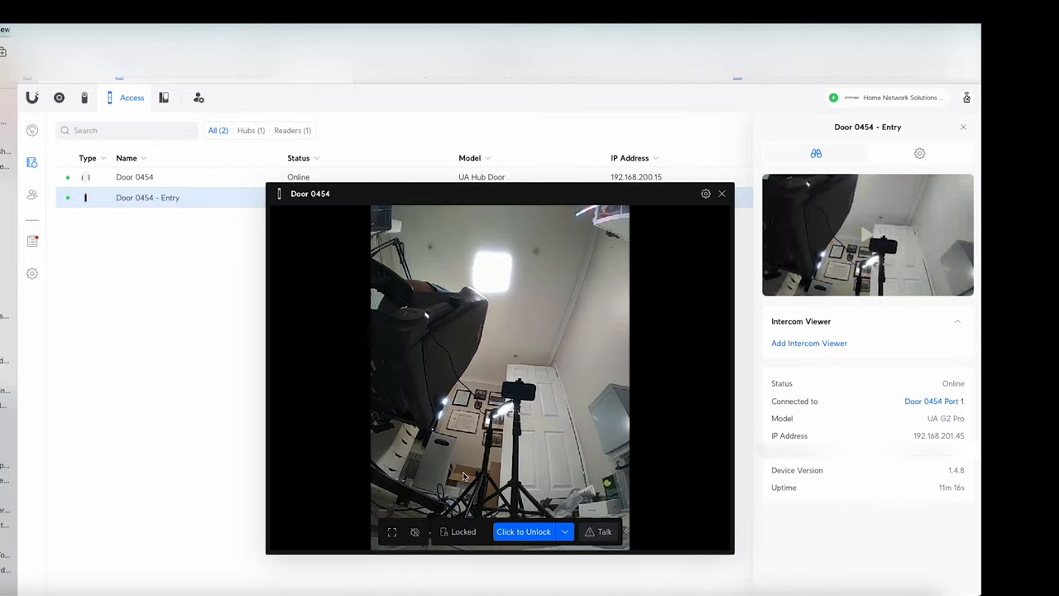
pyautogui.moveTo(447, 538)
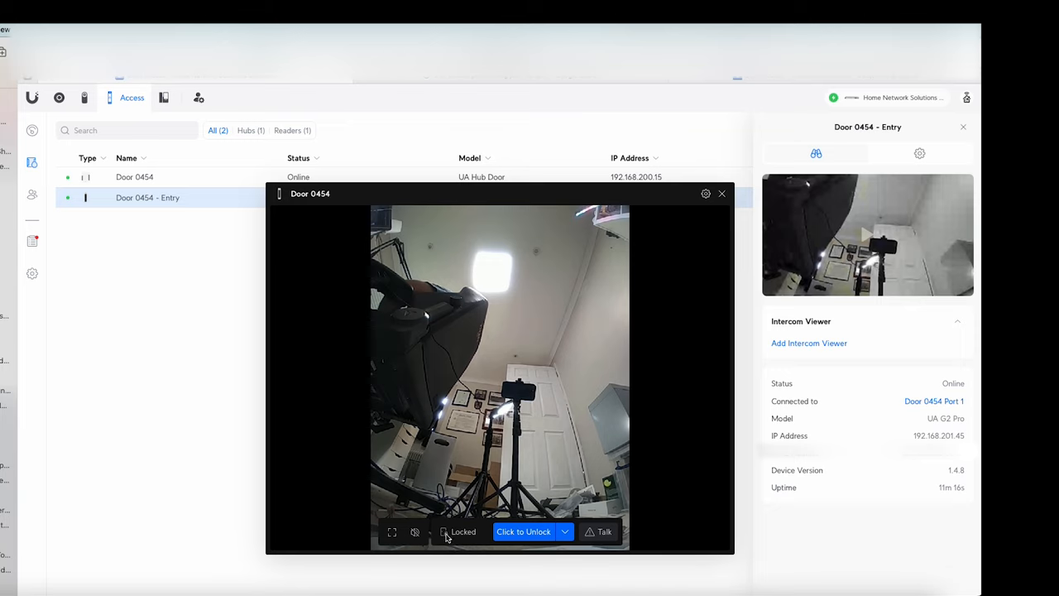
# Unlock Door 0454 from the Entry reader's enlarged live view, then close that window
pyautogui.click(523, 532)
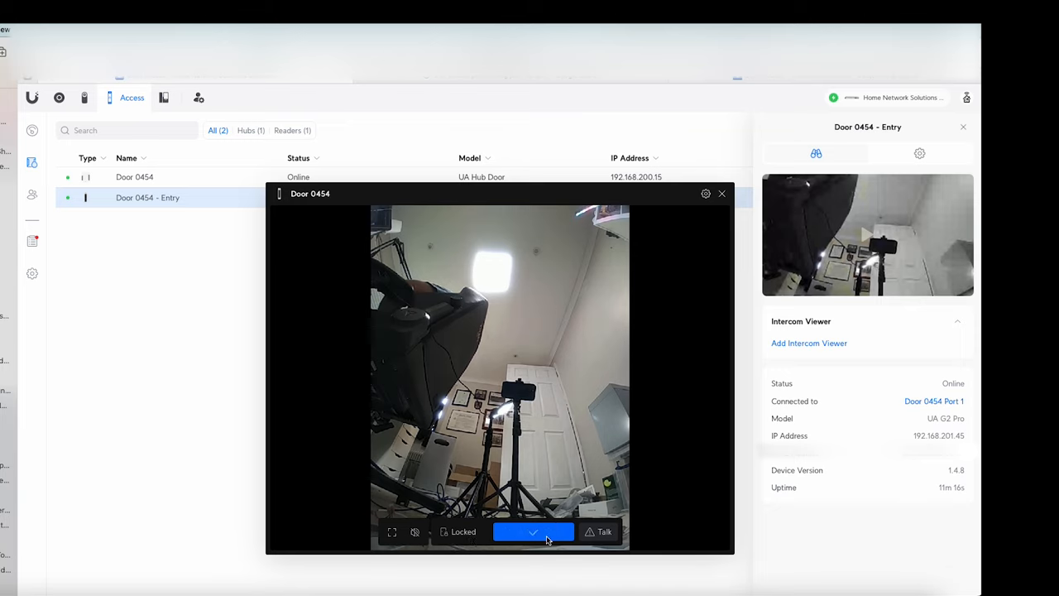
pyautogui.click(533, 532)
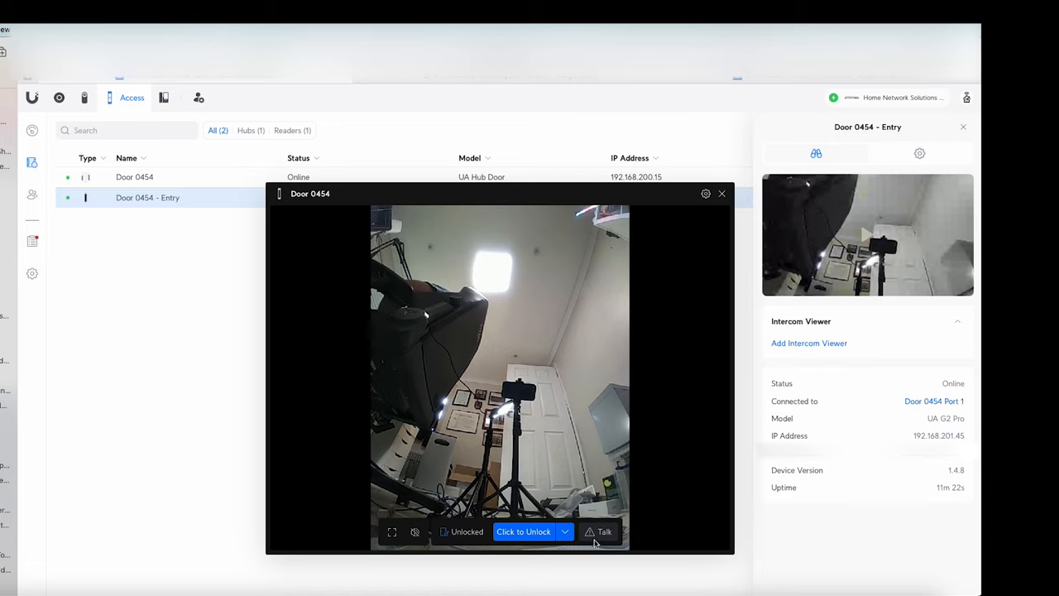
pyautogui.click(414, 532)
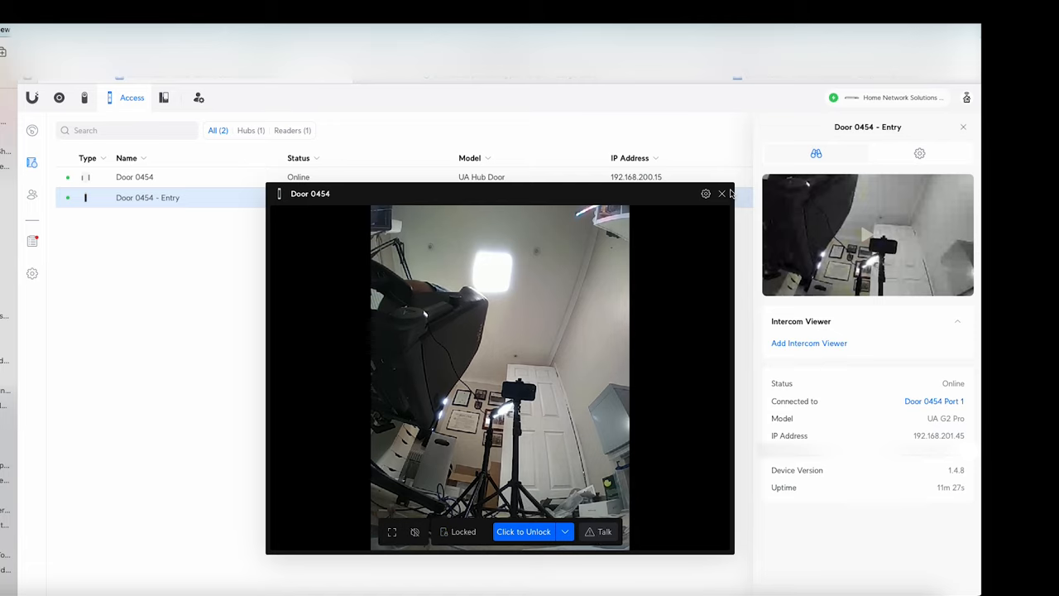
pyautogui.click(722, 193)
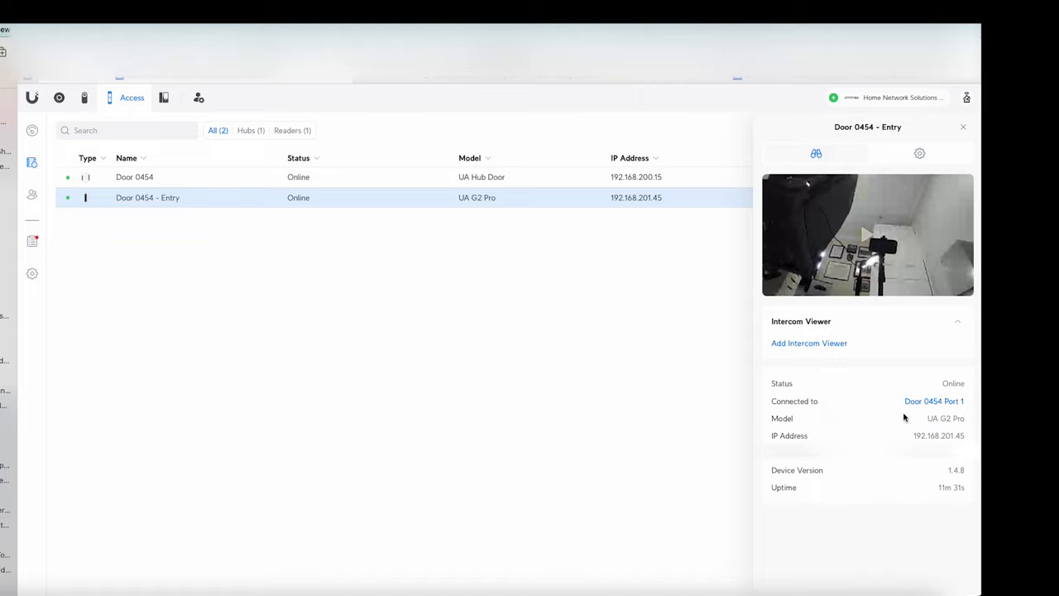
pyautogui.moveTo(868, 427)
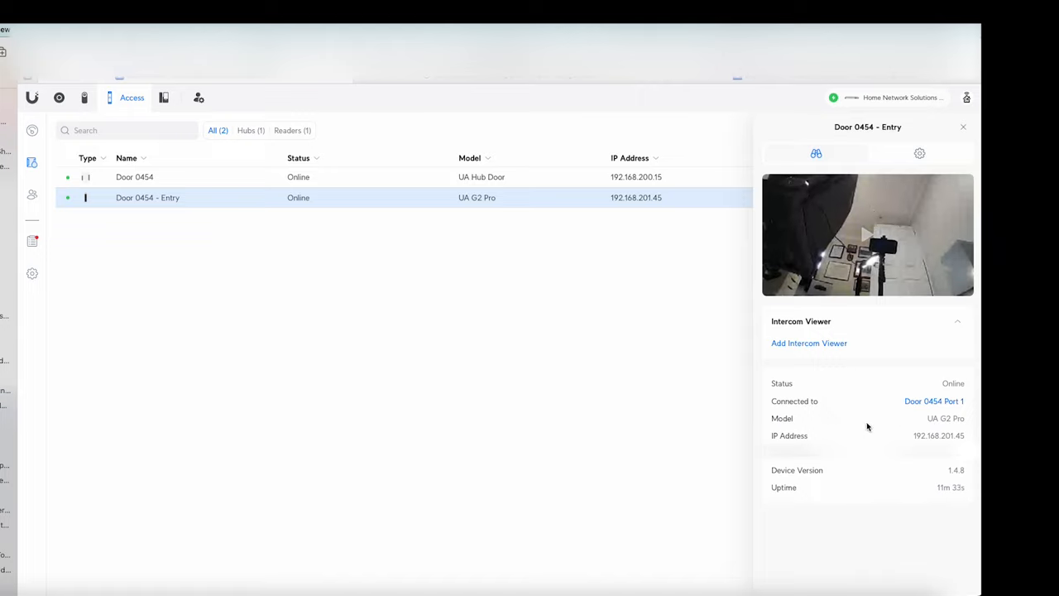
pyautogui.moveTo(908, 431)
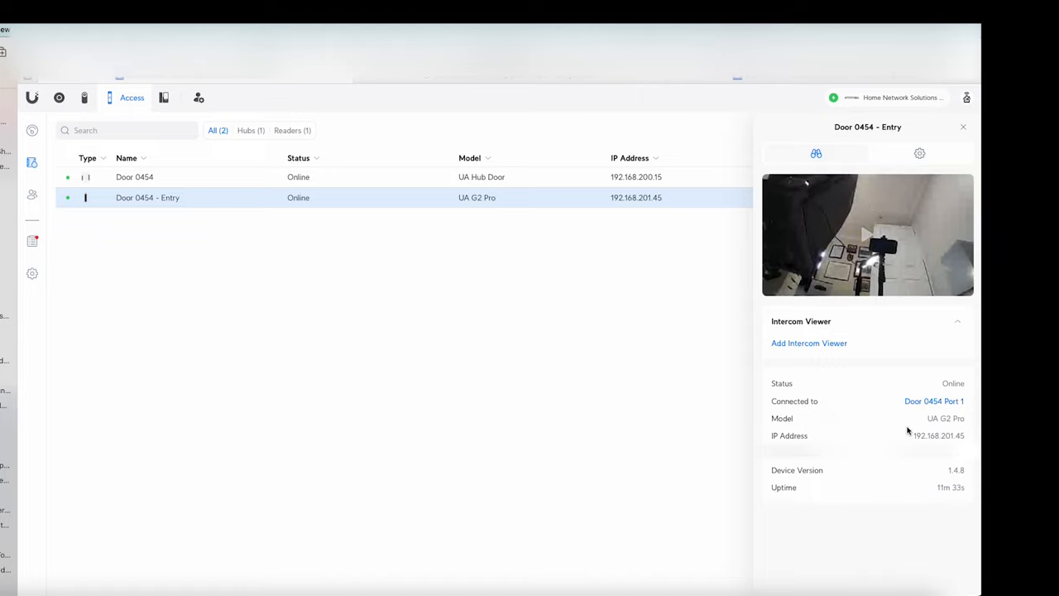
pyautogui.click(919, 154)
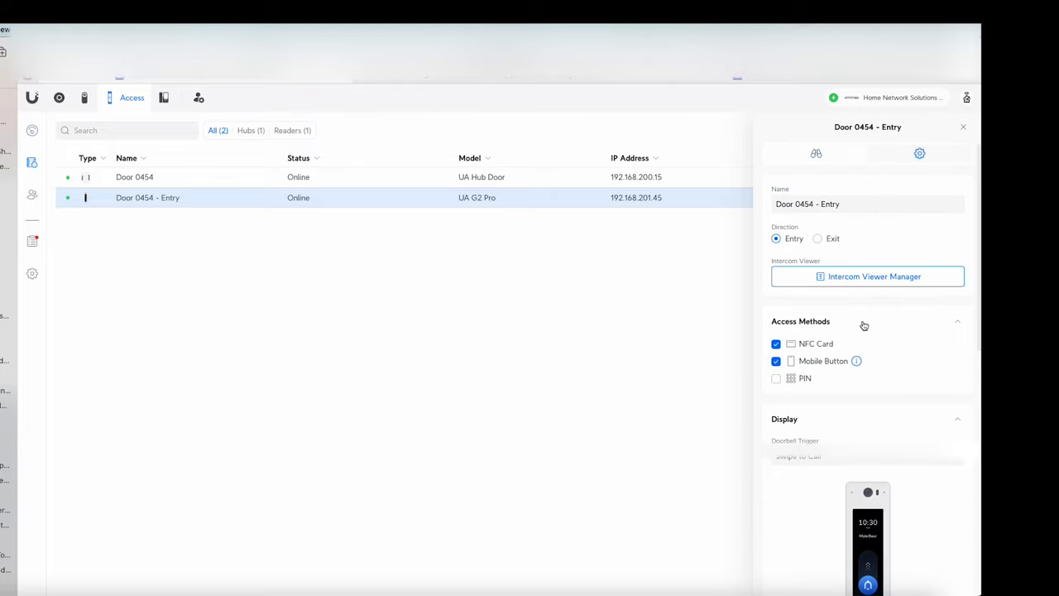
pyautogui.moveTo(800, 185)
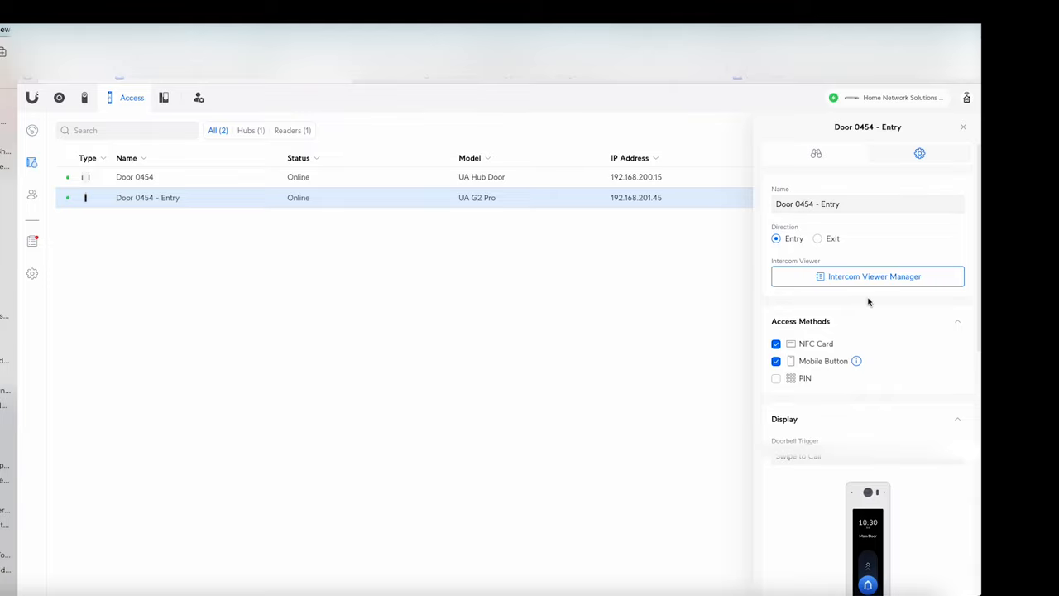
pyautogui.moveTo(848, 322)
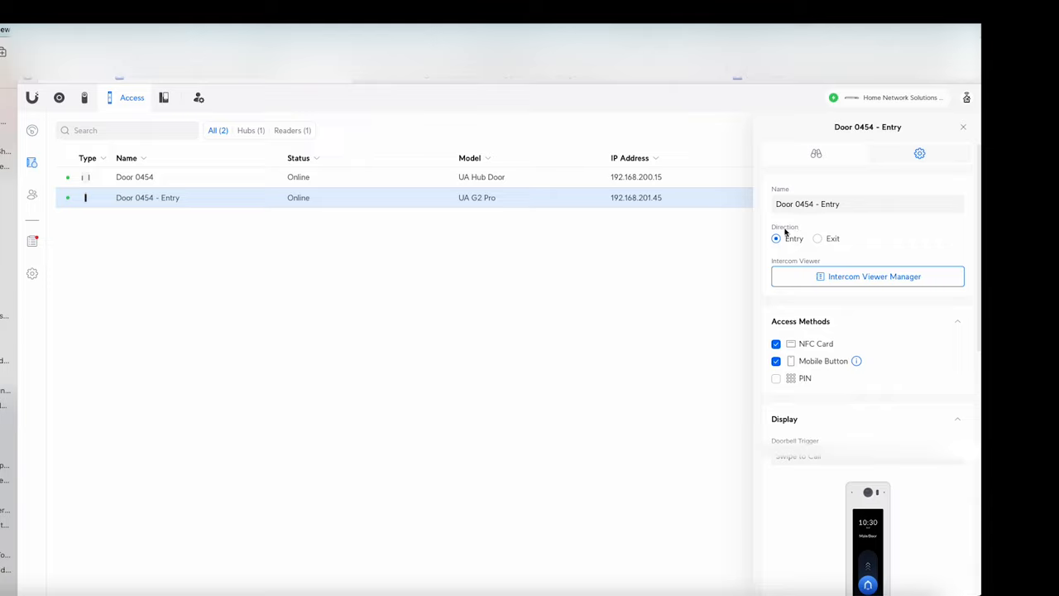
pyautogui.moveTo(841, 252)
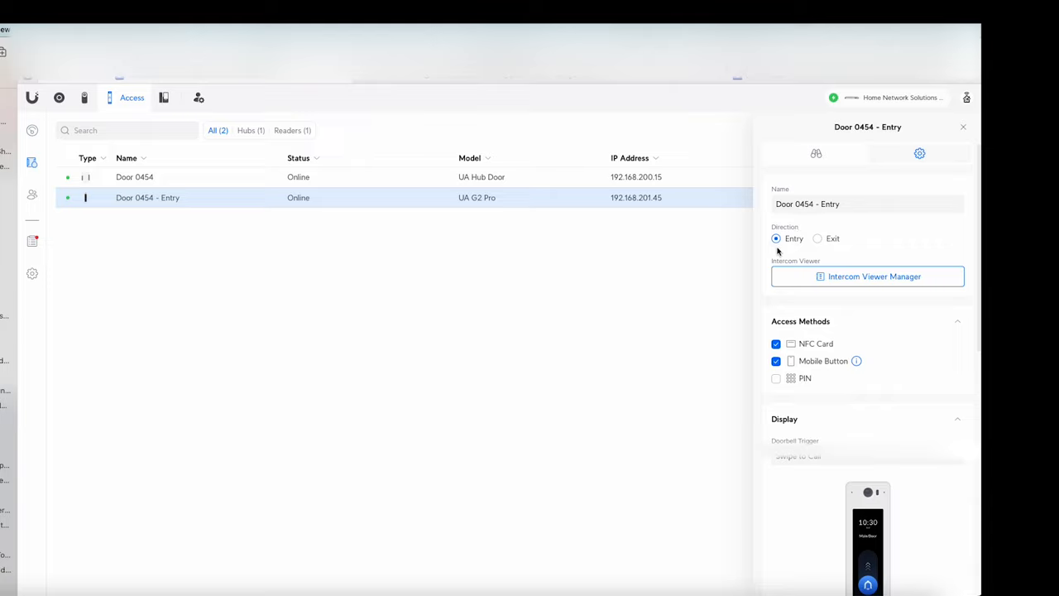
pyautogui.moveTo(843, 255)
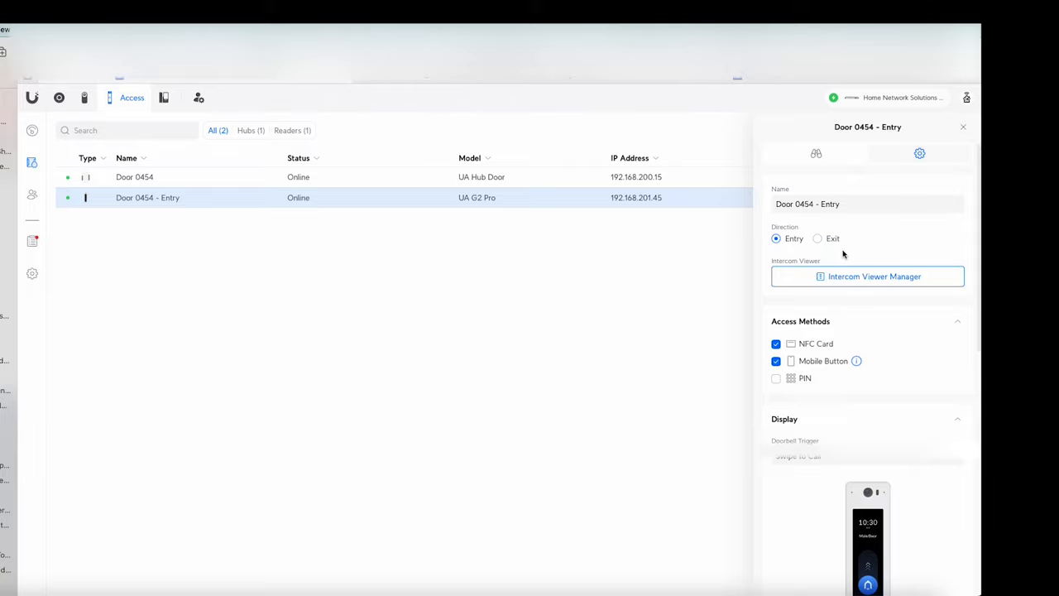
pyautogui.moveTo(824, 250)
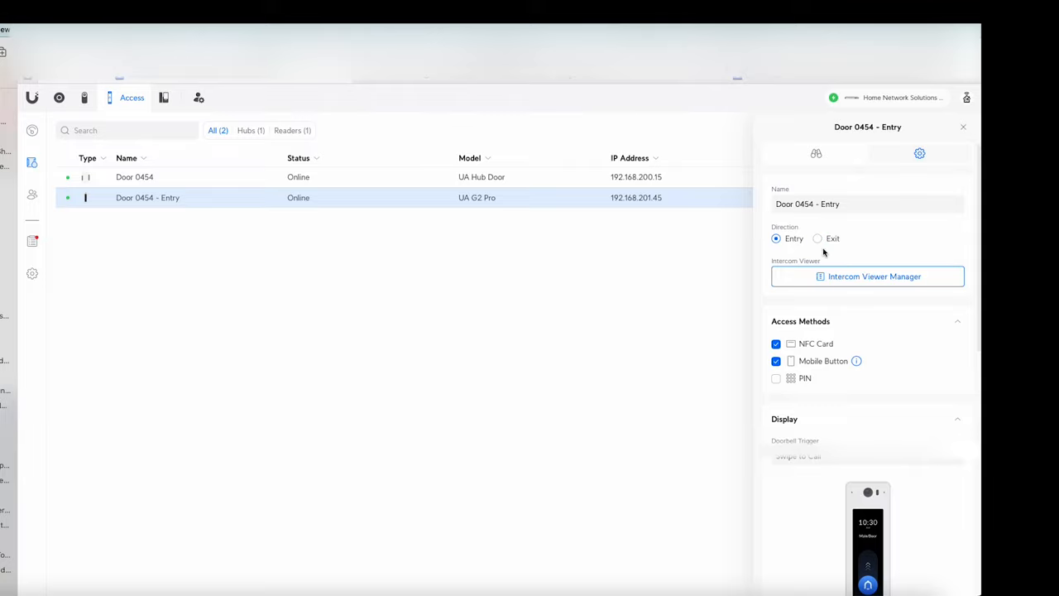
pyautogui.moveTo(840, 262)
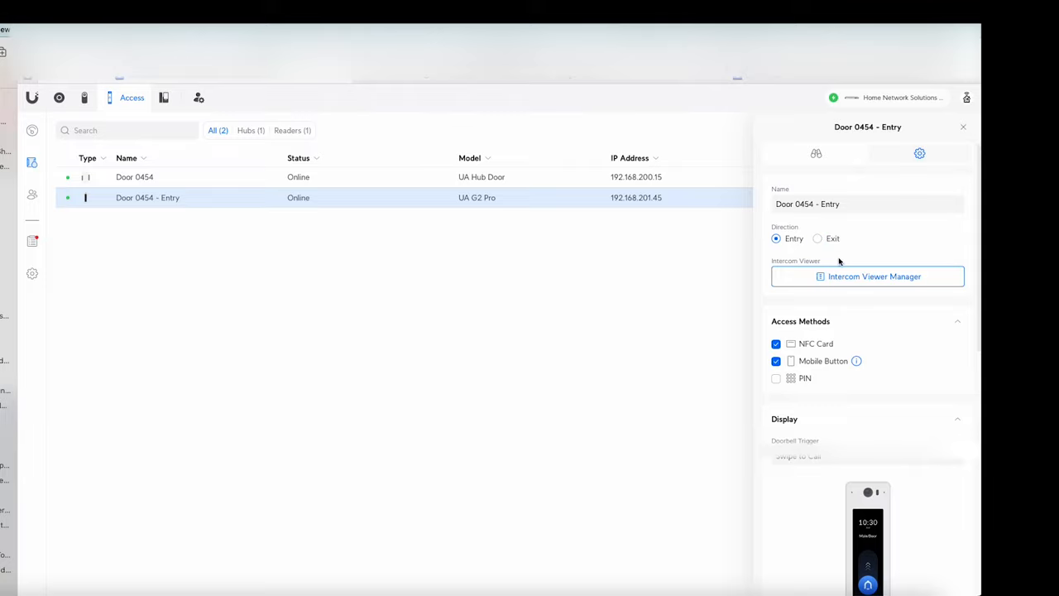
pyautogui.moveTo(845, 309)
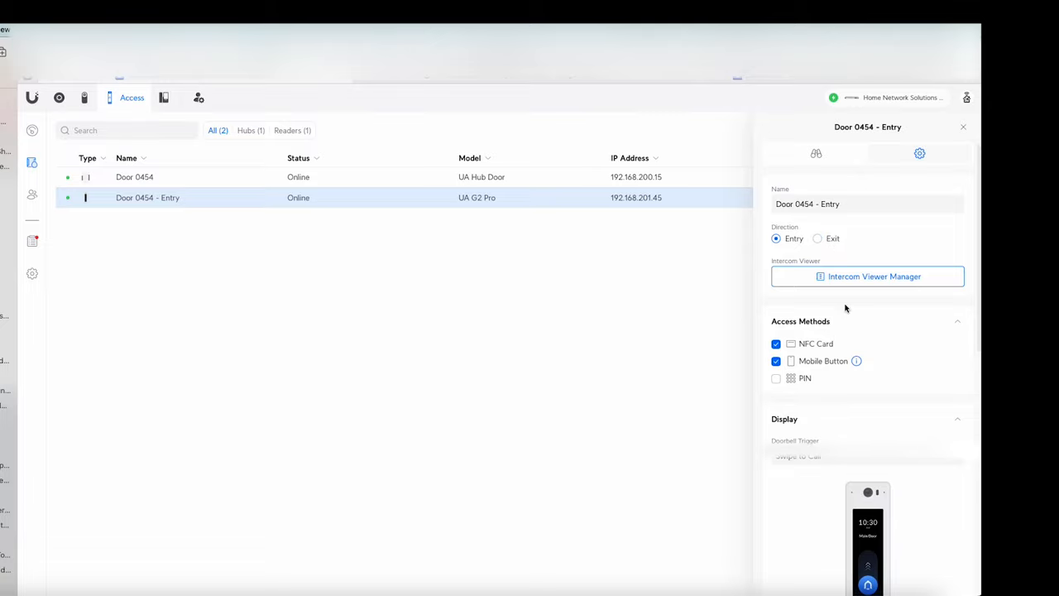
pyautogui.moveTo(849, 300)
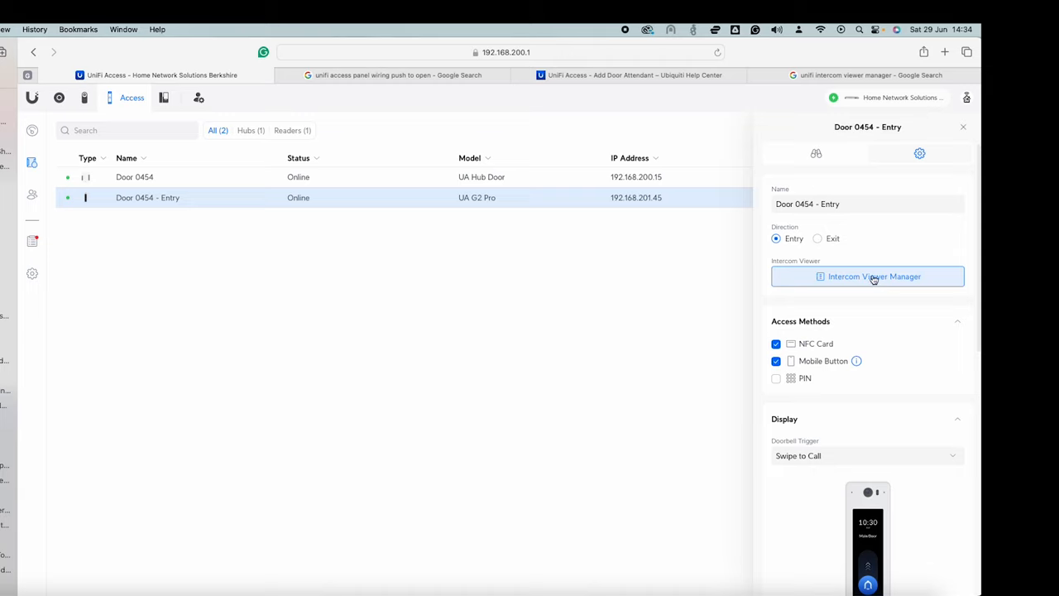
pyautogui.moveTo(777, 321)
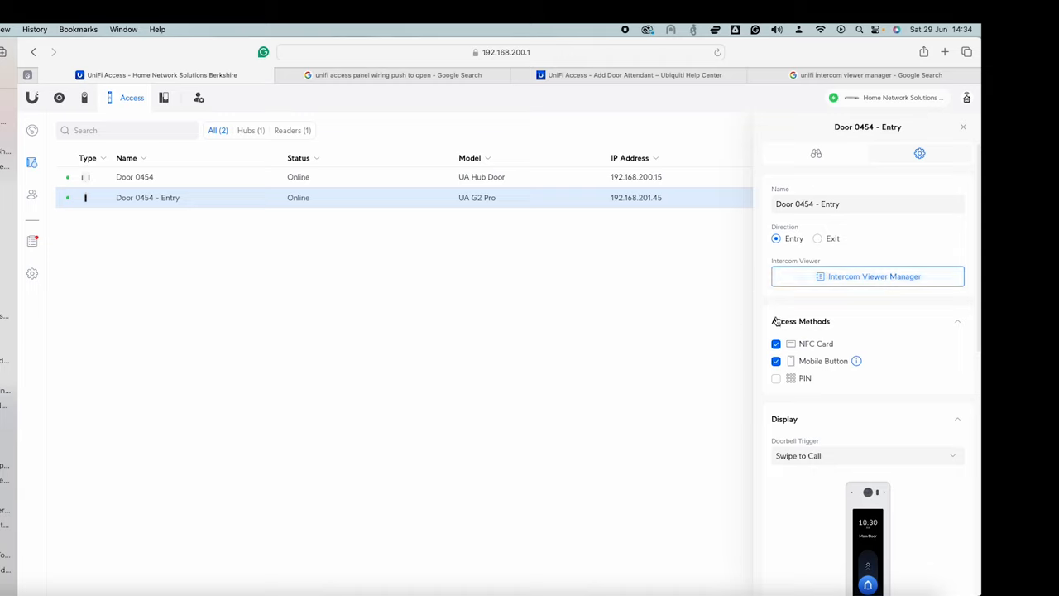
pyautogui.moveTo(814, 348)
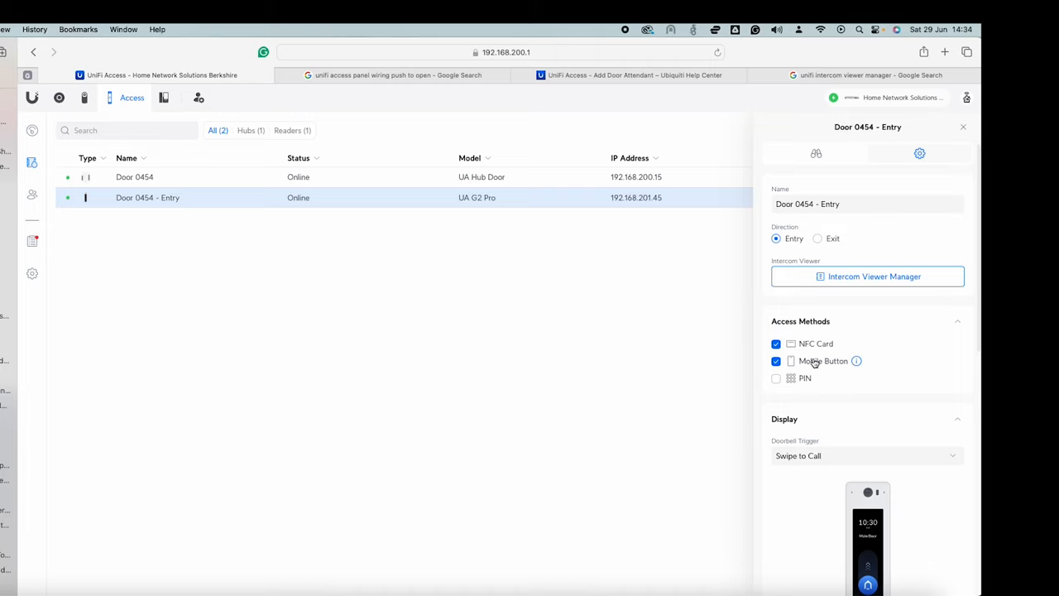
pyautogui.scroll(-3)
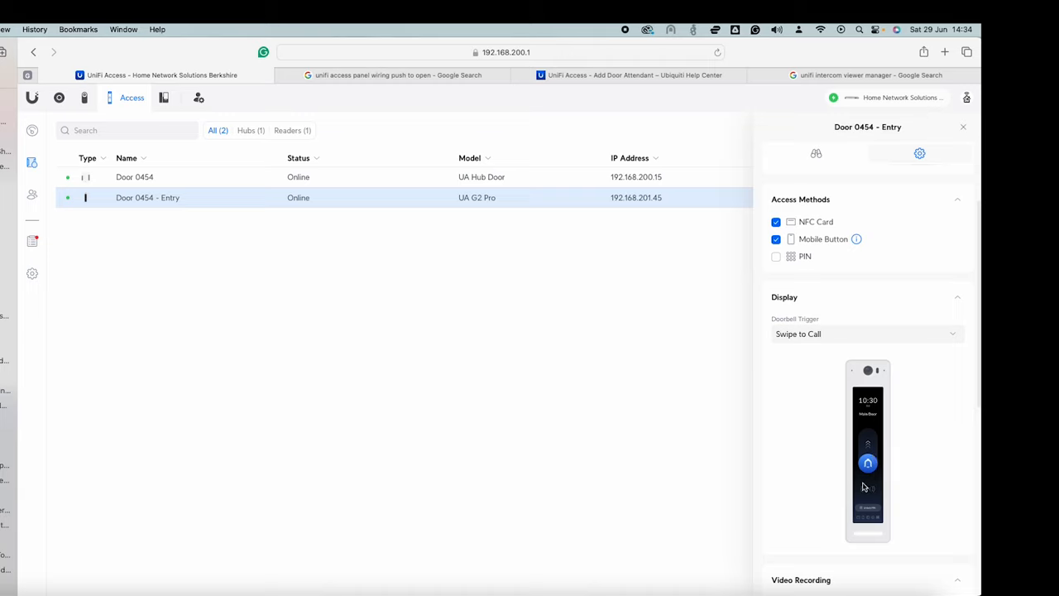
pyautogui.click(867, 333)
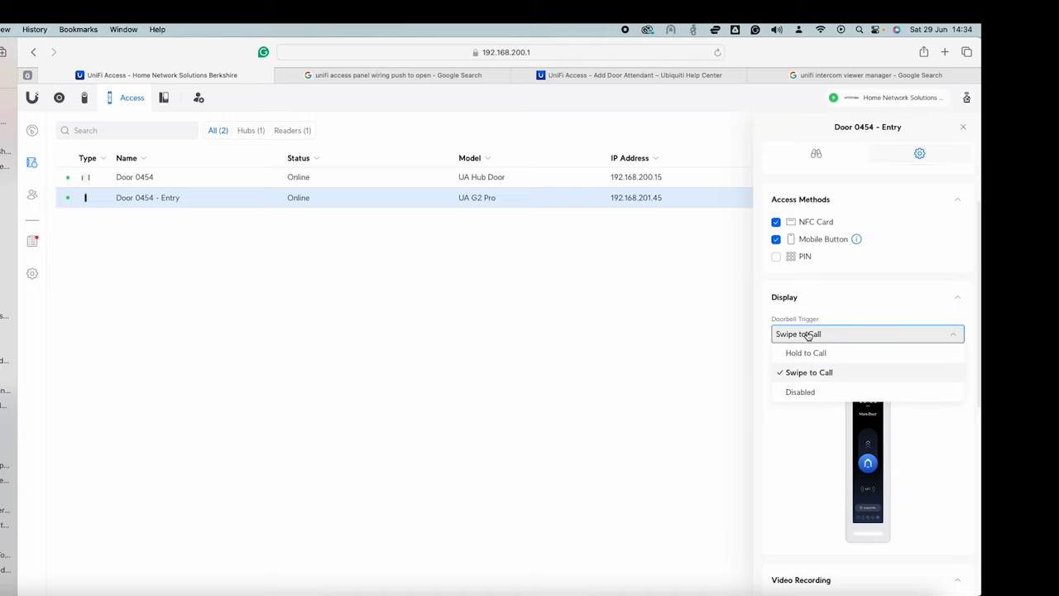
pyautogui.moveTo(799, 389)
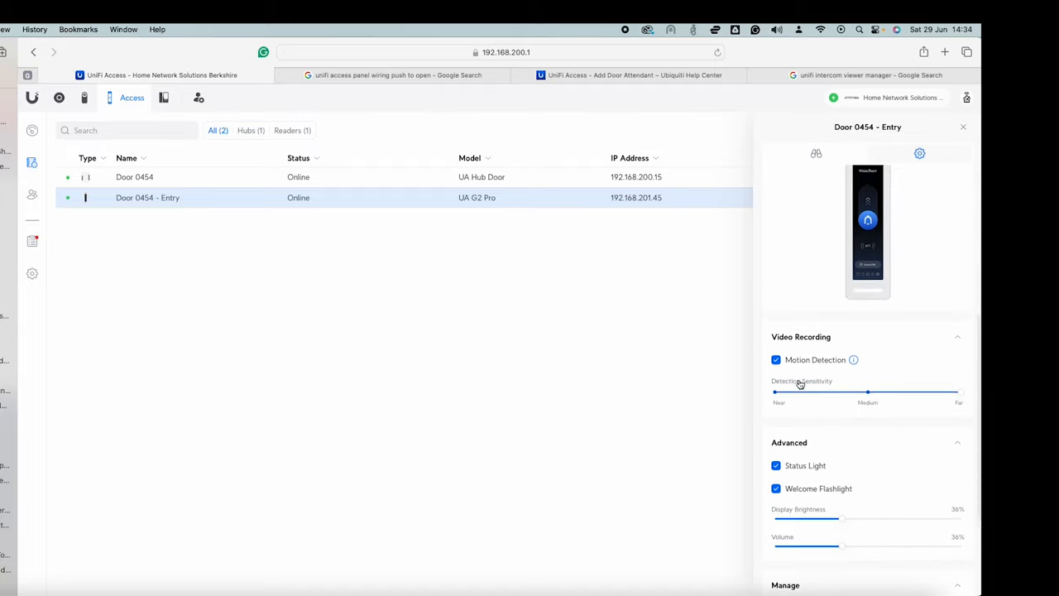
pyautogui.scroll(-3)
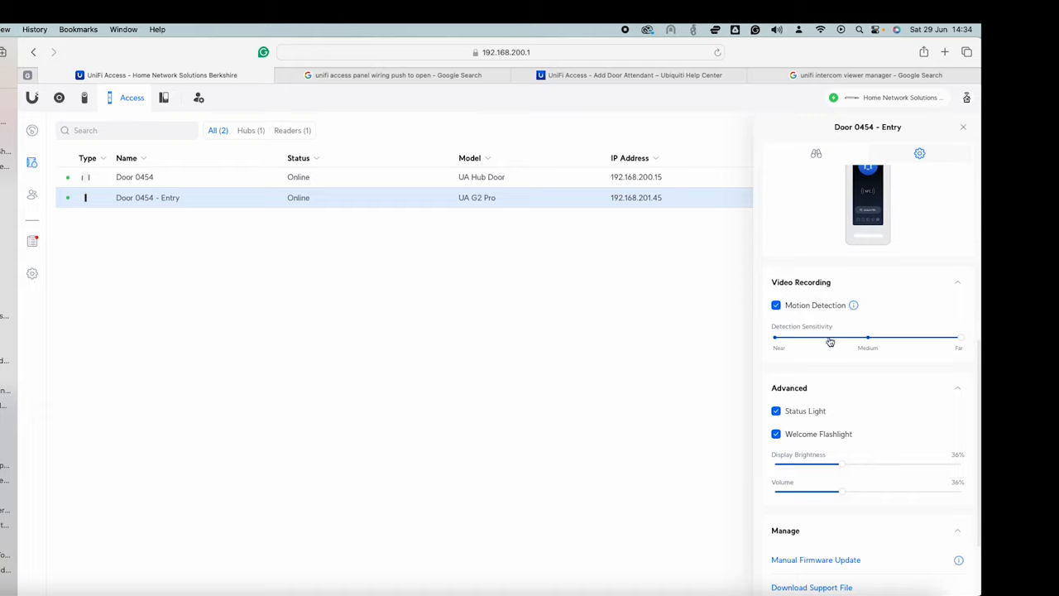
pyautogui.moveTo(810, 324)
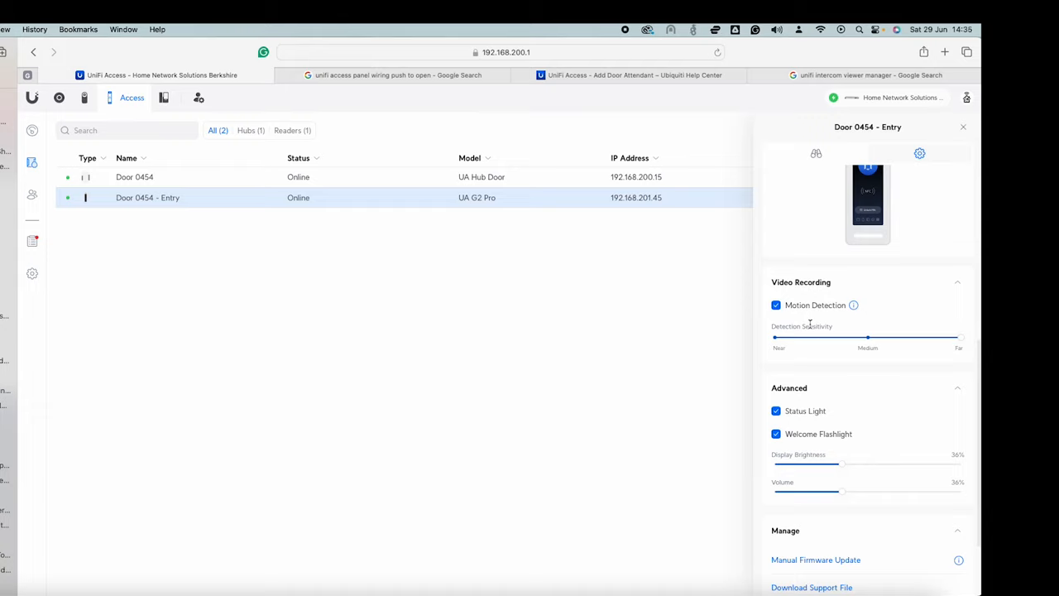
pyautogui.moveTo(805, 362)
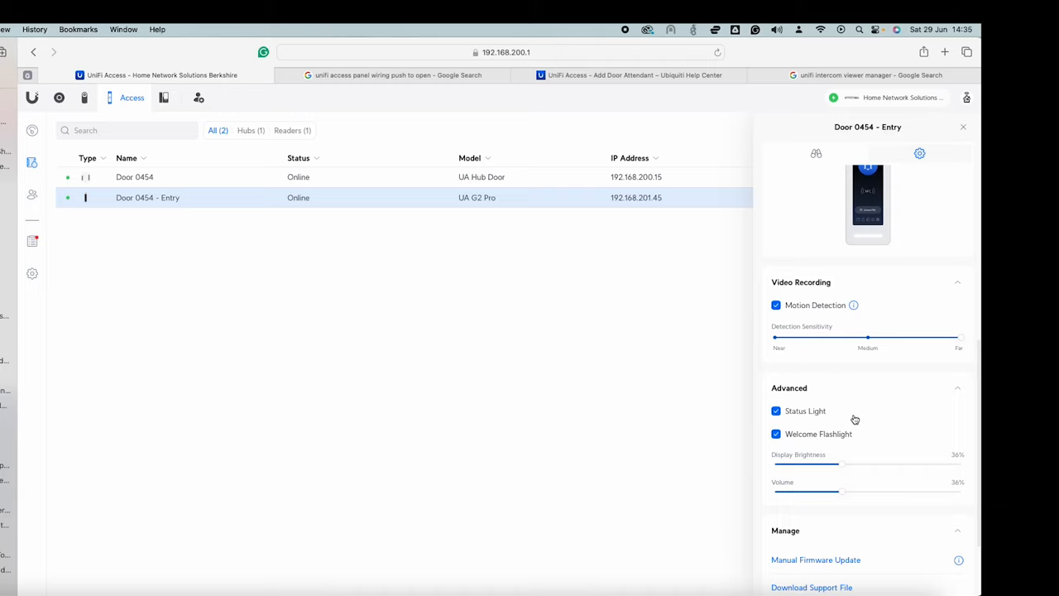
pyautogui.scroll(-3)
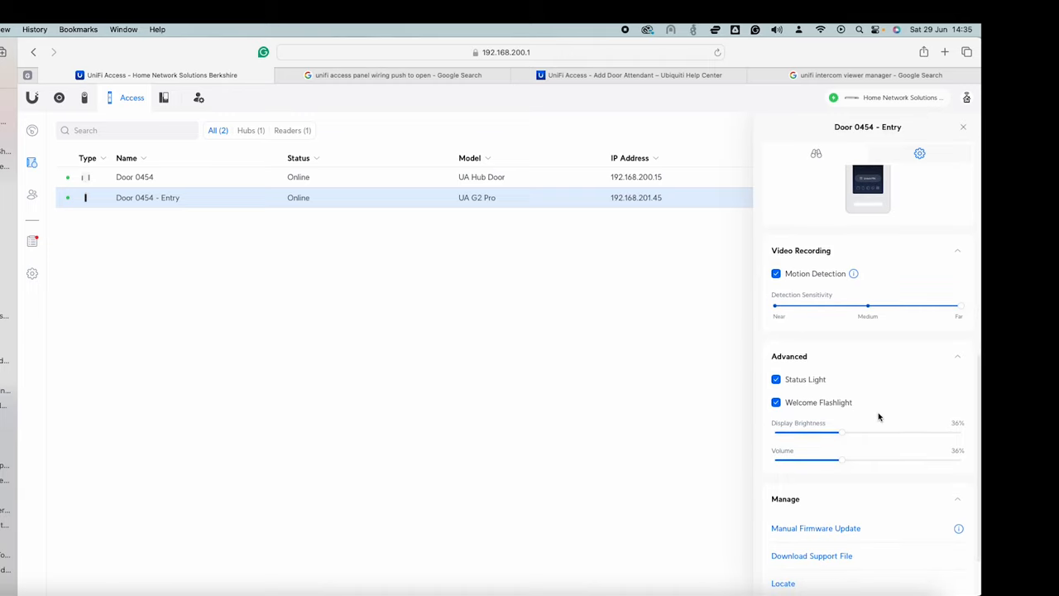
pyautogui.scroll(-3)
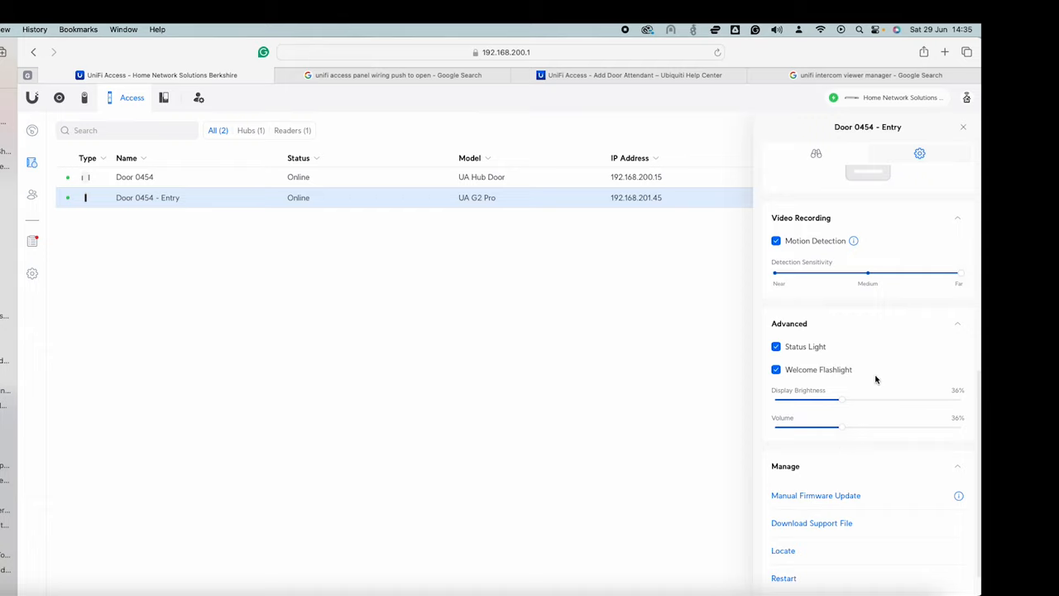
pyautogui.moveTo(862, 385)
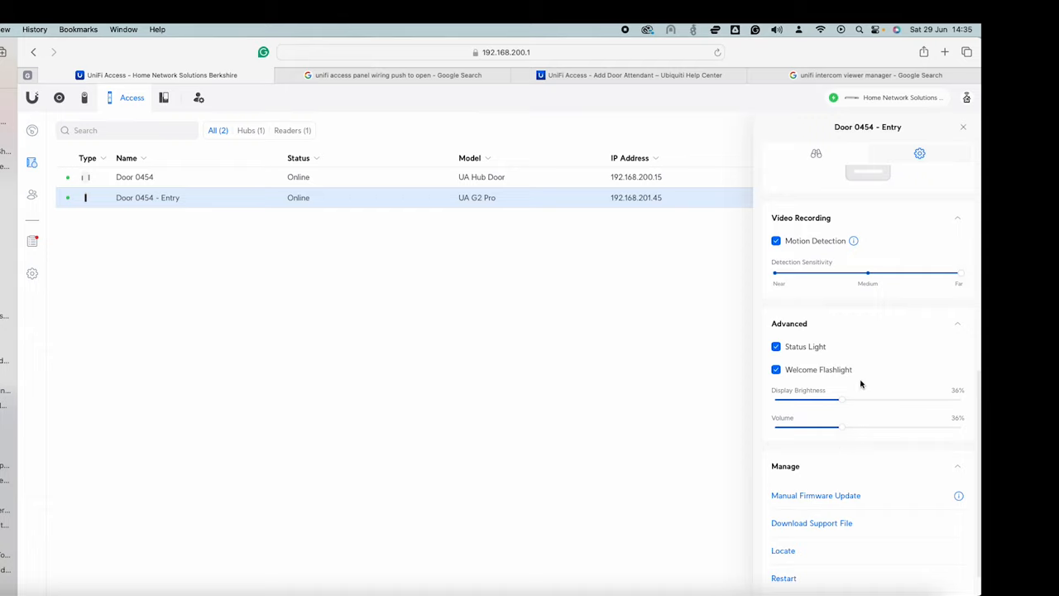
pyautogui.moveTo(897, 382)
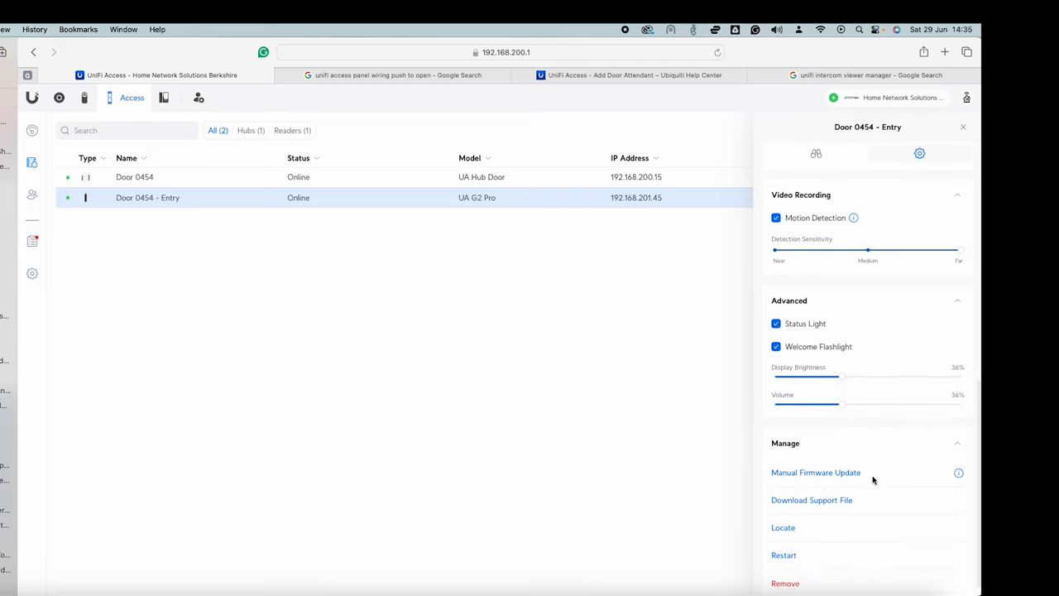
pyautogui.moveTo(811, 475)
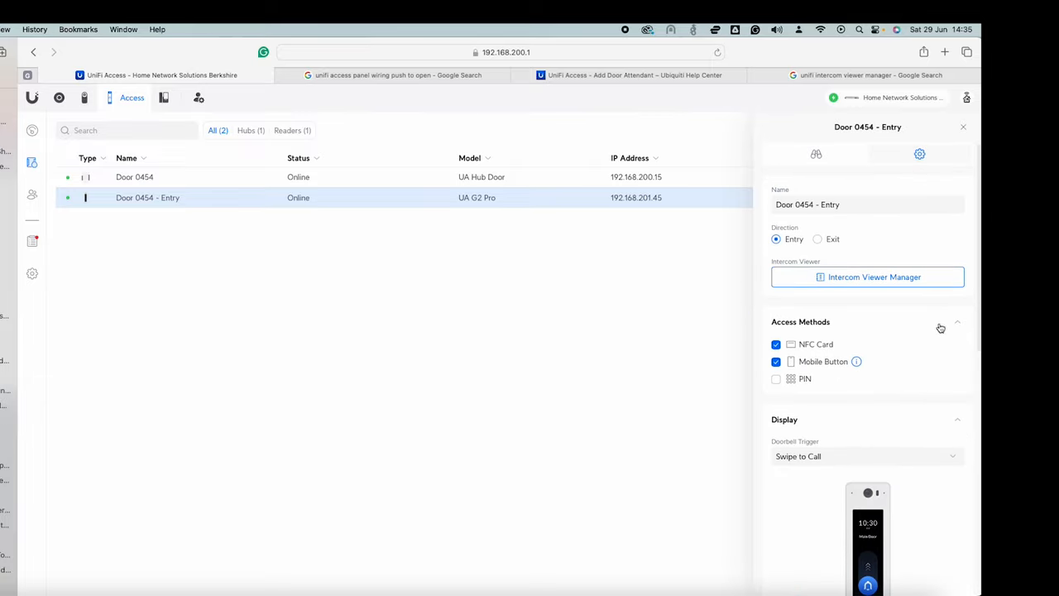
# Close the Door 0454 - Entry reader settings panel to show both devices' firmware versions
pyautogui.click(963, 127)
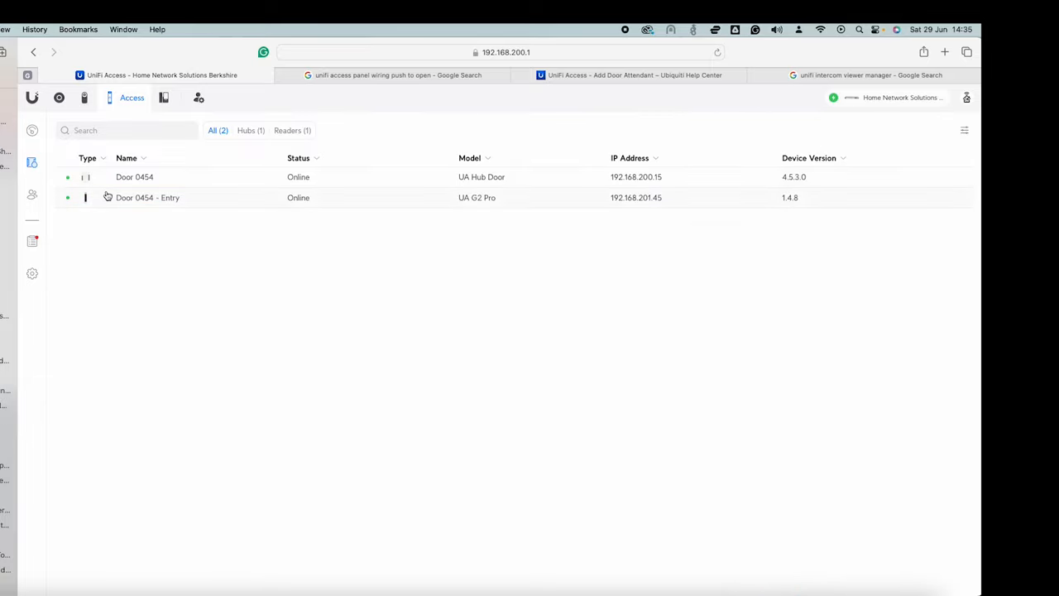
pyautogui.moveTo(73, 217)
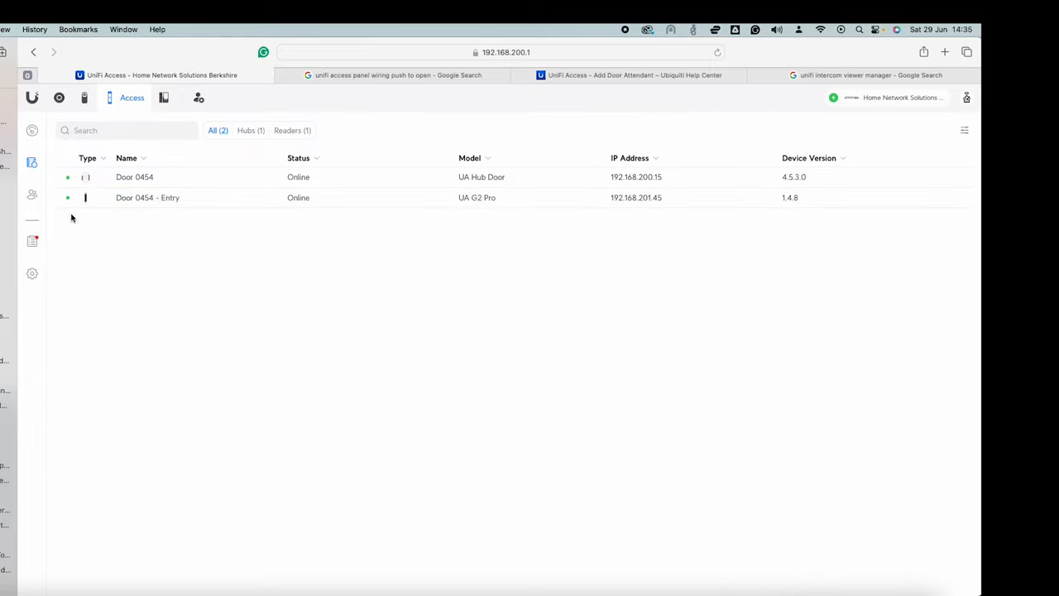
pyautogui.moveTo(33, 194)
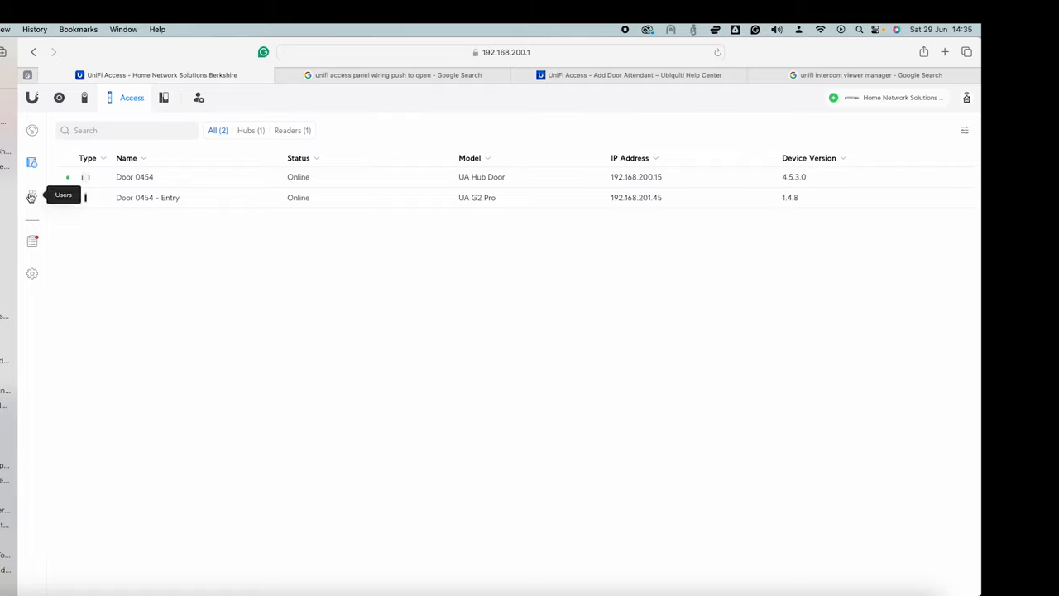
pyautogui.moveTo(31, 197)
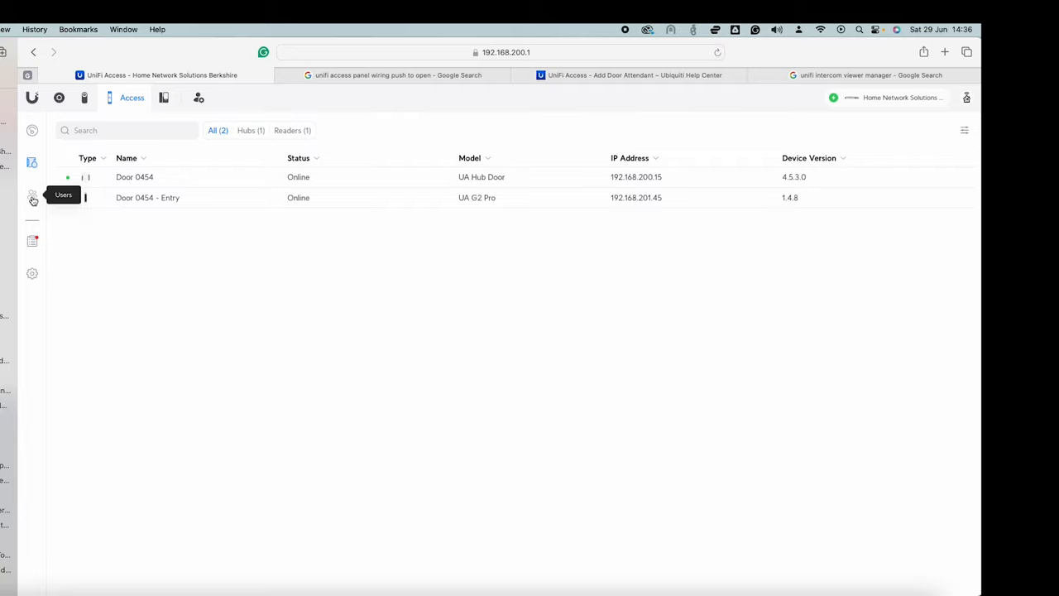
pyautogui.moveTo(34, 200)
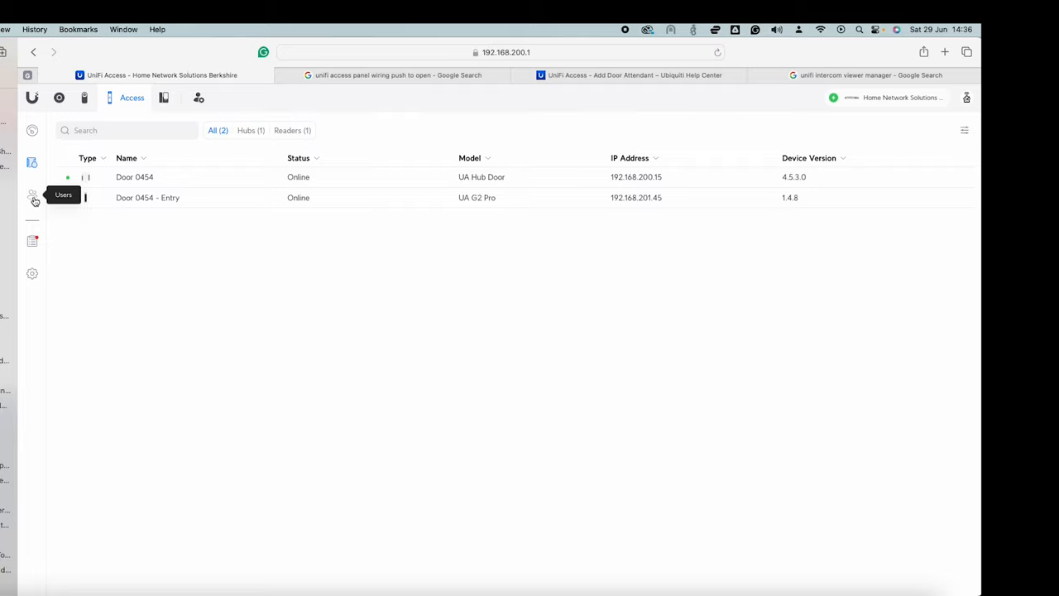
pyautogui.moveTo(91, 227)
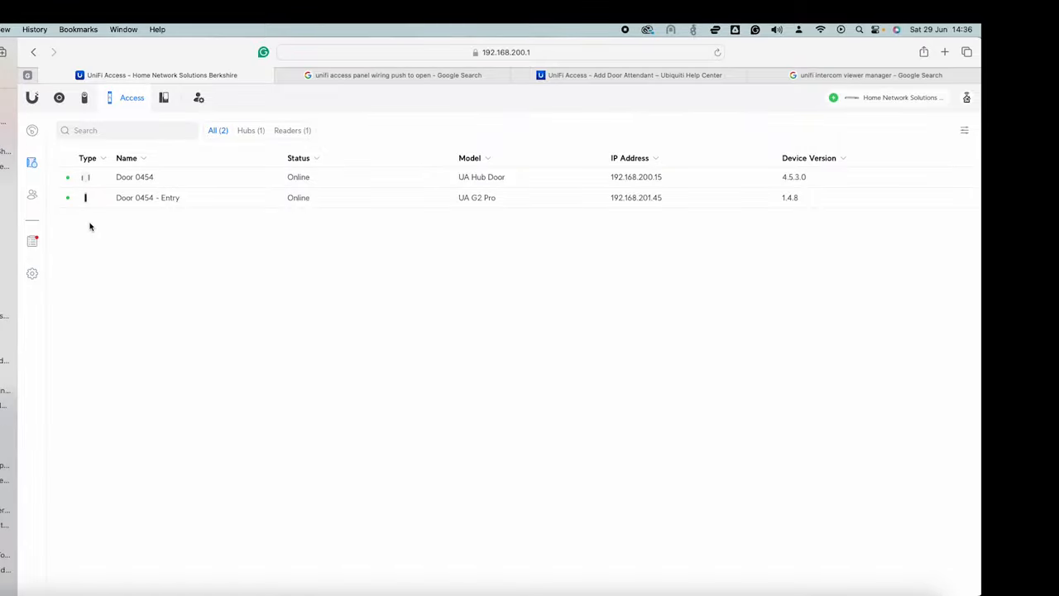
pyautogui.moveTo(267, 280)
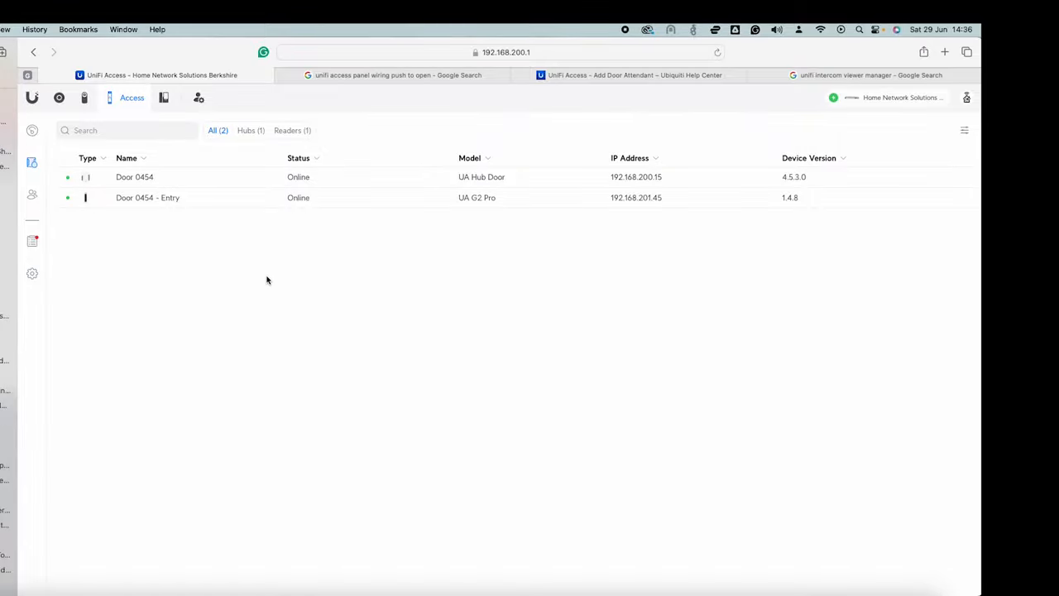
pyautogui.moveTo(32, 130)
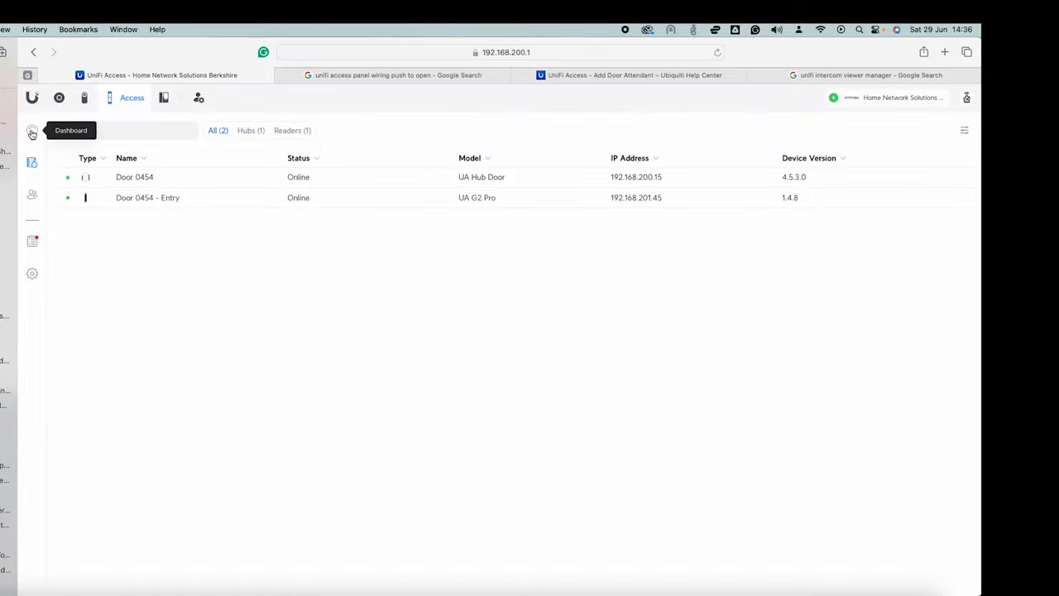